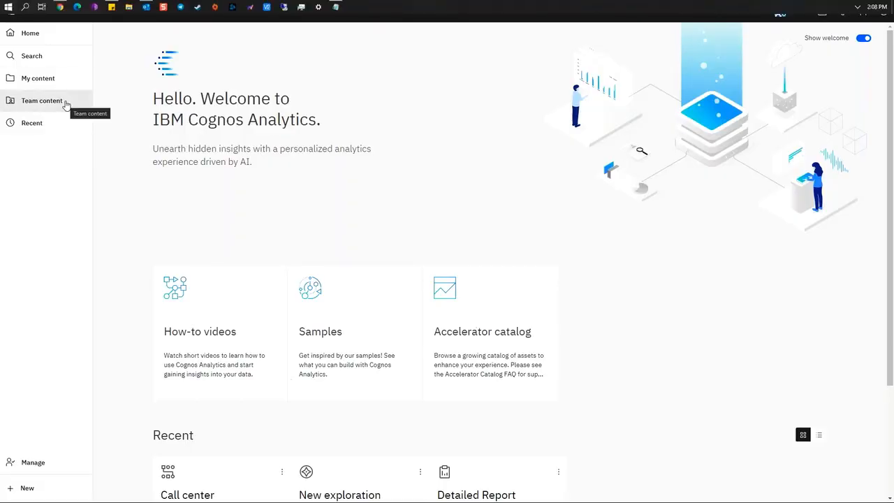
Browse Team content and the breadcrumb folders, staying in the Data folder with Source files and Call center.
click(42, 101)
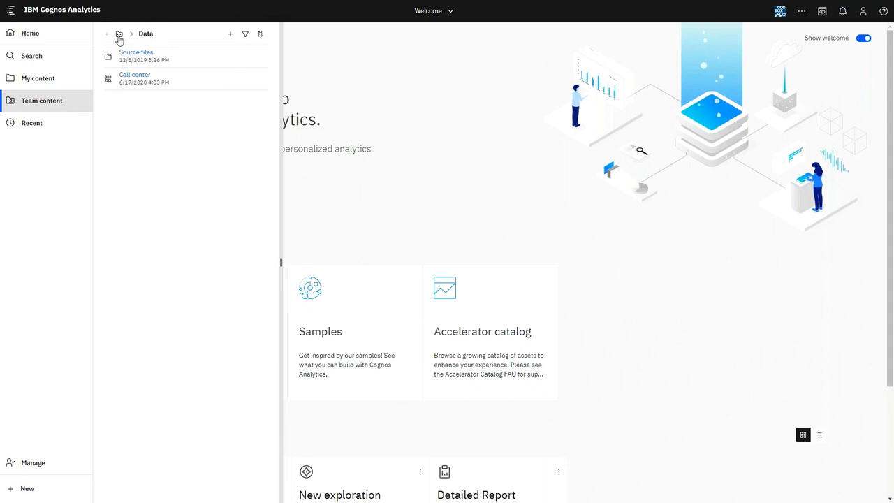
click(119, 33)
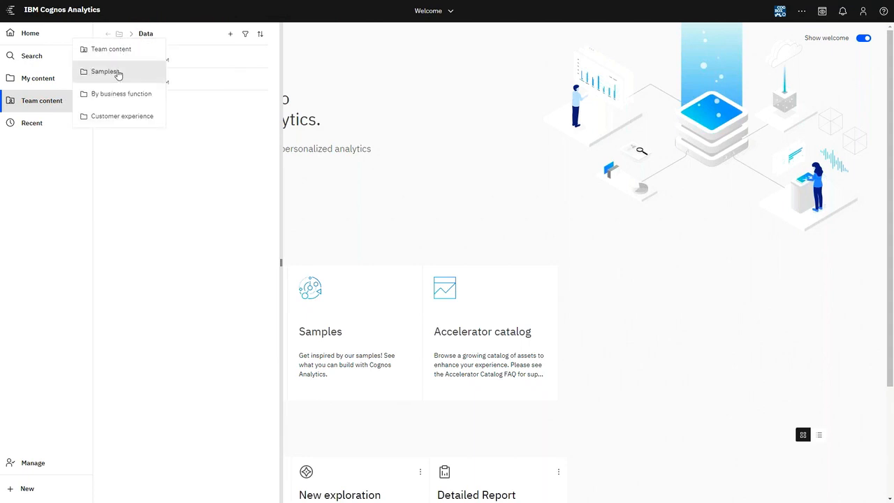
mouse_move(769, 217)
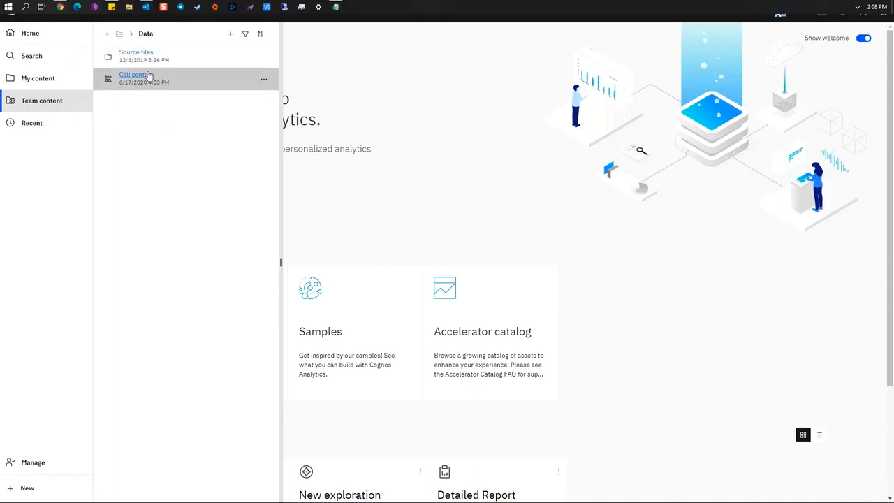
mouse_move(121, 33)
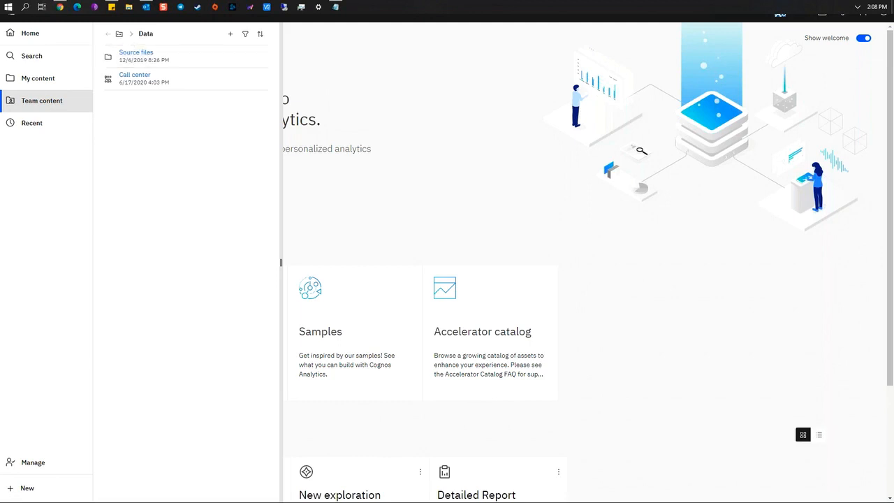
click(119, 34)
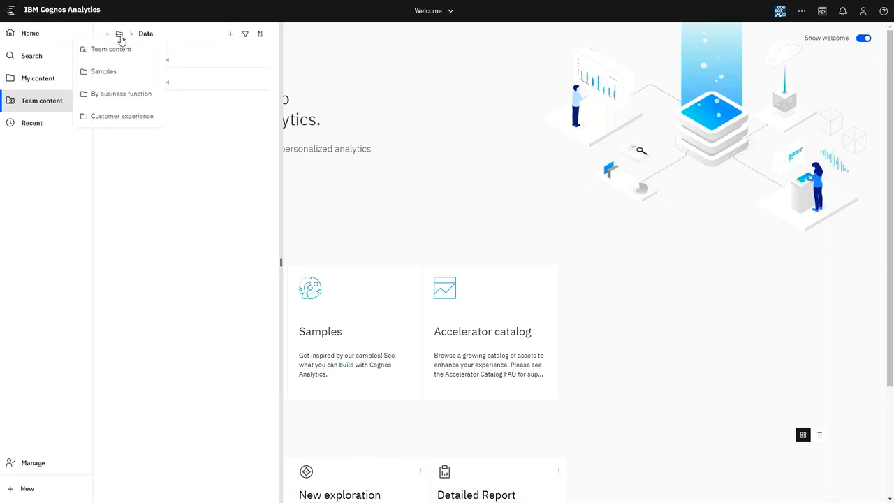
mouse_move(114, 116)
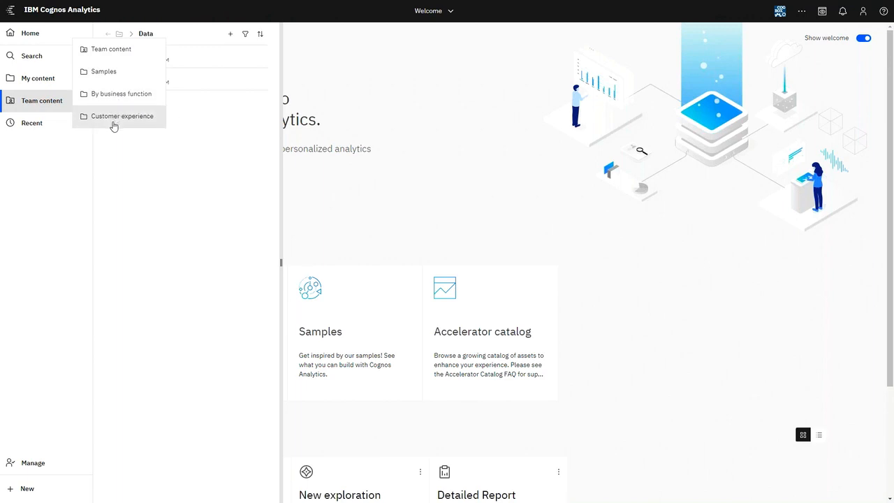
mouse_move(115, 117)
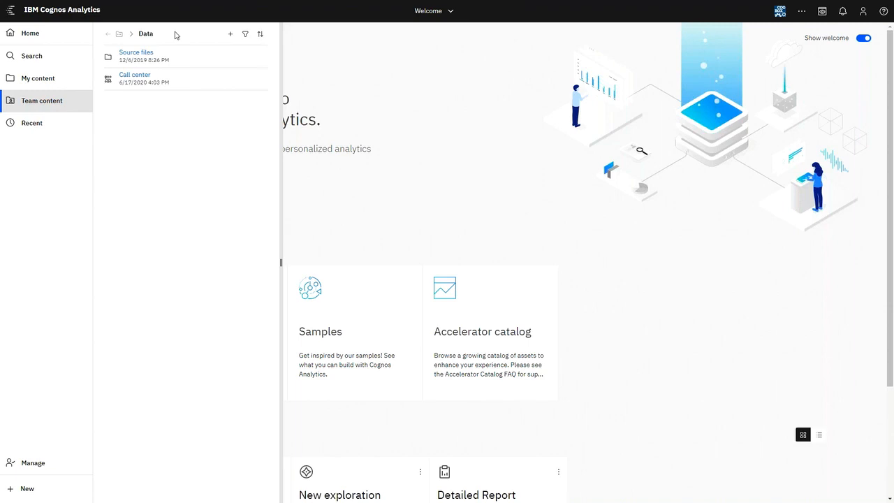
mouse_move(889, 142)
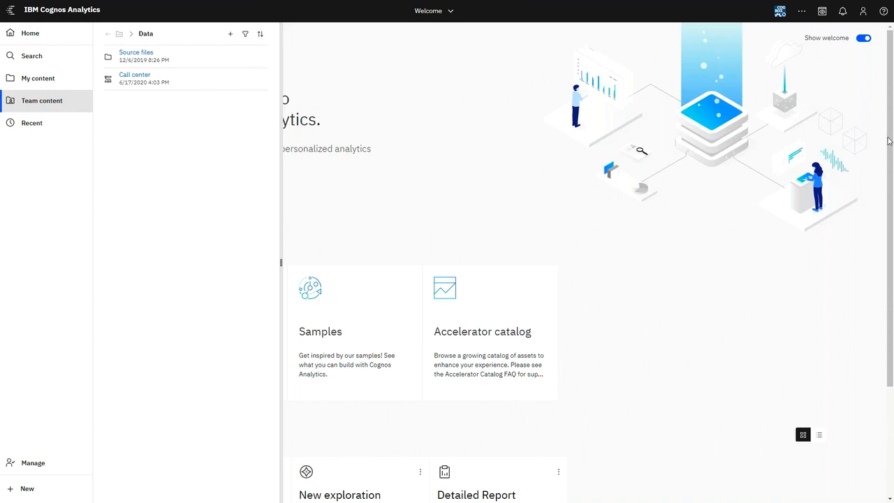
mouse_move(887, 140)
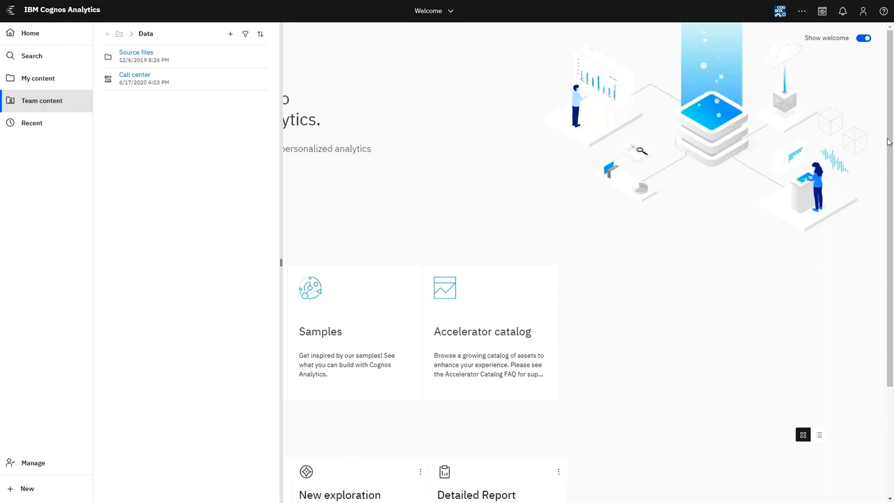
mouse_move(343, 222)
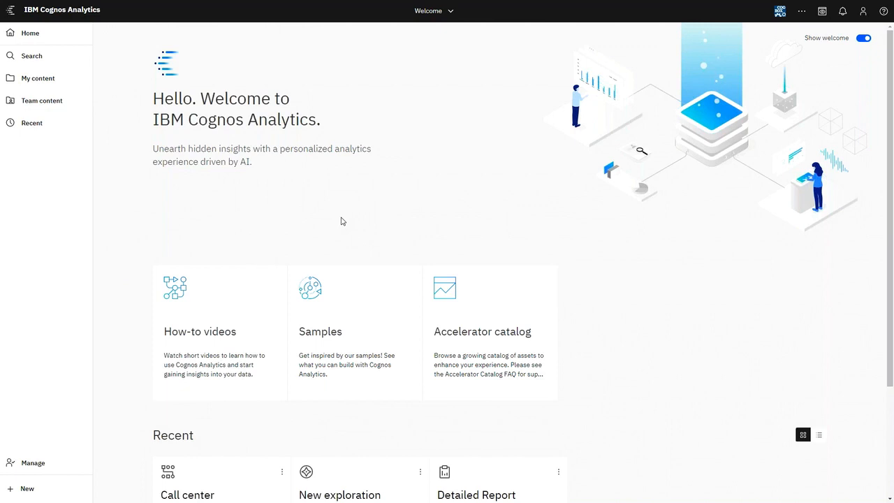
mouse_move(891, 131)
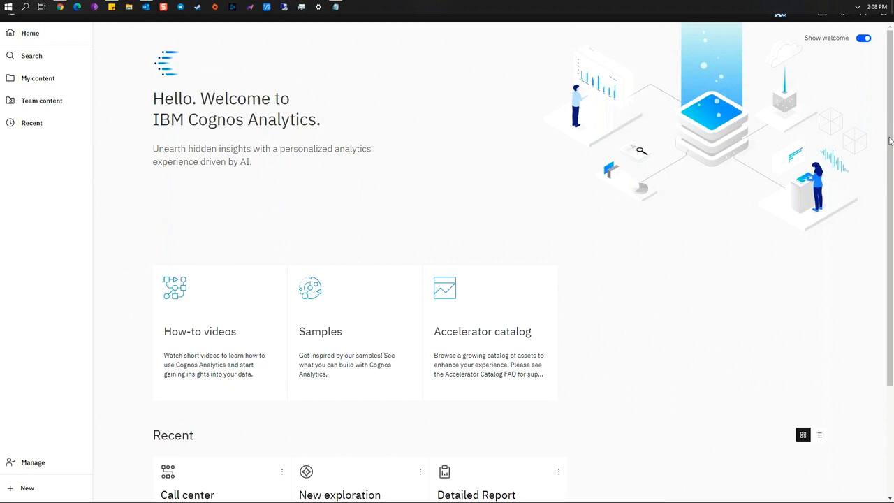
mouse_move(886, 150)
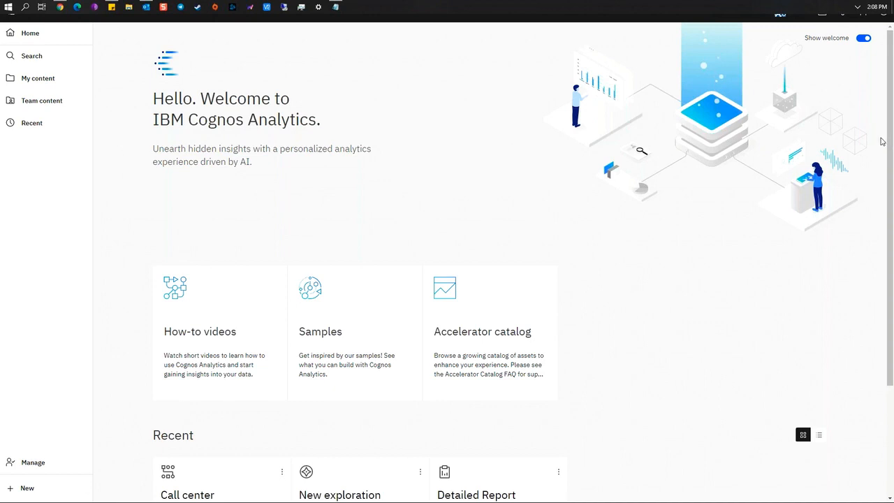
mouse_move(831, 150)
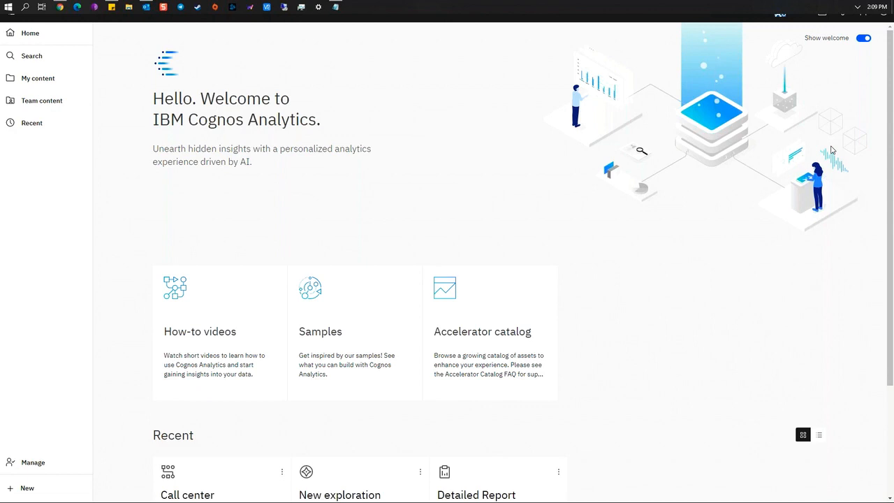
mouse_move(612, 292)
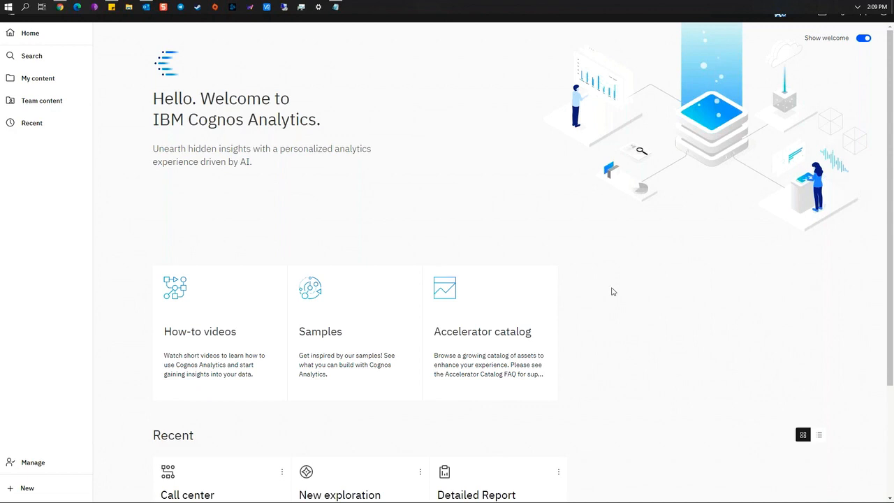
mouse_move(500, 342)
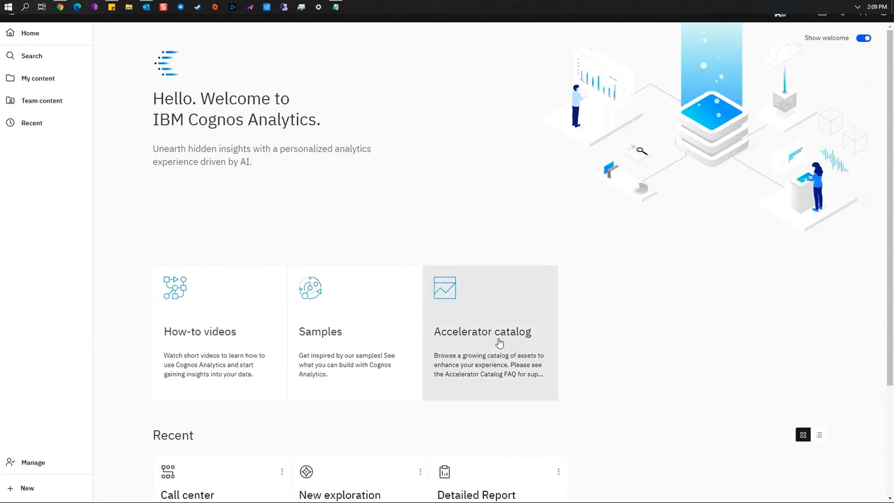
mouse_move(320, 341)
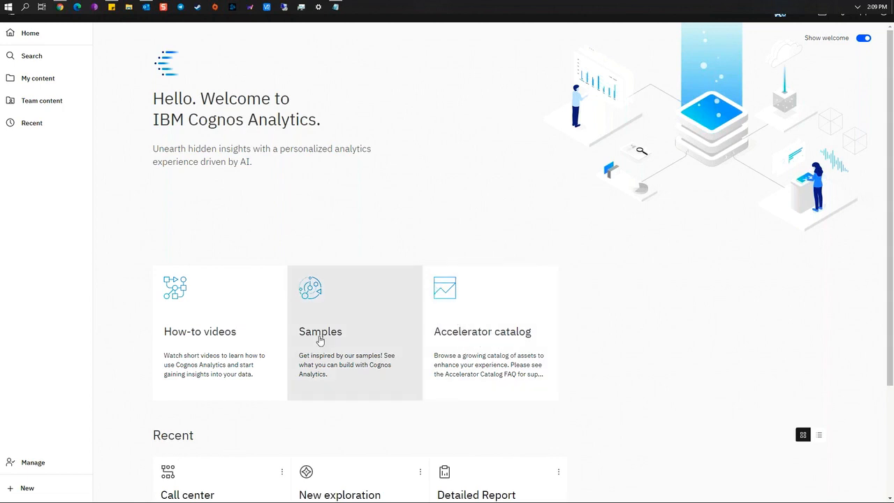
mouse_move(215, 335)
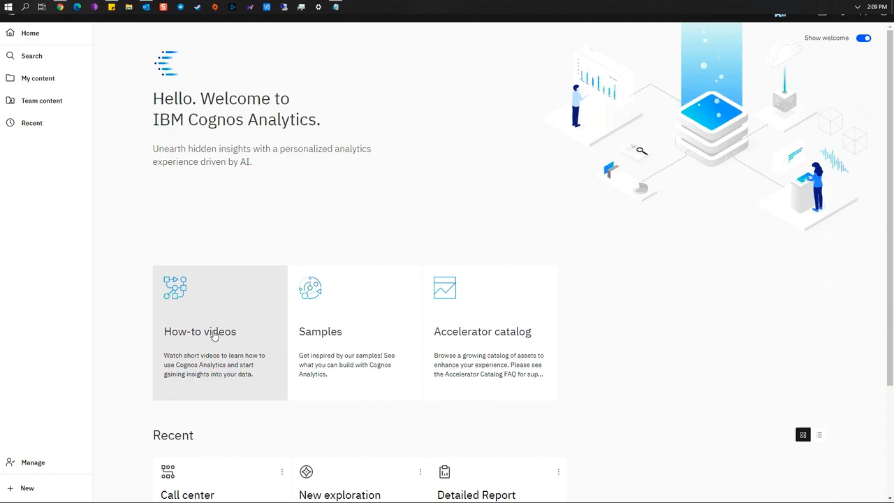
mouse_move(469, 220)
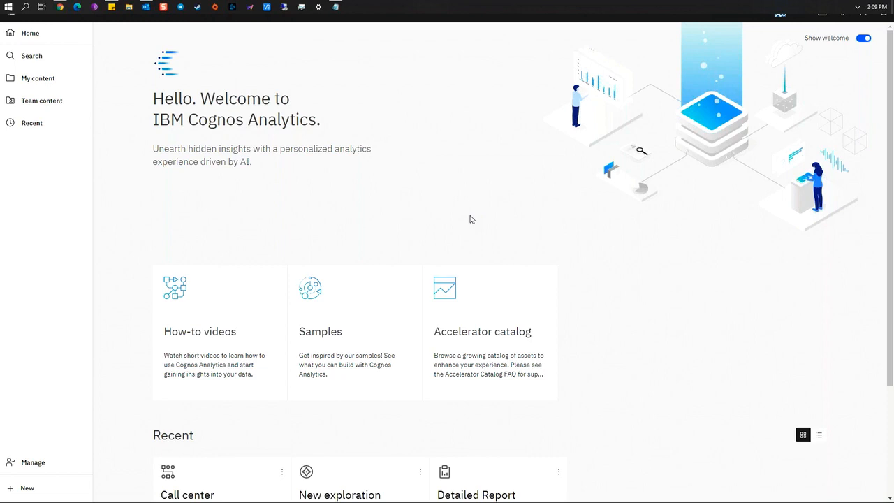
mouse_move(486, 218)
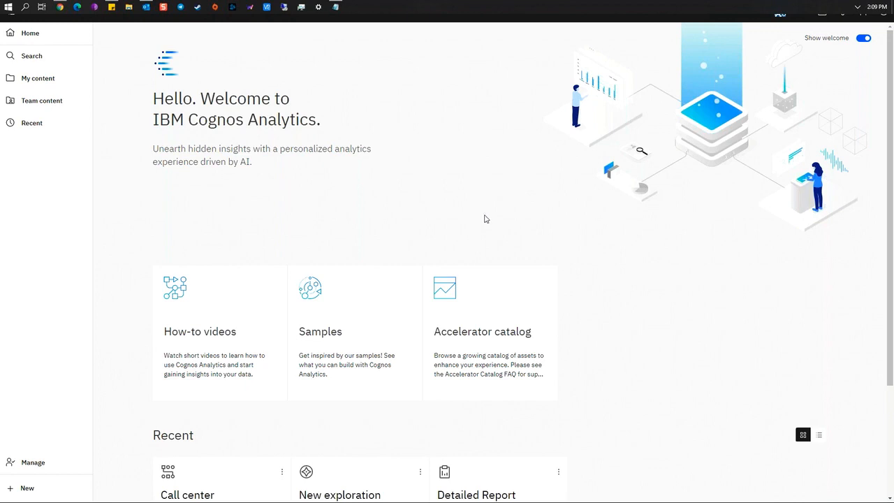
mouse_move(841, 167)
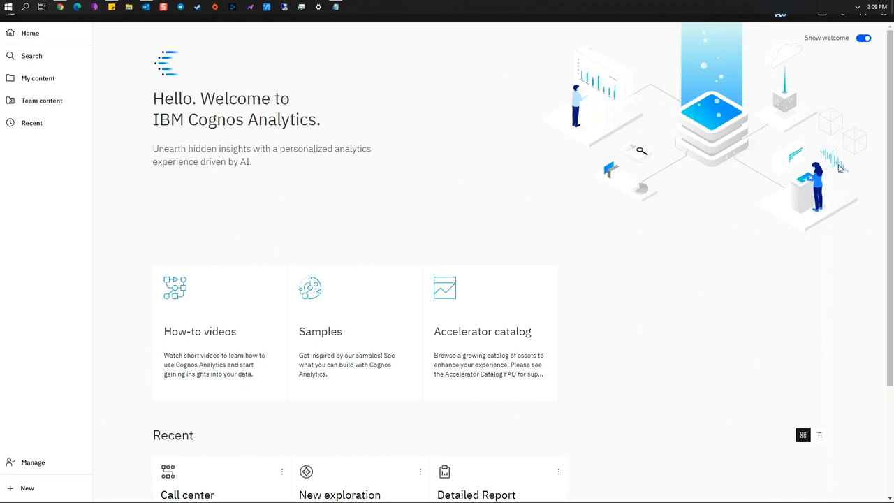
mouse_move(840, 169)
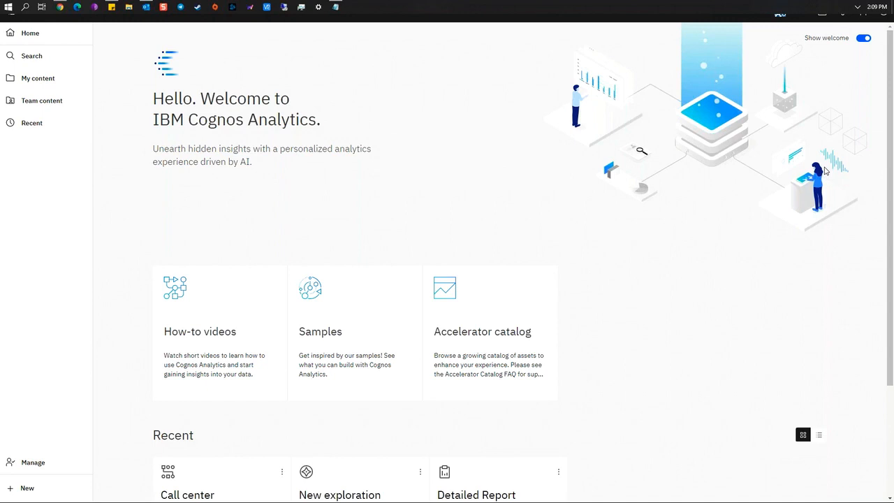
mouse_move(889, 132)
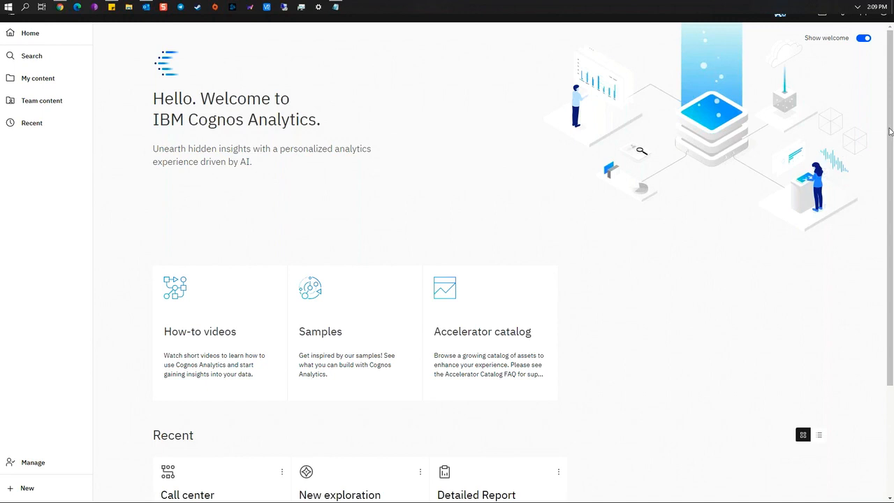
mouse_move(888, 140)
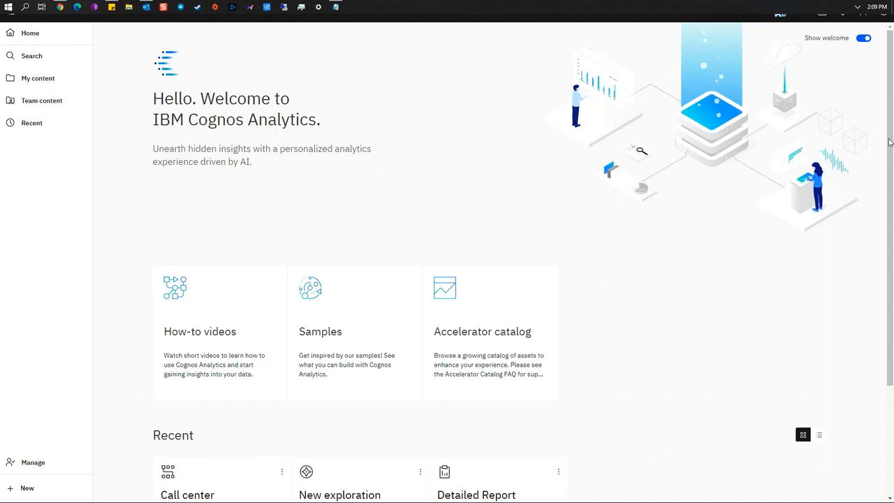
mouse_move(822, 166)
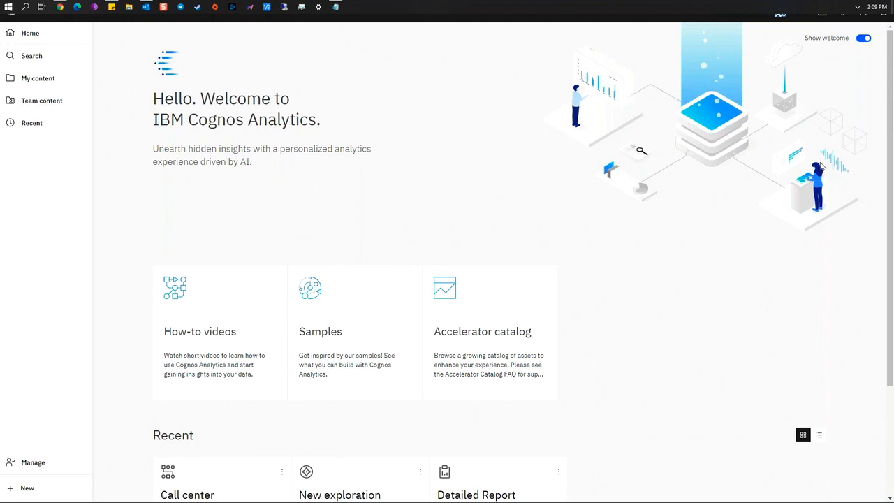
mouse_move(819, 168)
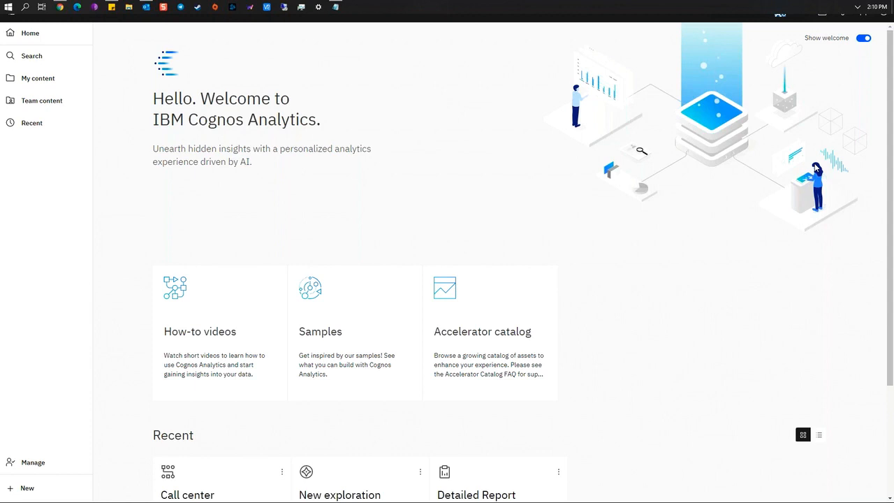
mouse_move(823, 391)
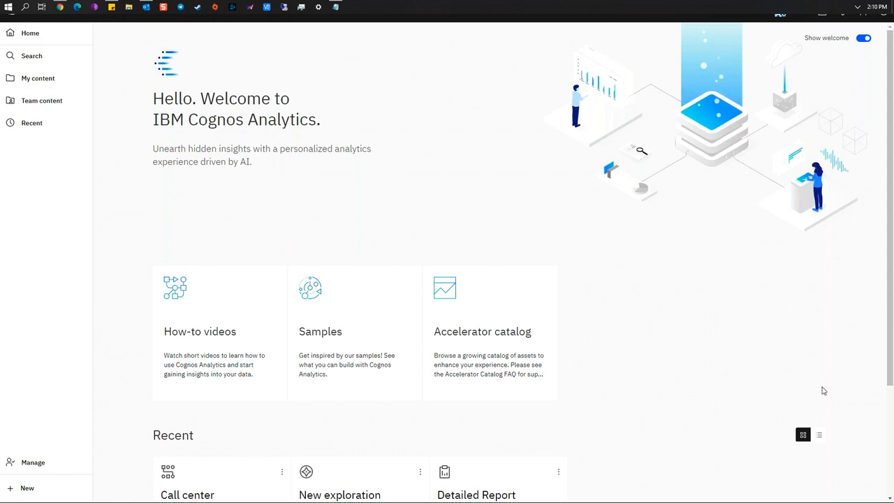
mouse_move(807, 329)
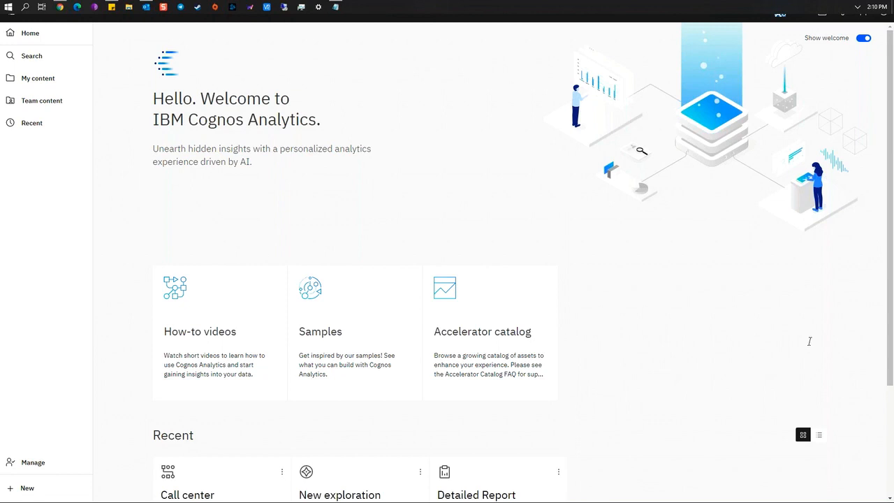
mouse_move(559, 242)
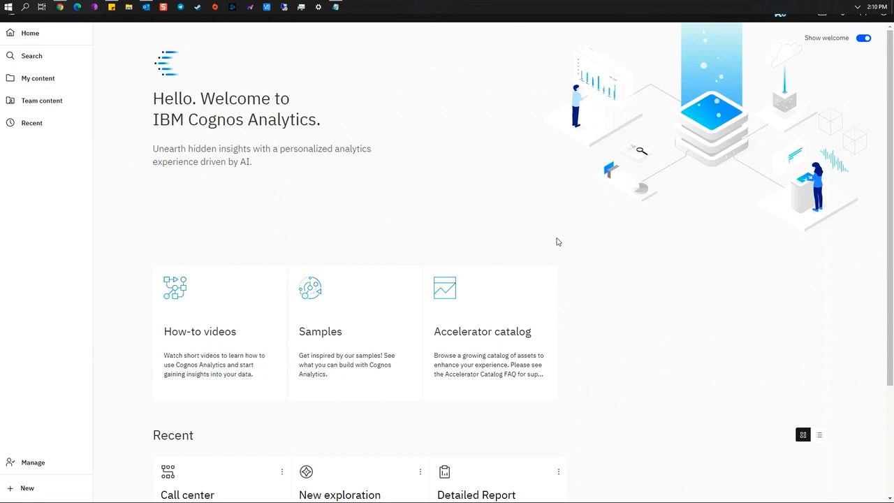
mouse_move(344, 190)
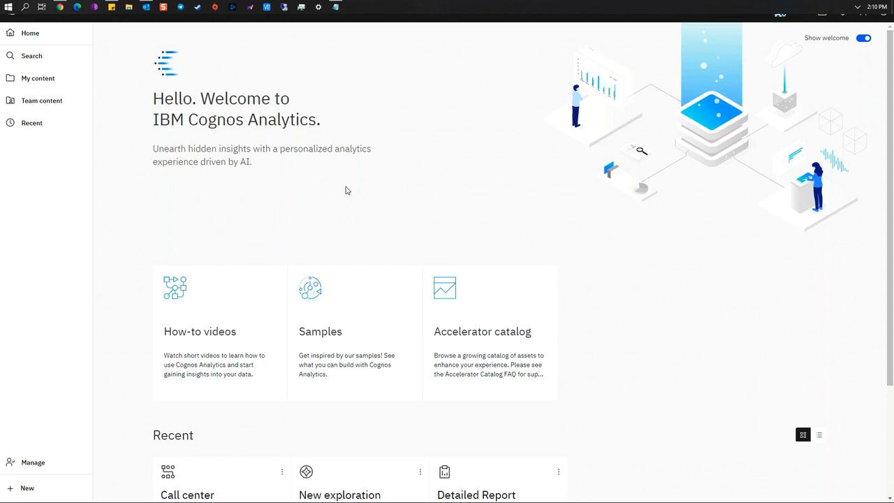
mouse_move(230, 207)
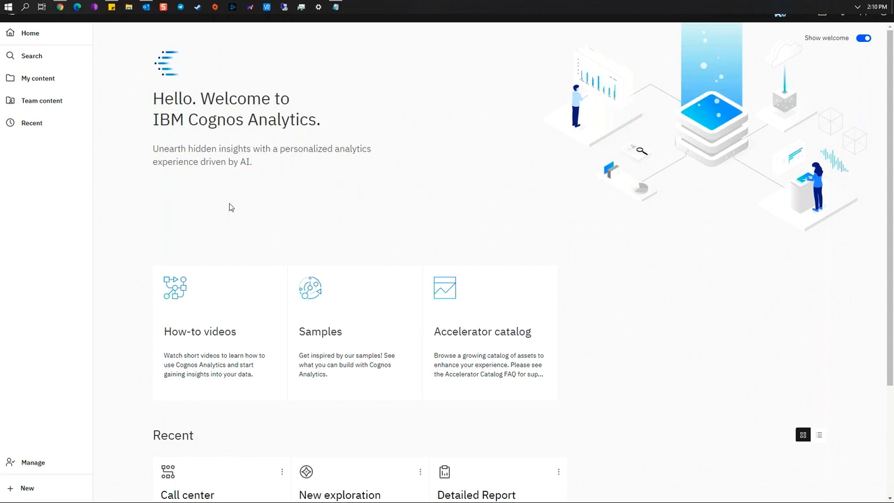
mouse_move(198, 198)
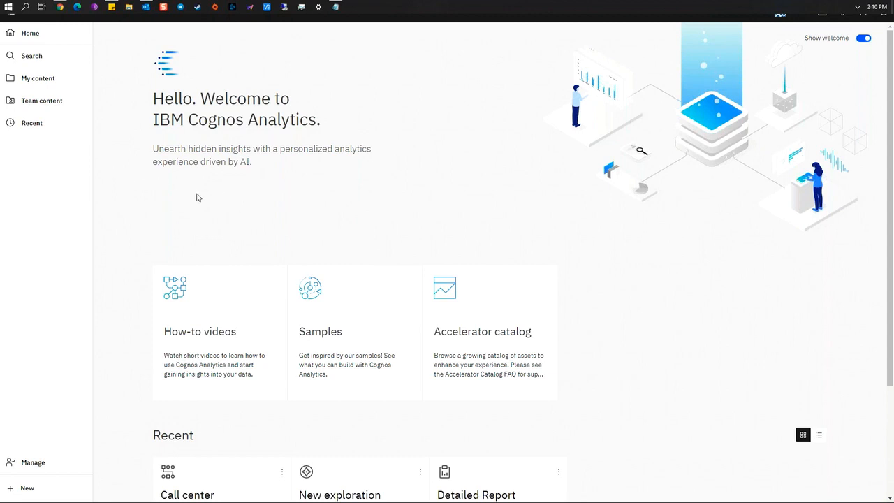
click(28, 488)
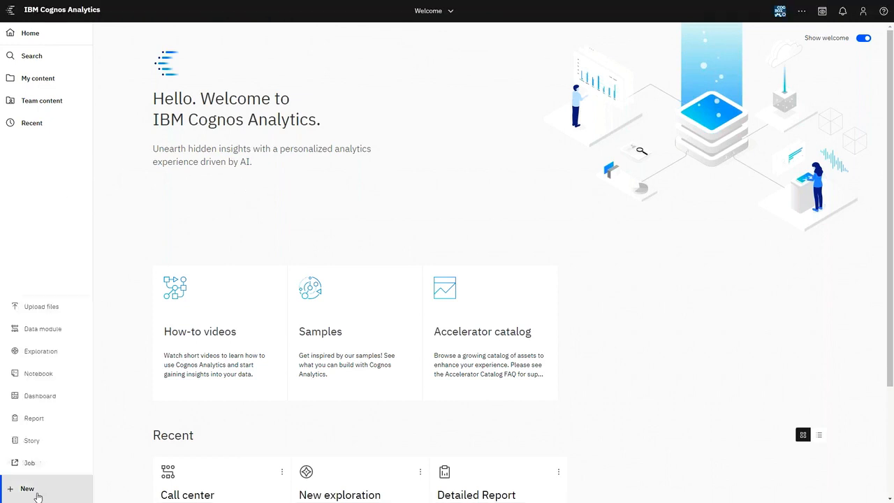
mouse_move(39, 351)
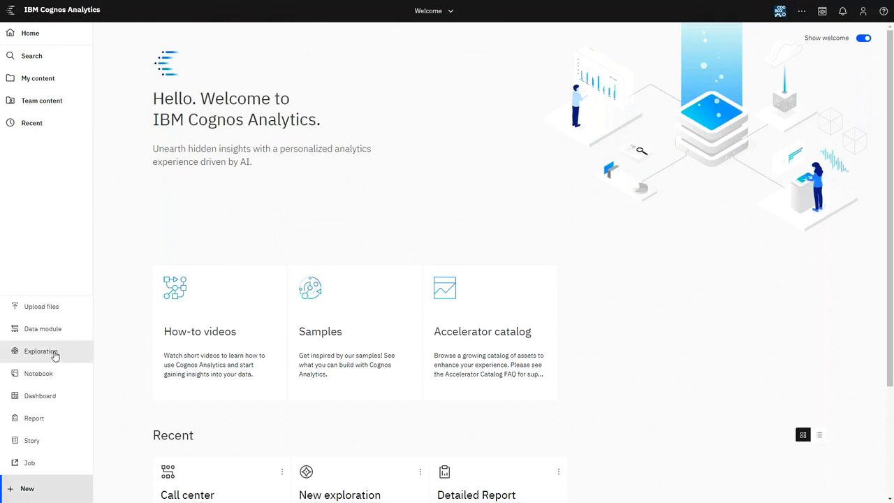
click(40, 350)
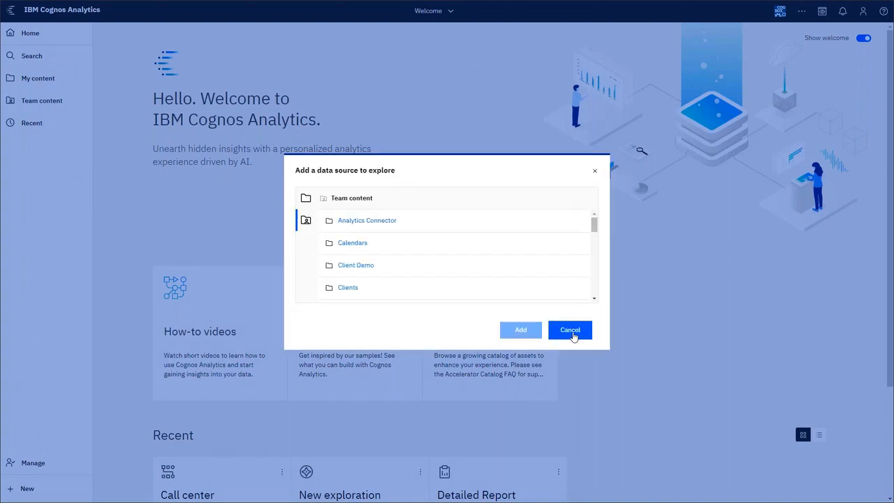
click(569, 330)
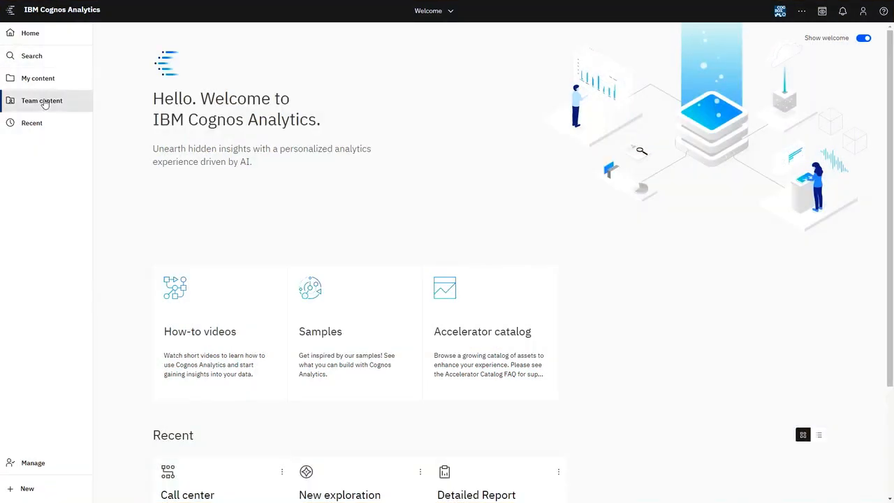
Reopen the Data folder in Team content and show the Call center module's actions.
click(42, 101)
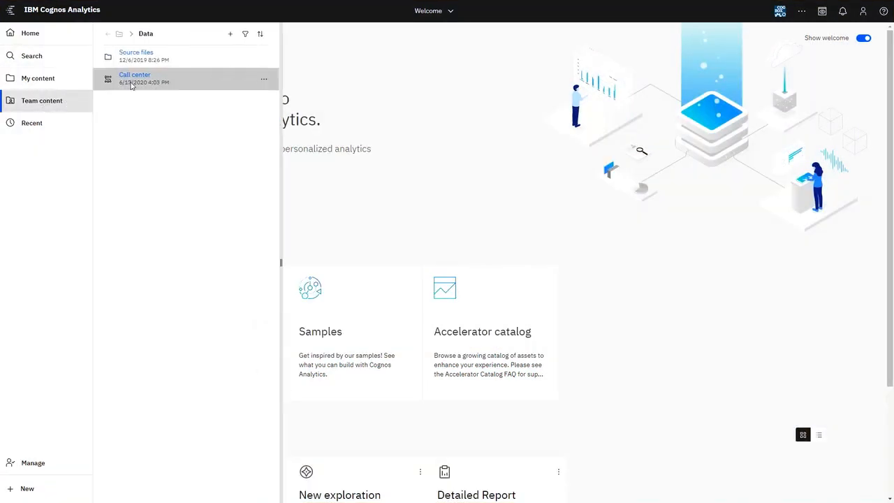
mouse_move(134, 78)
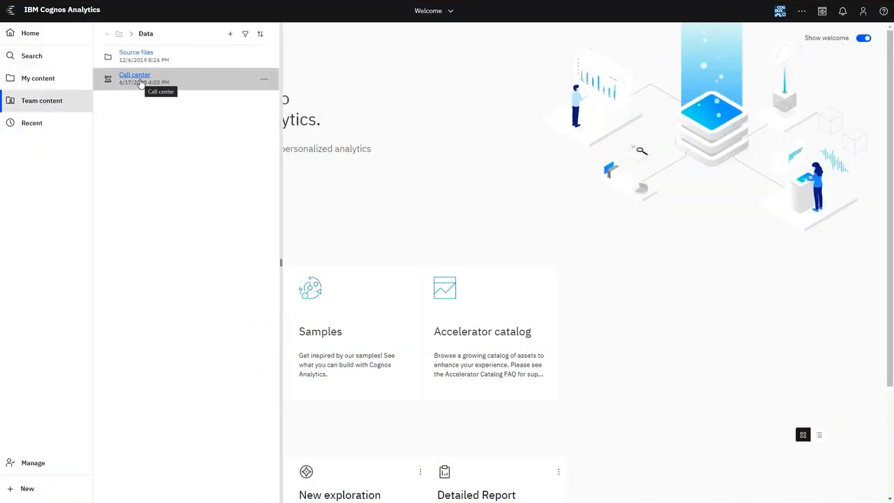
mouse_move(162, 81)
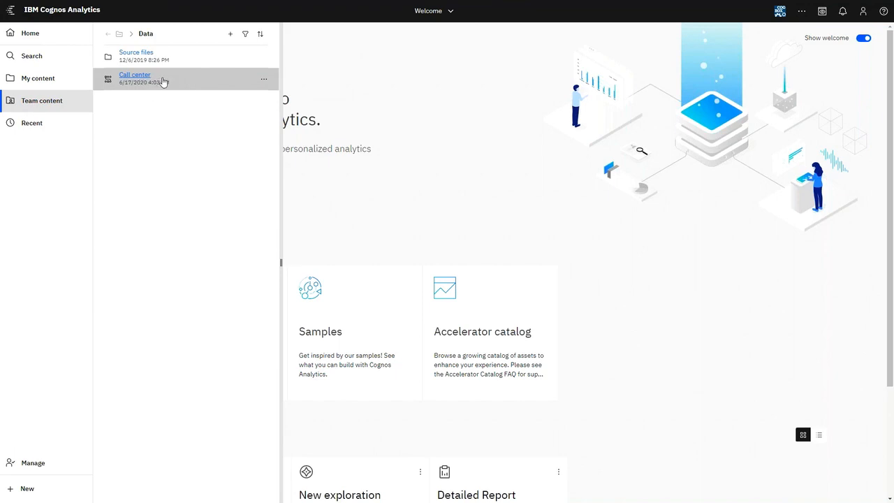
mouse_move(263, 78)
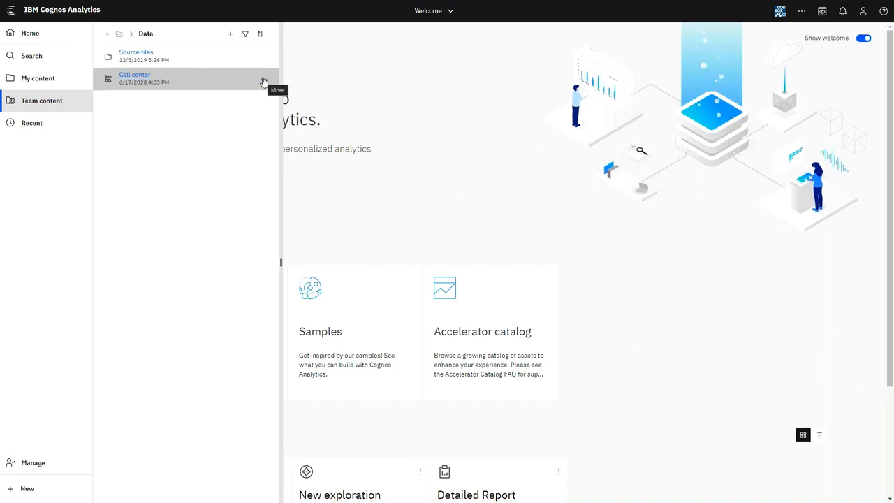
click(263, 80)
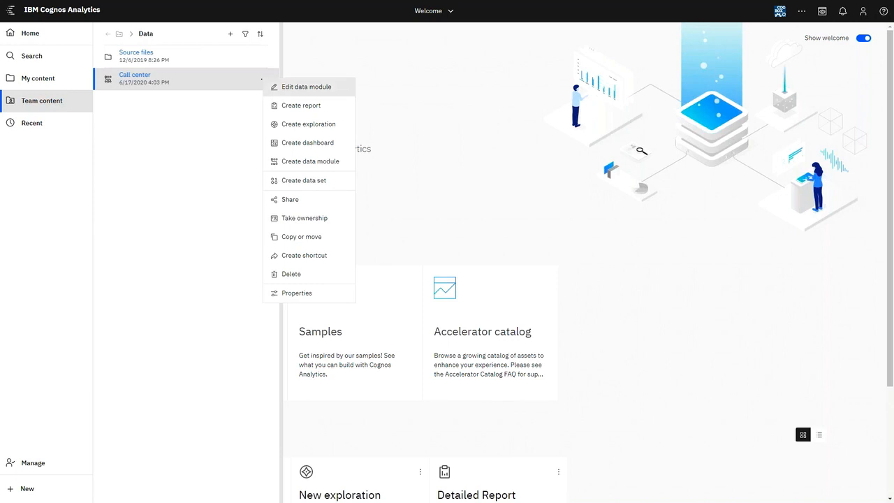
mouse_move(308, 123)
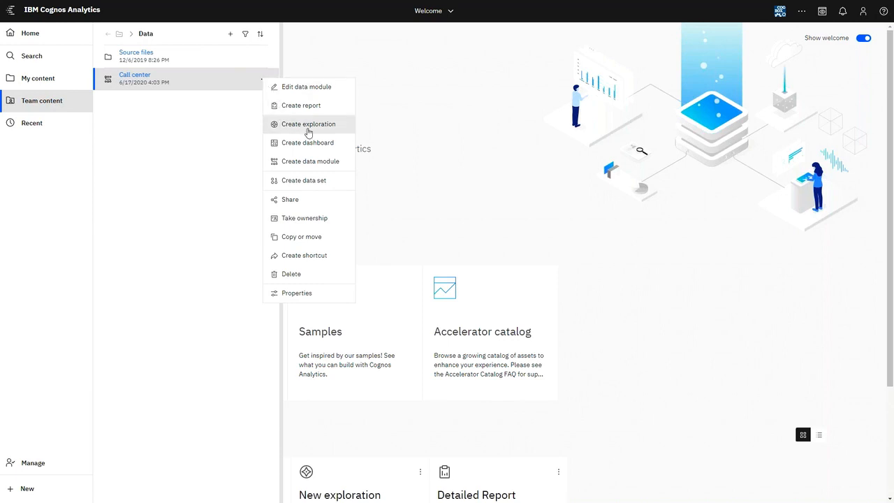
Create a new exploration from the Call center module.
click(308, 123)
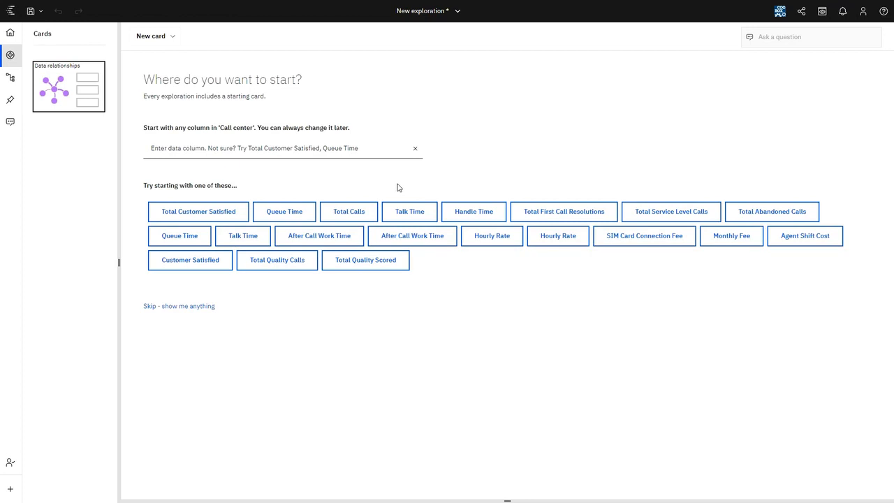
mouse_move(352, 178)
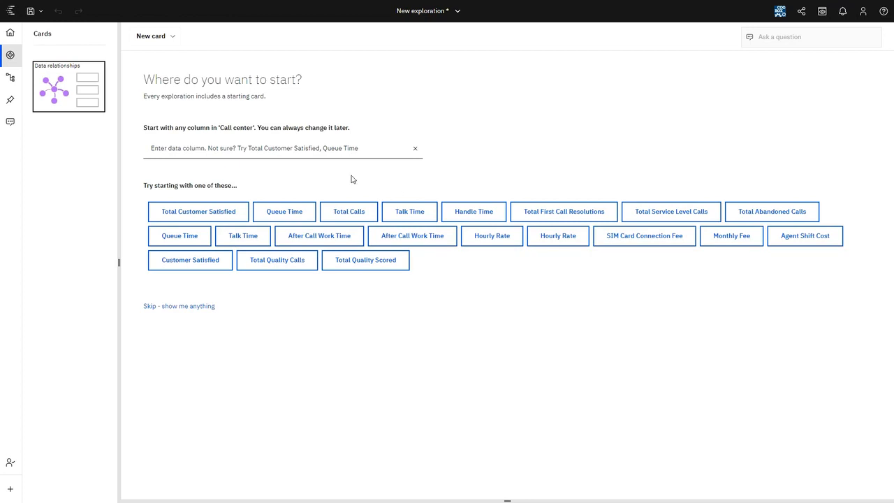
mouse_move(252, 168)
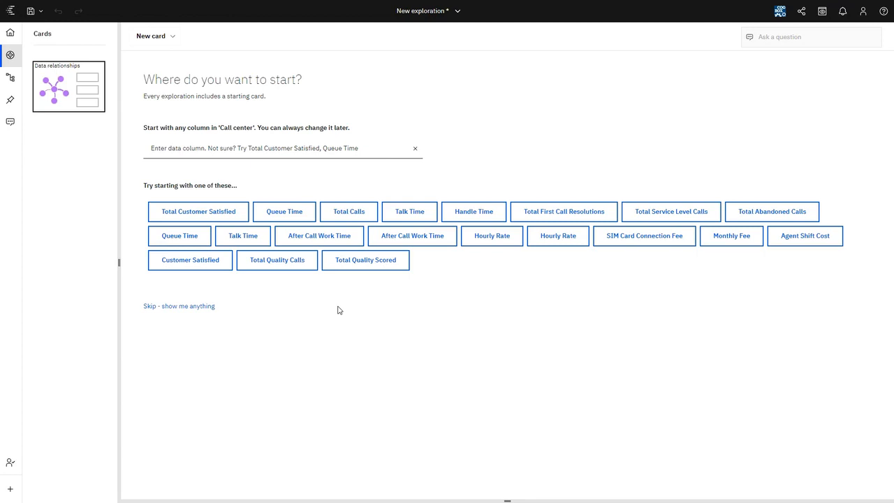
mouse_move(352, 316)
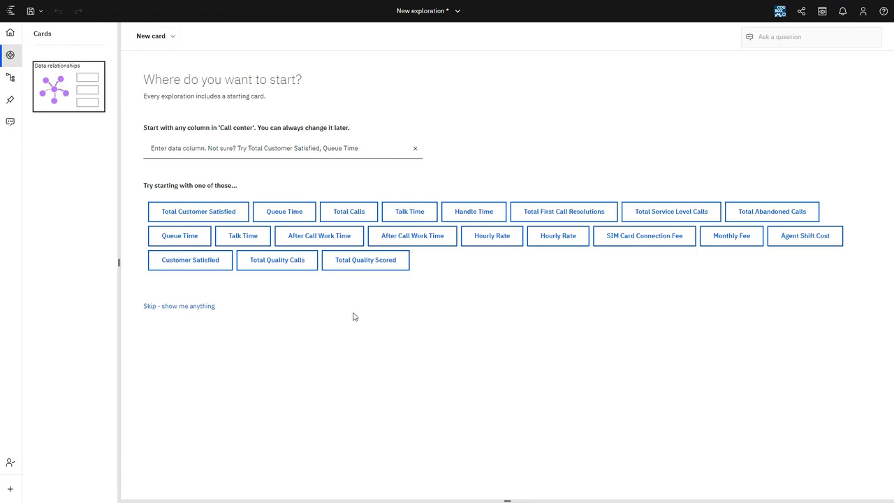
mouse_move(768, 147)
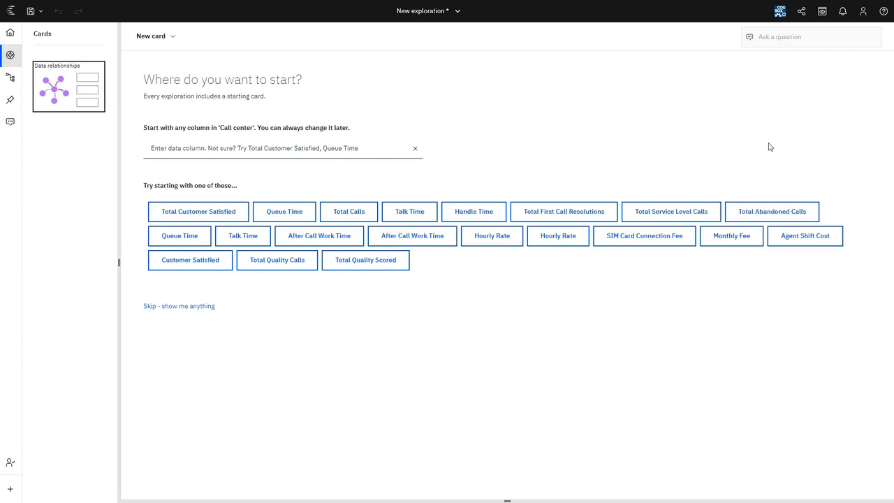
mouse_move(617, 86)
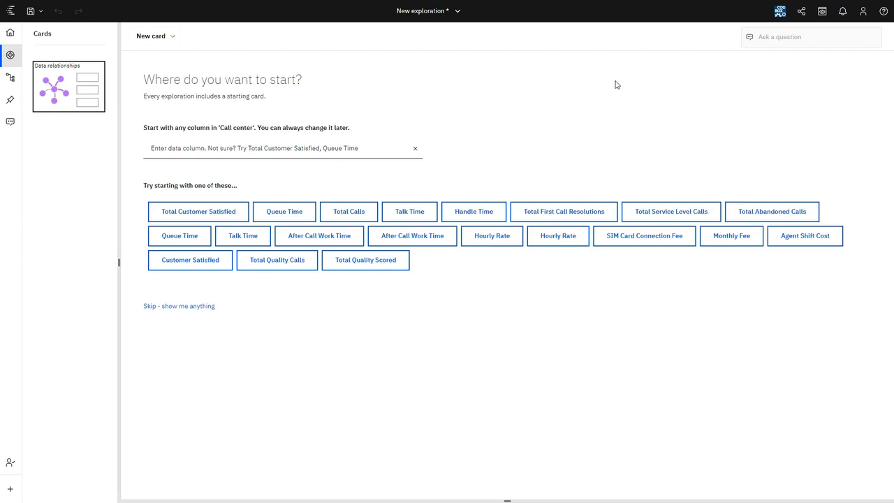
mouse_move(299, 145)
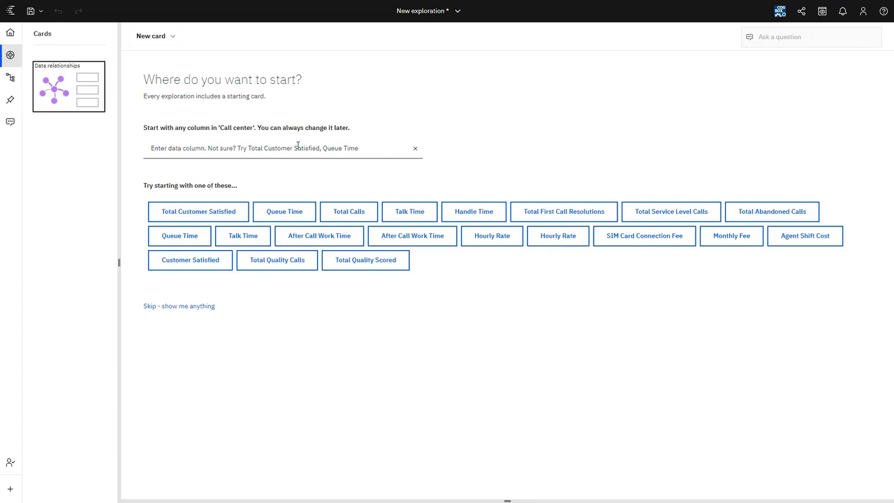
click(282, 148)
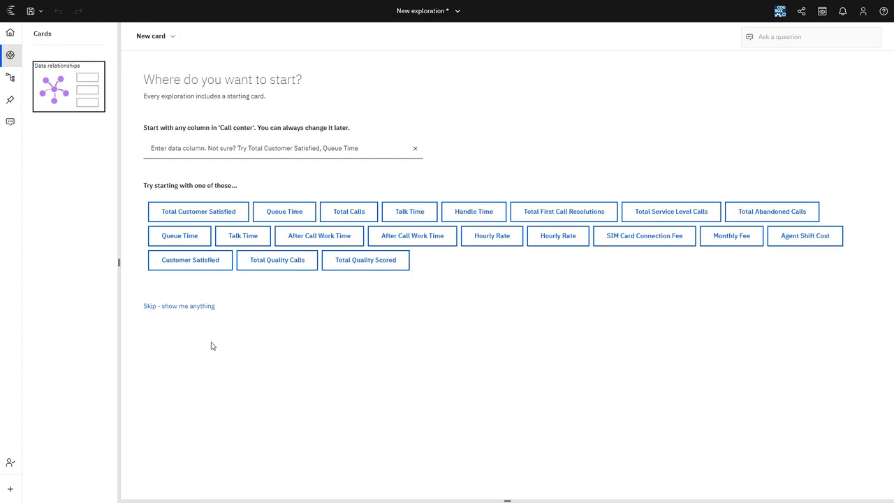
mouse_move(183, 310)
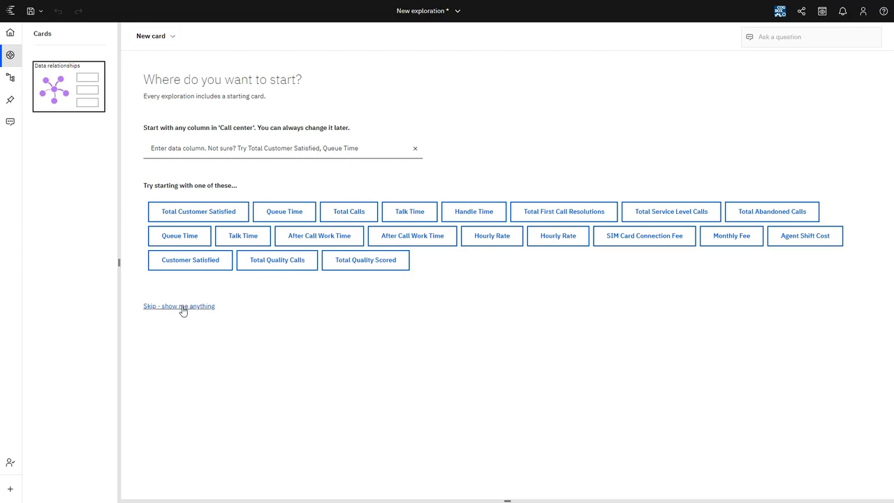
Skip choosing a starting column so Cognos suggests visualizations itself.
click(198, 211)
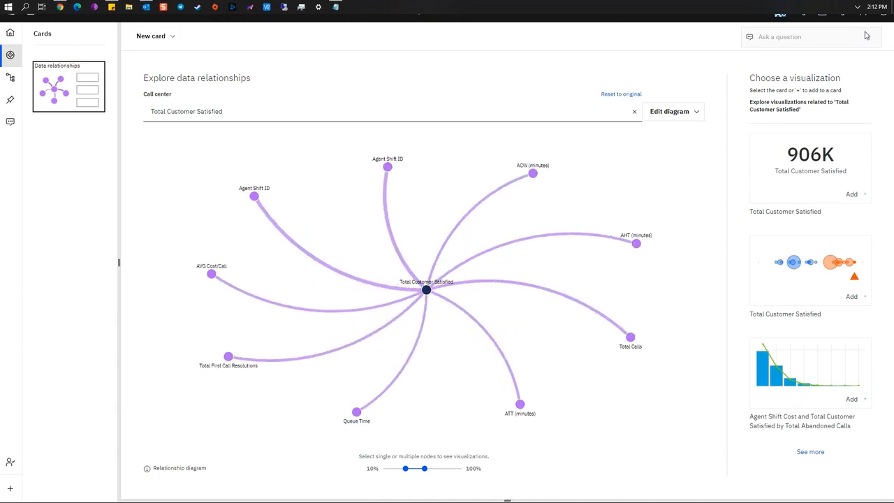
mouse_move(863, 19)
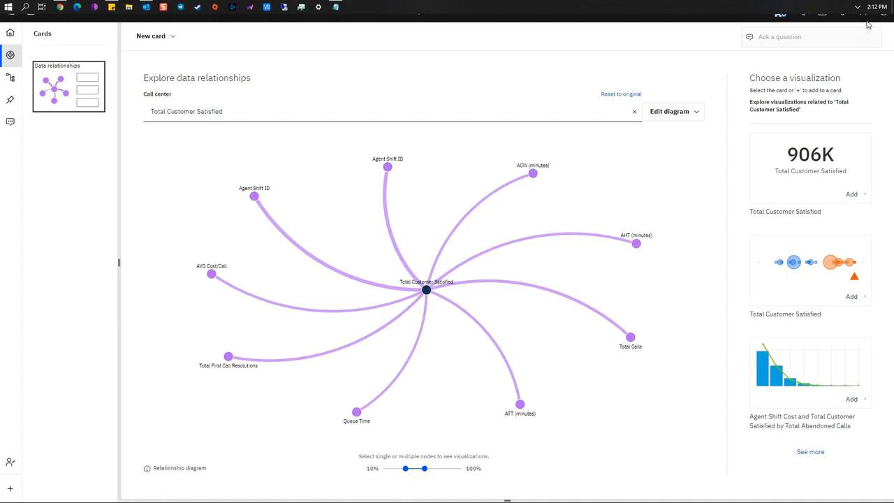
mouse_move(893, 112)
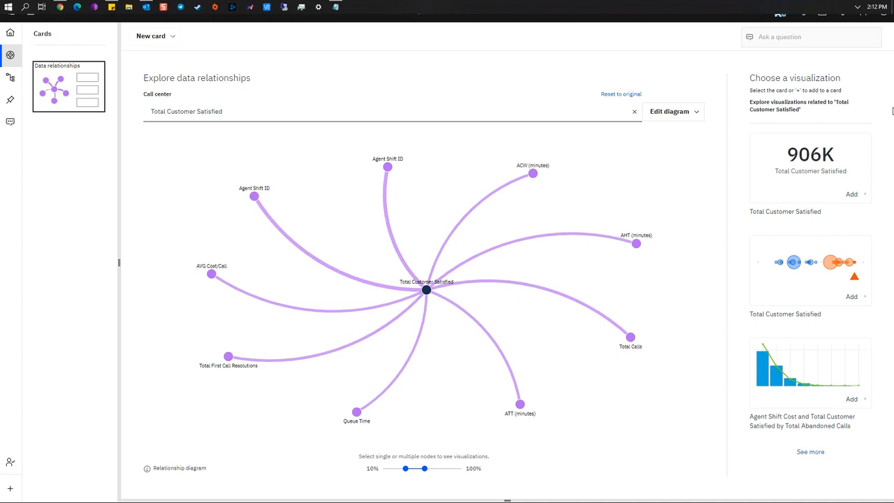
mouse_move(872, 489)
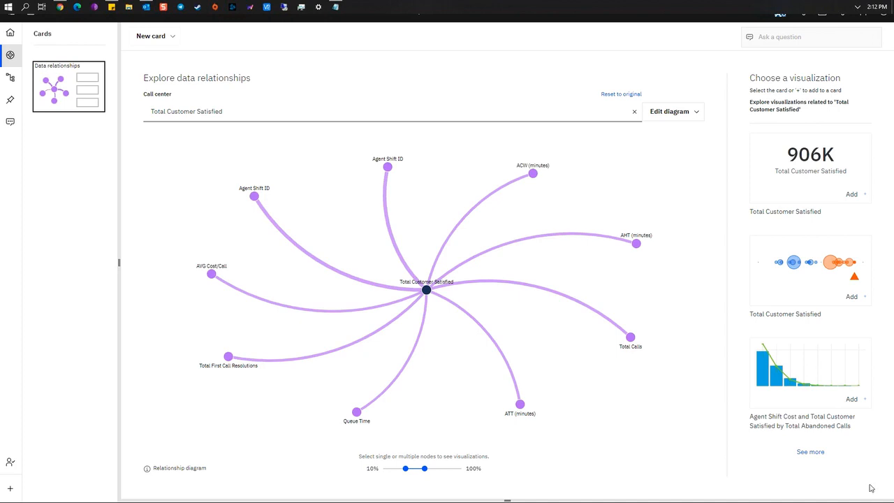
mouse_move(745, 435)
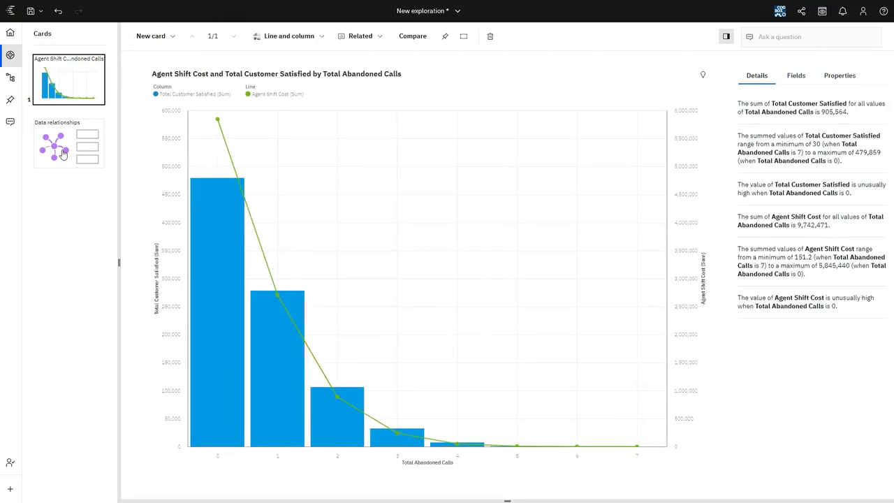
Return to the Total Customer Satisfied data relationships card from the Cards panel.
click(67, 142)
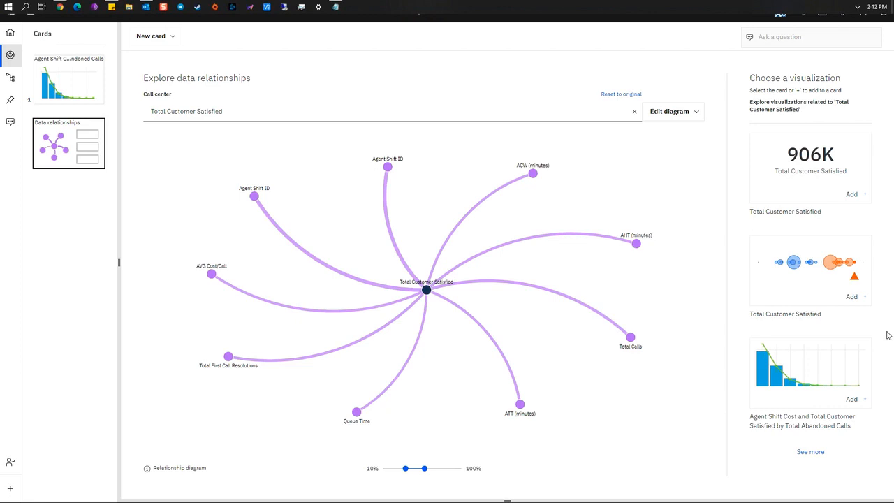
mouse_move(765, 107)
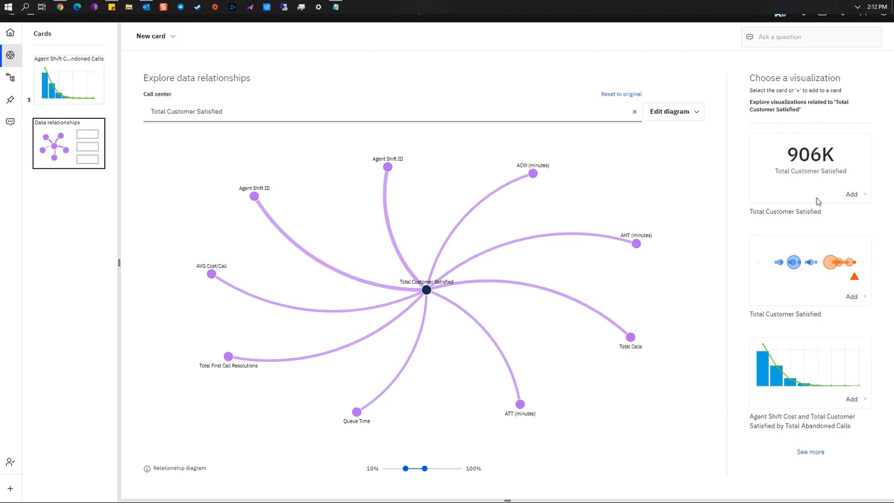
mouse_move(837, 319)
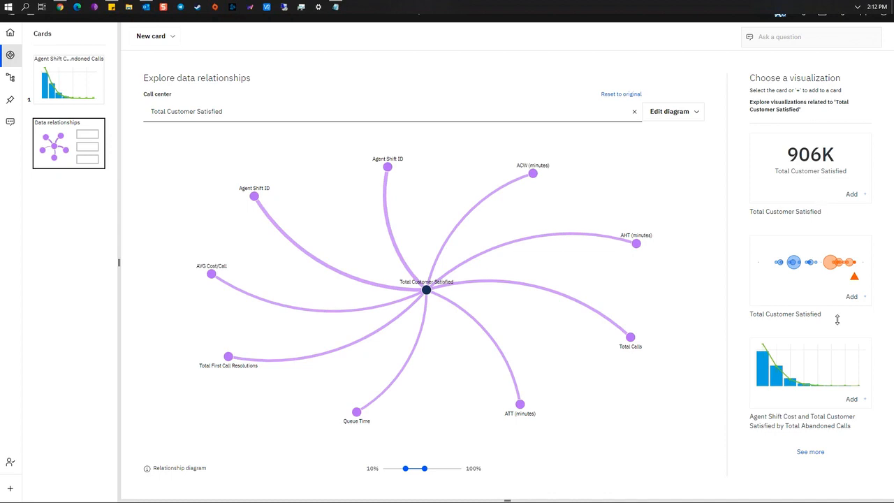
mouse_move(827, 269)
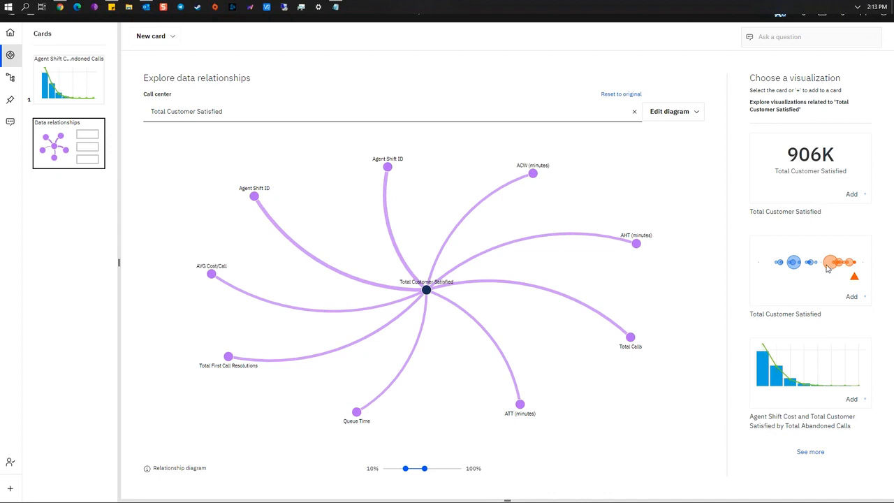
mouse_move(368, 174)
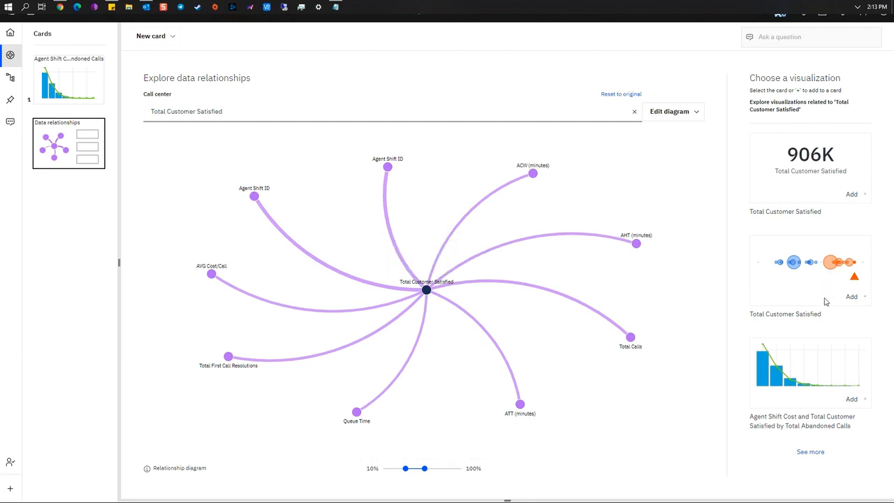
mouse_move(866, 240)
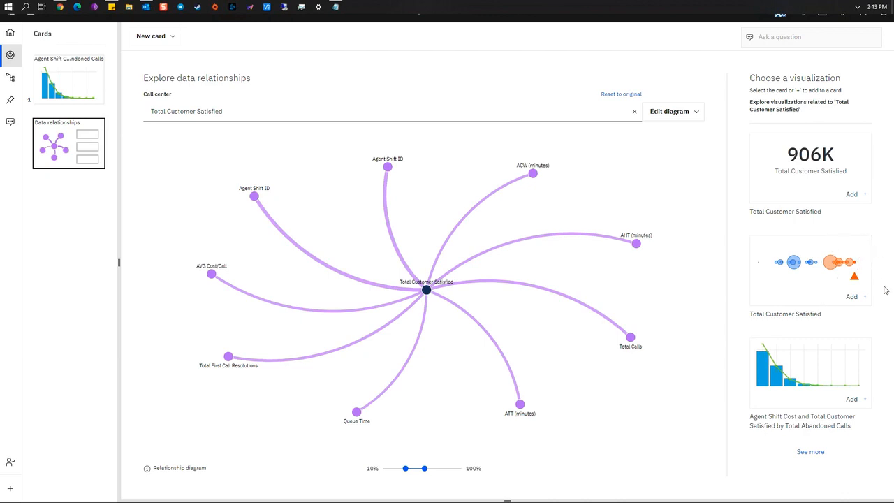
mouse_move(855, 36)
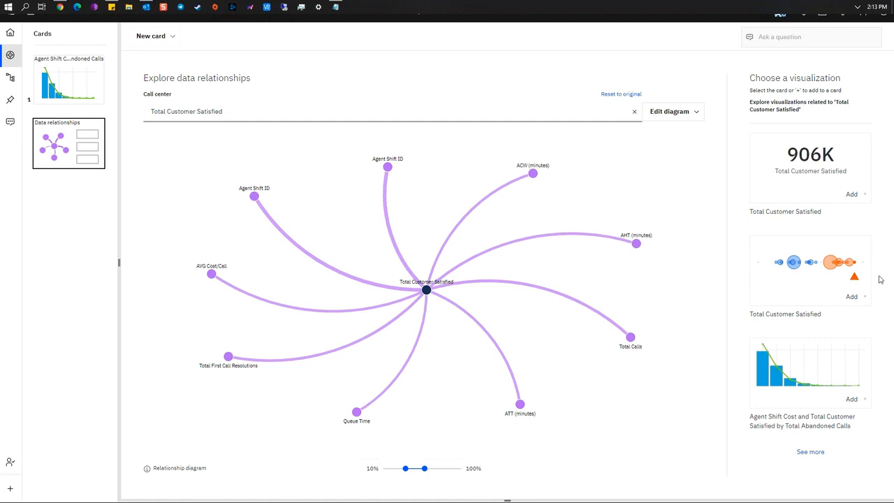
mouse_move(835, 268)
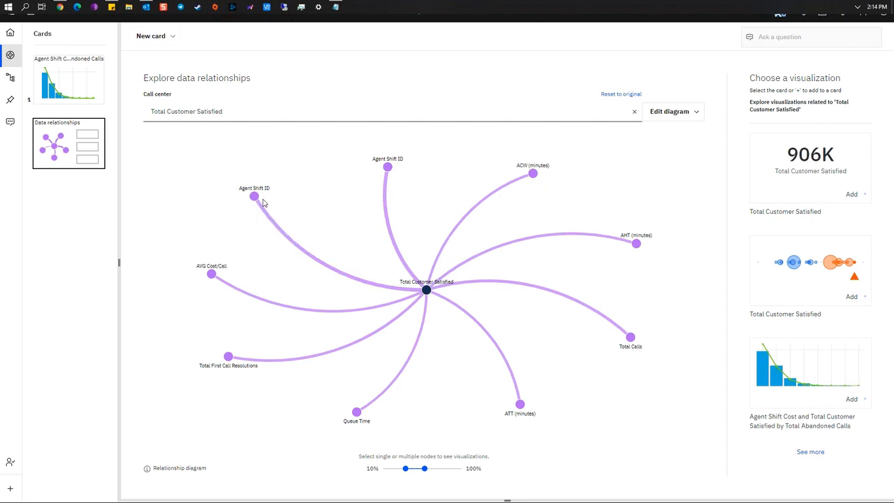
mouse_move(547, 202)
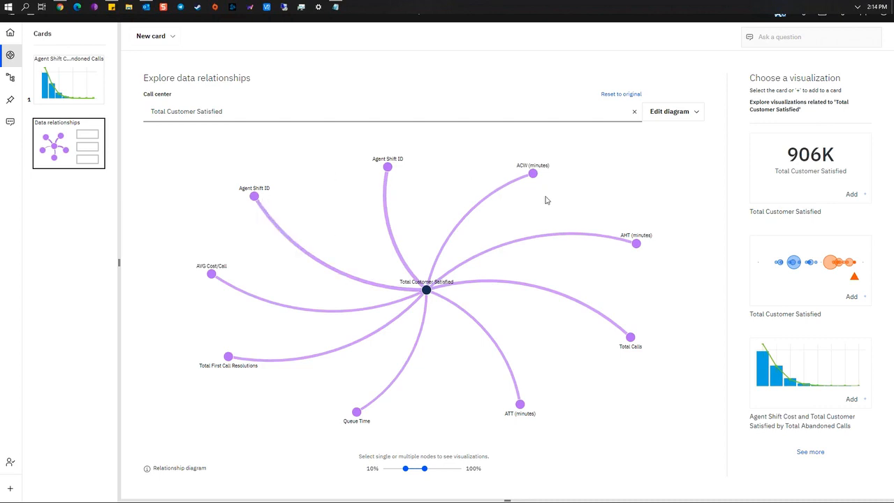
mouse_move(372, 257)
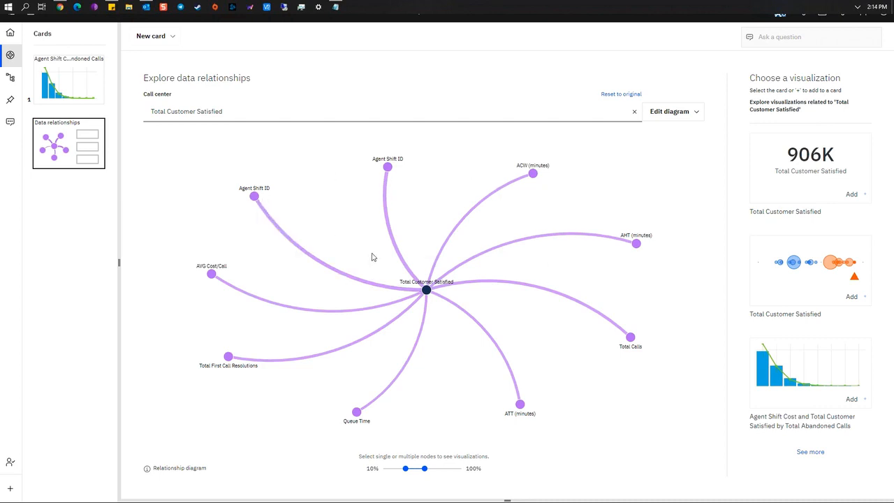
mouse_move(478, 211)
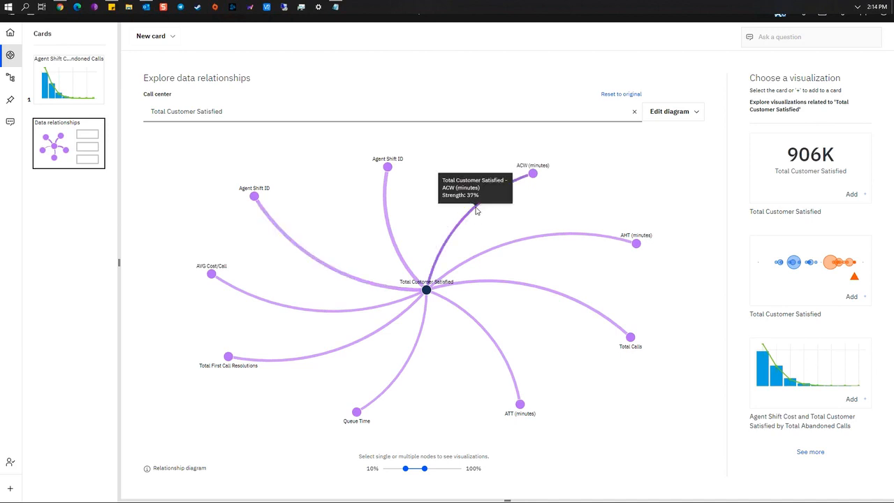
mouse_move(520, 289)
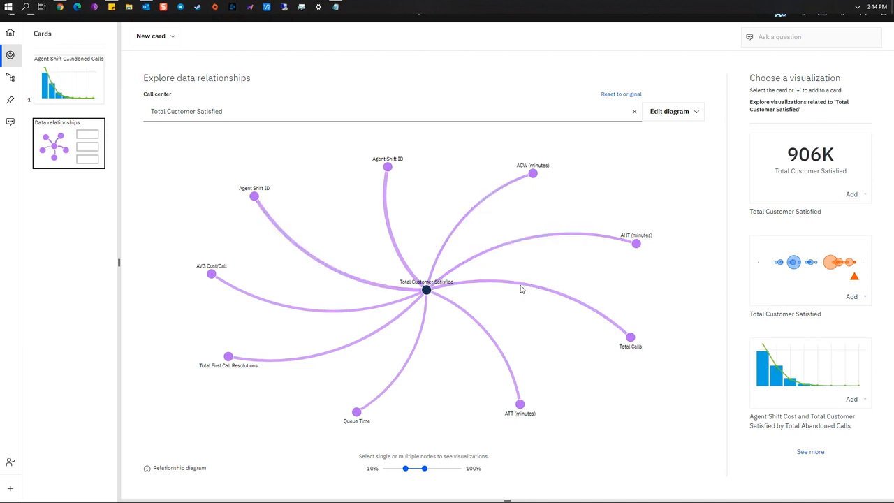
mouse_move(520, 287)
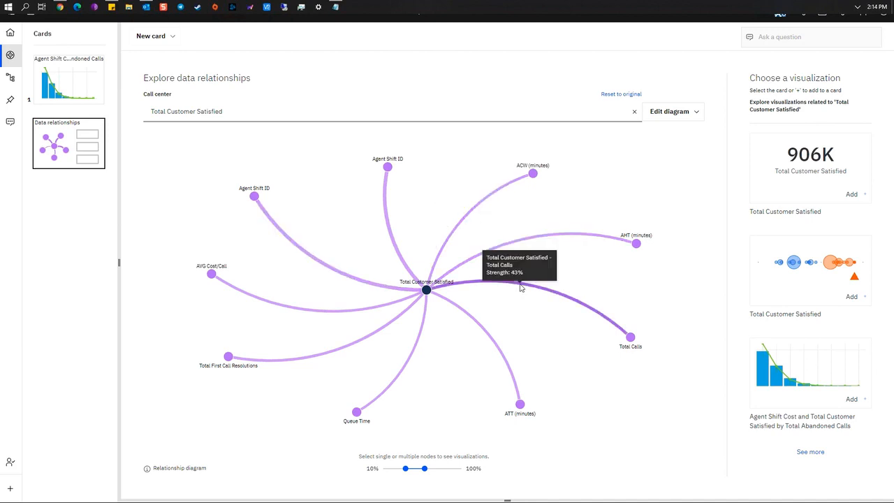
mouse_move(469, 316)
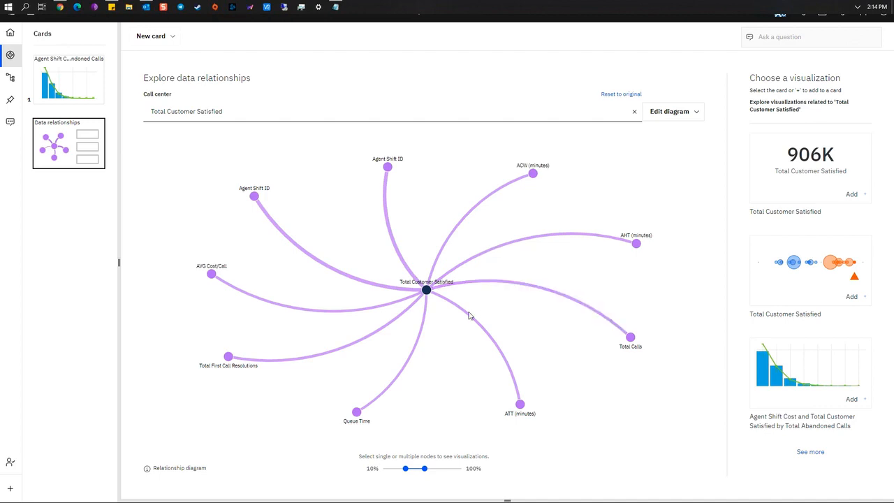
mouse_move(376, 334)
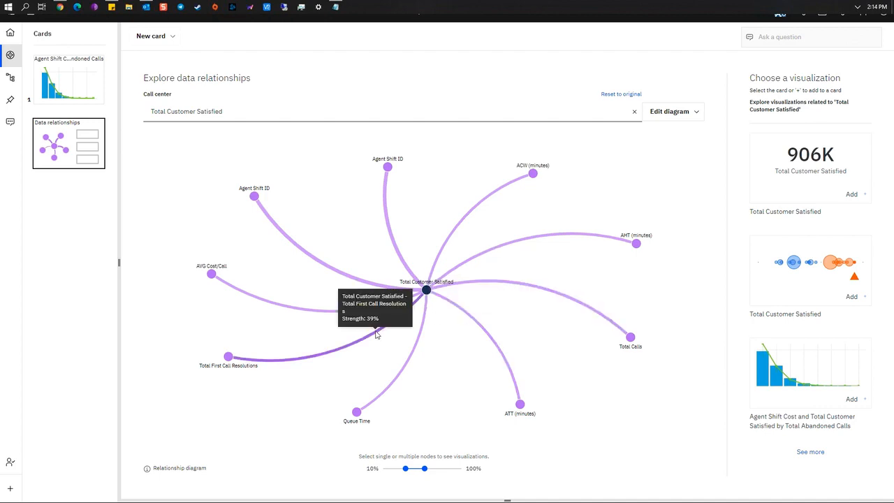
mouse_move(301, 251)
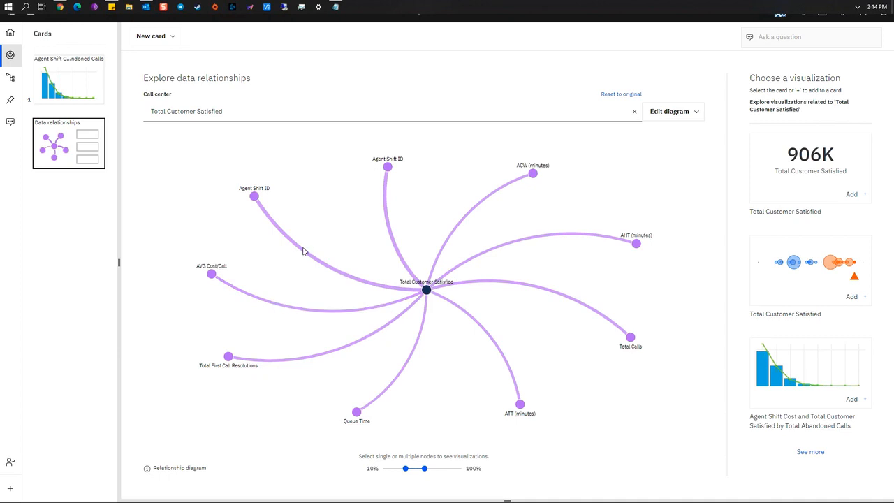
mouse_move(305, 254)
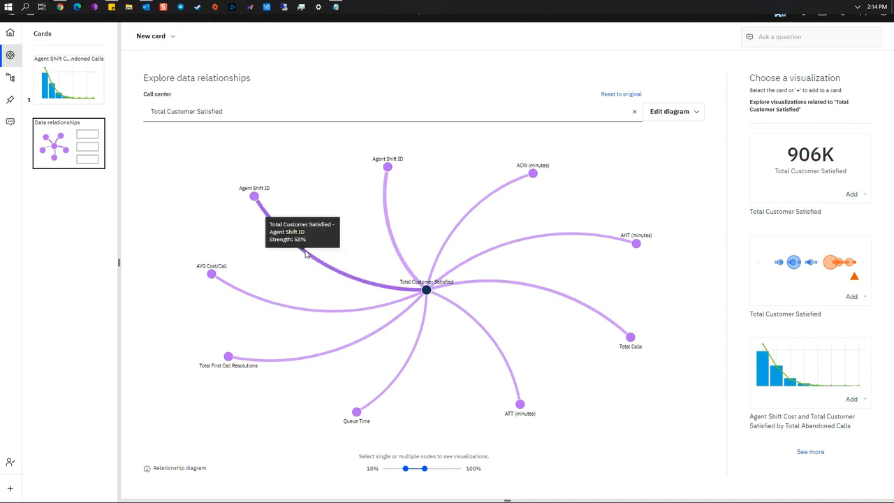
mouse_move(389, 196)
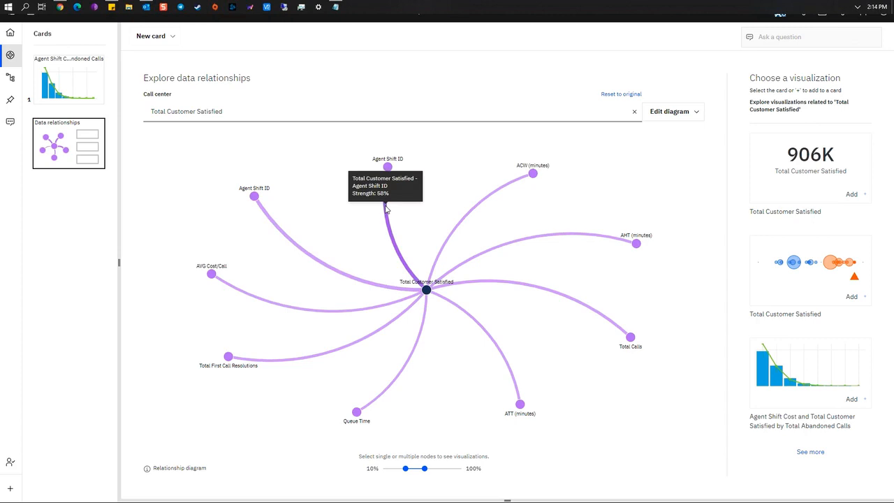
mouse_move(319, 265)
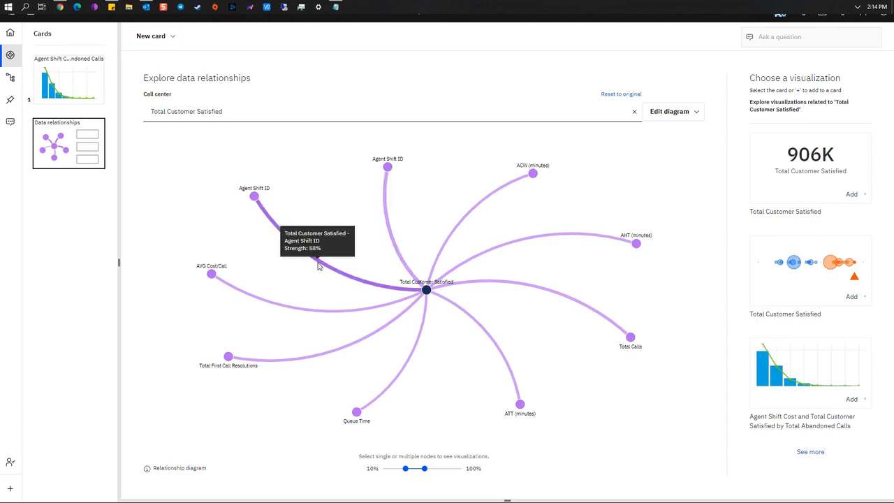
mouse_move(391, 230)
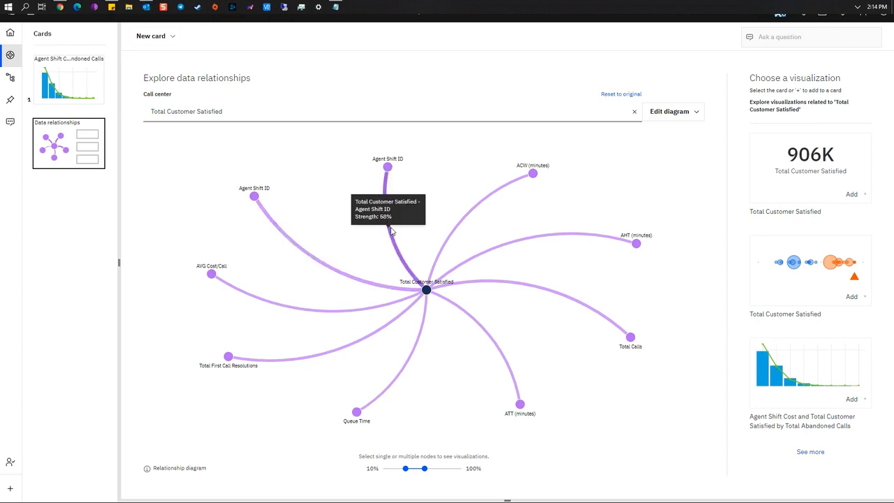
mouse_move(489, 198)
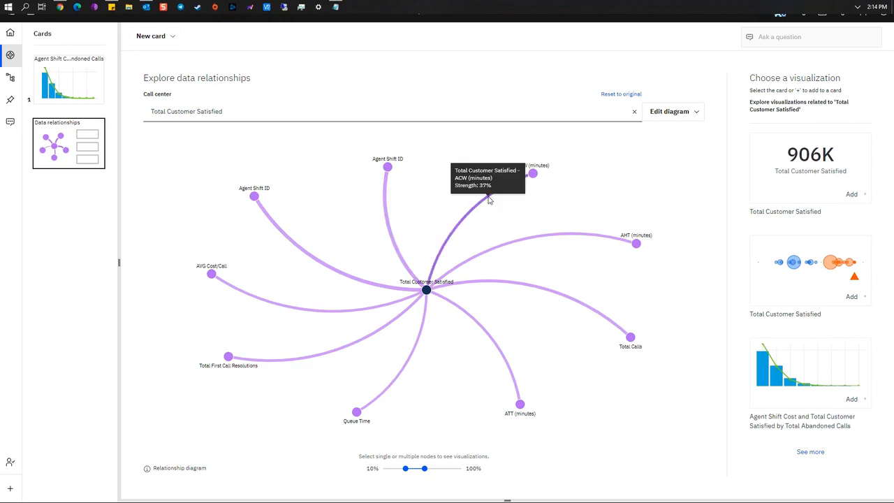
mouse_move(514, 287)
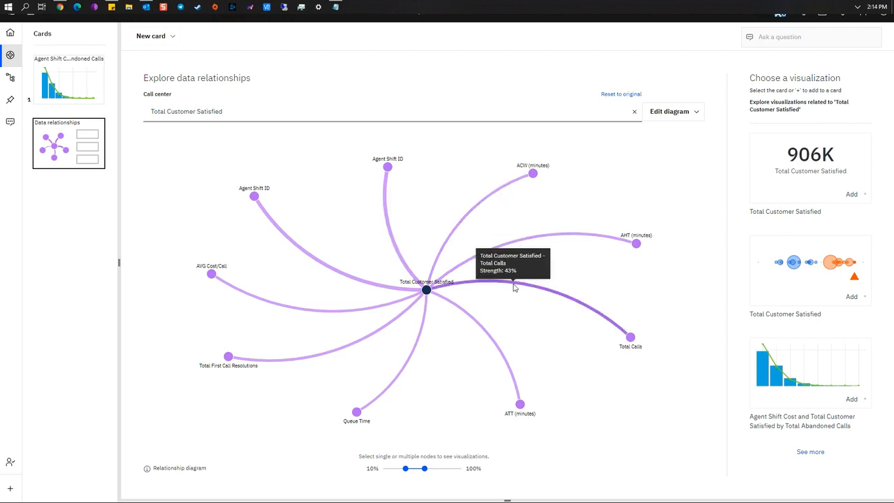
mouse_move(439, 422)
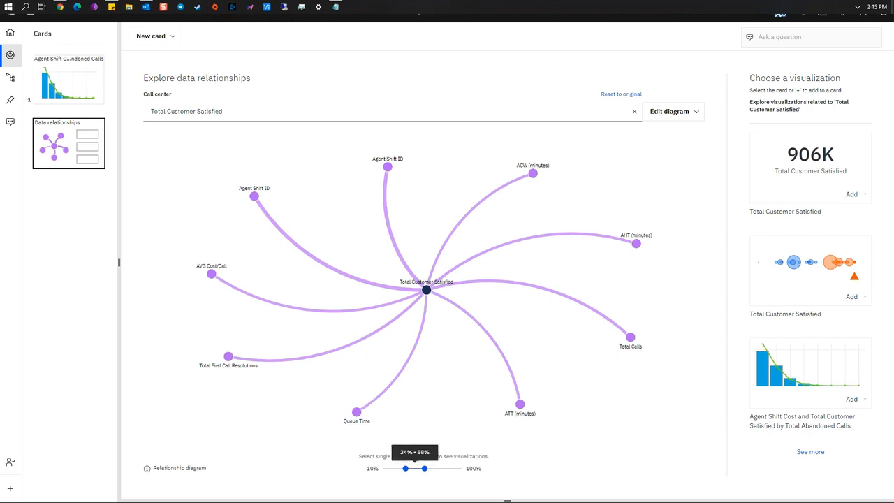
Drag the relationship strength slider until only the strongest links, like Agent Shift ID and Total Calls, remain.
drag(424, 469, 447, 469)
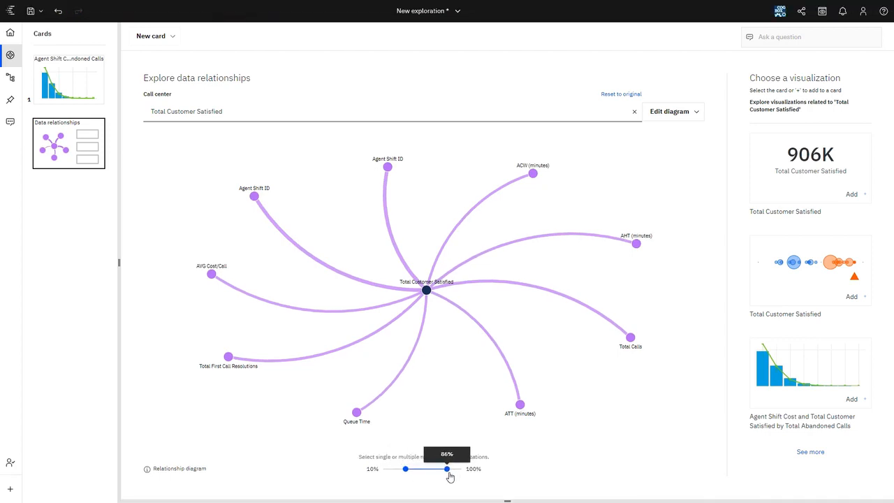
drag(447, 469, 444, 469)
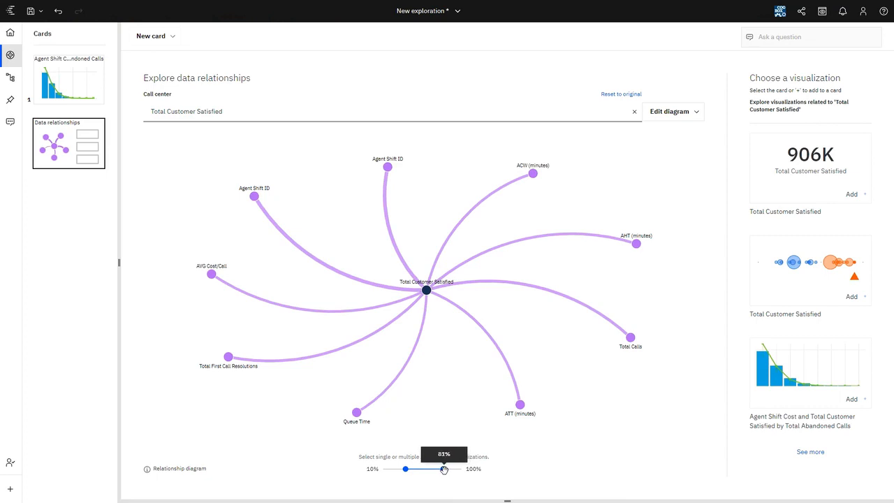
drag(444, 469, 405, 469)
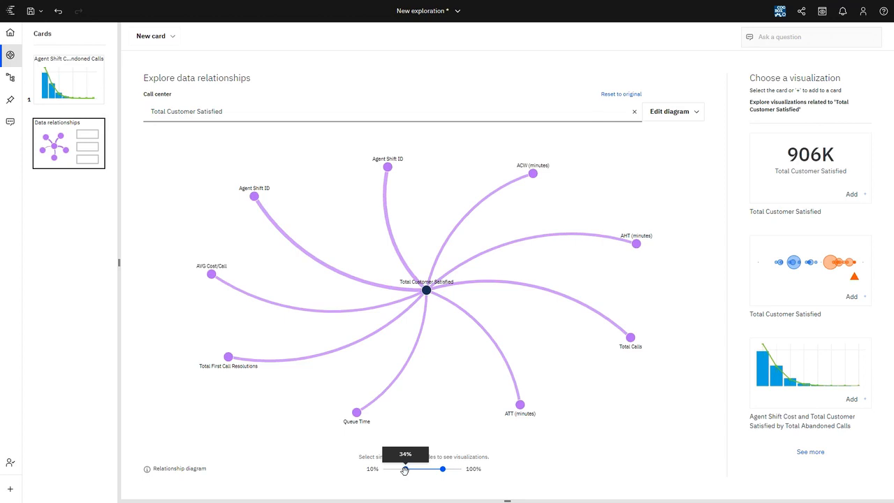
drag(405, 469, 417, 470)
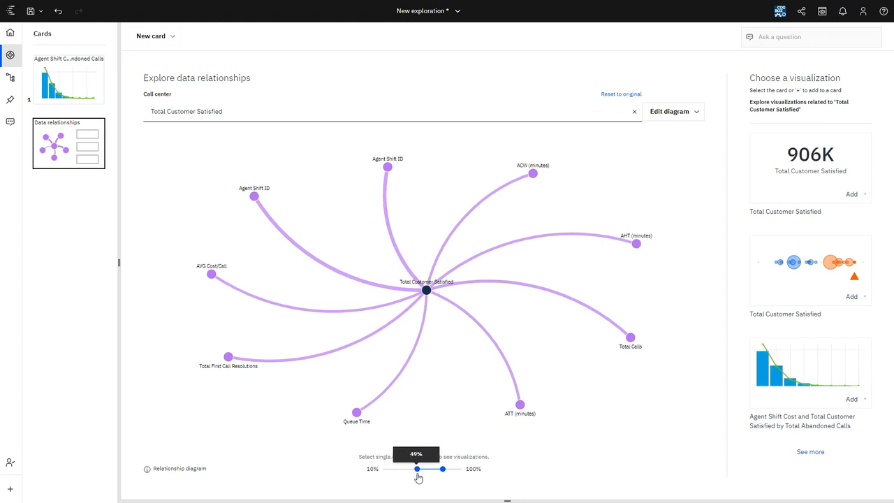
drag(418, 469, 427, 470)
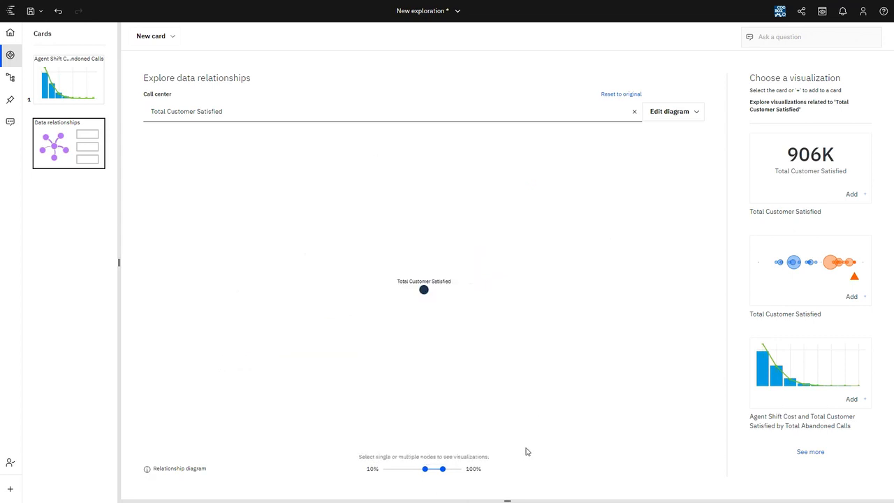
mouse_move(517, 447)
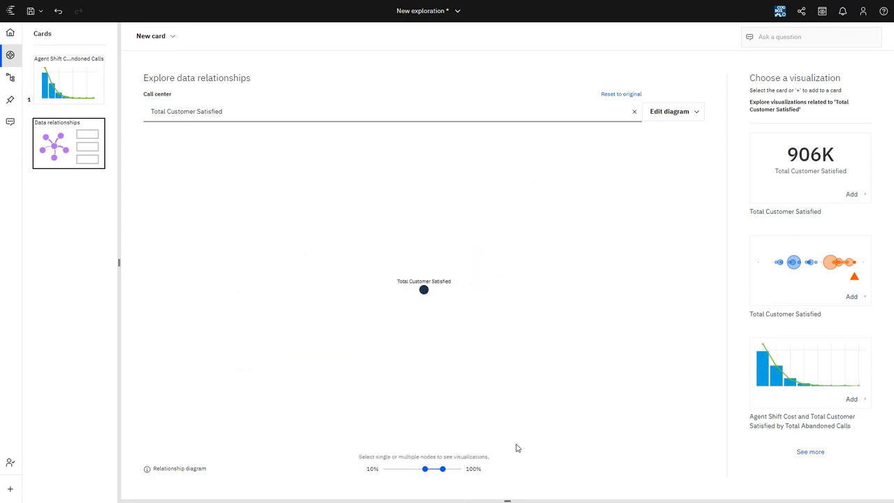
mouse_move(431, 387)
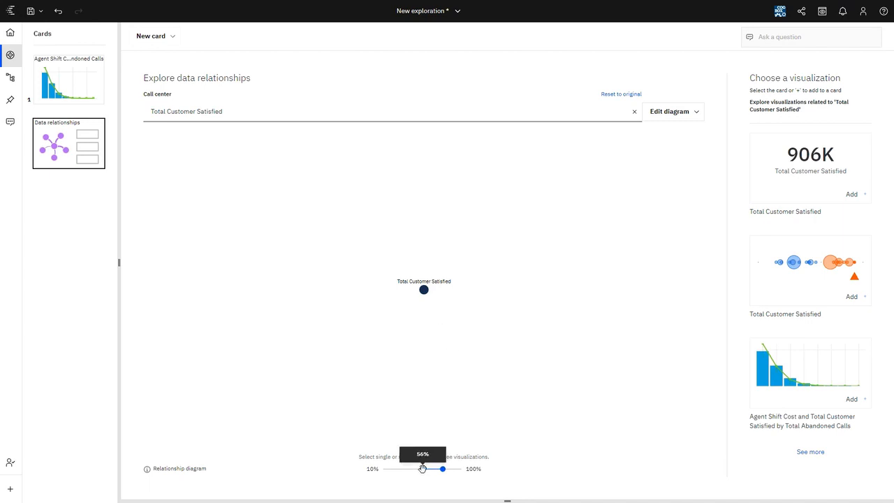
drag(441, 469, 414, 469)
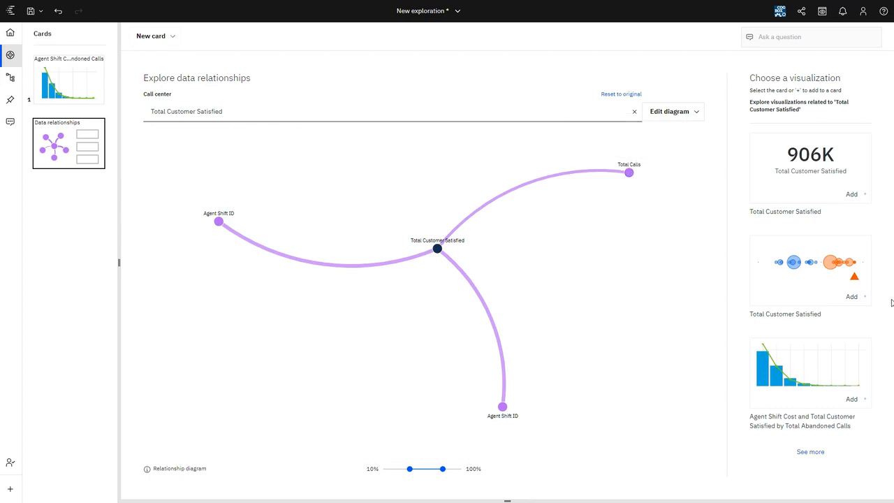
mouse_move(832, 259)
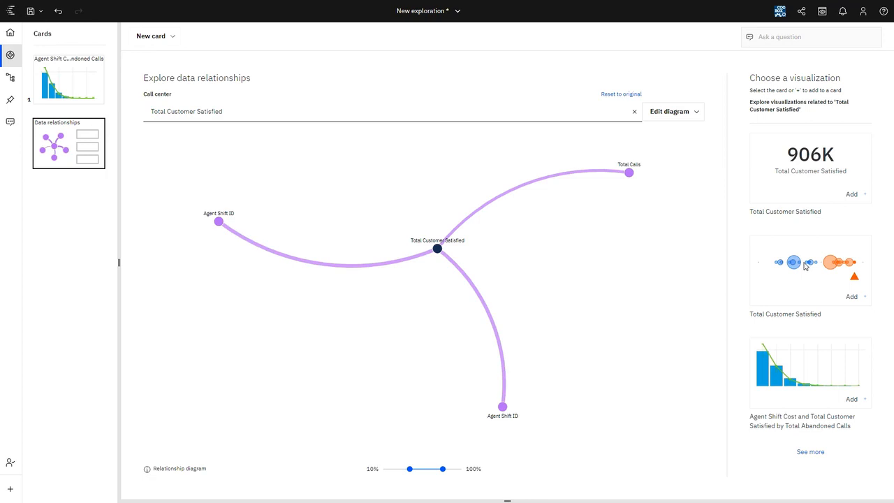
mouse_move(551, 280)
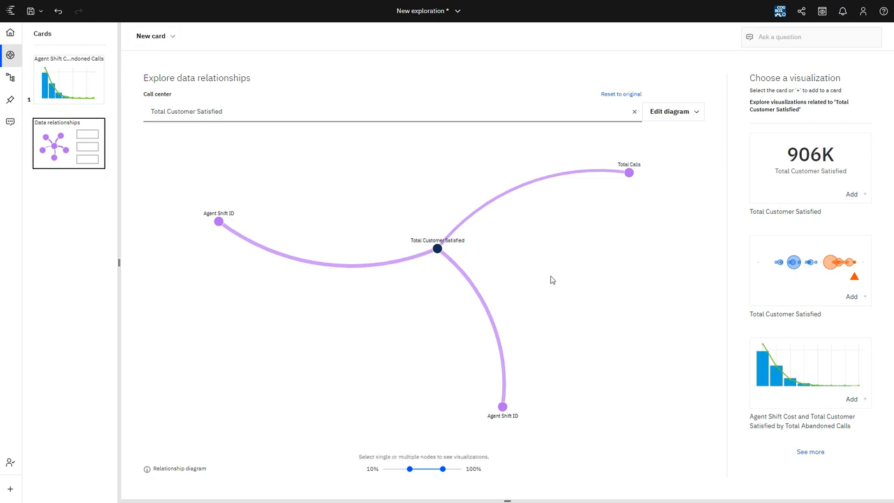
mouse_move(665, 154)
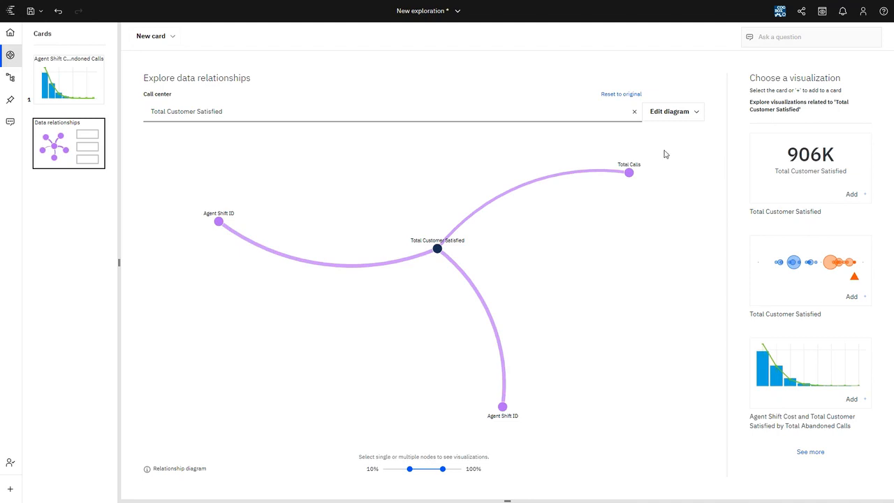
Select Total Calls in the relationships diagram so suggested charts switch to Total Calls.
click(628, 173)
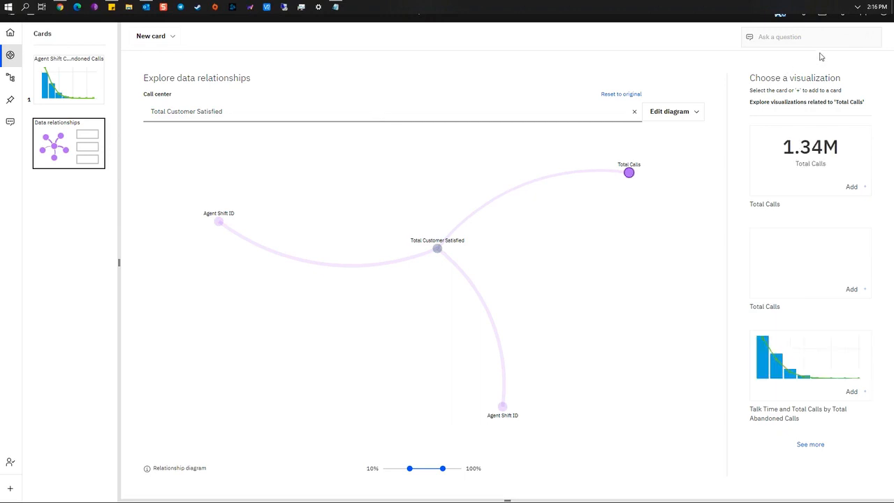
mouse_move(810, 265)
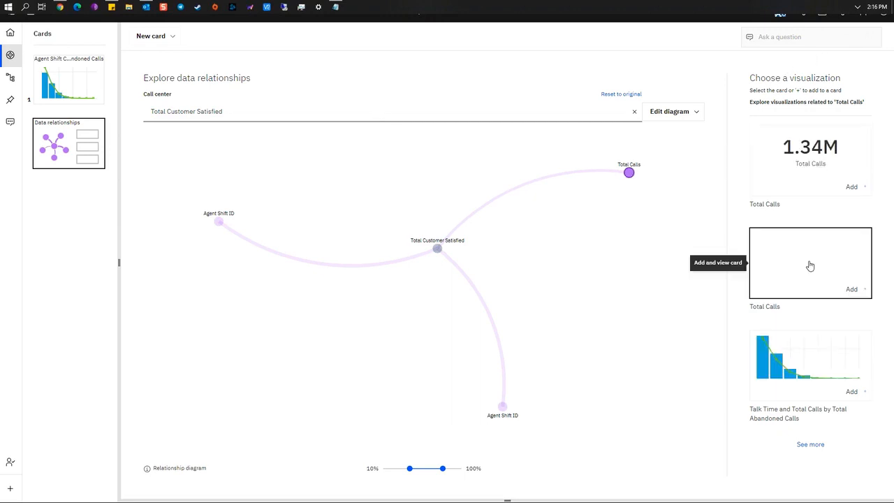
mouse_move(799, 187)
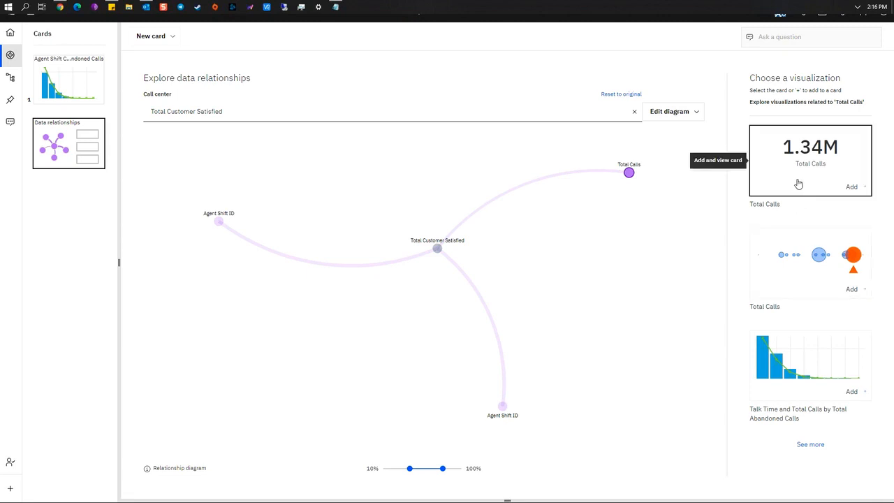
mouse_move(824, 271)
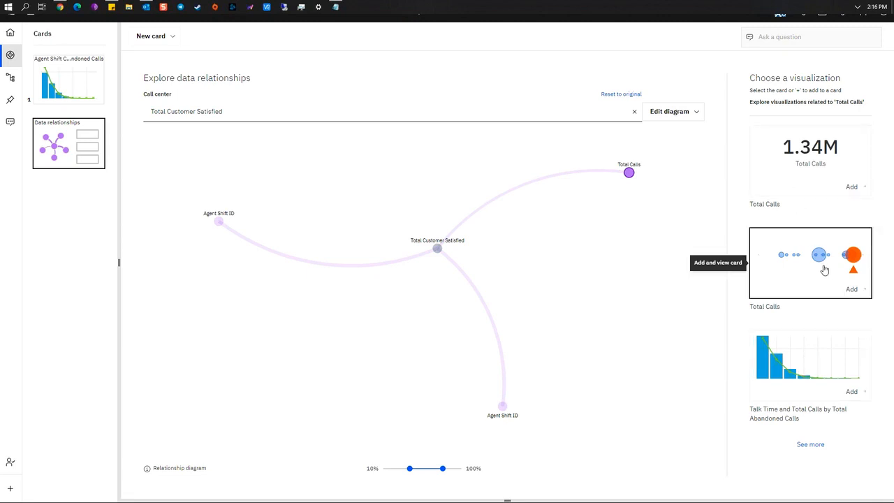
mouse_move(780, 179)
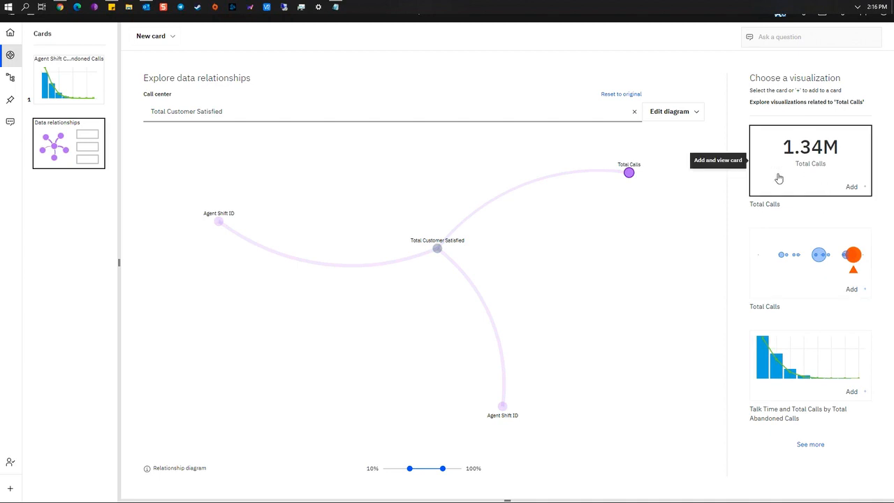
mouse_move(809, 183)
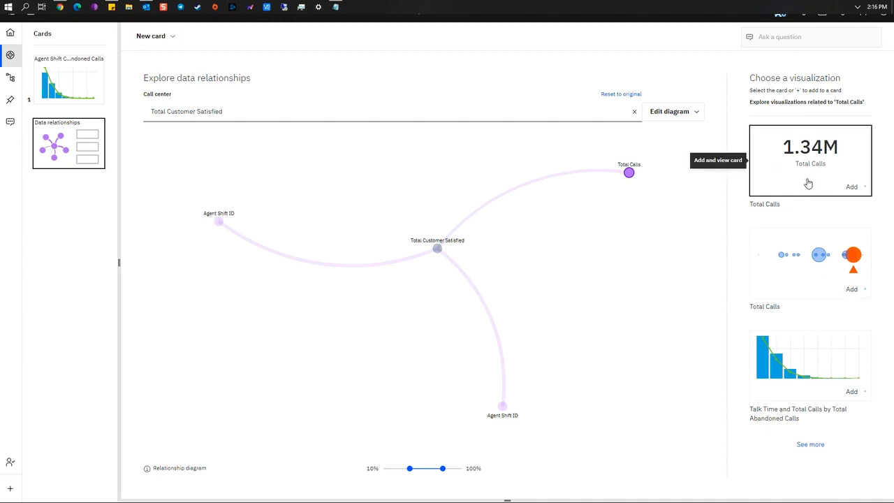
mouse_move(793, 292)
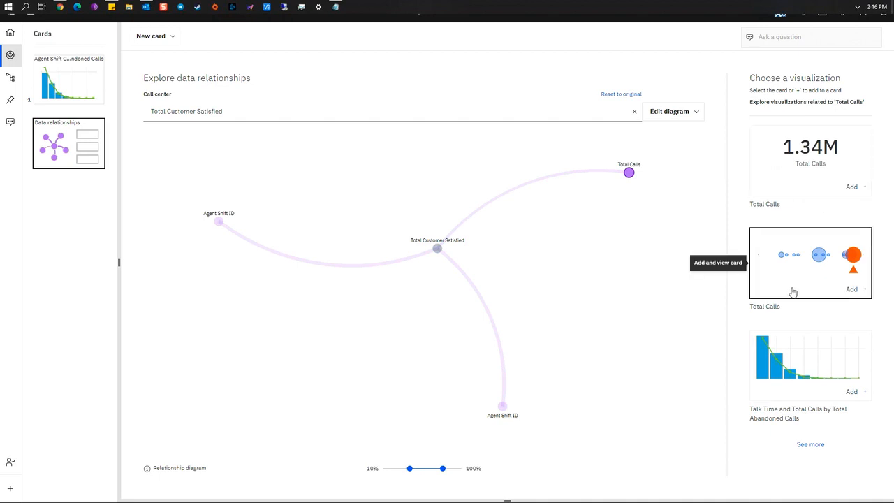
mouse_move(823, 257)
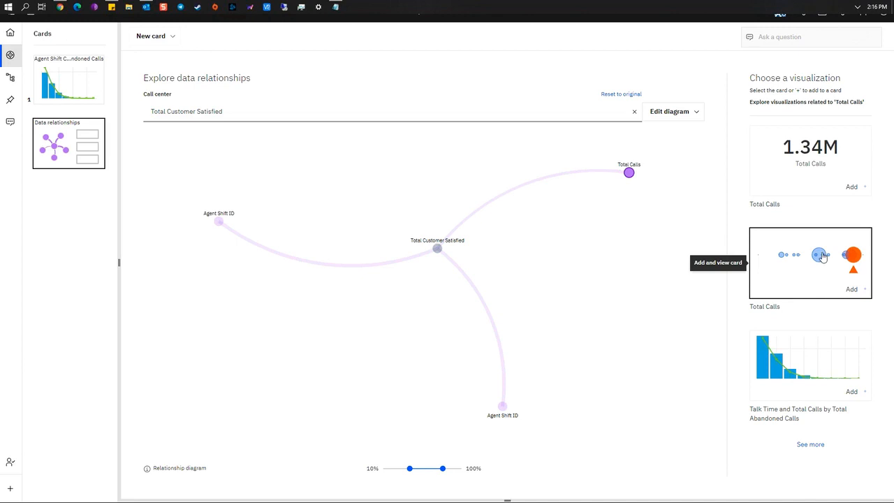
mouse_move(787, 384)
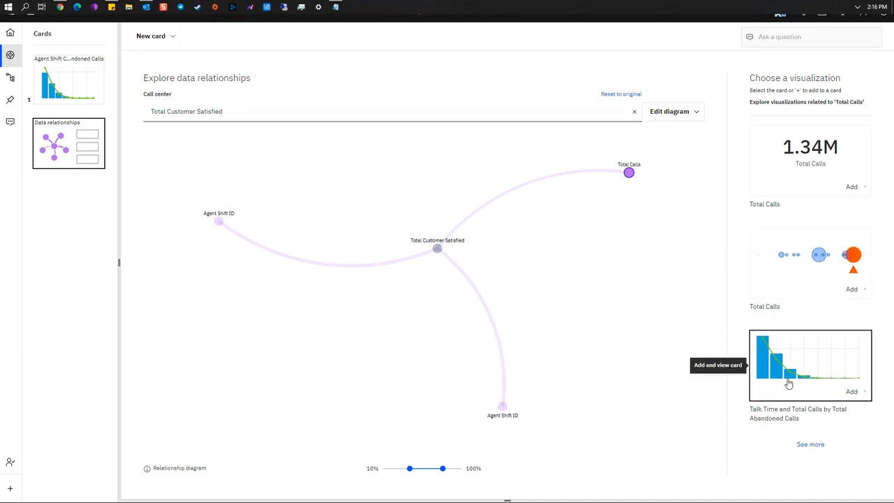
mouse_move(791, 378)
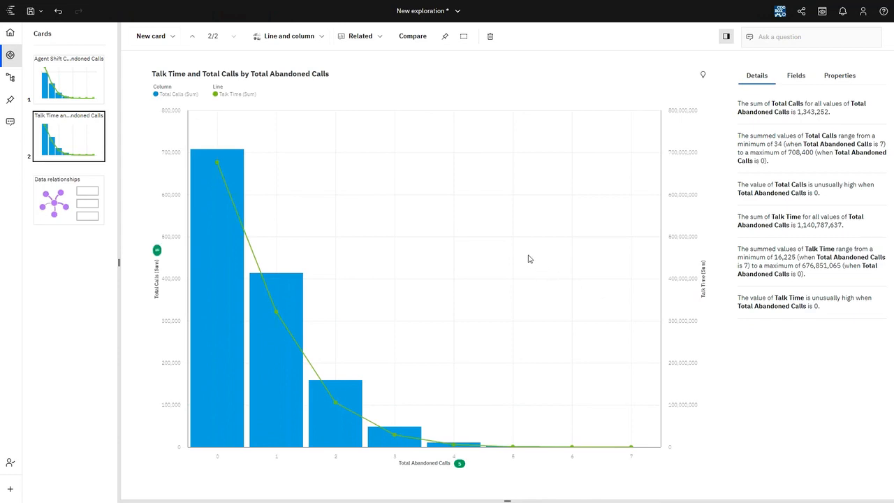
mouse_move(460, 472)
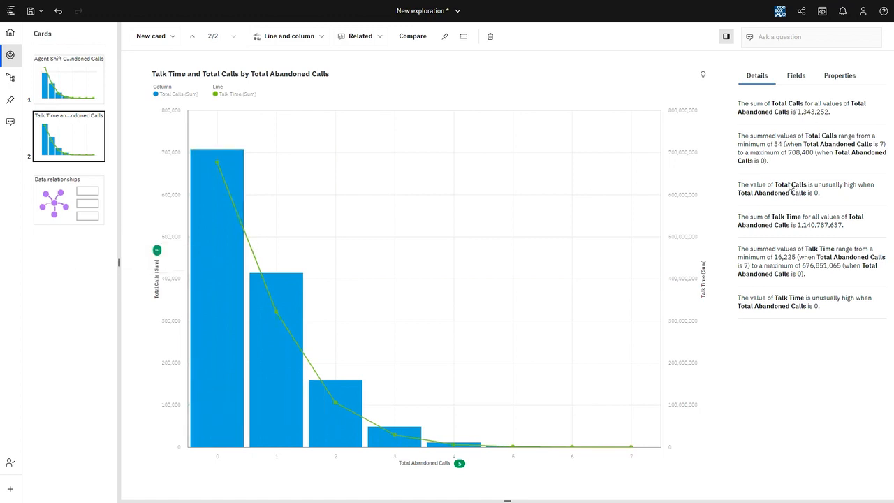
mouse_move(794, 237)
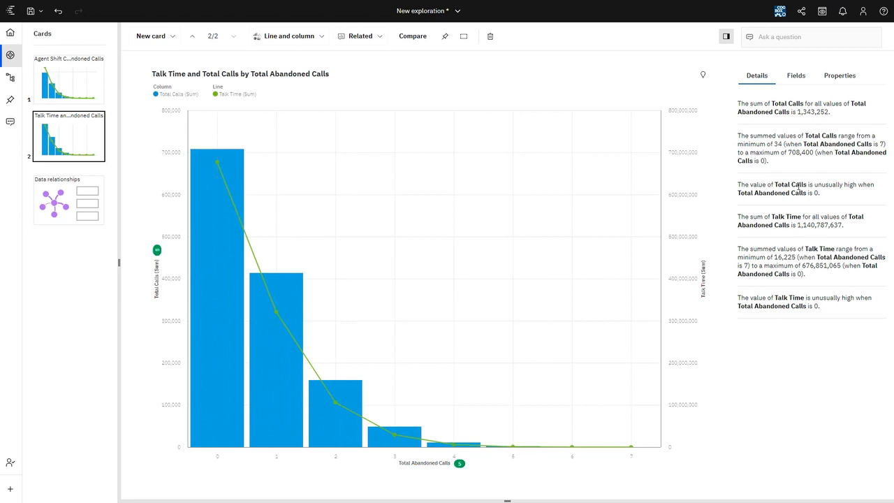
mouse_move(16, 350)
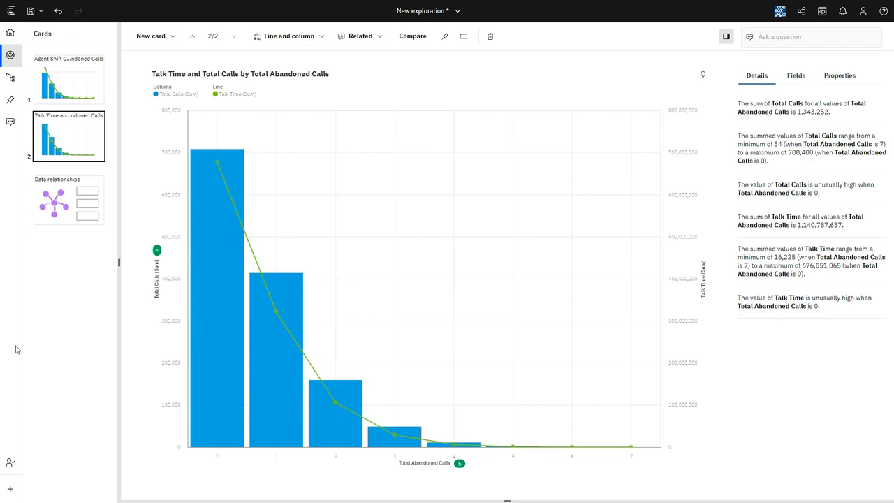
mouse_move(91, 372)
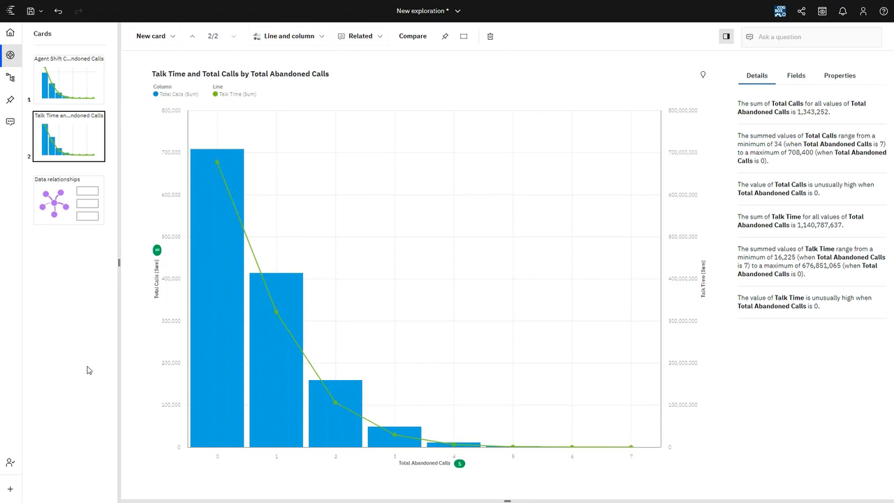
mouse_move(87, 260)
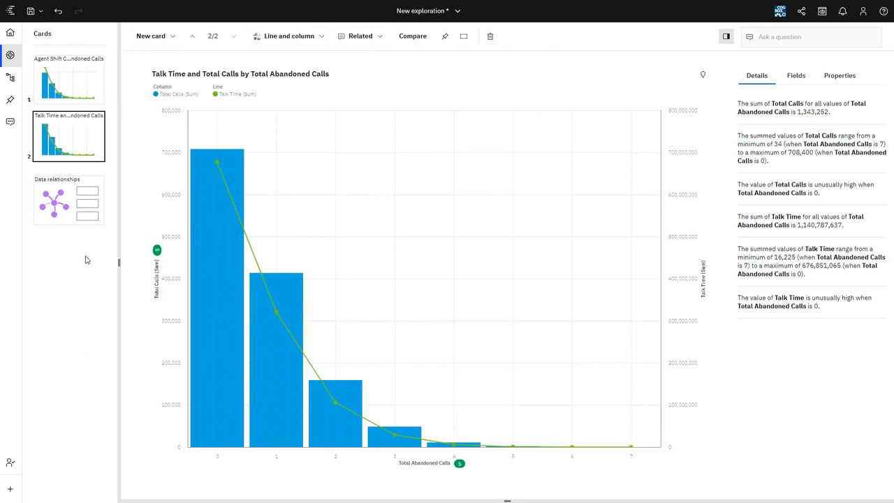
mouse_move(95, 397)
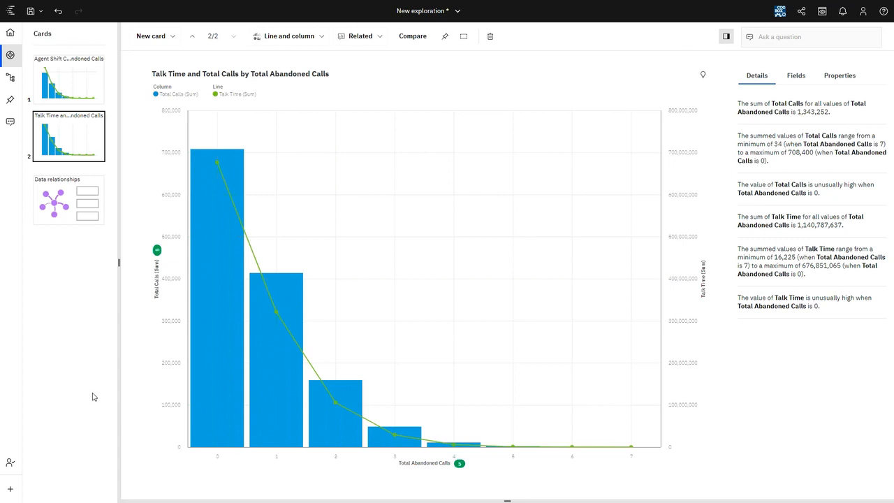
mouse_move(89, 361)
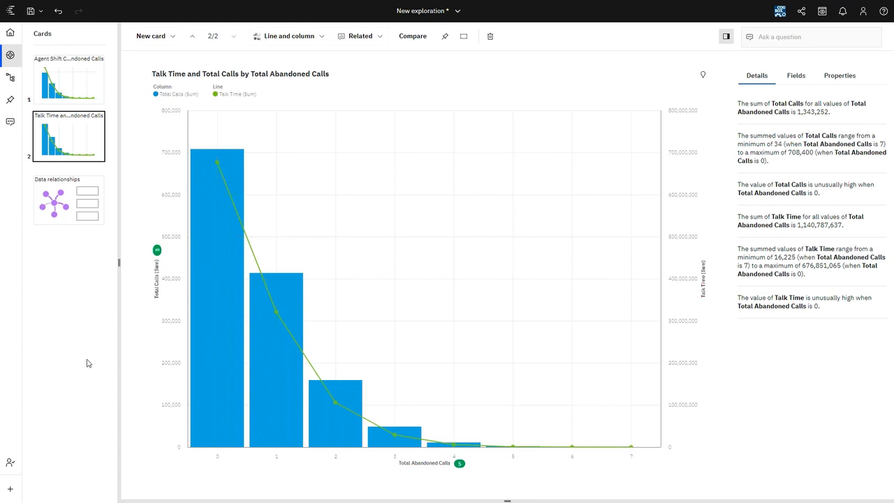
mouse_move(114, 368)
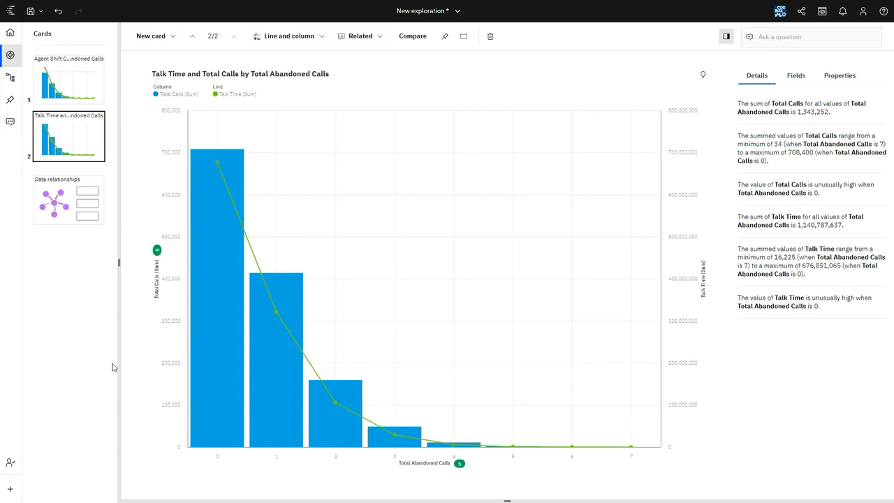
mouse_move(126, 363)
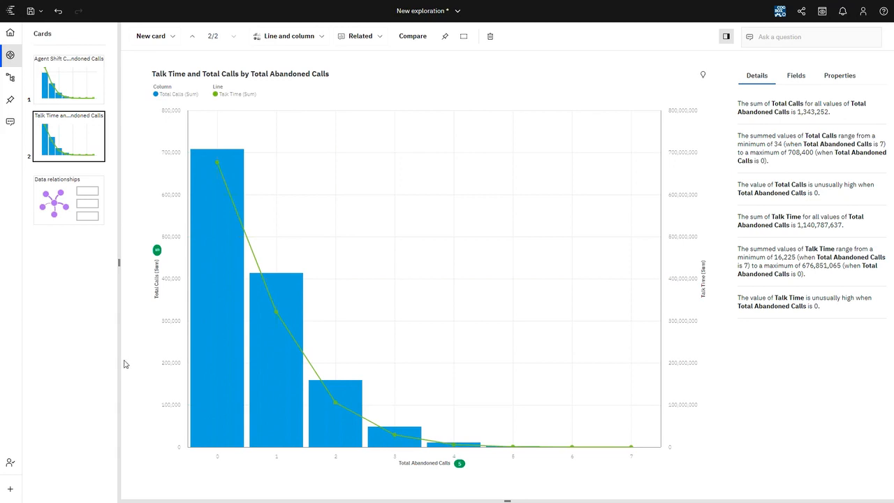
mouse_move(89, 257)
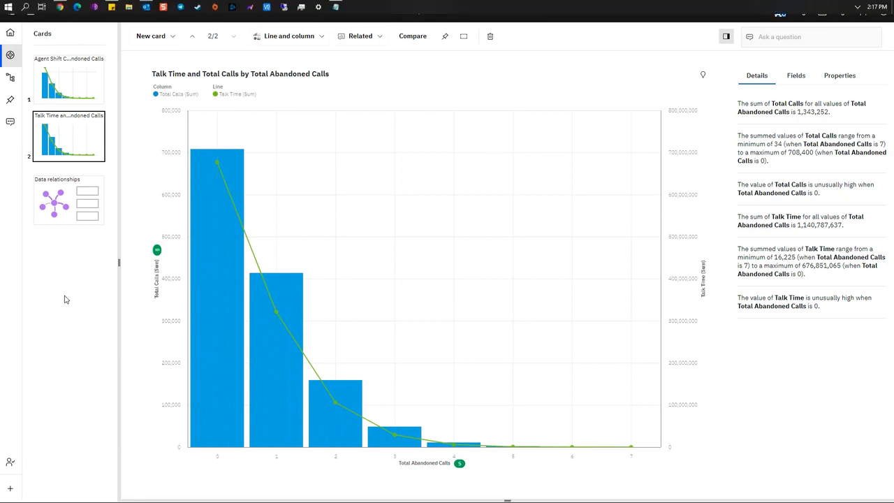
mouse_move(50, 358)
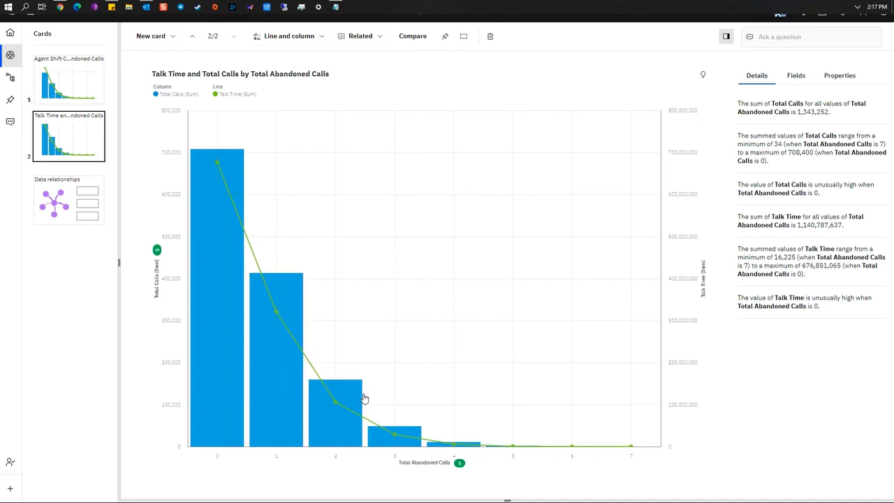
mouse_move(444, 282)
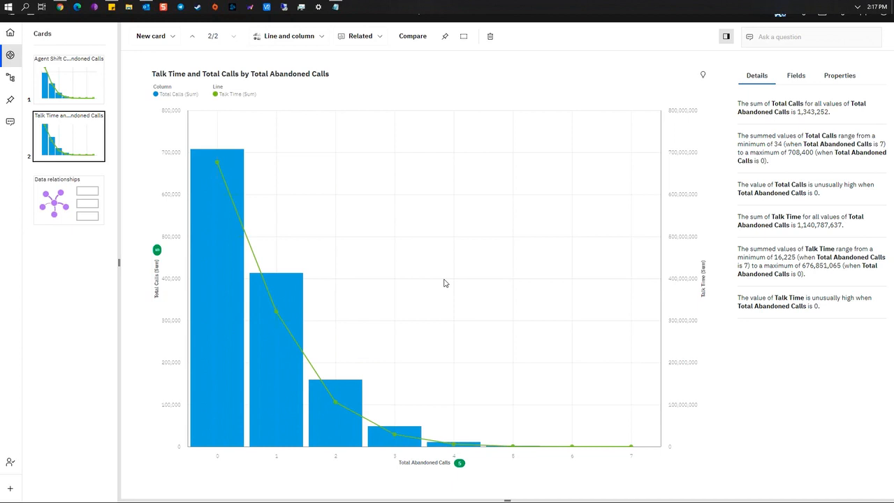
mouse_move(321, 176)
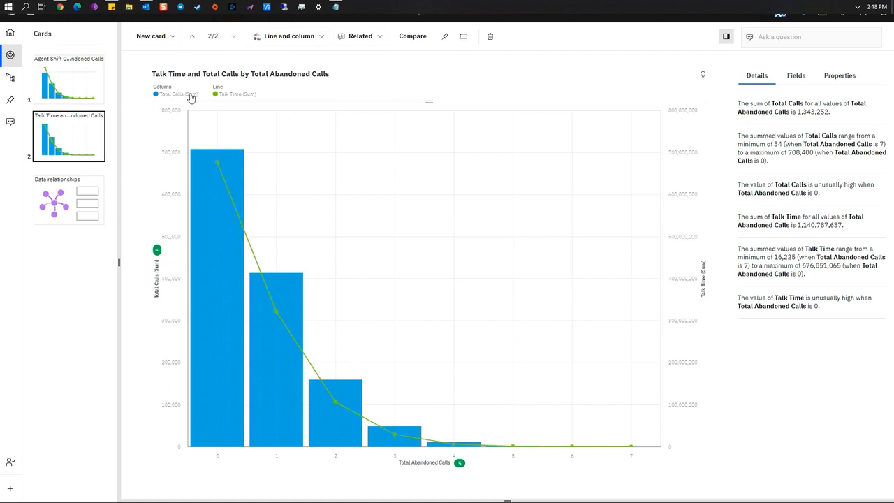
mouse_move(249, 95)
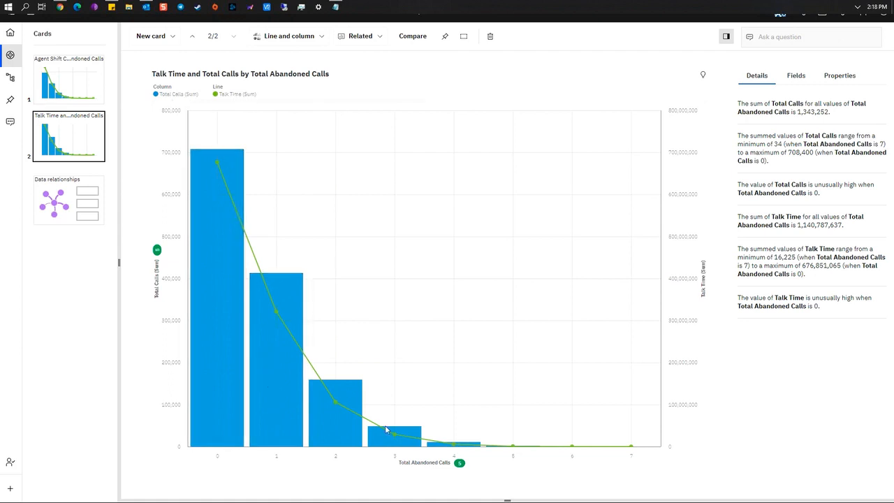
mouse_move(617, 374)
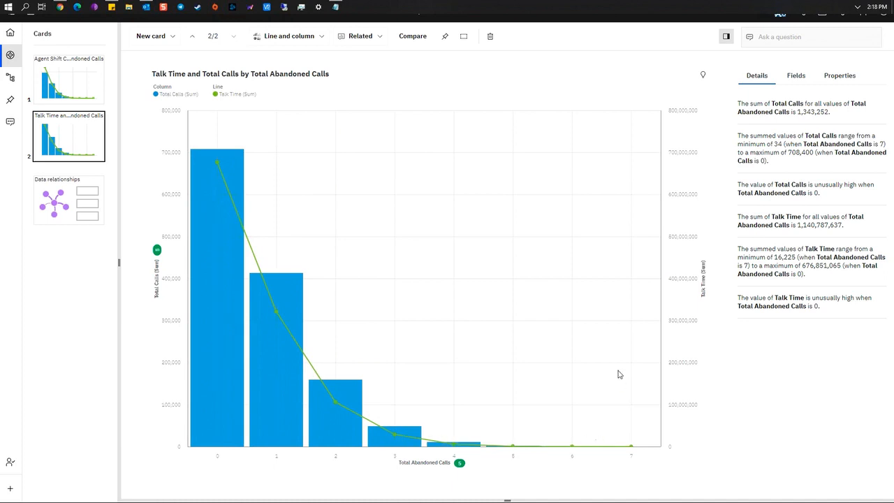
mouse_move(810, 213)
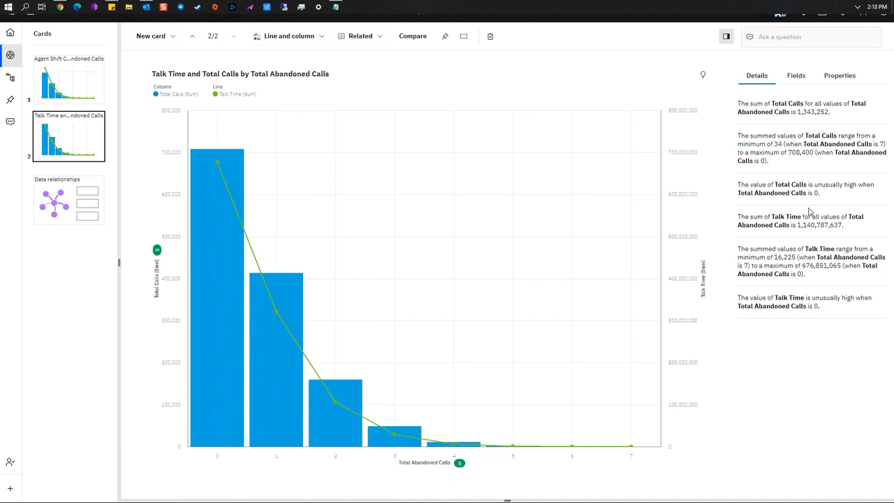
mouse_move(802, 284)
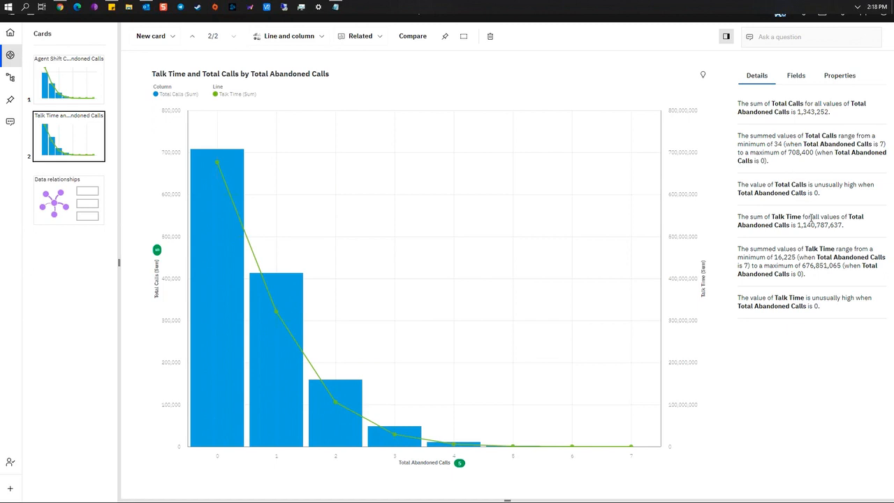
mouse_move(815, 234)
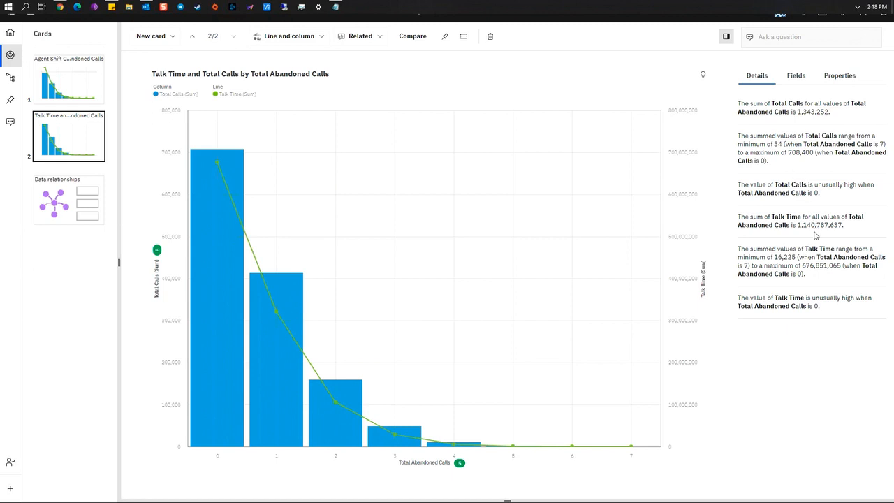
mouse_move(810, 120)
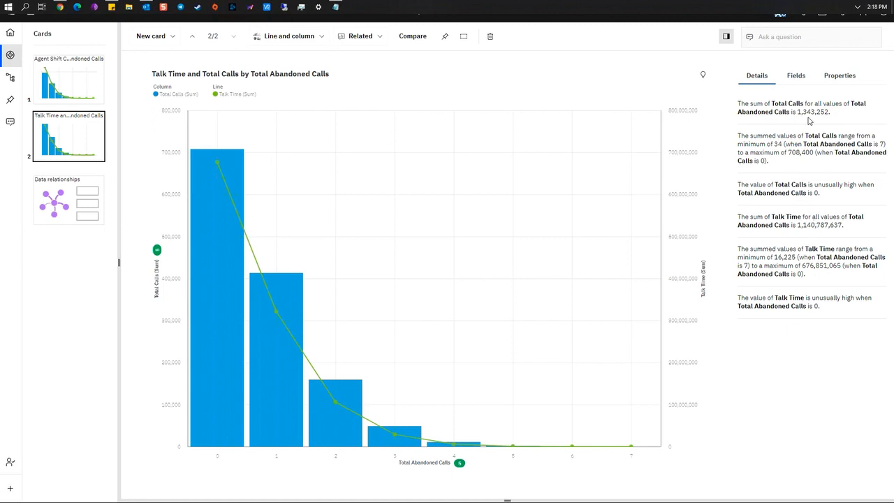
Summarize the chart's Talk Time field as Average instead of Sum.
click(796, 76)
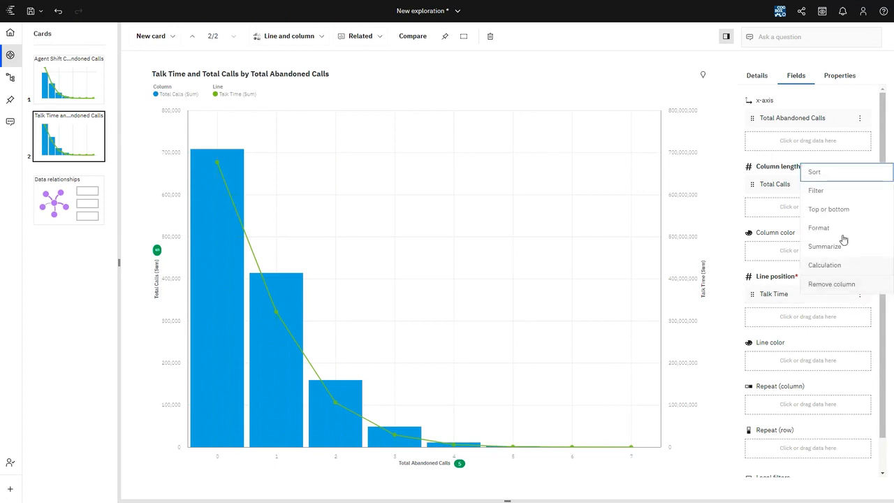
mouse_move(840, 246)
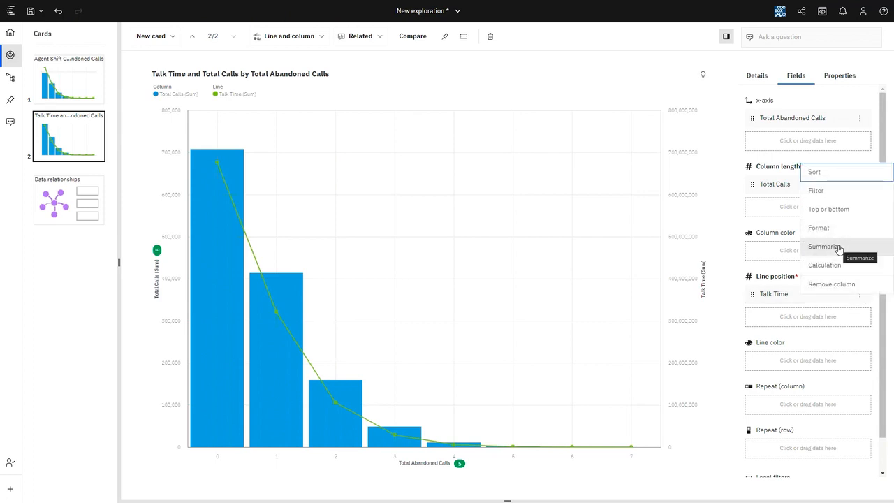
click(824, 246)
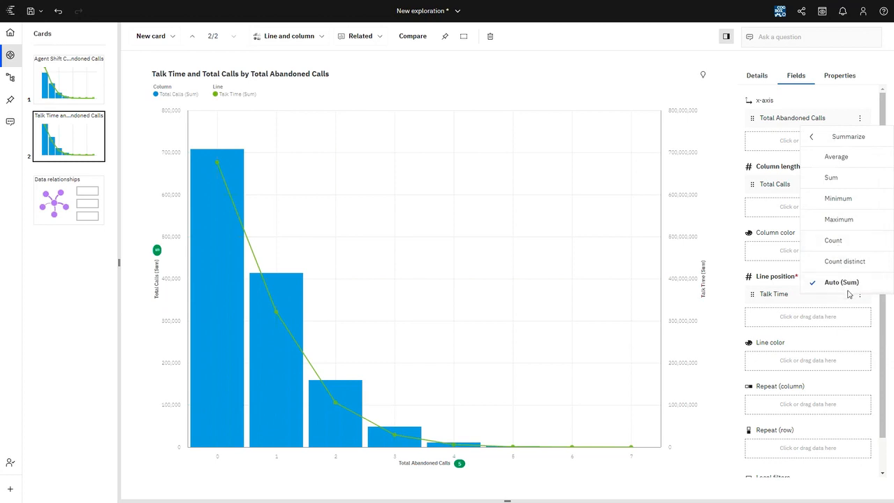
click(836, 157)
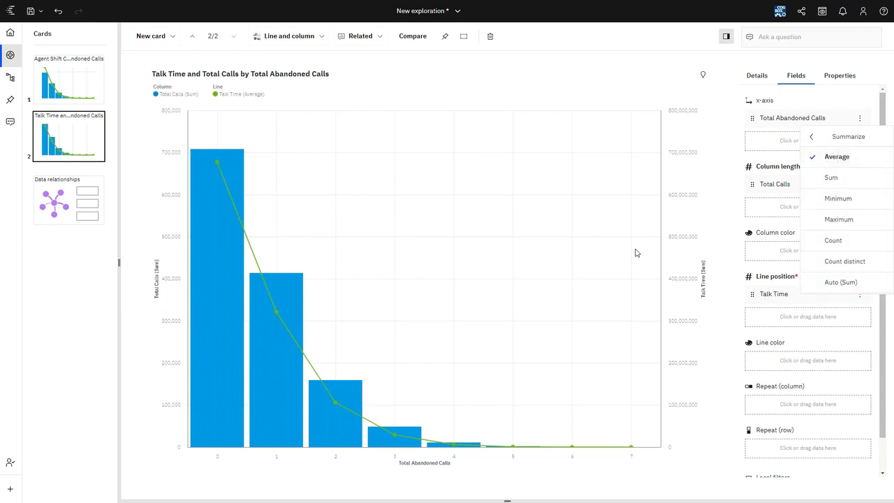
mouse_move(729, 243)
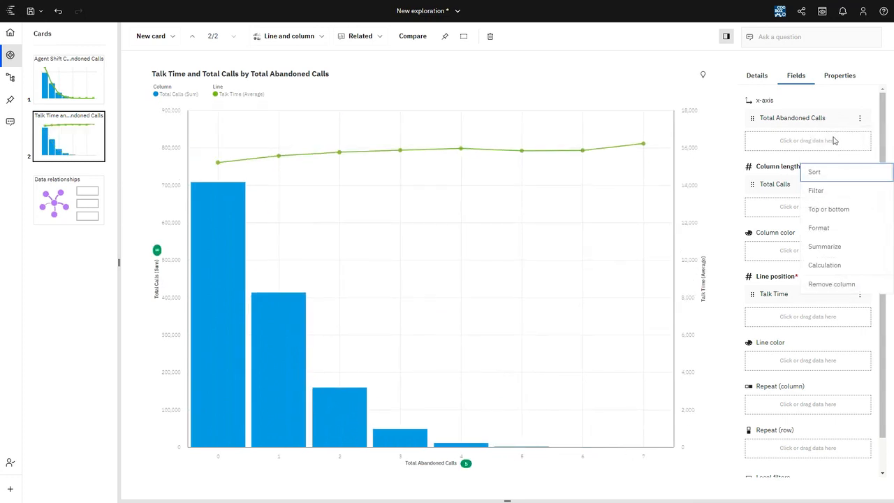
click(723, 333)
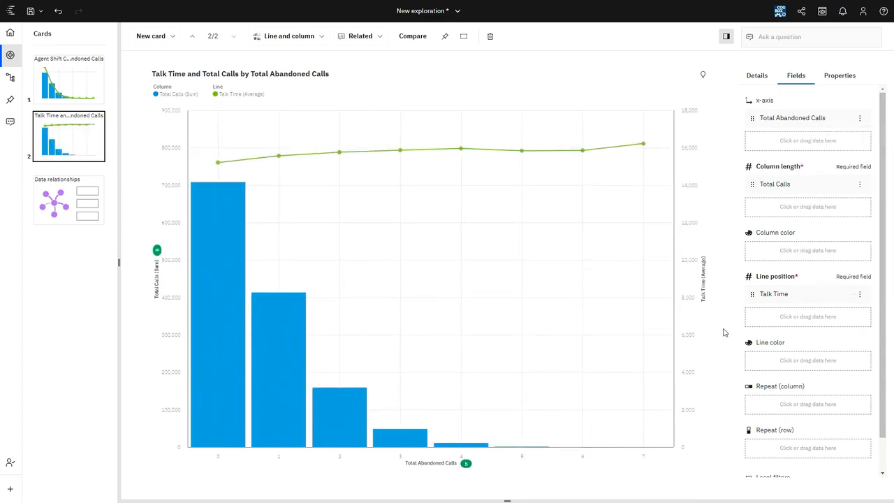
mouse_move(218, 165)
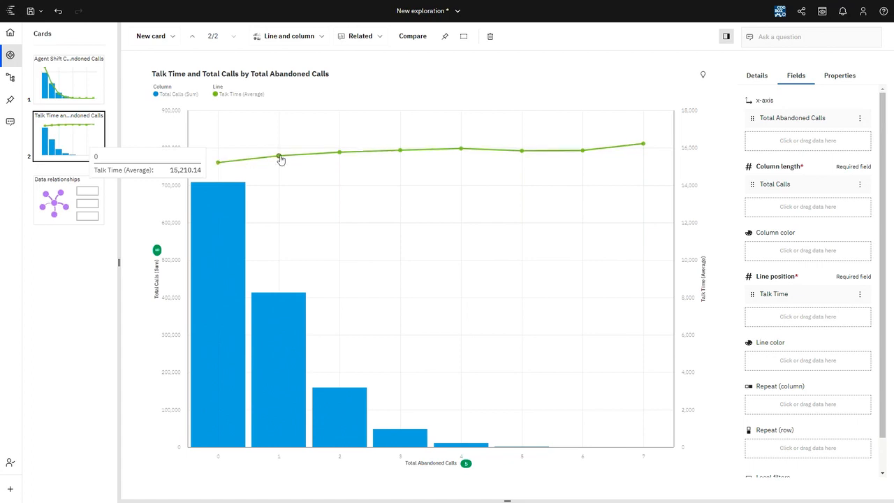
mouse_move(338, 154)
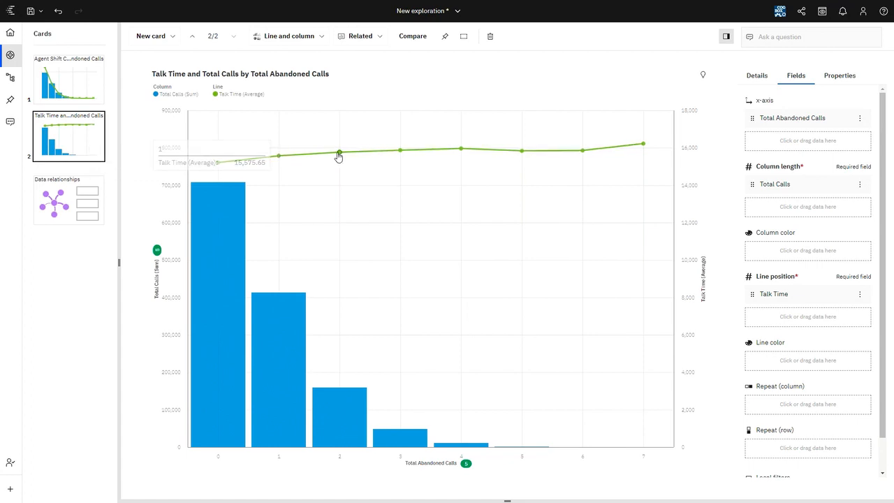
mouse_move(564, 171)
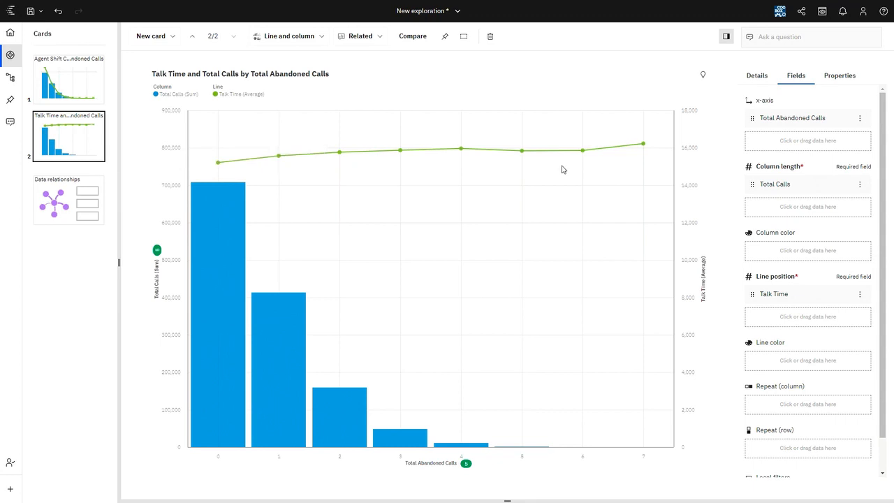
mouse_move(679, 282)
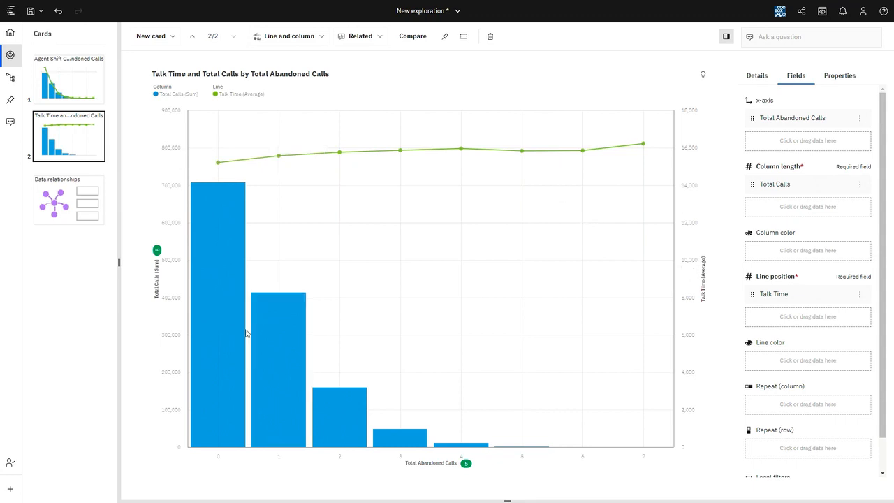
mouse_move(260, 352)
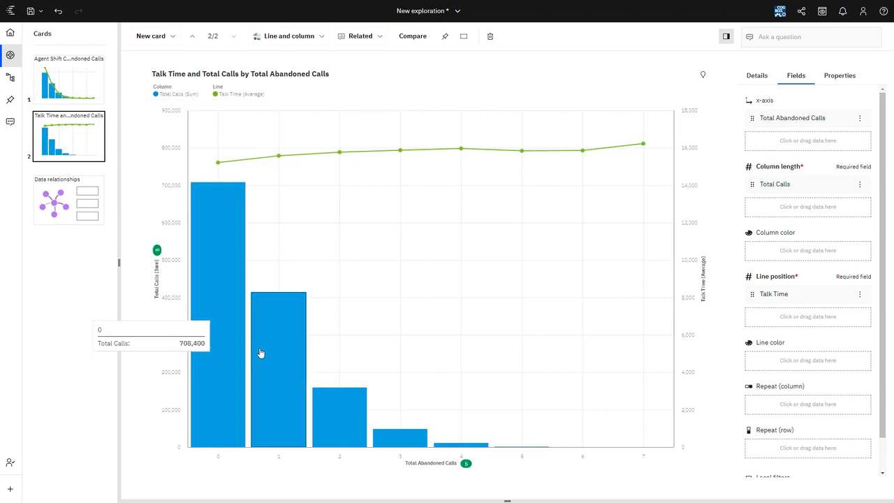
mouse_move(287, 360)
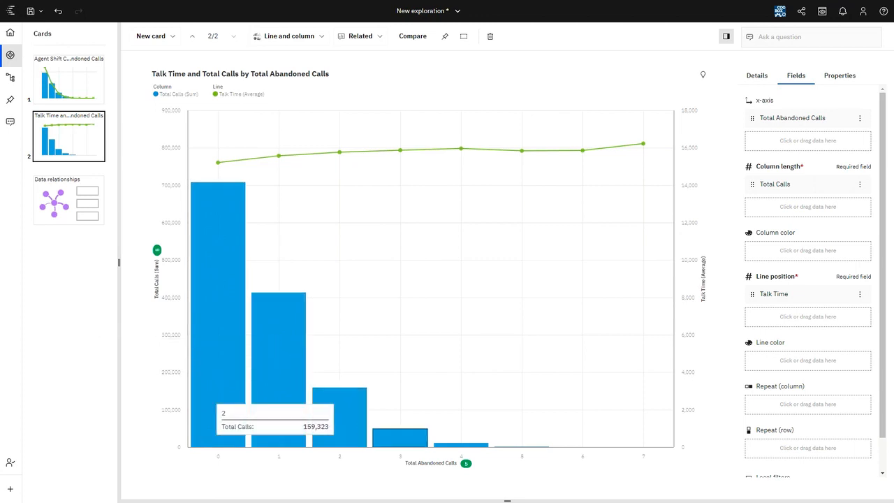
mouse_move(412, 279)
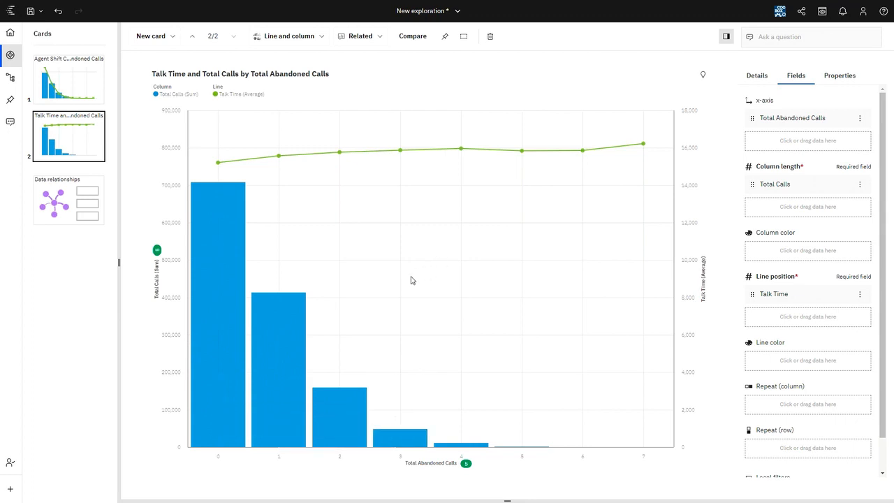
mouse_move(416, 201)
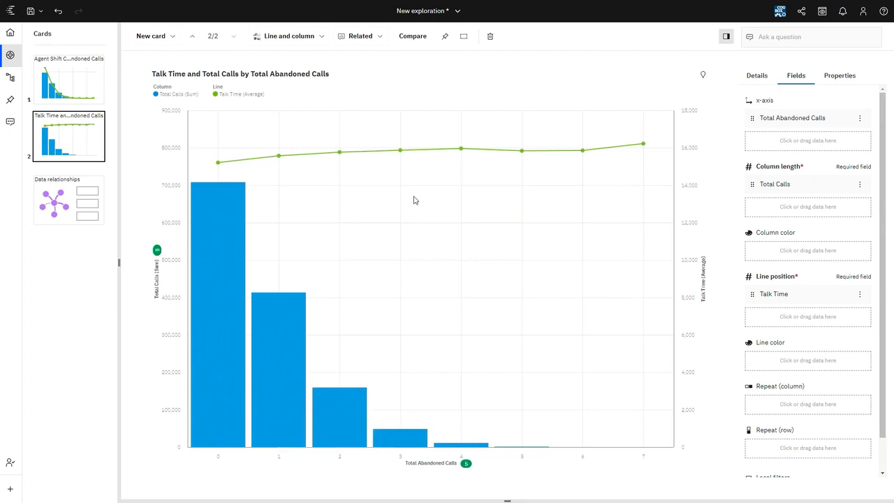
mouse_move(429, 212)
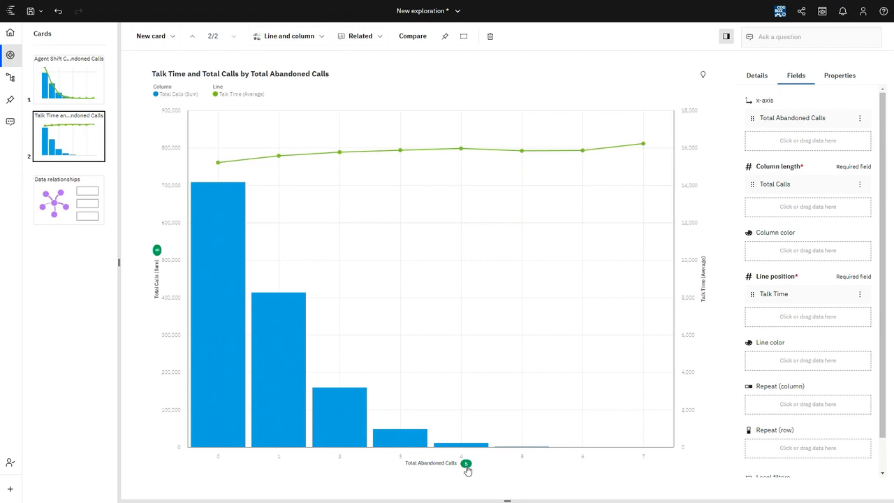
Show the correlations list for Total Abandoned Calls, led by Abandonment % with Total Calls.
click(466, 464)
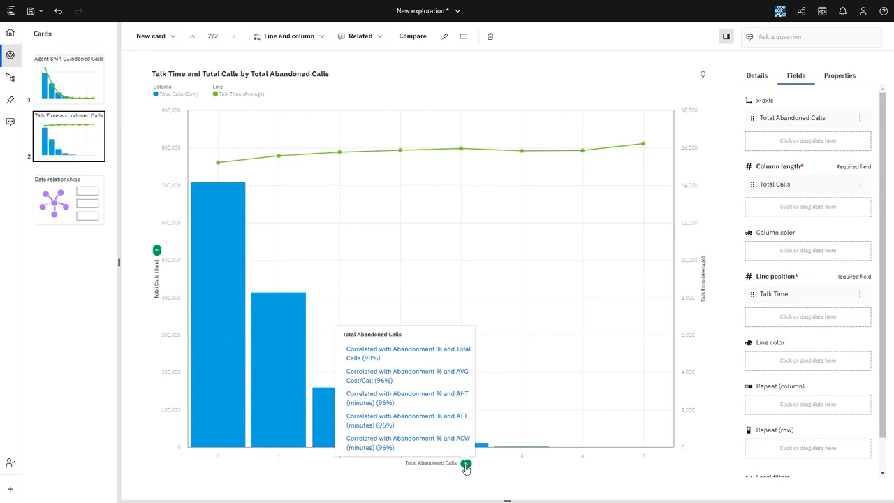
mouse_move(450, 426)
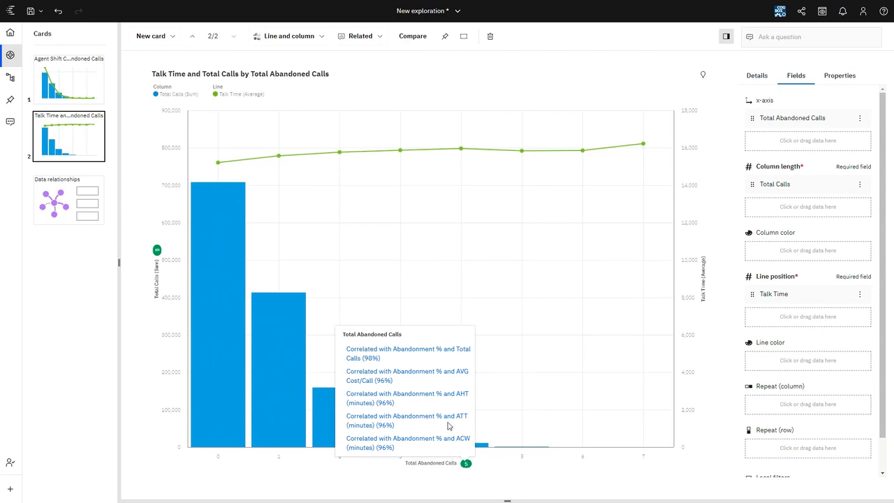
mouse_move(416, 376)
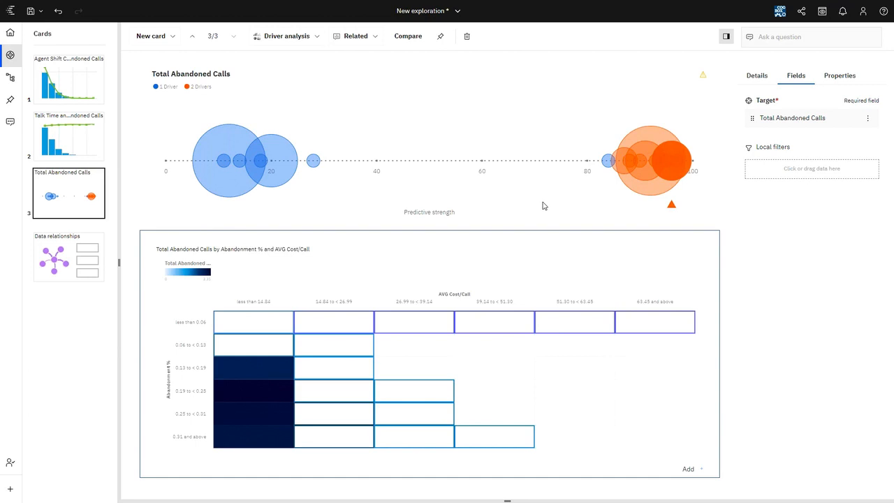
mouse_move(670, 173)
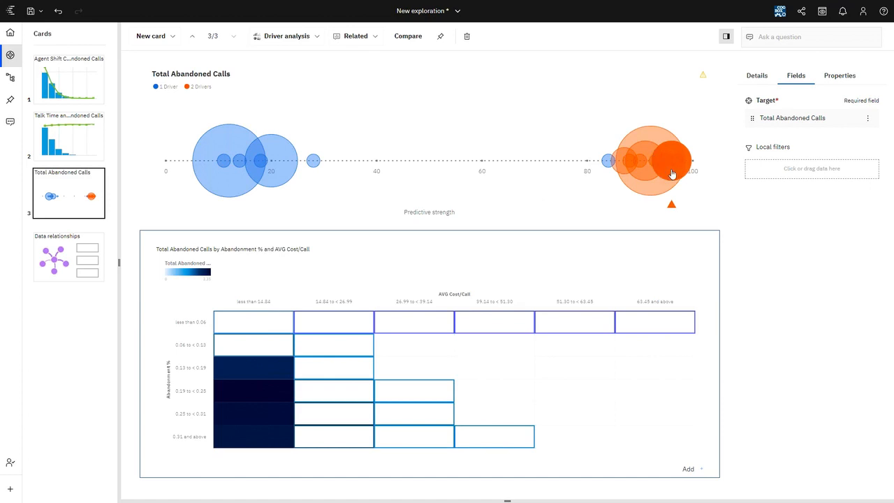
mouse_move(671, 174)
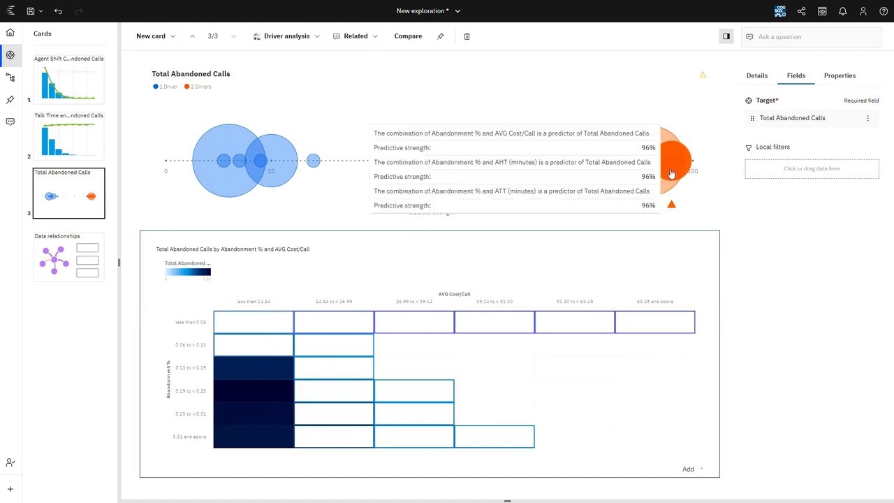
Scroll through the Total Abandoned Calls driver analysis card's predictor combinations and strengths.
scroll(down, 3)
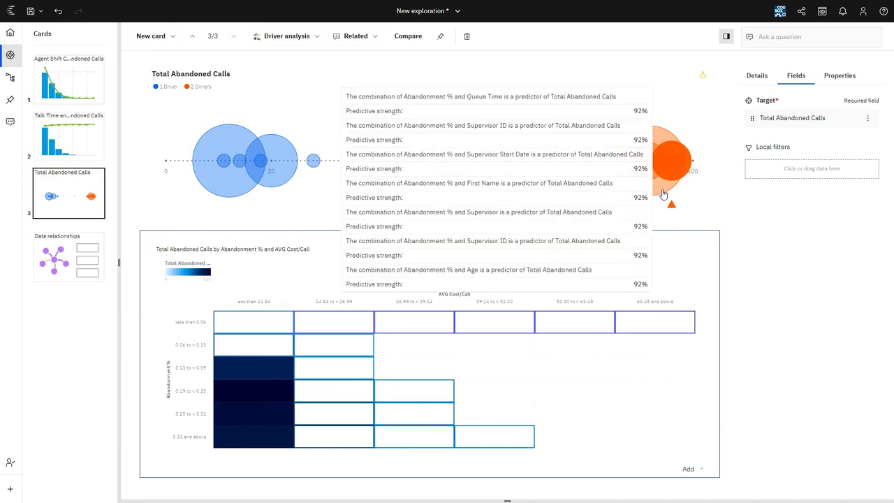
mouse_move(665, 133)
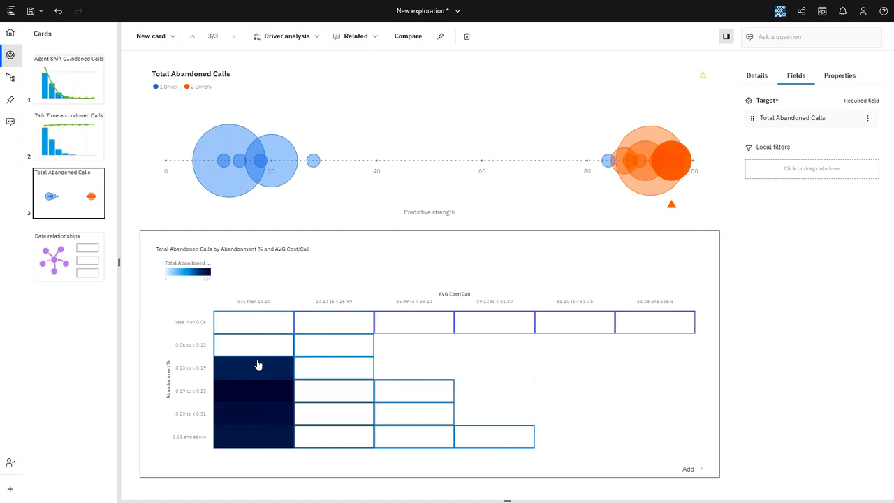
mouse_move(95, 199)
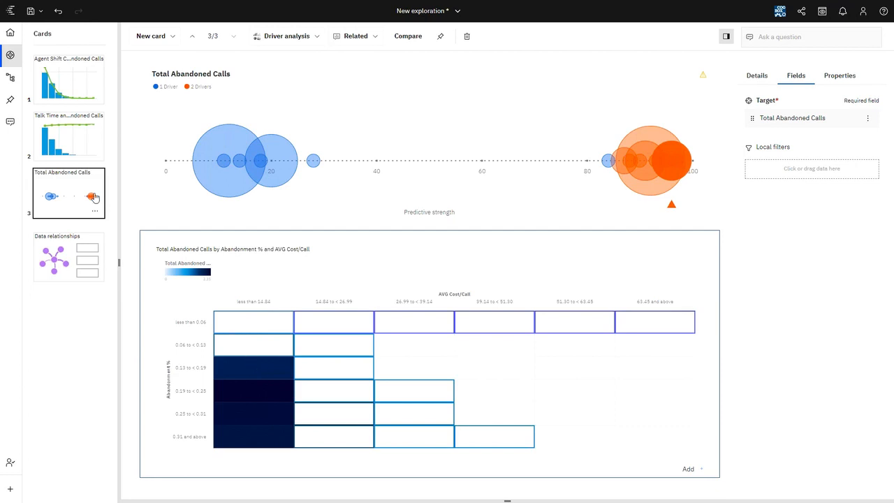
mouse_move(57, 224)
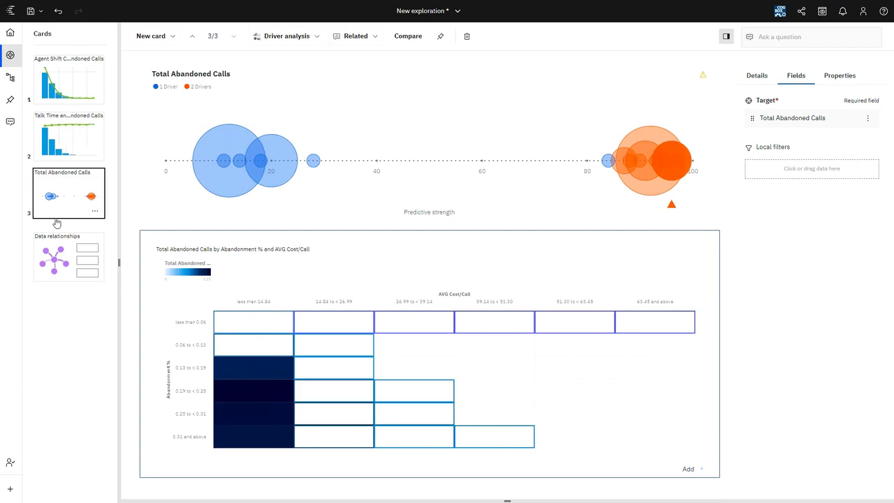
Browse the Agent Shift Cost and Total Abandoned Calls cards, ending on the Data relationships card.
click(68, 257)
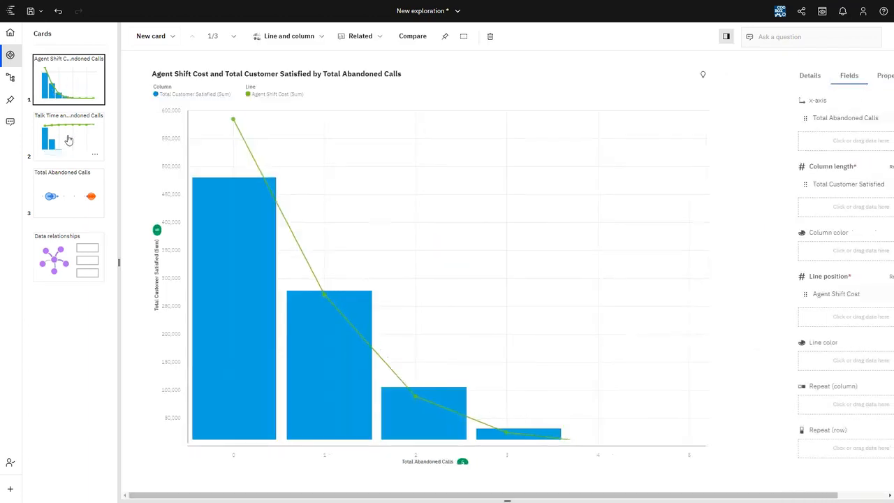
click(69, 193)
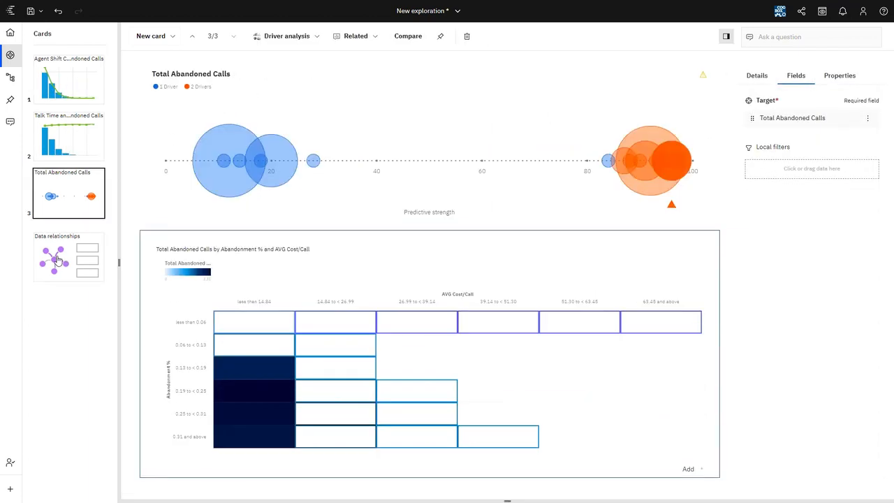
click(69, 257)
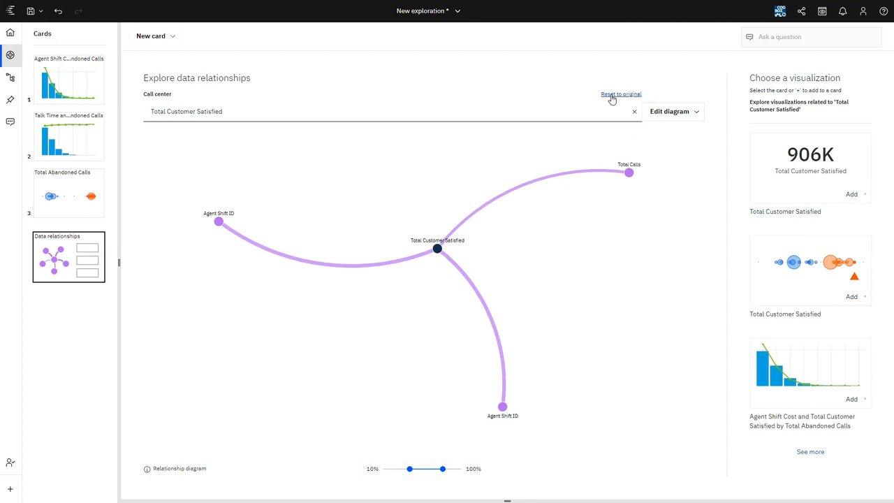
Reset the relationship diagram, clear the centre field and re-centre it on Queue Time.
click(620, 93)
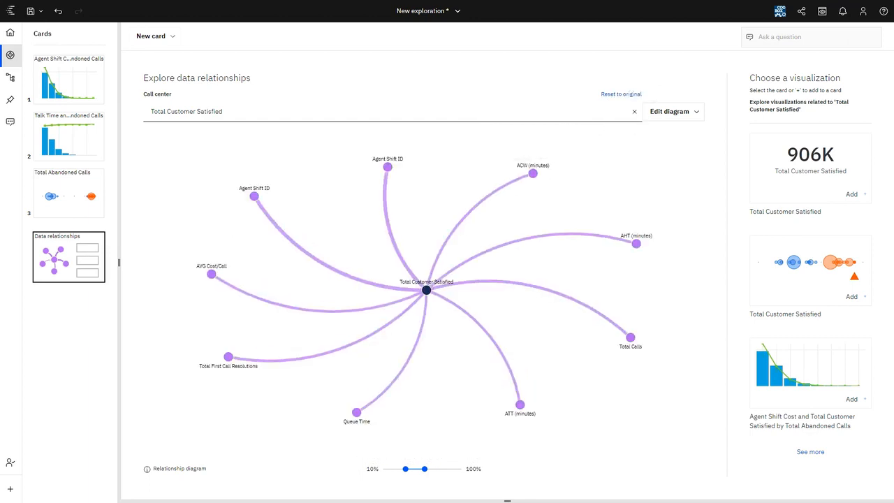
click(634, 111)
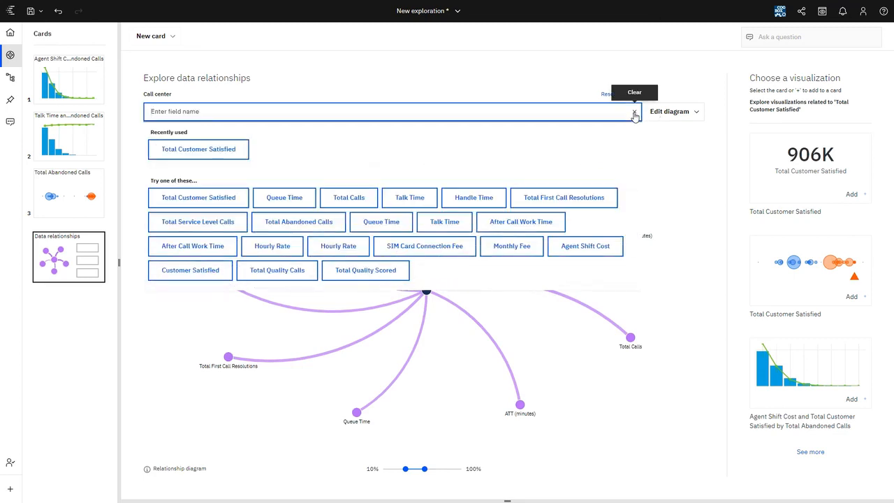
mouse_move(282, 182)
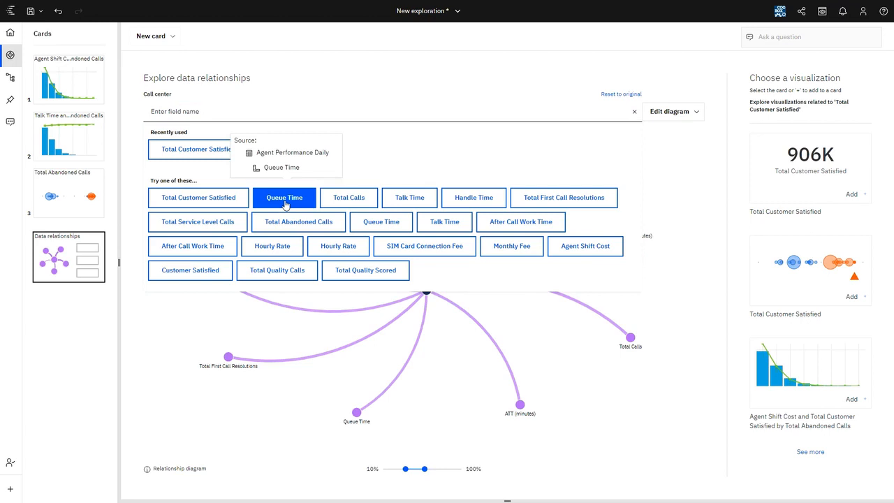
click(285, 197)
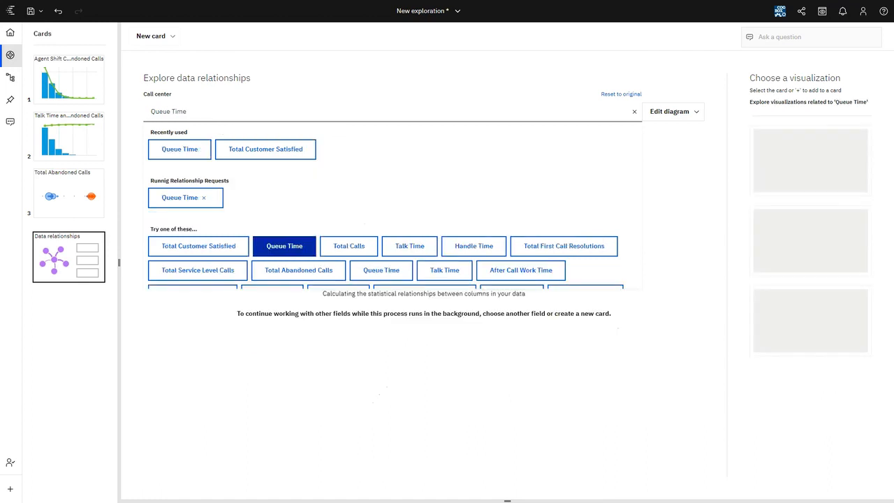
click(285, 245)
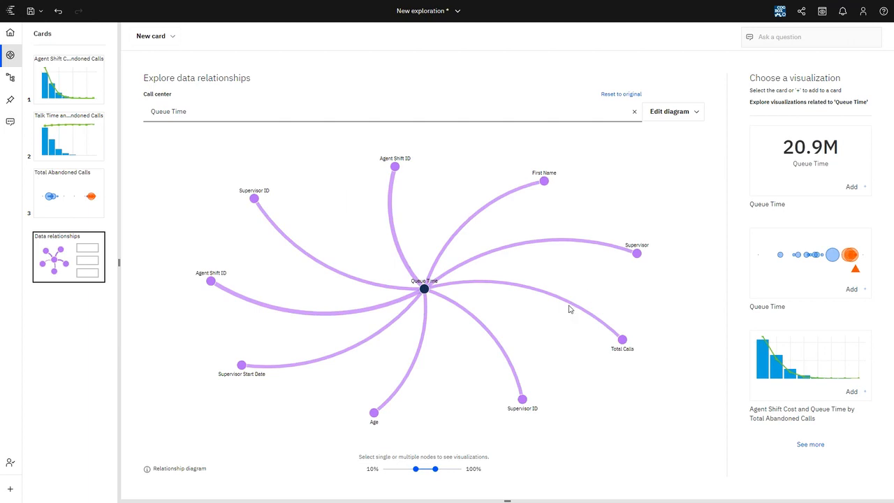
mouse_move(573, 307)
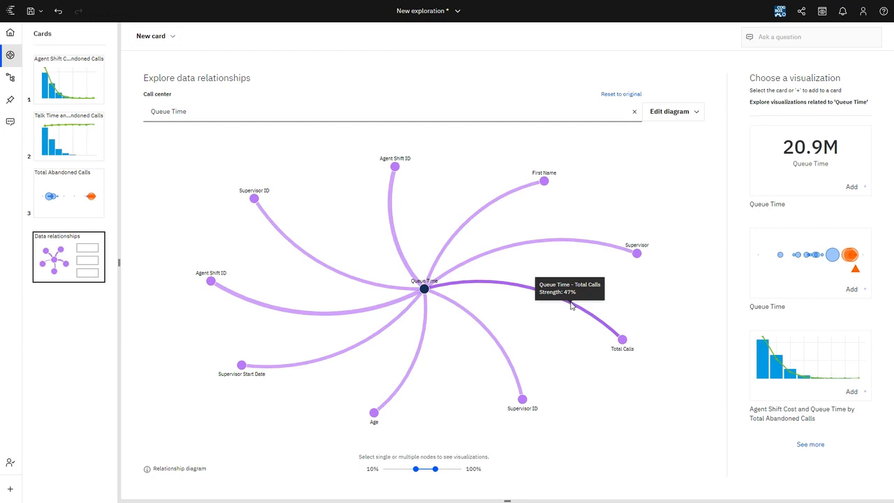
mouse_move(579, 245)
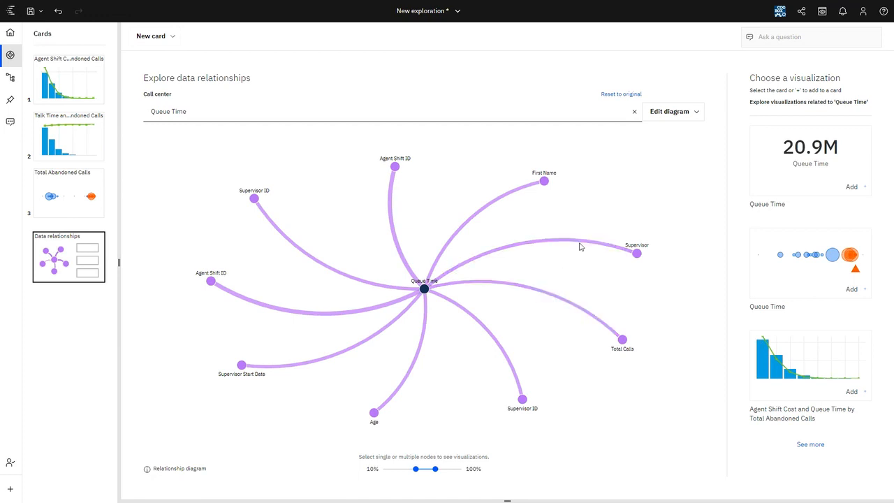
mouse_move(528, 190)
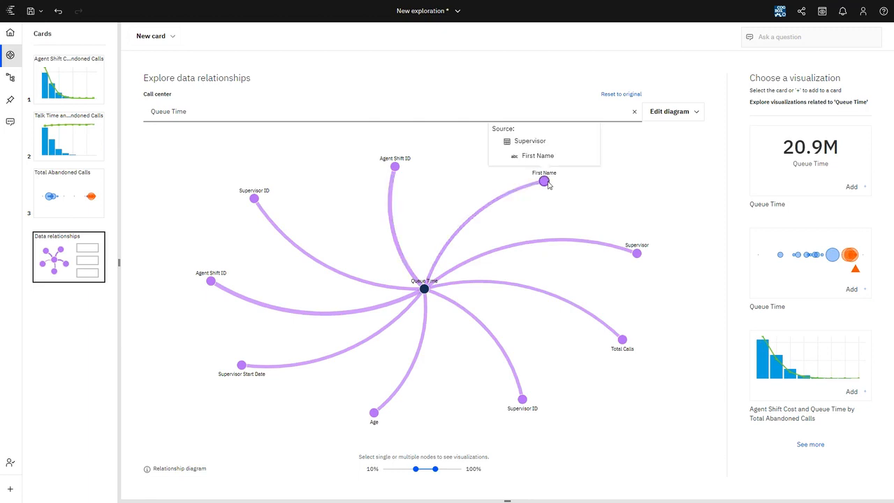
mouse_move(545, 183)
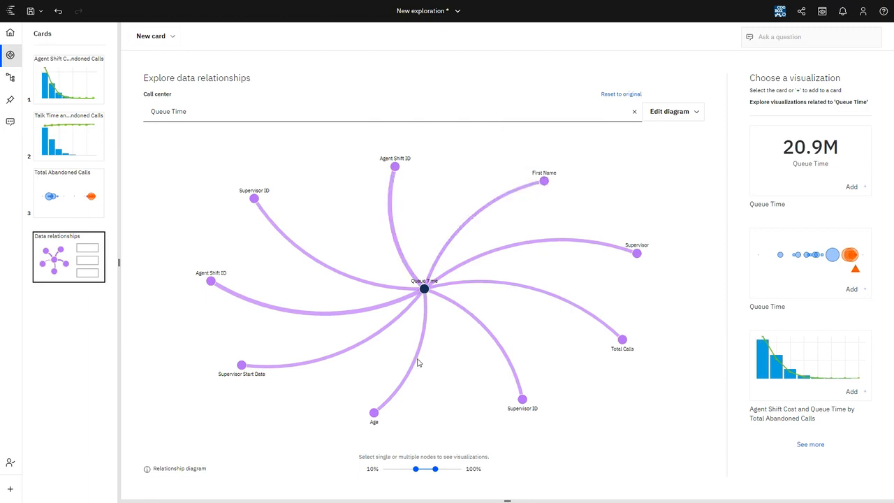
mouse_move(464, 358)
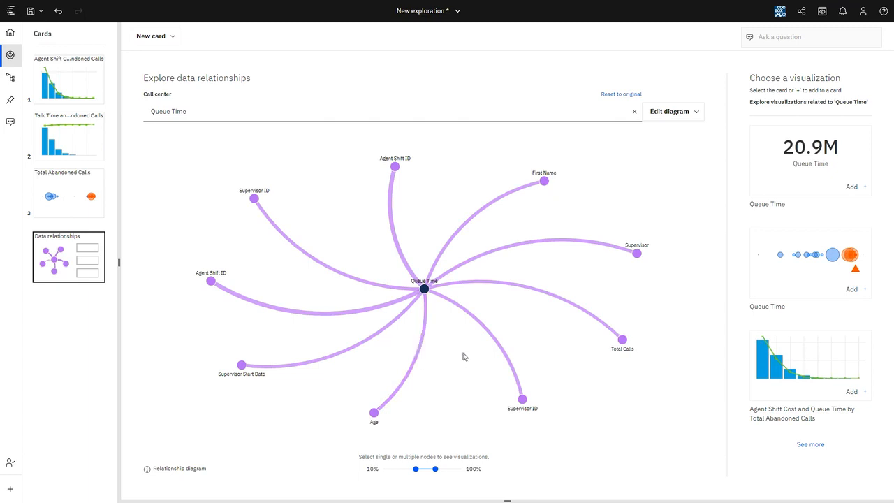
mouse_move(509, 297)
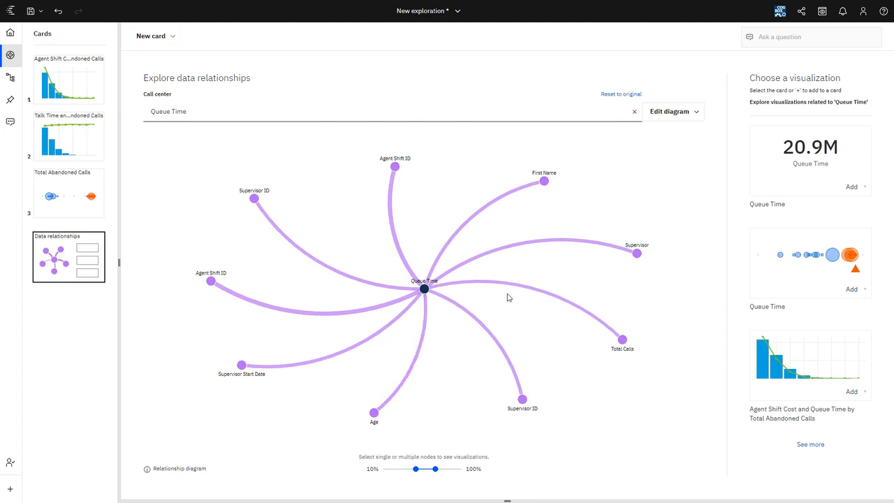
mouse_move(606, 252)
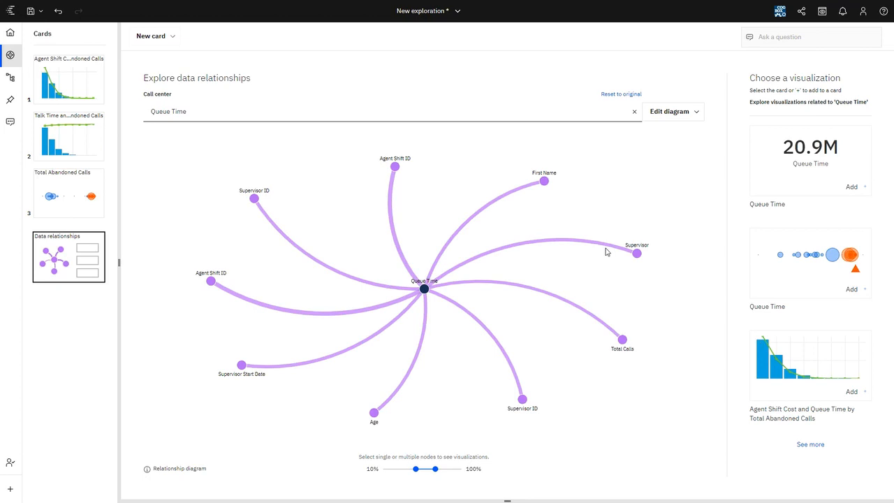
mouse_move(431, 350)
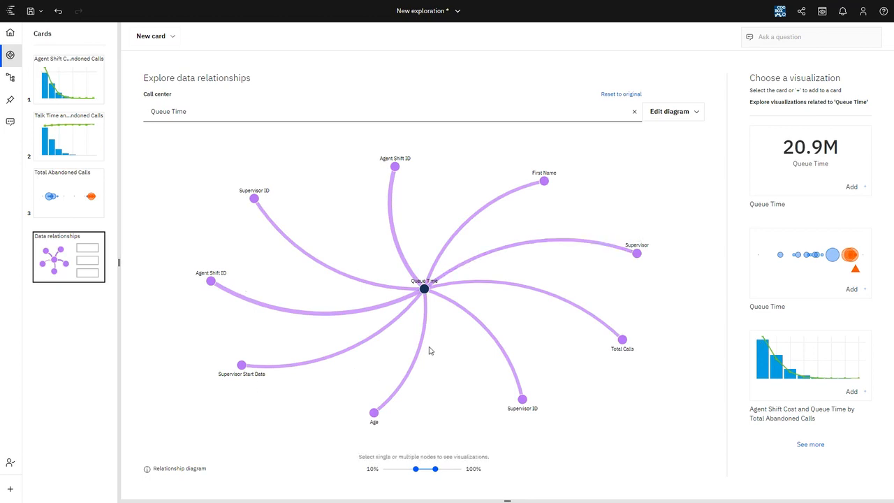
mouse_move(467, 370)
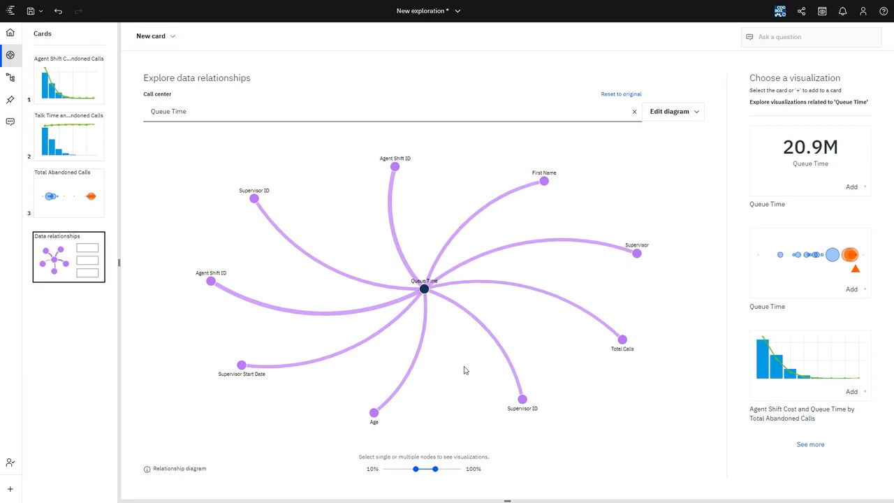
mouse_move(455, 375)
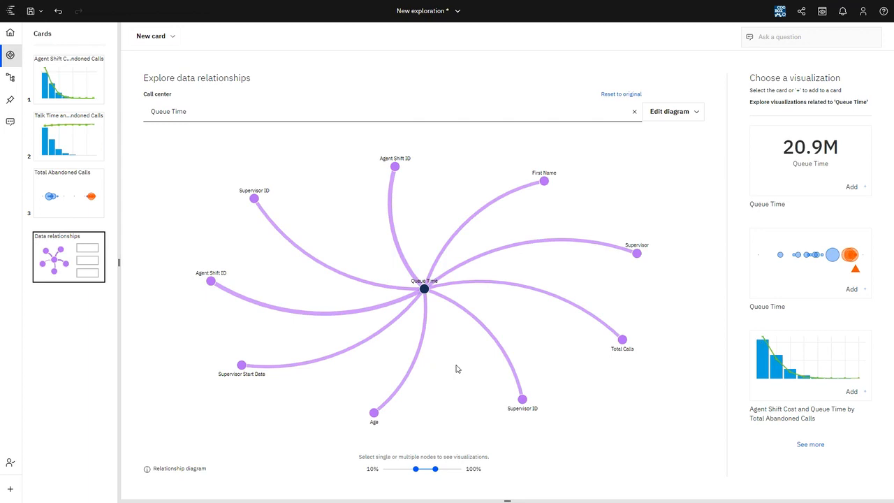
mouse_move(153, 36)
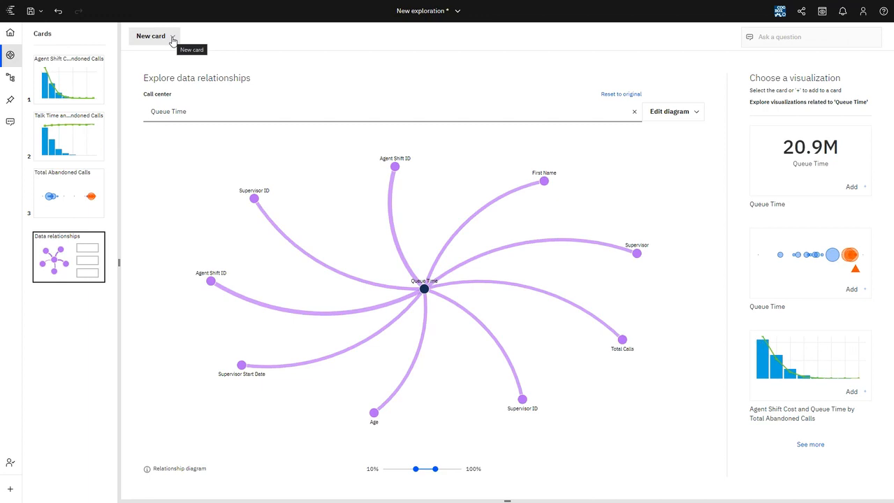
Add a blank fourth card and expand the Customer fields of the Call center source.
click(151, 36)
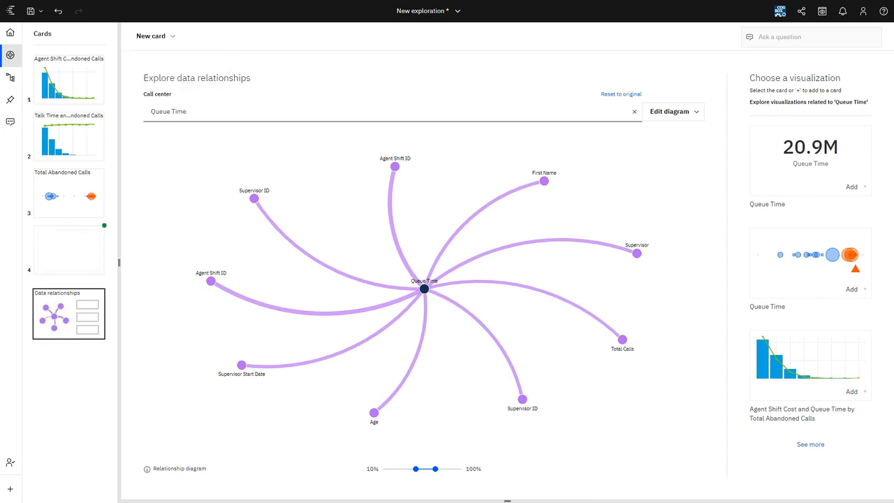
click(68, 249)
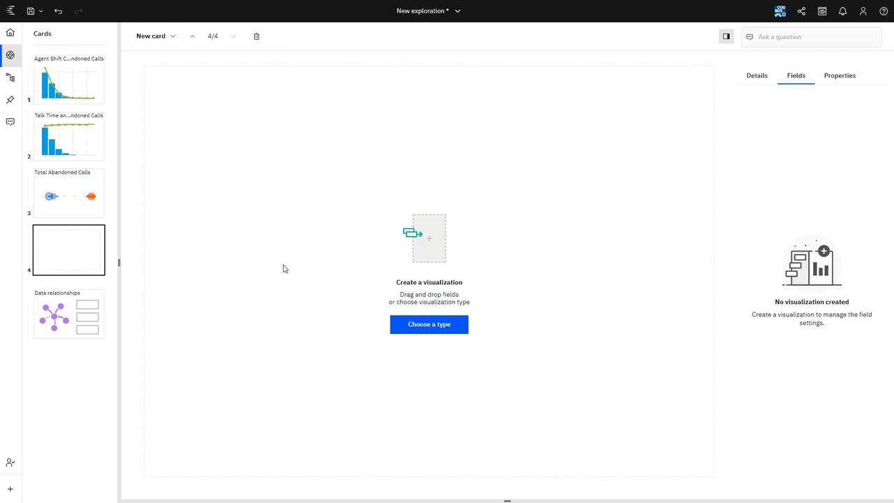
mouse_move(11, 78)
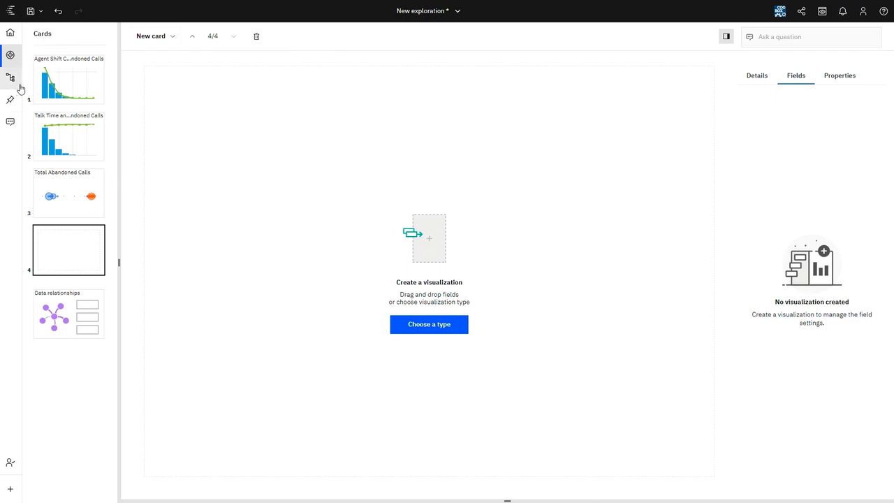
mouse_move(9, 76)
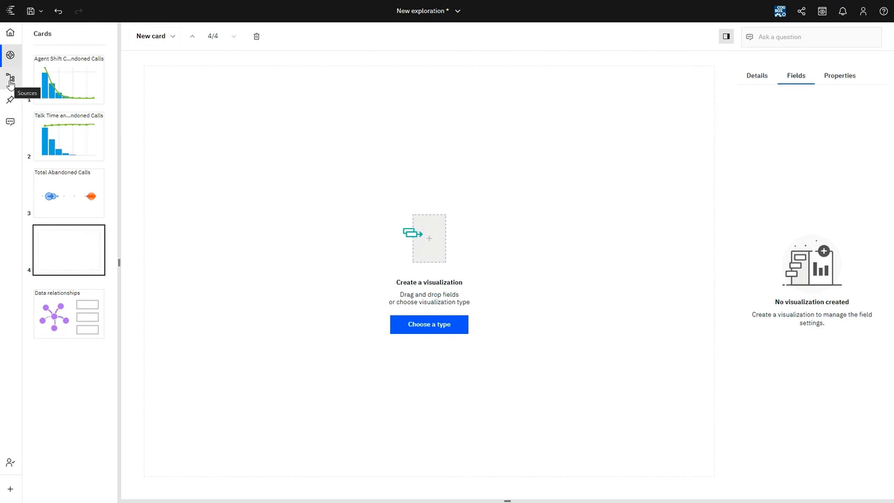
click(9, 75)
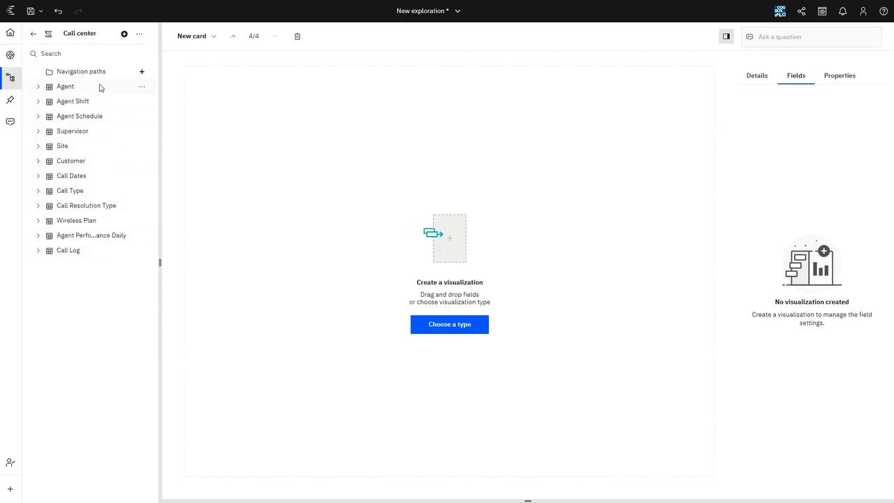
mouse_move(109, 272)
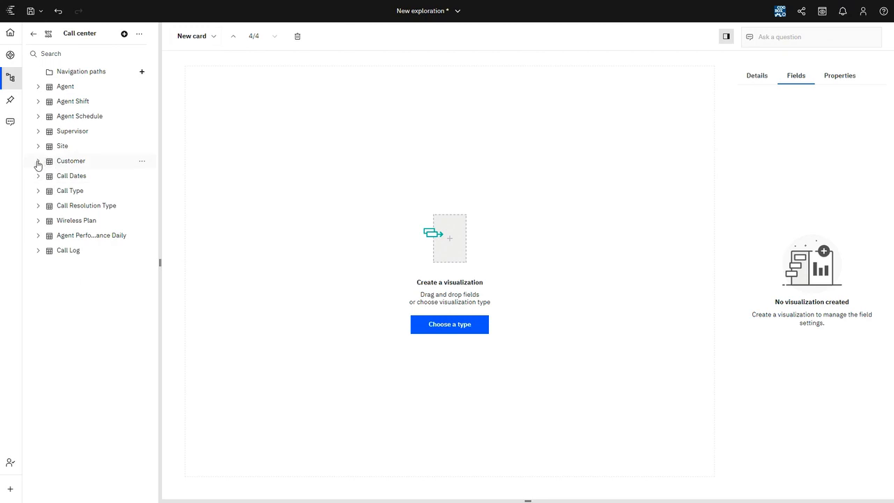
click(38, 160)
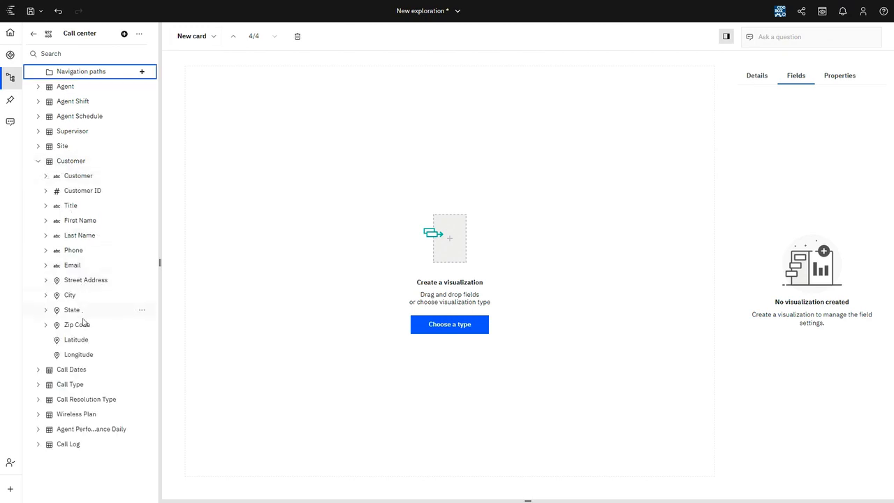
Map State as regions zoomed to the United States, then expand the Wireless Plan fields.
drag(71, 310, 468, 251)
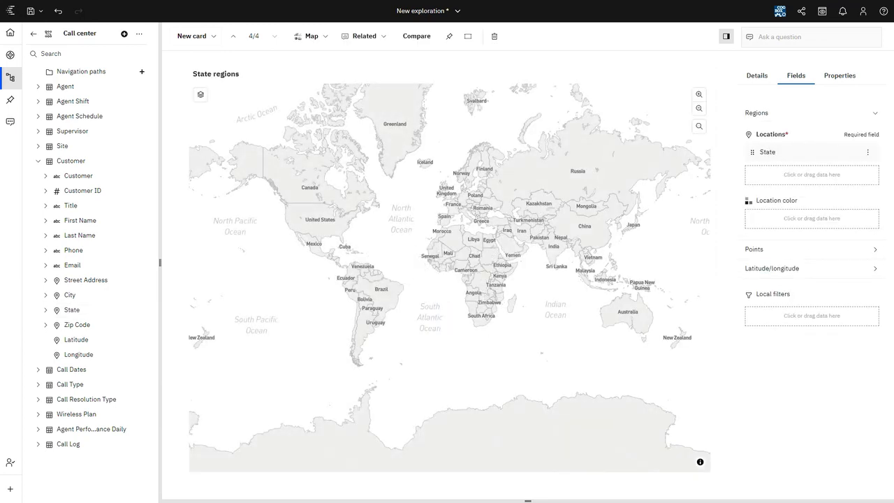
click(699, 95)
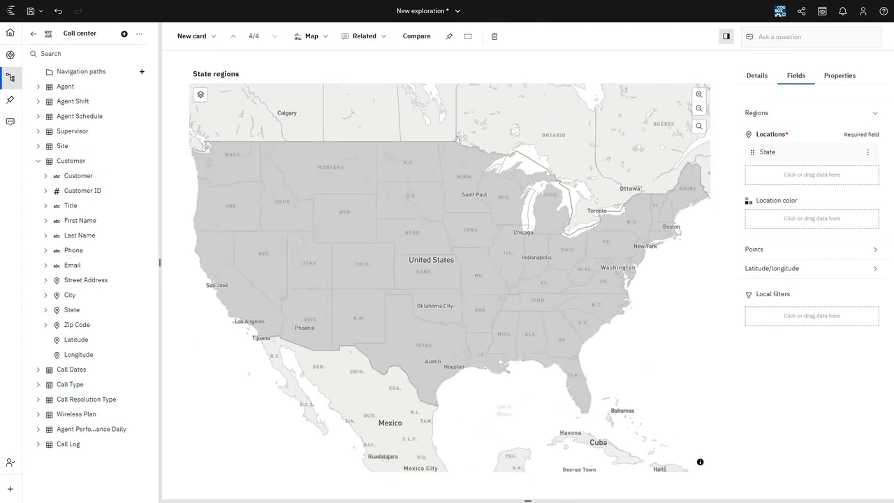
click(39, 161)
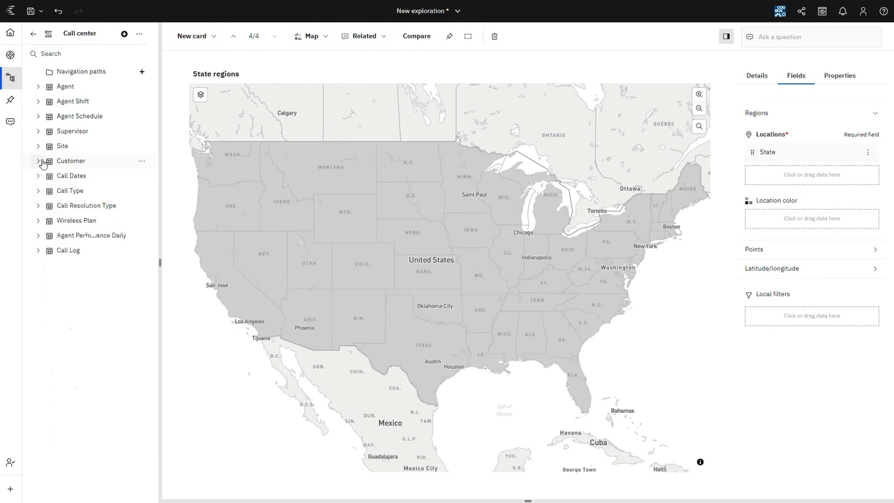
click(39, 221)
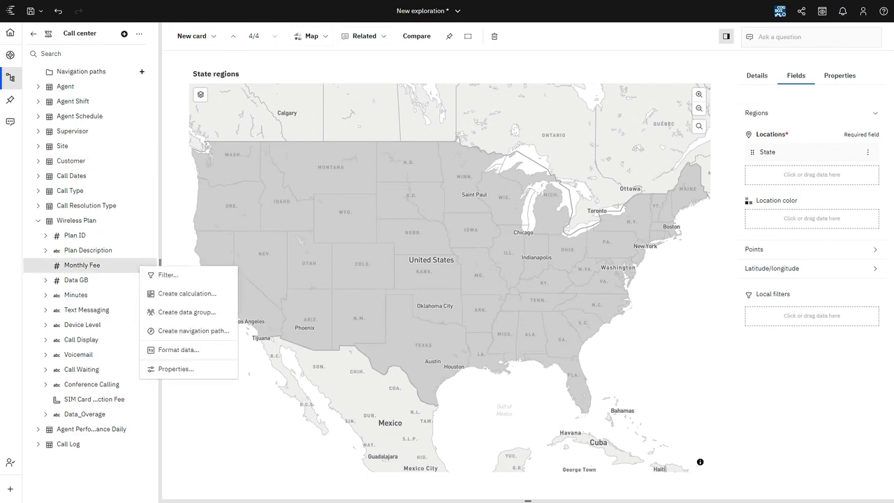
mouse_move(185, 341)
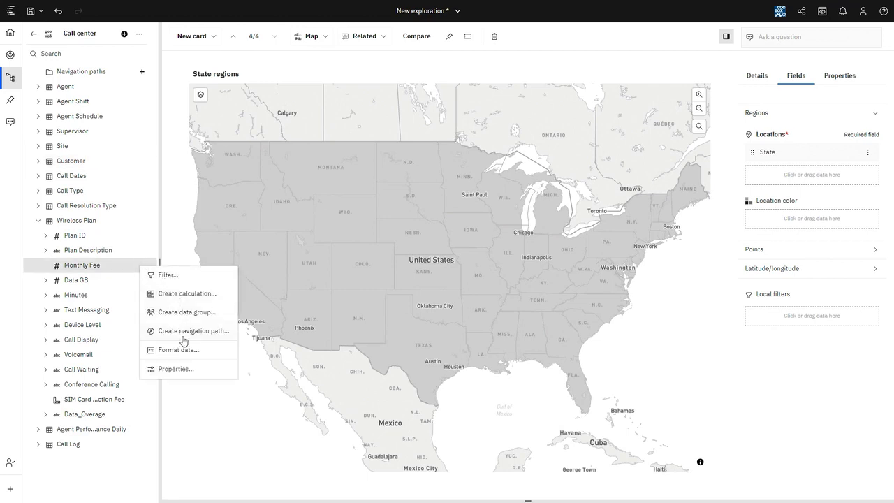
mouse_move(187, 371)
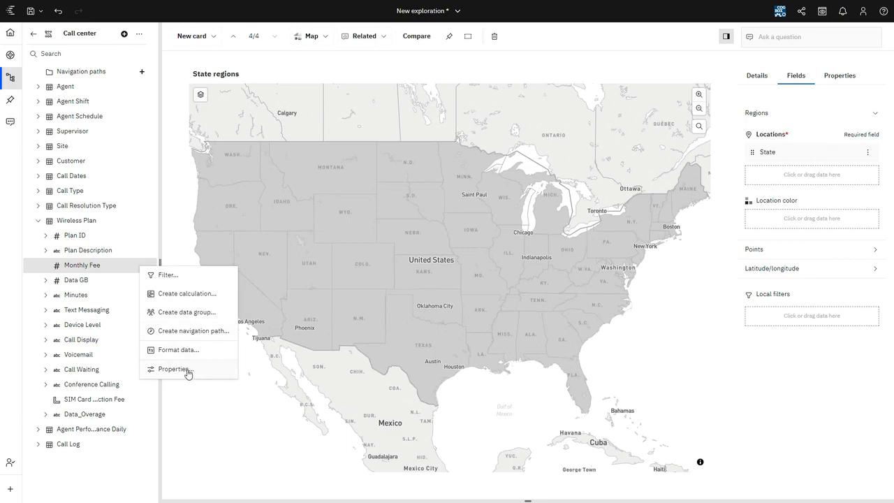
Set Monthly Fee to aggregate as Average and adjust its currency format in its properties.
click(173, 368)
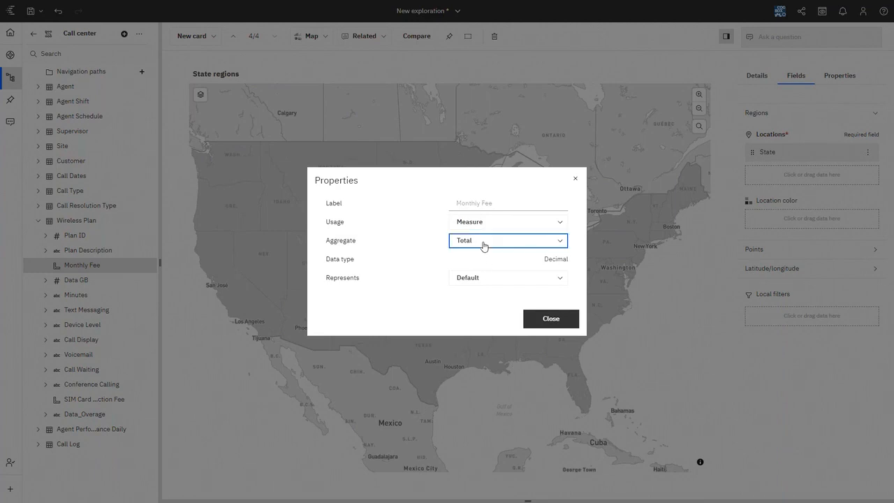
click(508, 240)
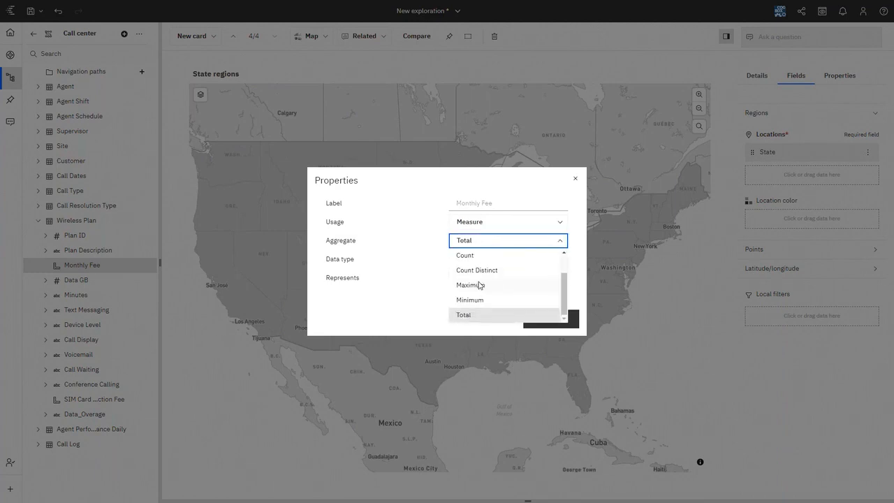
click(469, 240)
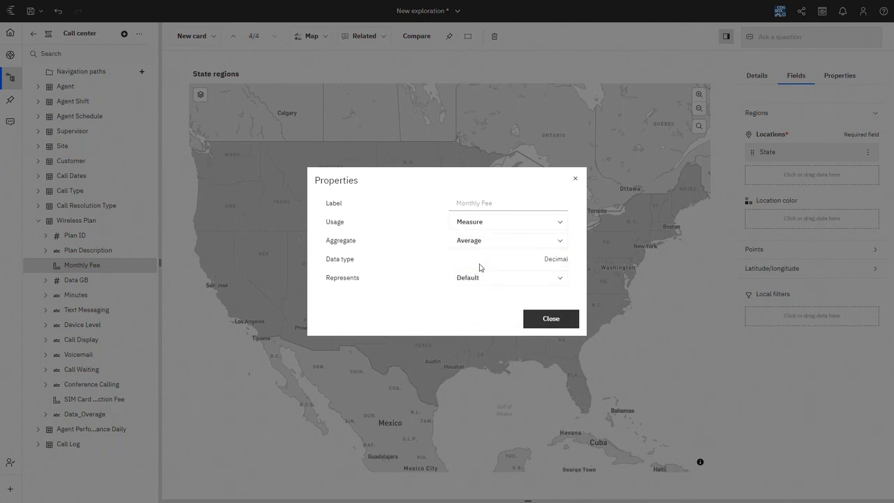
click(551, 318)
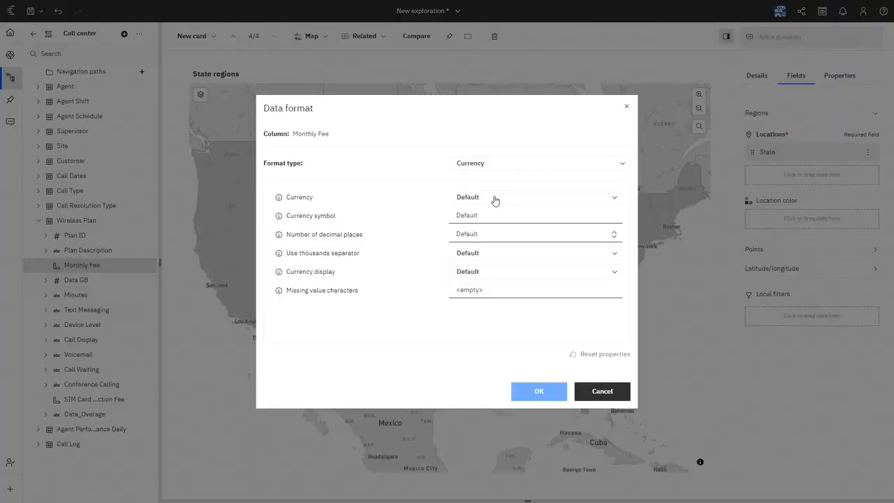
click(536, 197)
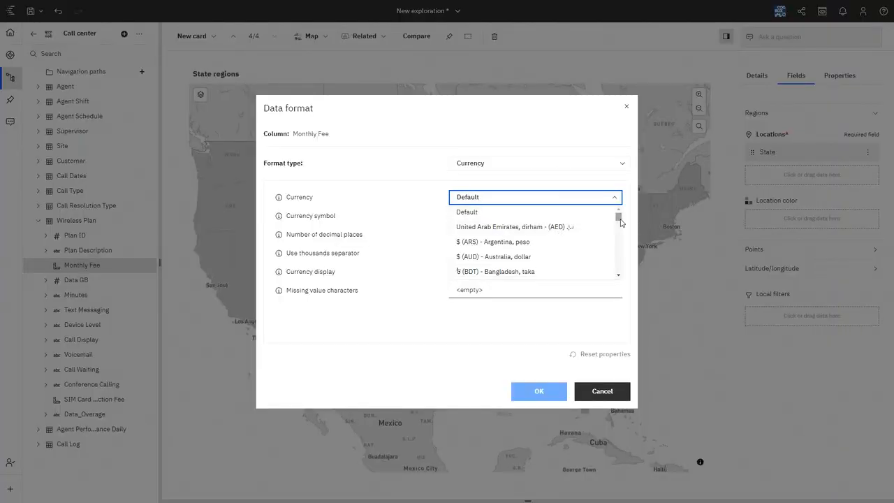
click(514, 241)
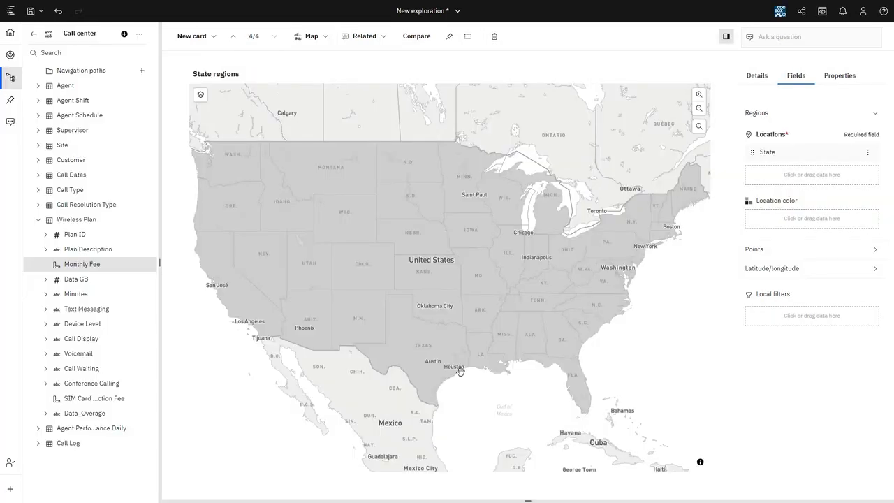
mouse_move(171, 331)
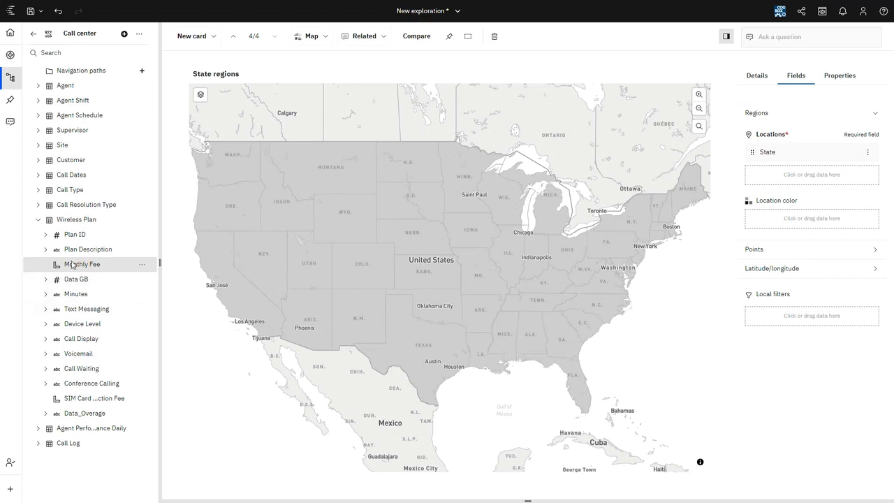
Colour the State regions map by average Monthly Fee.
drag(81, 264, 511, 273)
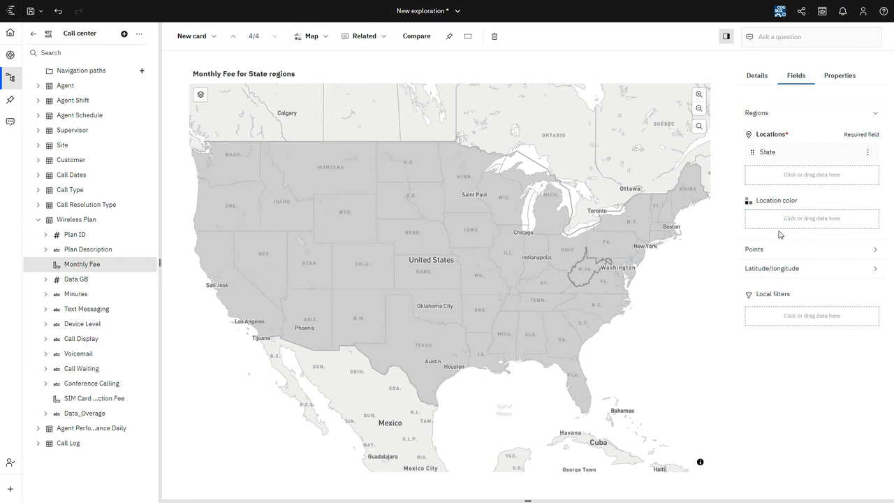
mouse_move(708, 274)
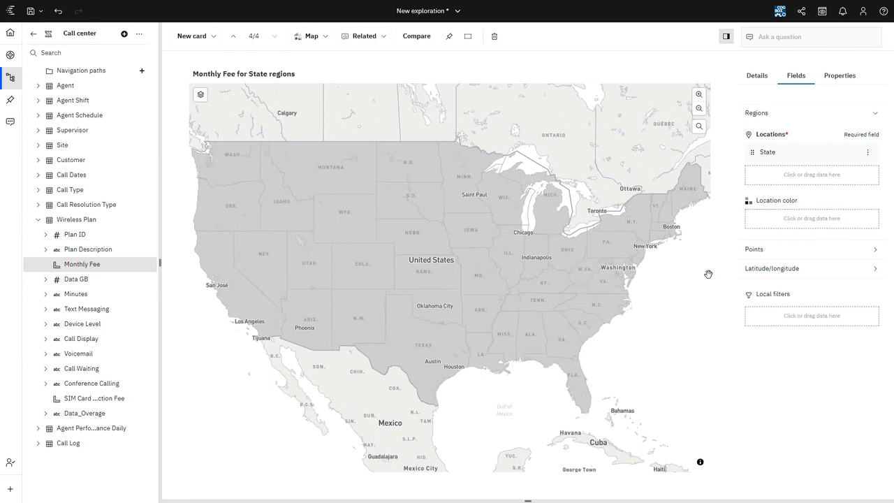
mouse_move(775, 220)
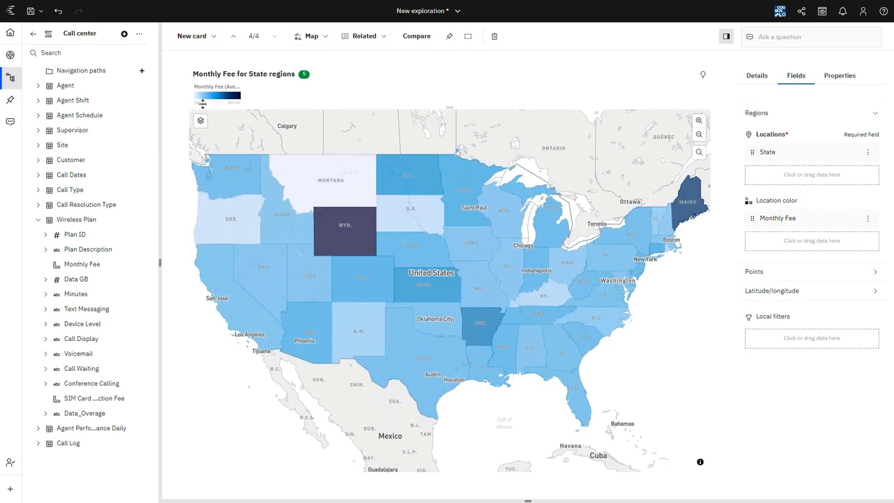
mouse_move(238, 102)
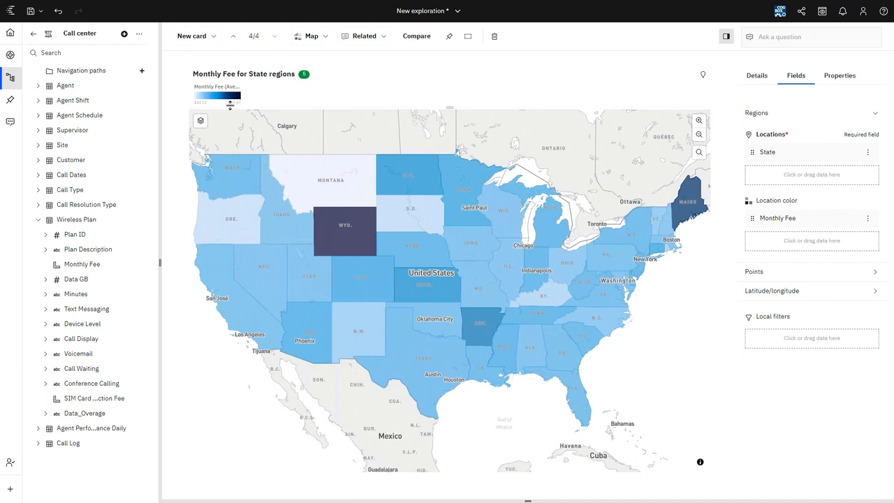
mouse_move(310, 276)
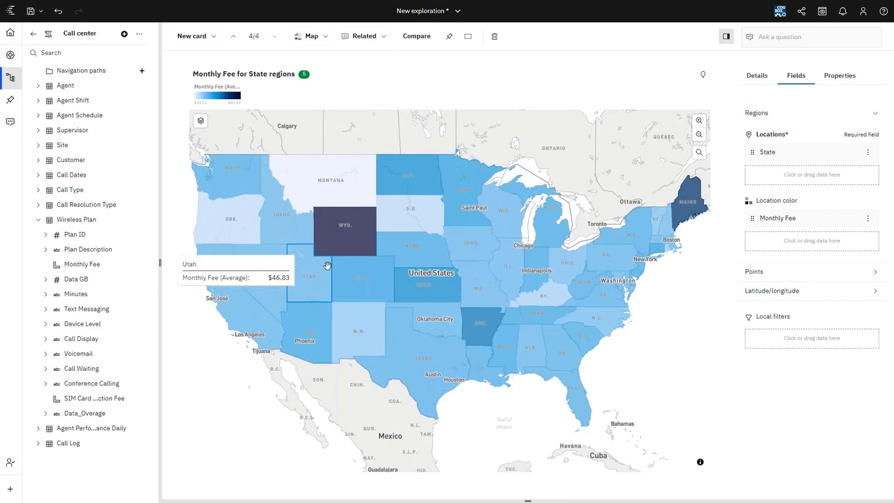
mouse_move(338, 229)
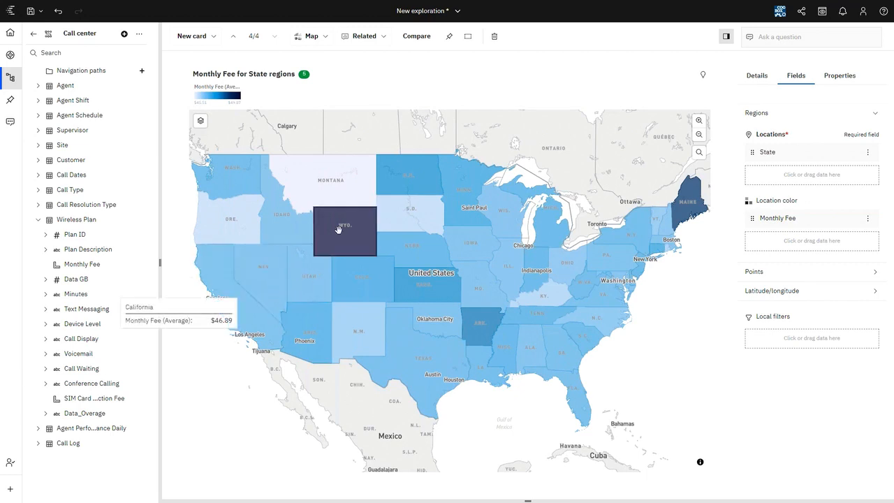
mouse_move(342, 229)
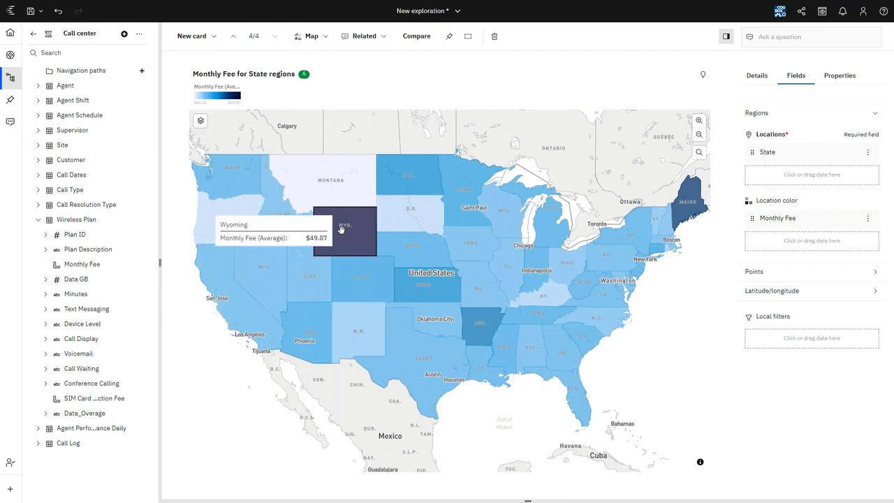
mouse_move(691, 193)
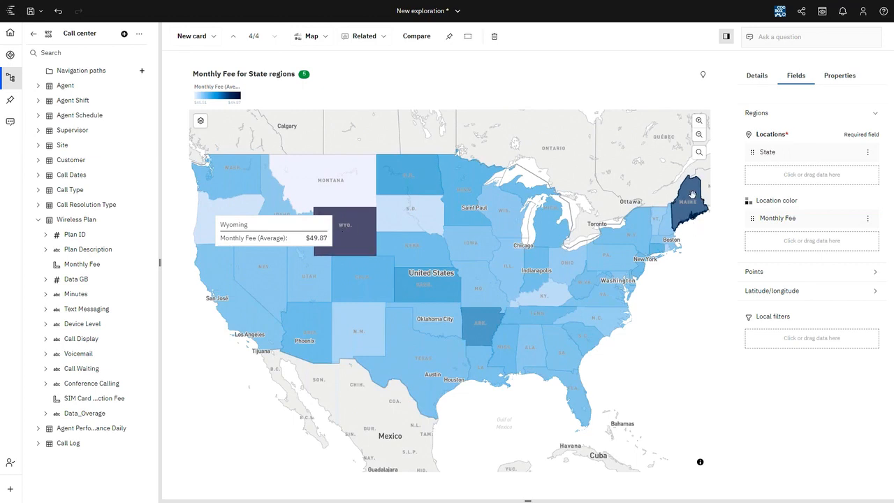
mouse_move(218, 308)
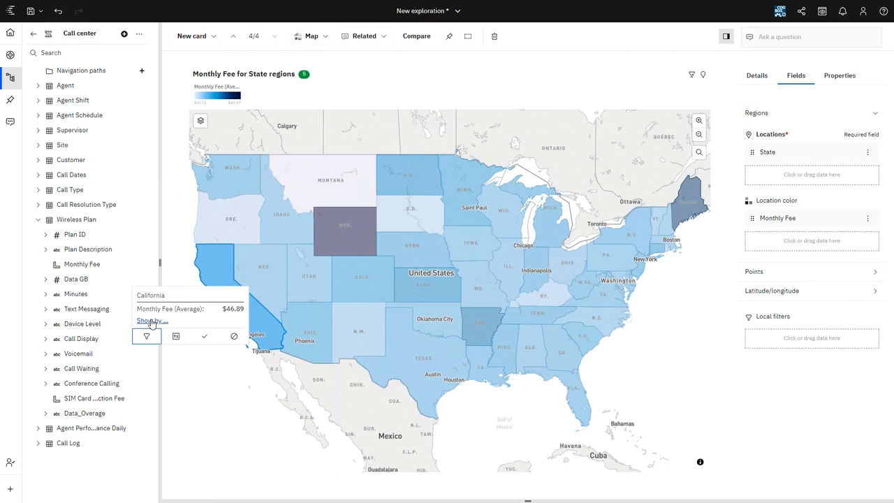
Show California's Monthly Fee broken down by City as a new filtered map card.
click(149, 320)
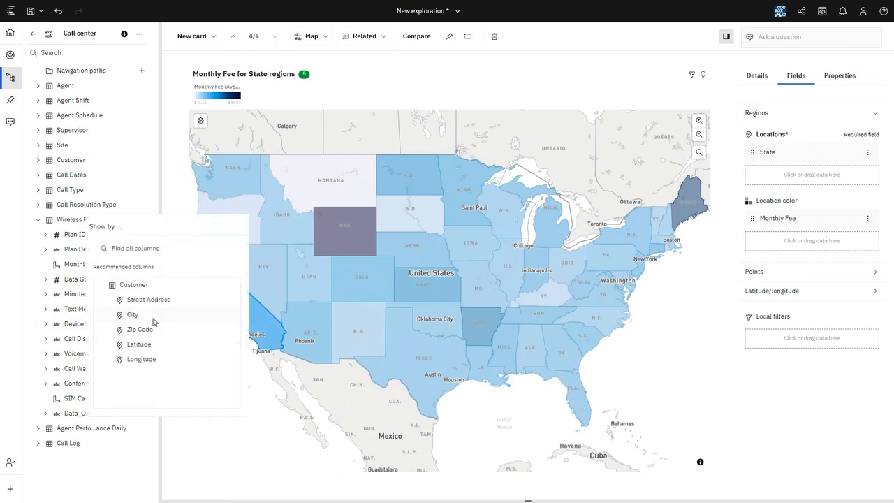
mouse_move(142, 355)
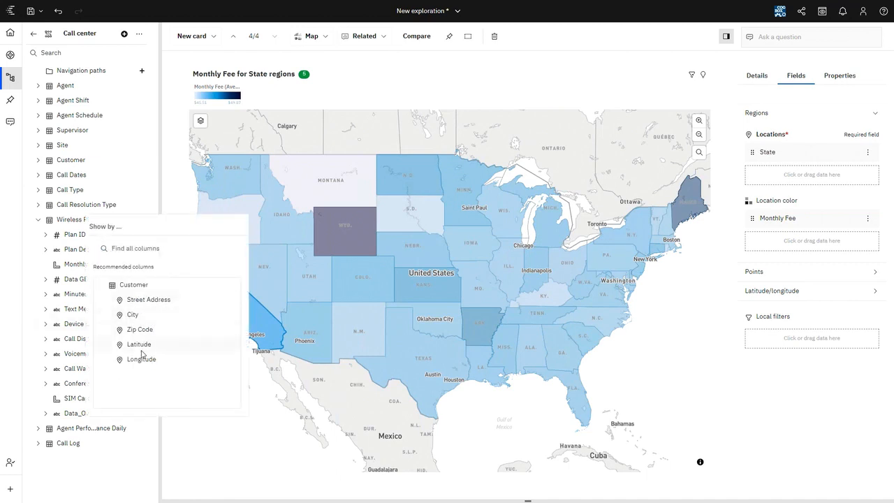
mouse_move(155, 316)
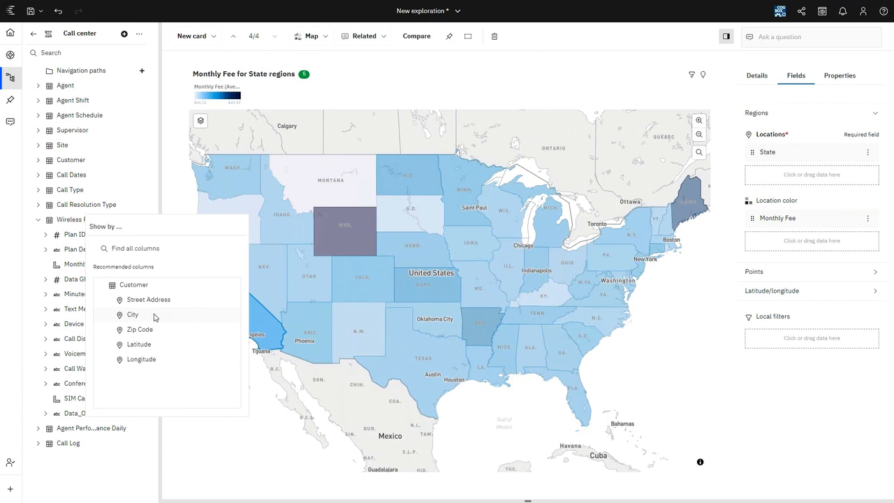
click(131, 314)
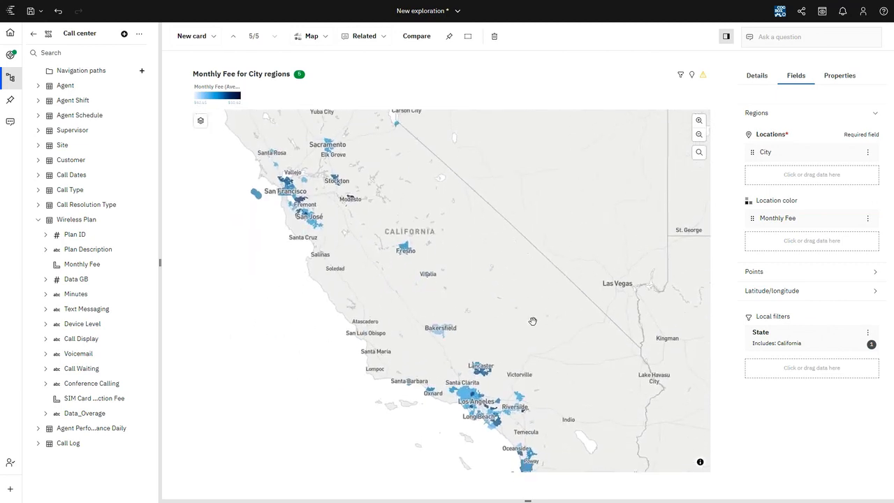
mouse_move(349, 199)
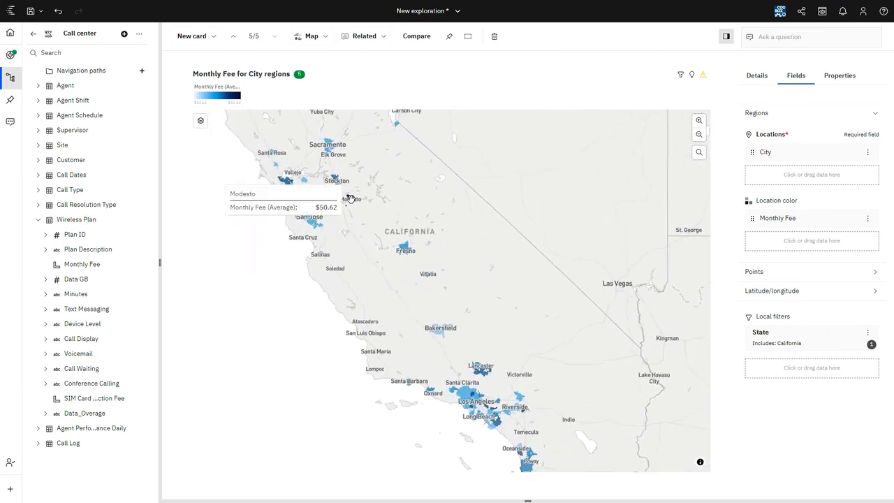
mouse_move(285, 180)
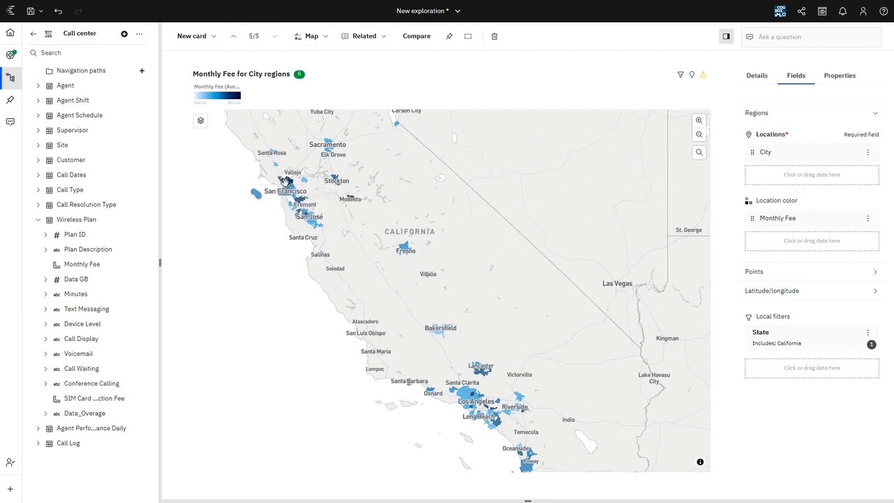
mouse_move(299, 194)
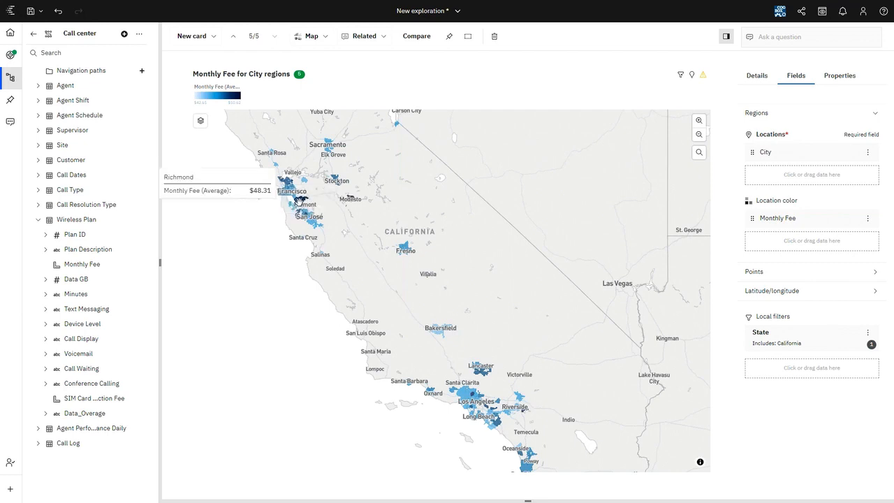
mouse_move(296, 203)
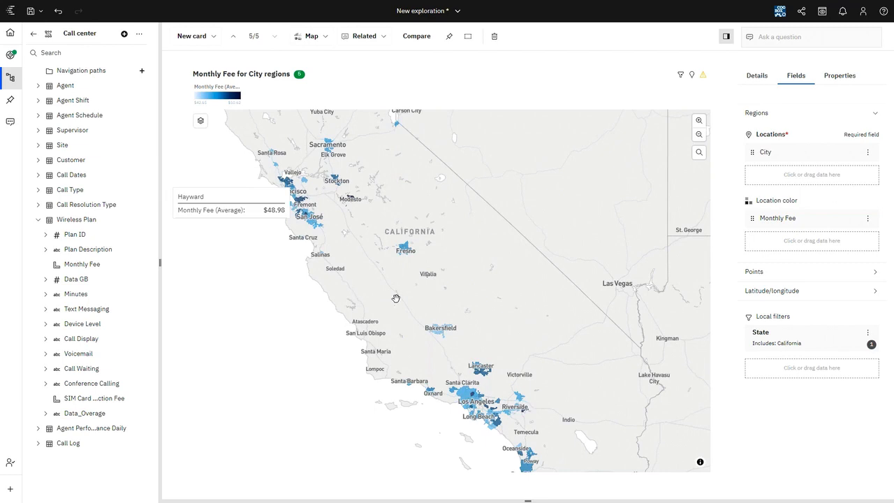
mouse_move(343, 242)
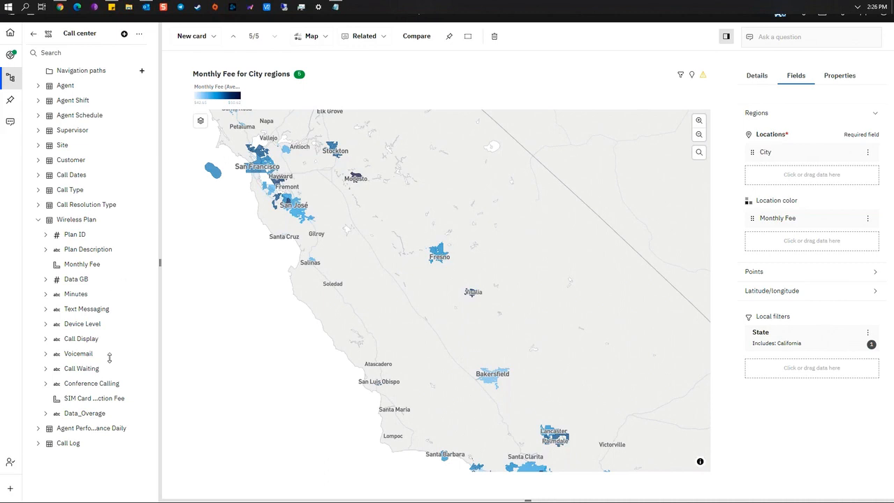
mouse_move(129, 316)
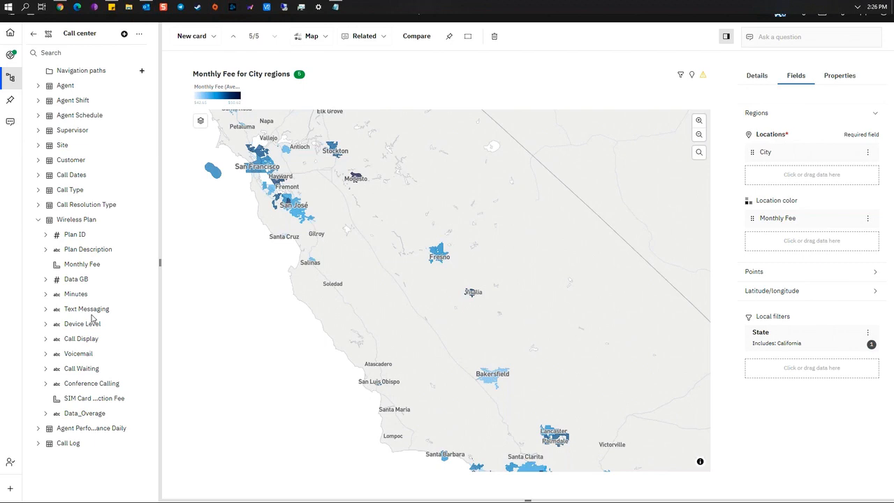
mouse_move(123, 89)
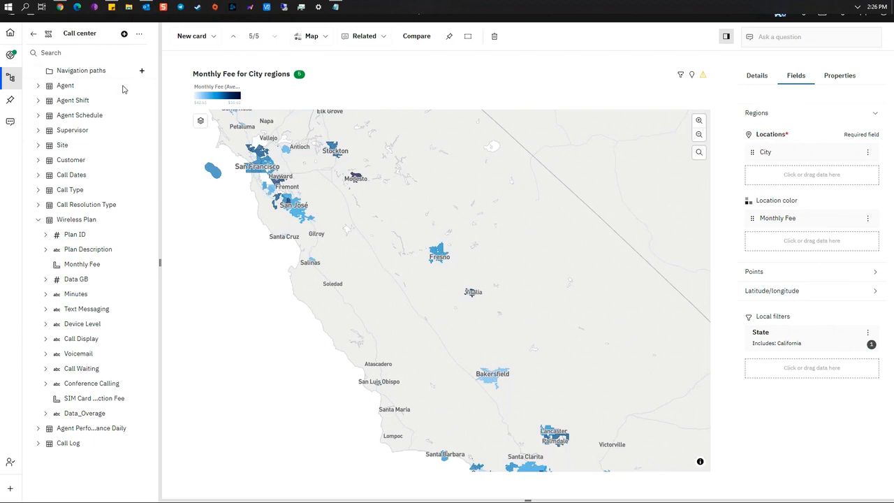
mouse_move(106, 112)
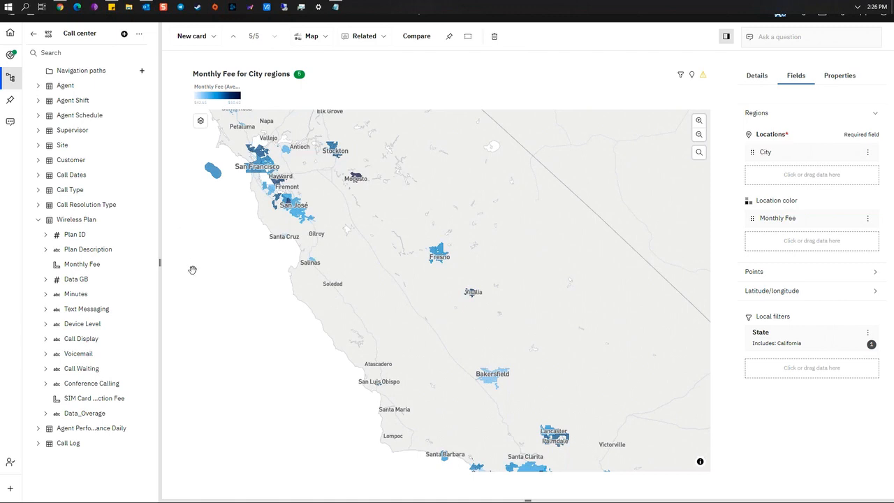
mouse_move(137, 114)
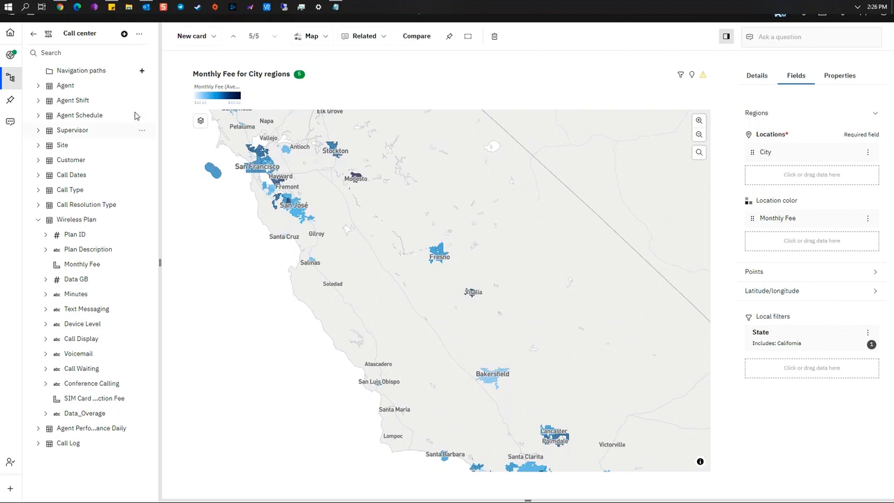
mouse_move(72, 235)
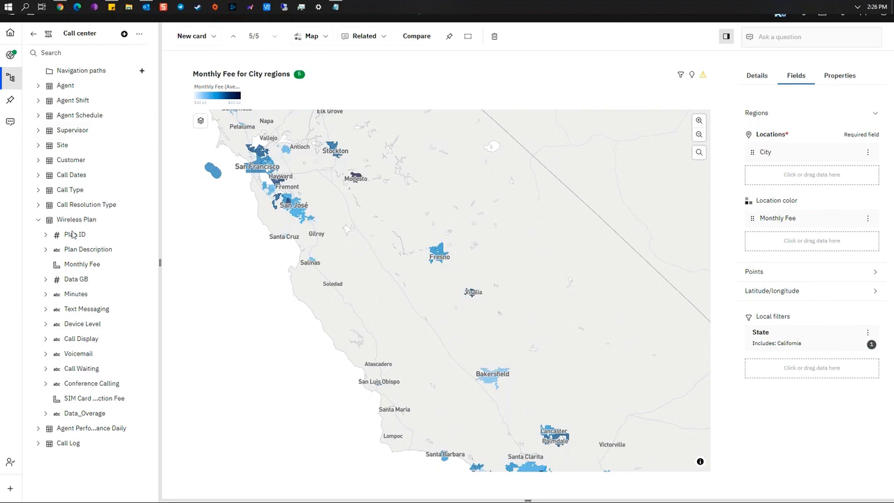
mouse_move(233, 277)
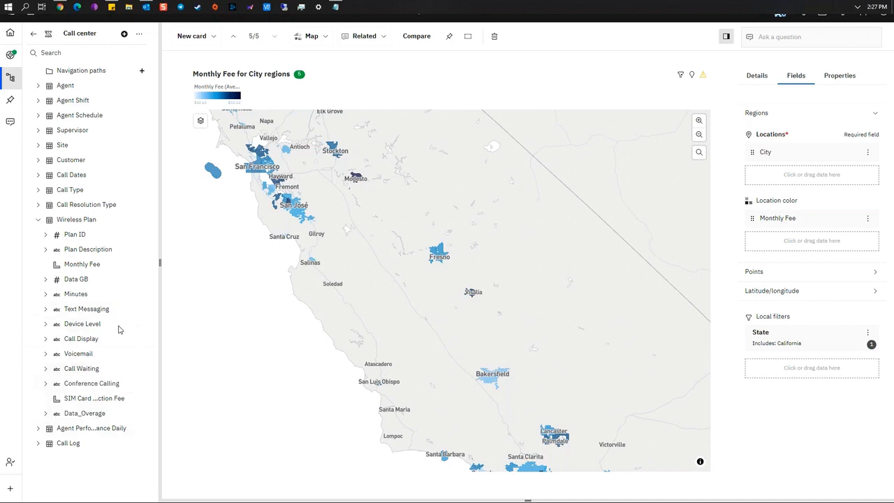
mouse_move(70, 395)
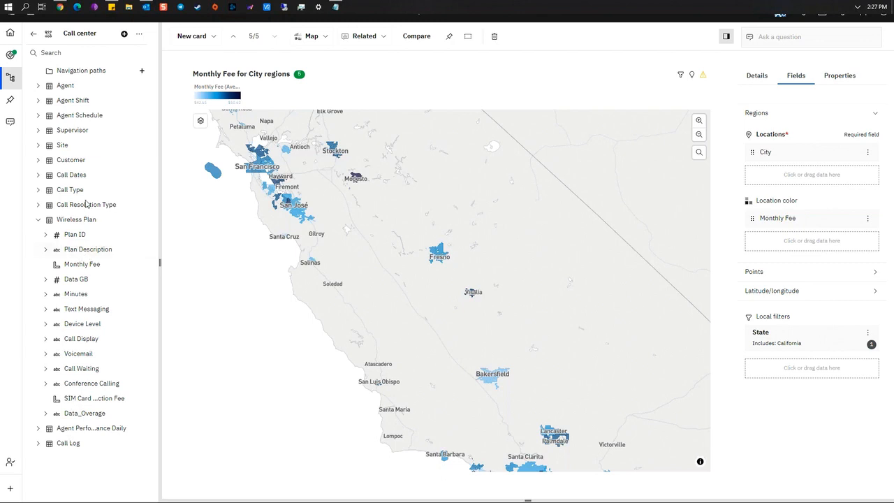
mouse_move(83, 376)
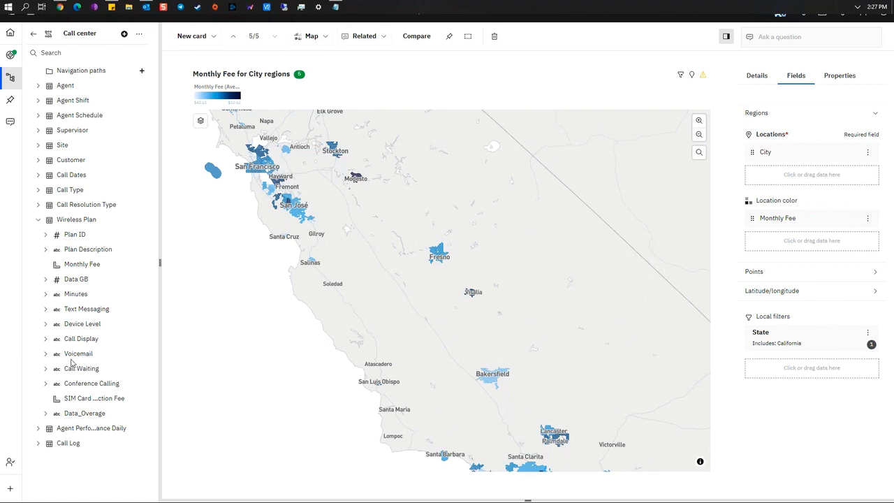
mouse_move(87, 357)
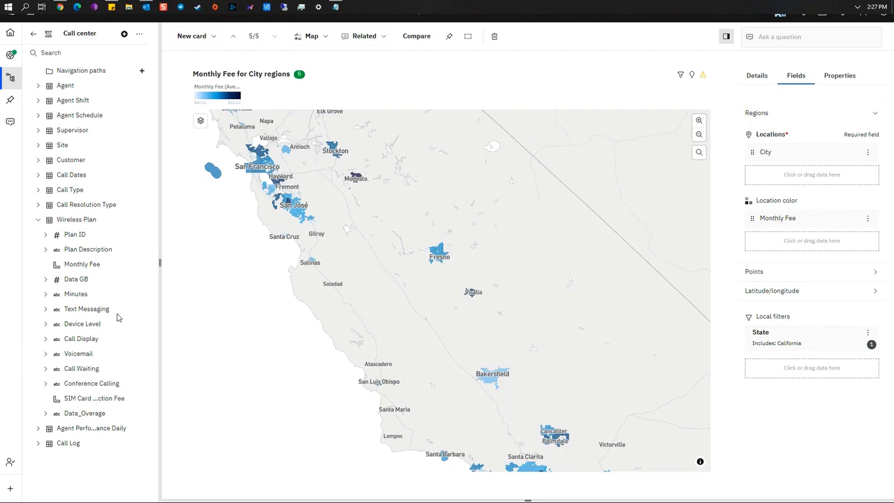
mouse_move(105, 244)
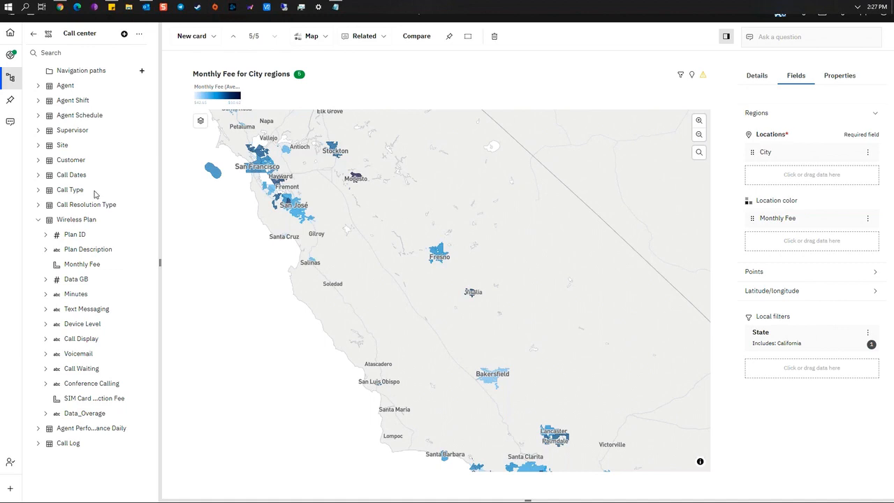
mouse_move(75, 291)
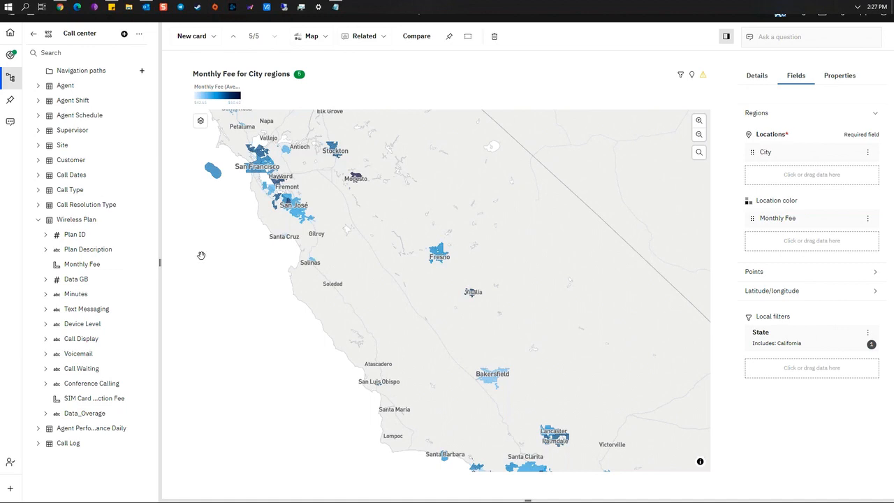
mouse_move(332, 212)
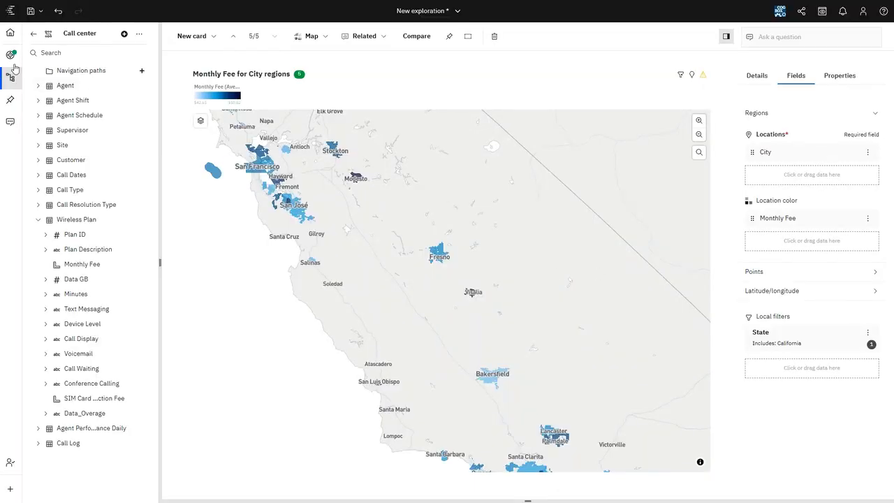
click(11, 56)
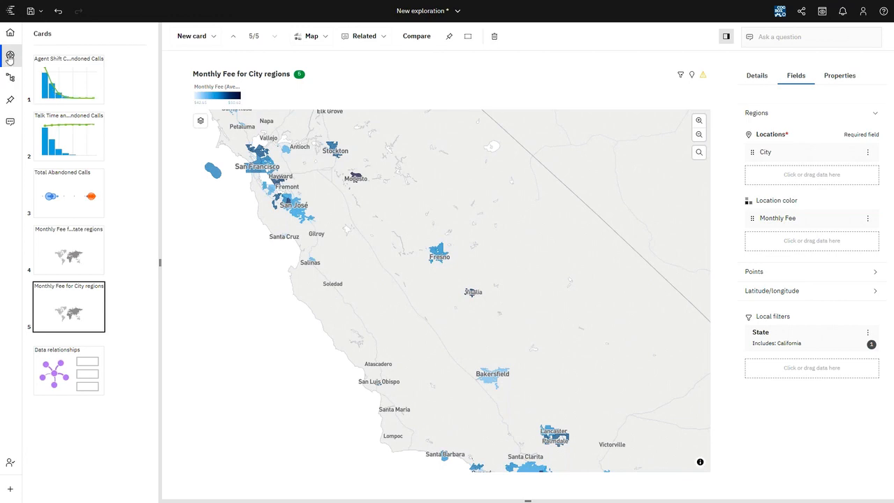
mouse_move(10, 56)
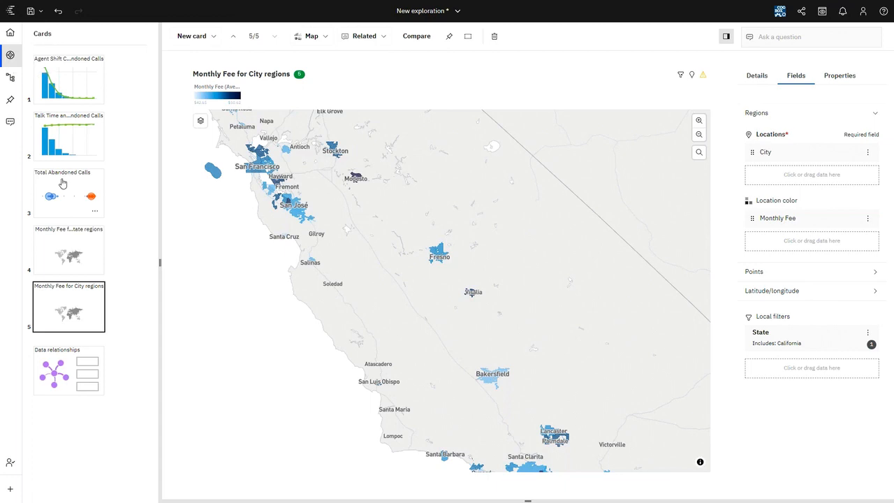
click(69, 193)
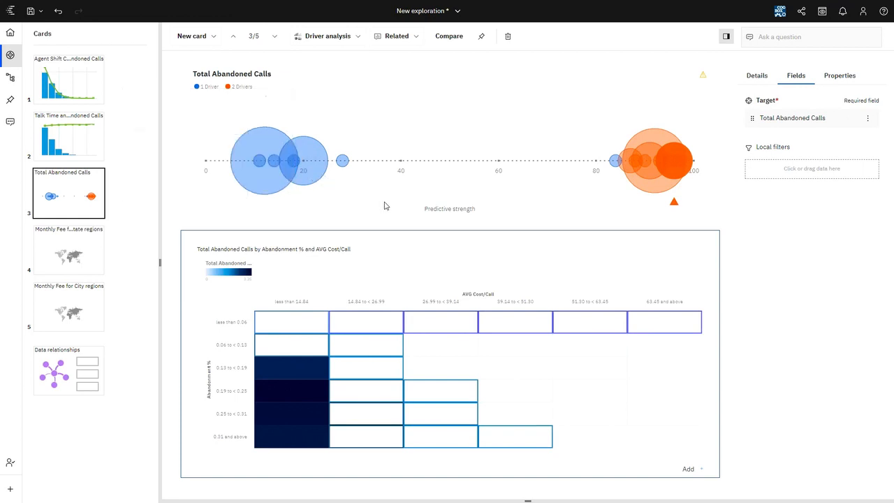
mouse_move(358, 204)
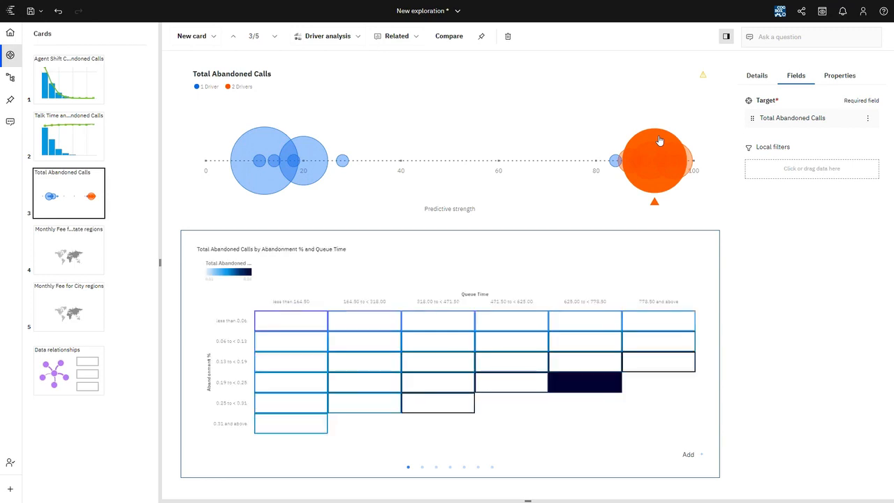
mouse_move(590, 393)
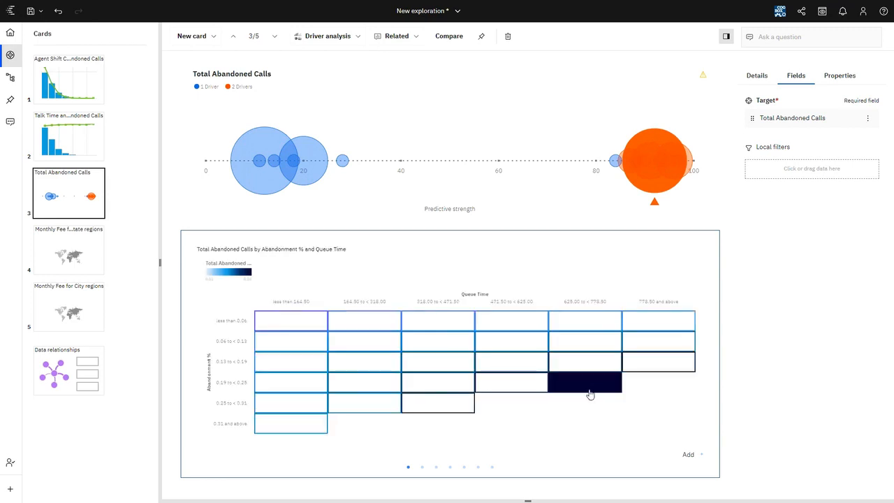
mouse_move(586, 385)
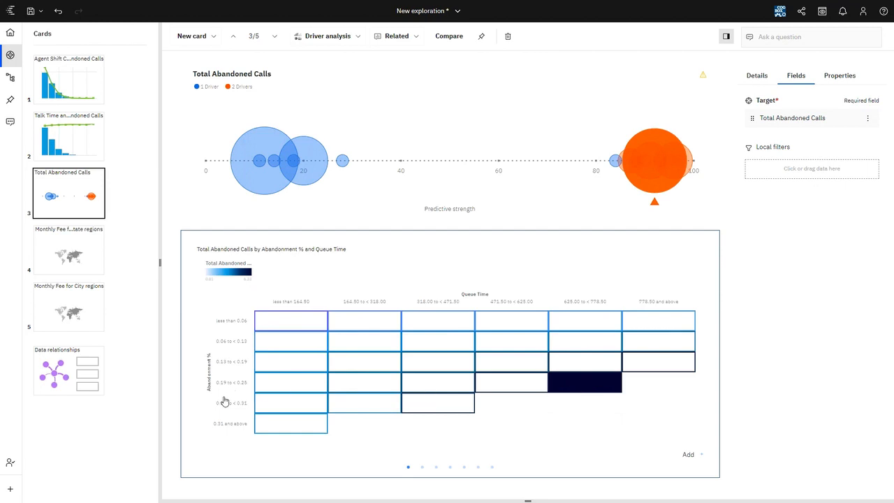
mouse_move(587, 296)
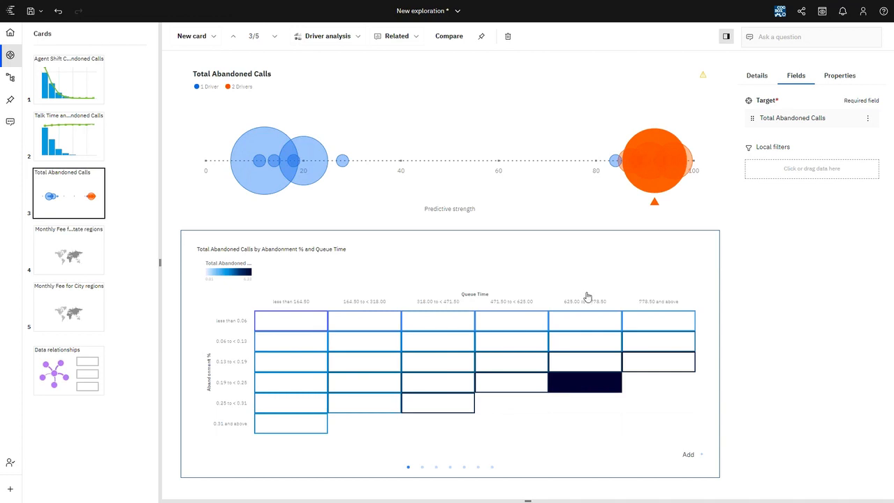
mouse_move(593, 388)
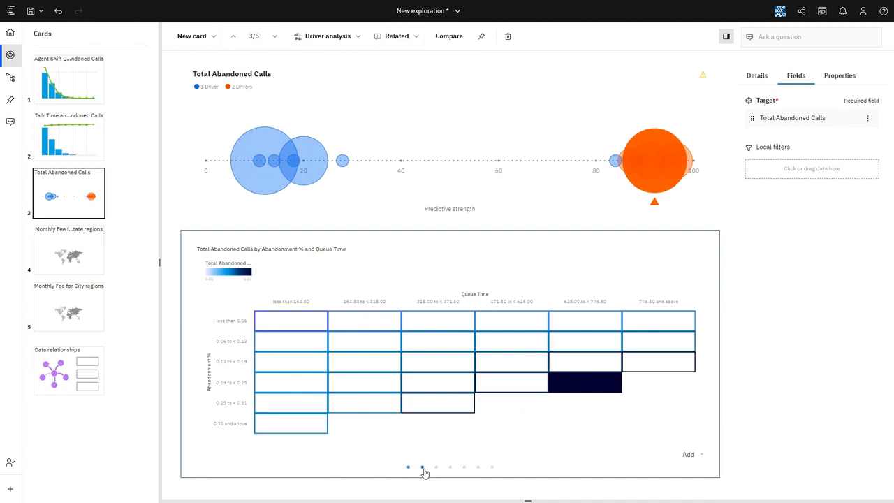
Page through the related charts to the Abandonment % by Total Abandoned Calls bubble chart coloured by Age.
click(422, 467)
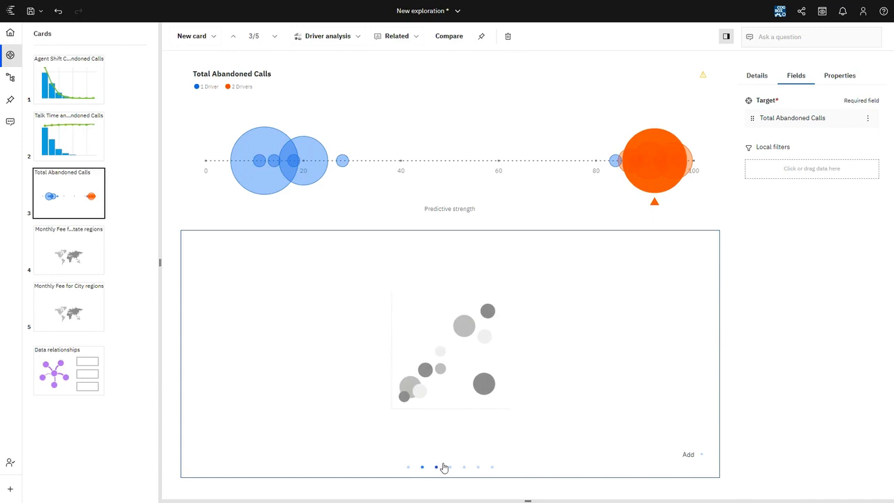
click(436, 467)
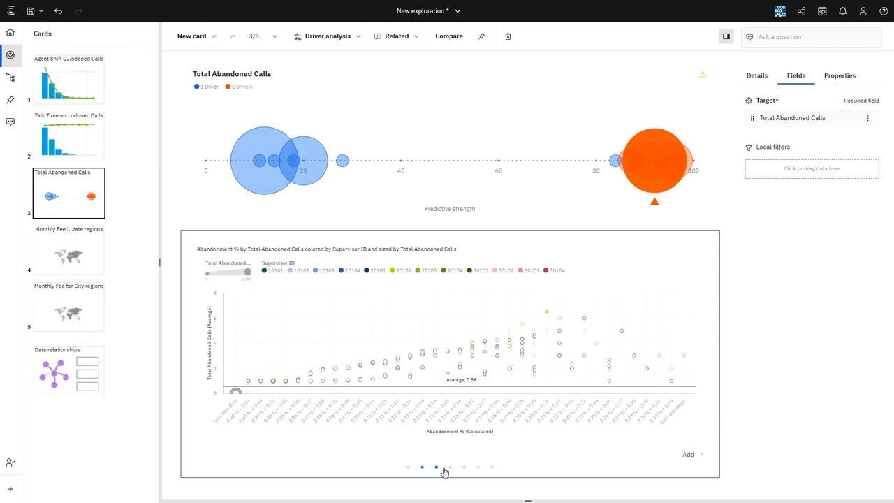
click(449, 467)
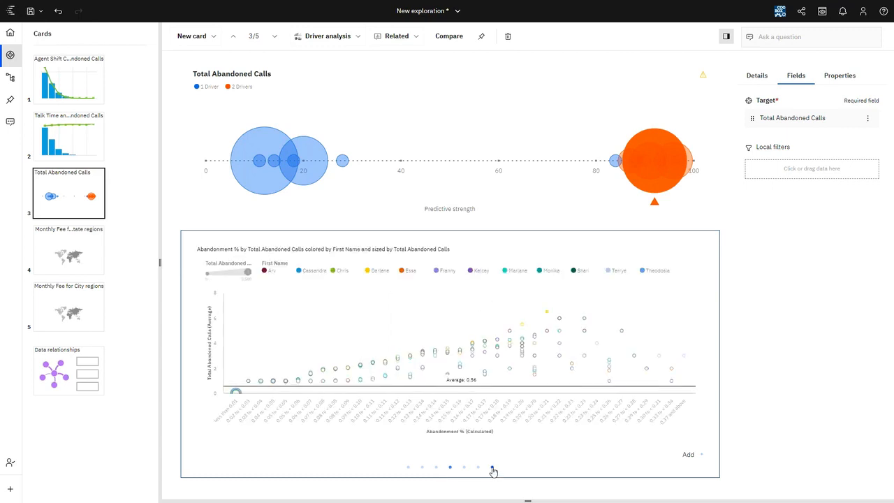
click(492, 467)
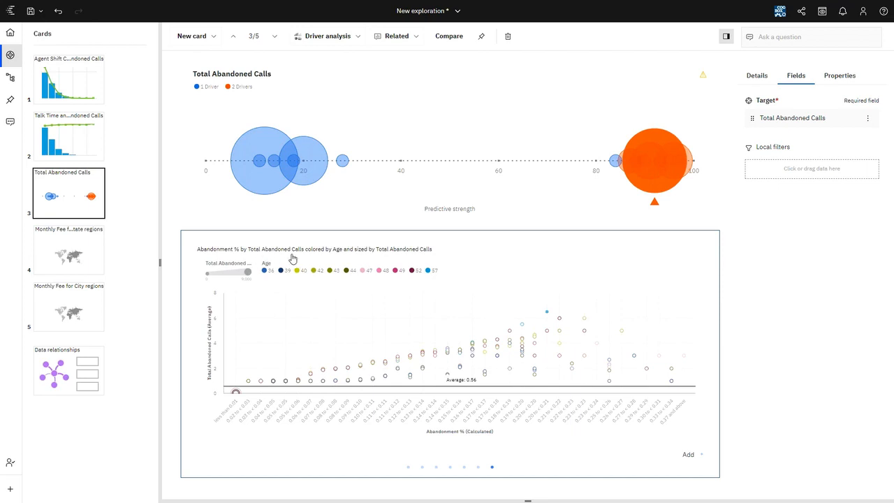
mouse_move(318, 264)
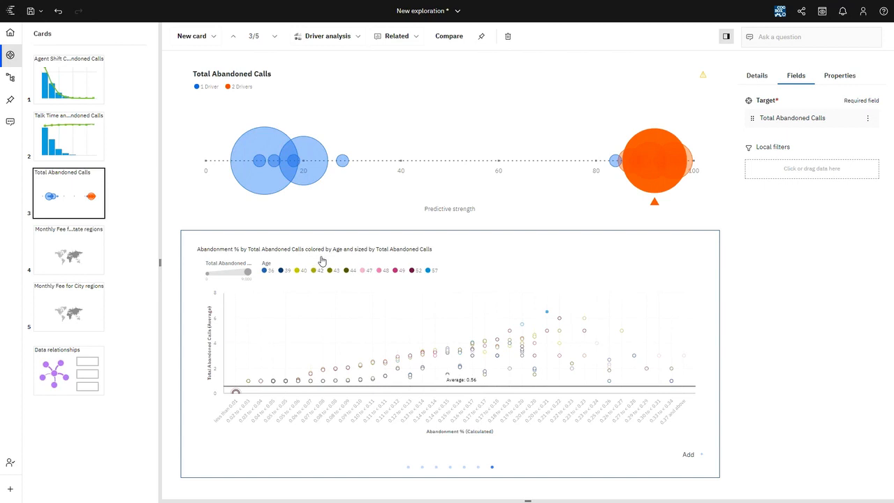
mouse_move(547, 319)
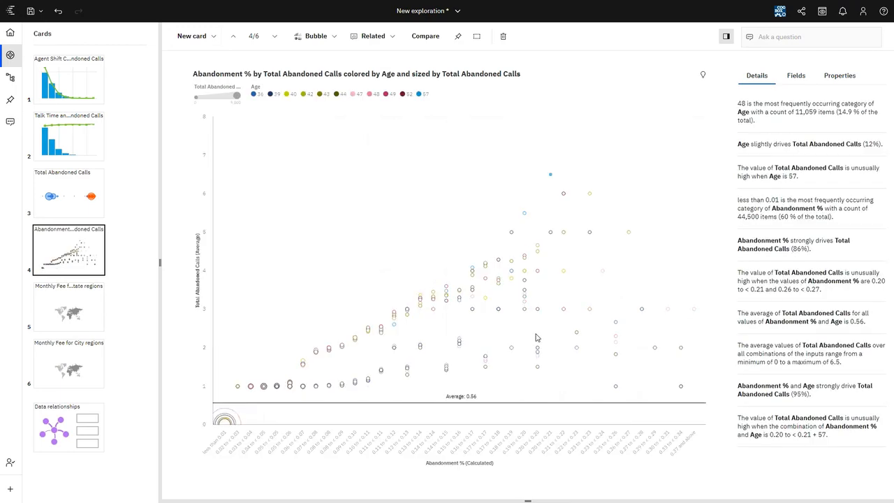
mouse_move(305, 178)
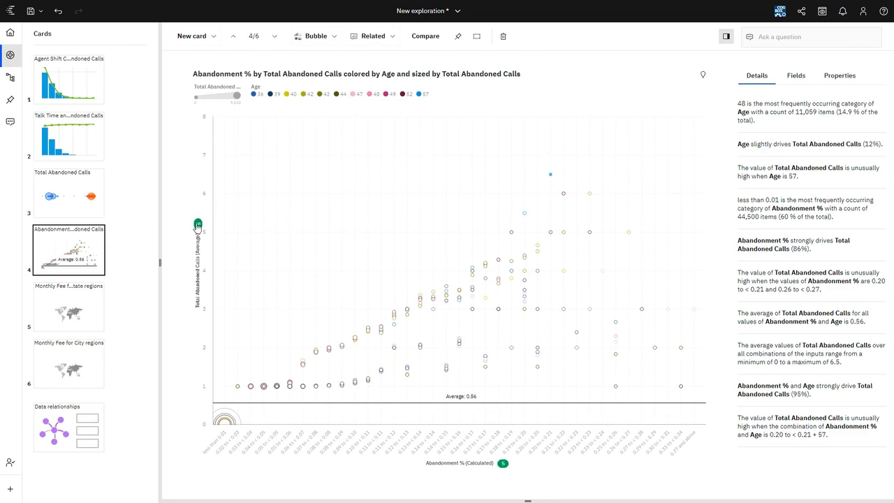
View the correlation insights for Total Abandoned Calls on the new bubble chart card.
click(198, 224)
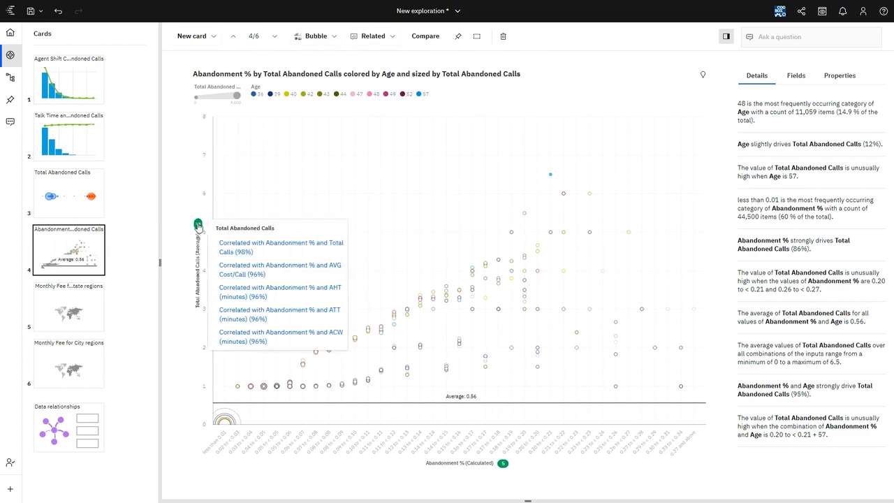
mouse_move(405, 303)
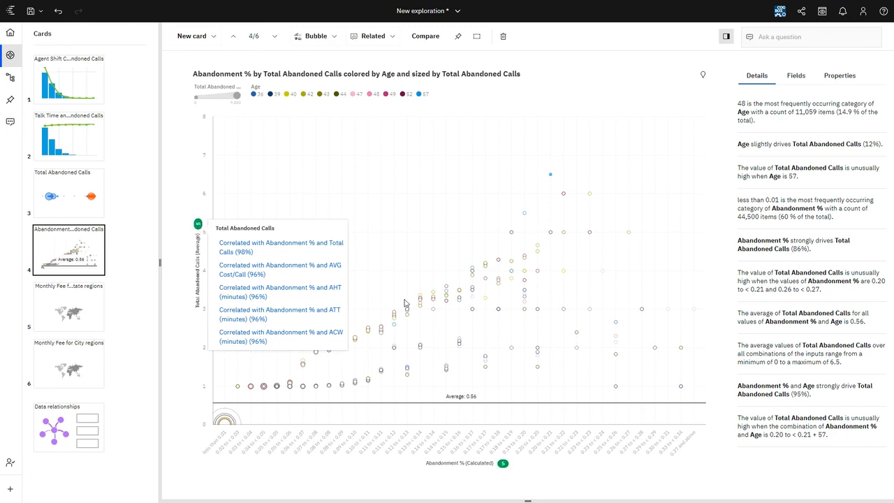
mouse_move(271, 428)
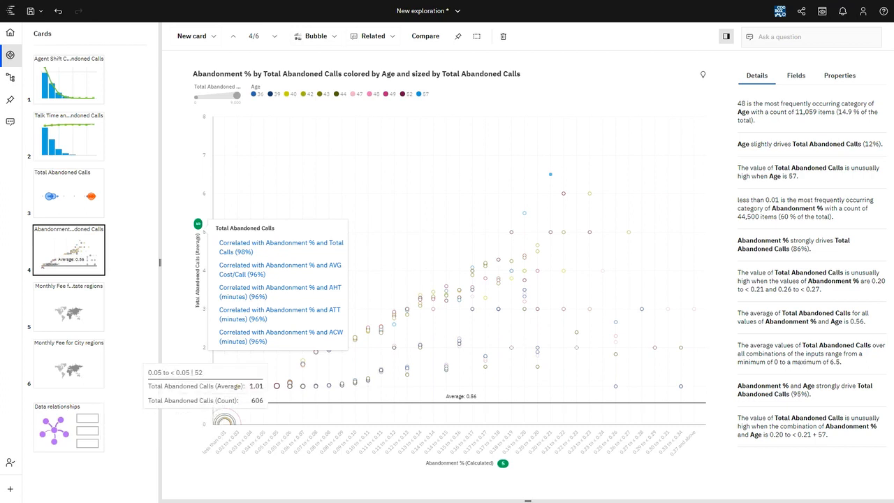
mouse_move(526, 259)
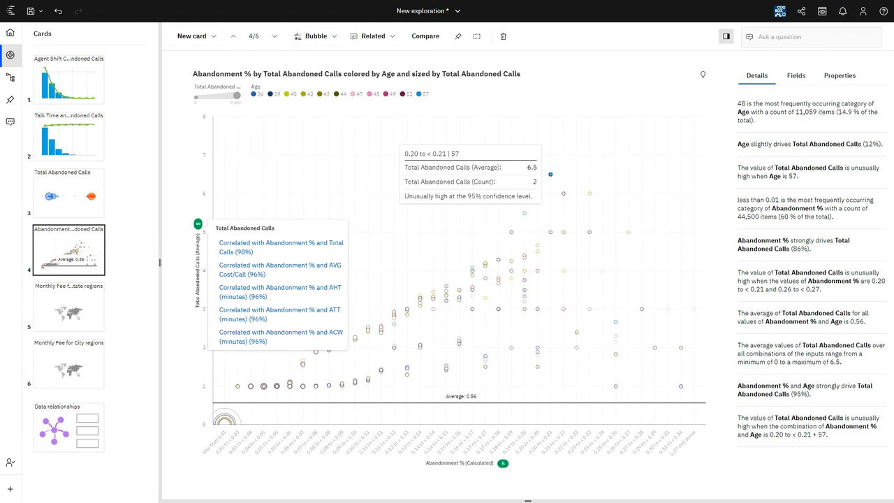
mouse_move(553, 179)
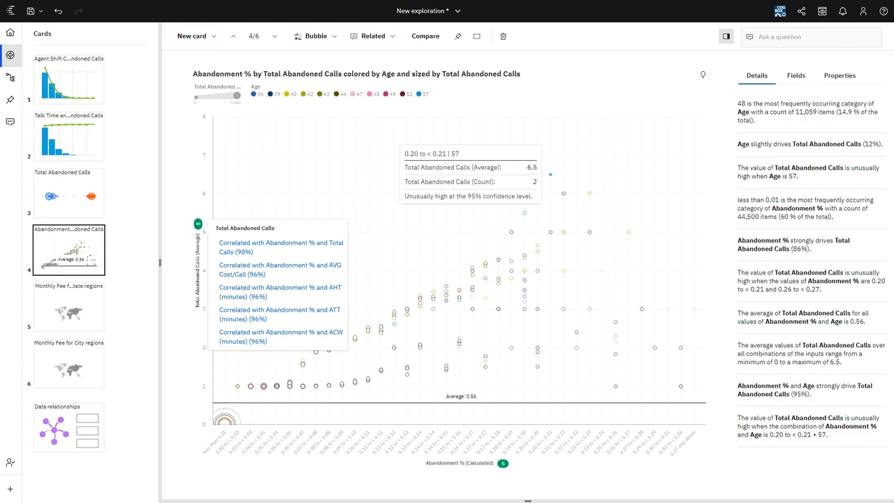
mouse_move(788, 186)
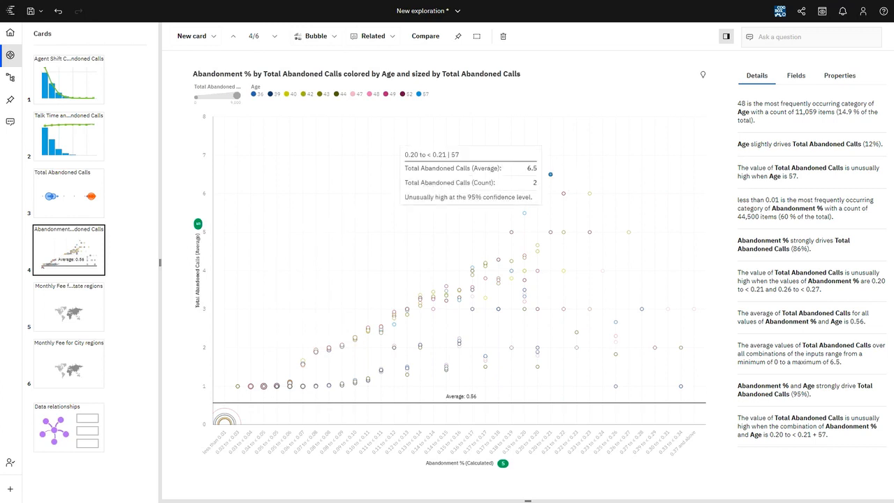
mouse_move(590, 282)
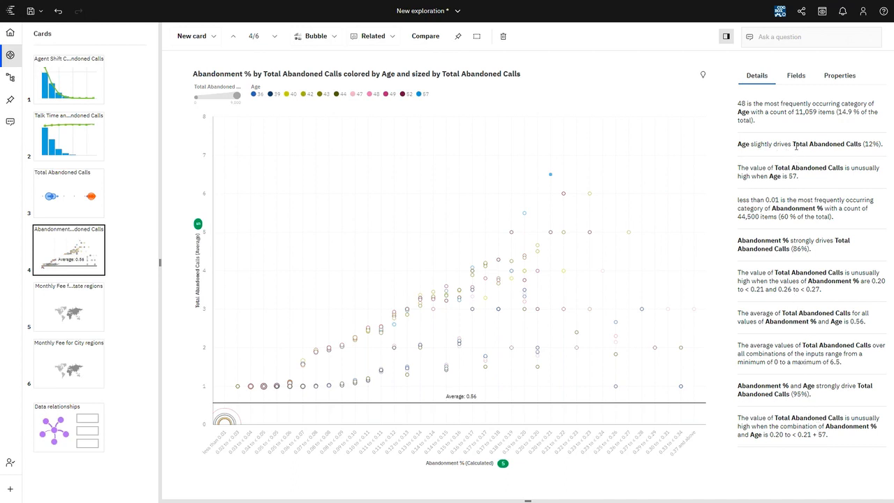
mouse_move(793, 151)
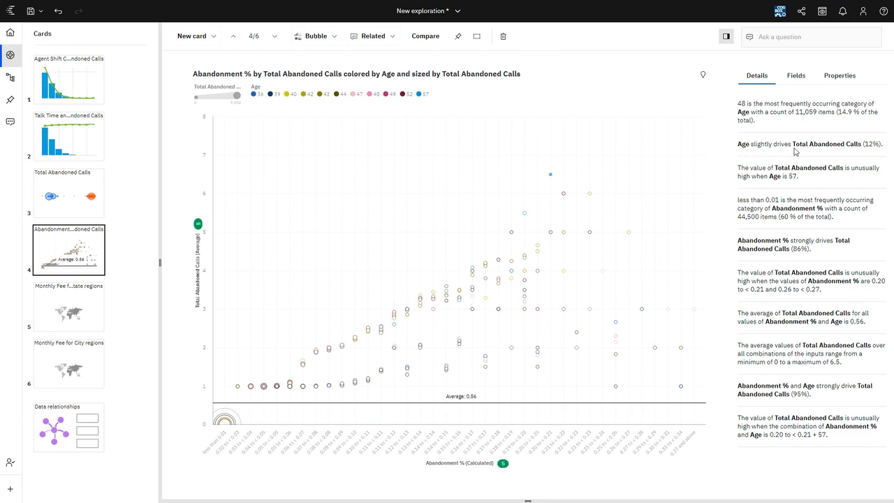
mouse_move(716, 103)
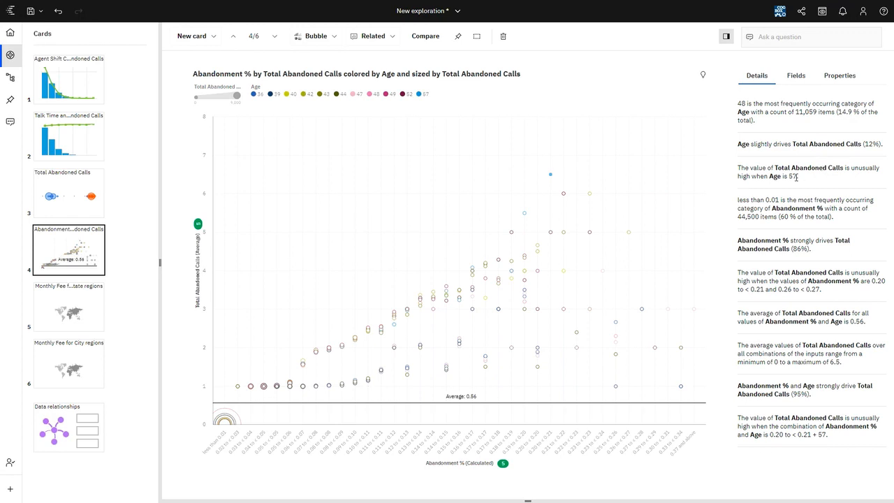
mouse_move(805, 182)
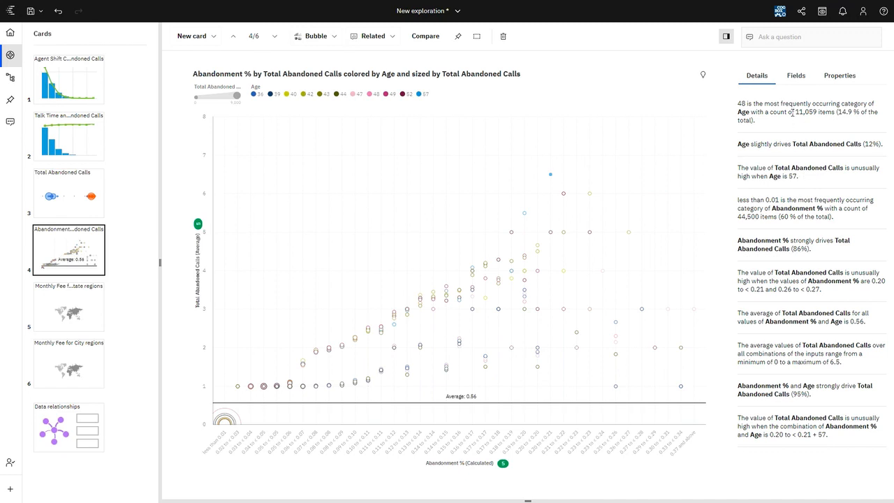
mouse_move(824, 310)
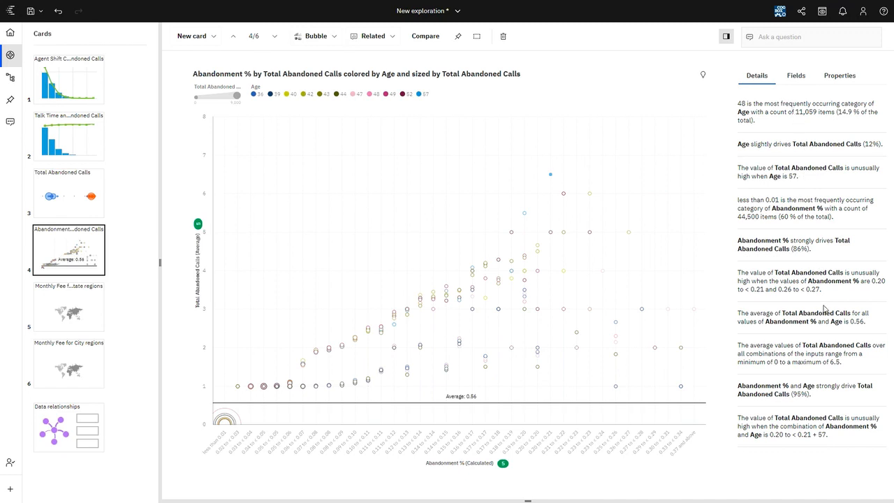
mouse_move(822, 308)
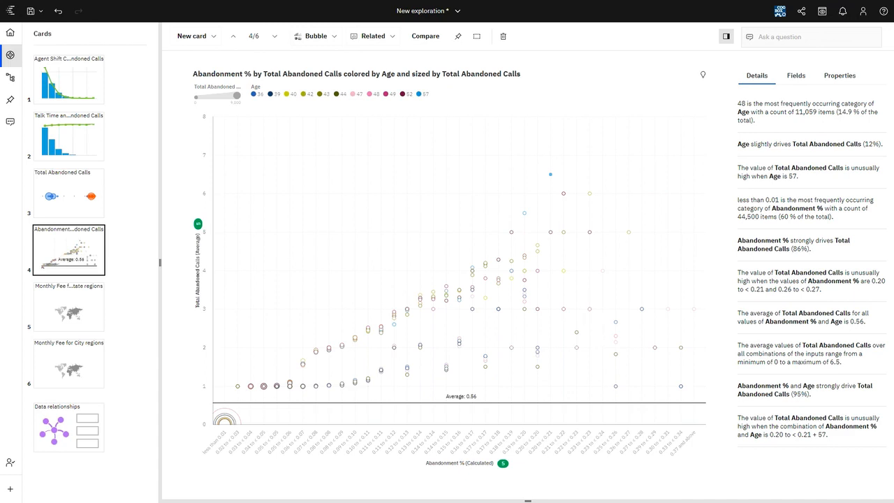
mouse_move(584, 302)
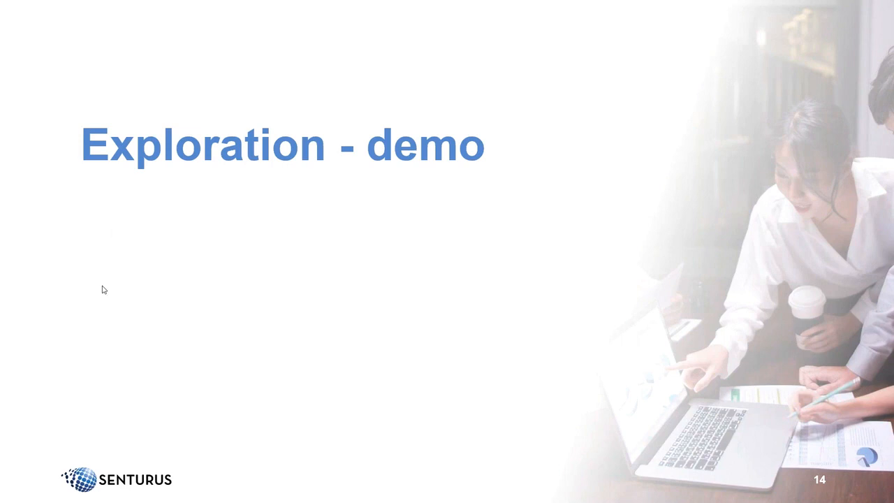
mouse_move(109, 324)
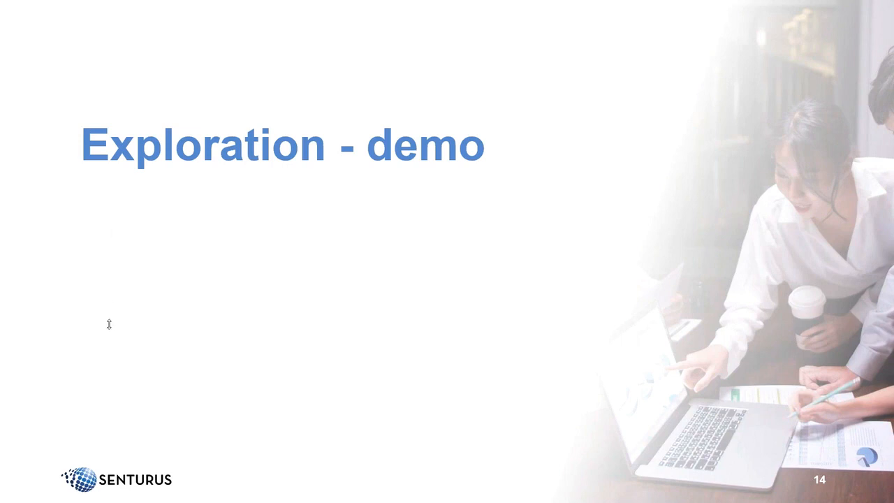
mouse_move(106, 369)
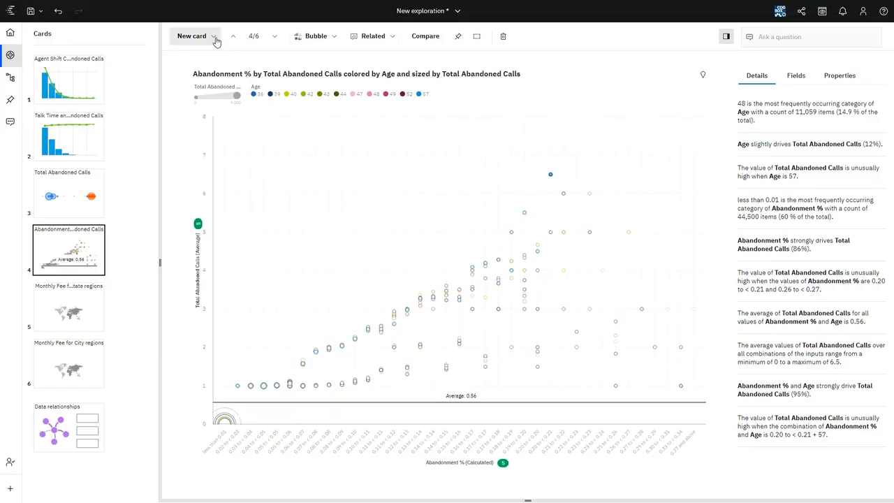
Create a Comparison card using Column charts for Chart A and Chart B.
click(195, 36)
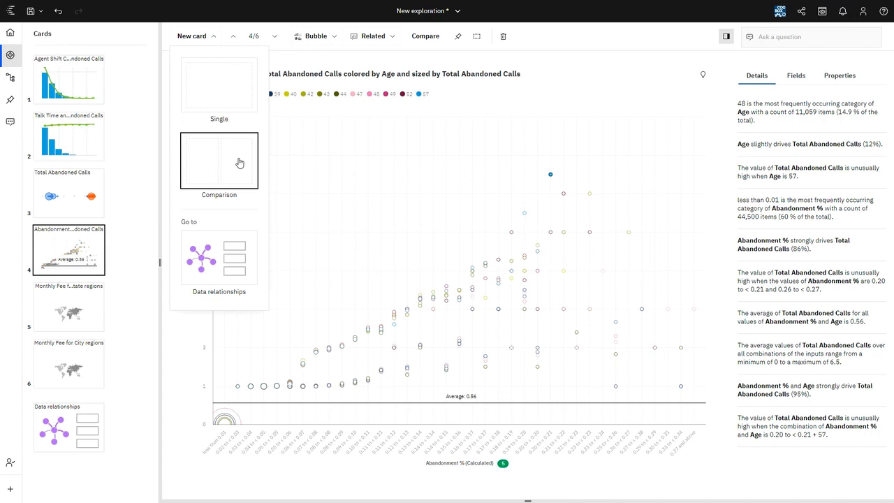
click(218, 160)
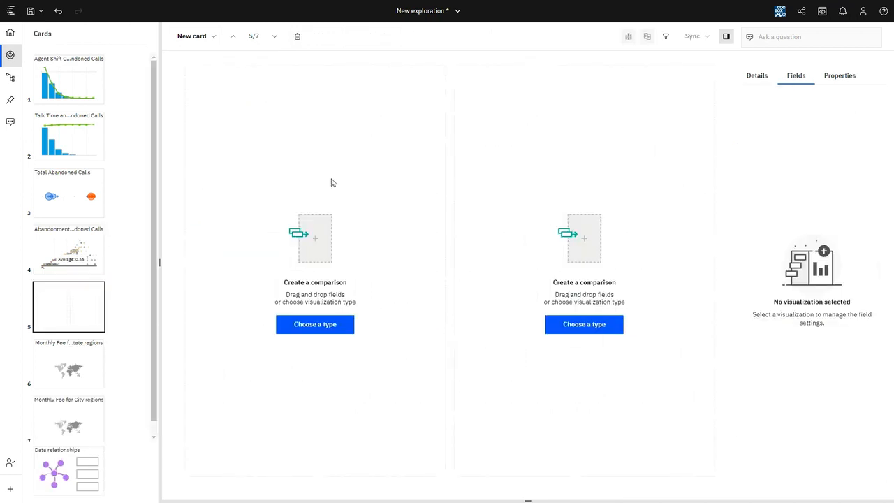
mouse_move(460, 171)
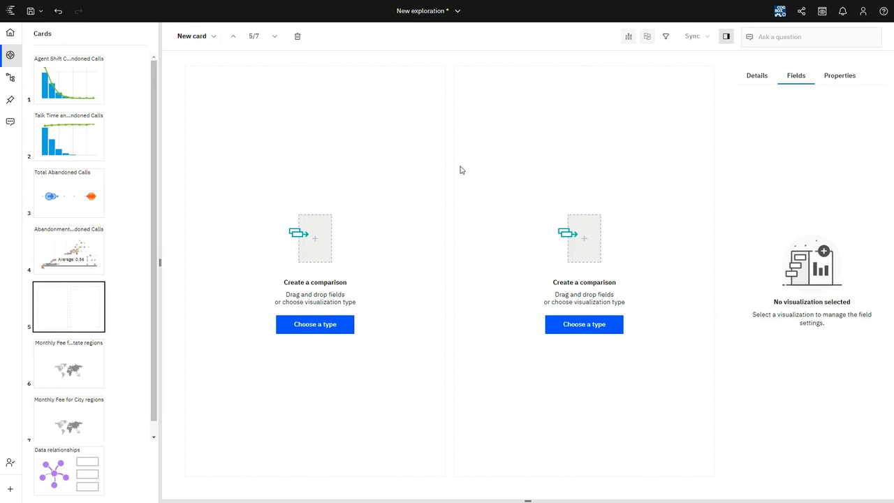
mouse_move(313, 156)
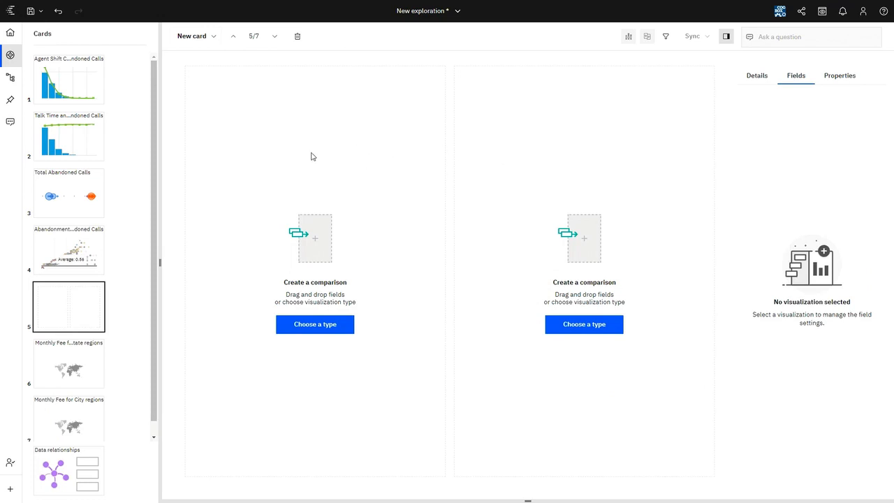
mouse_move(259, 157)
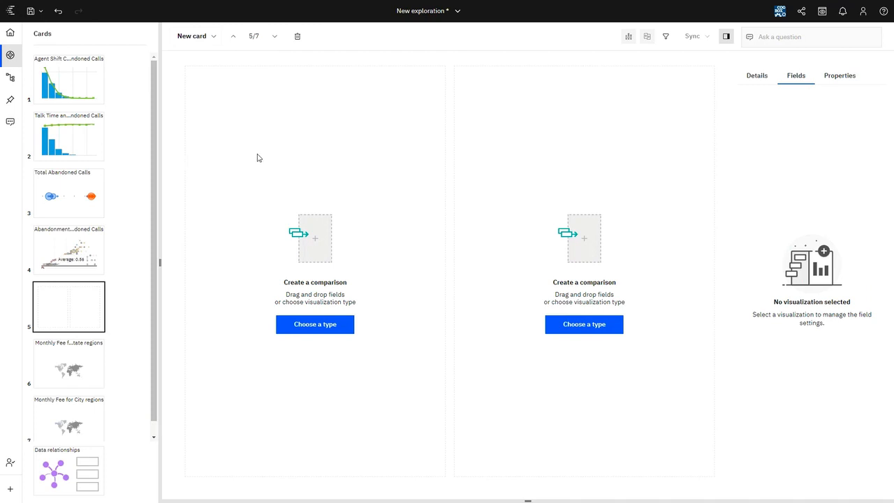
mouse_move(264, 162)
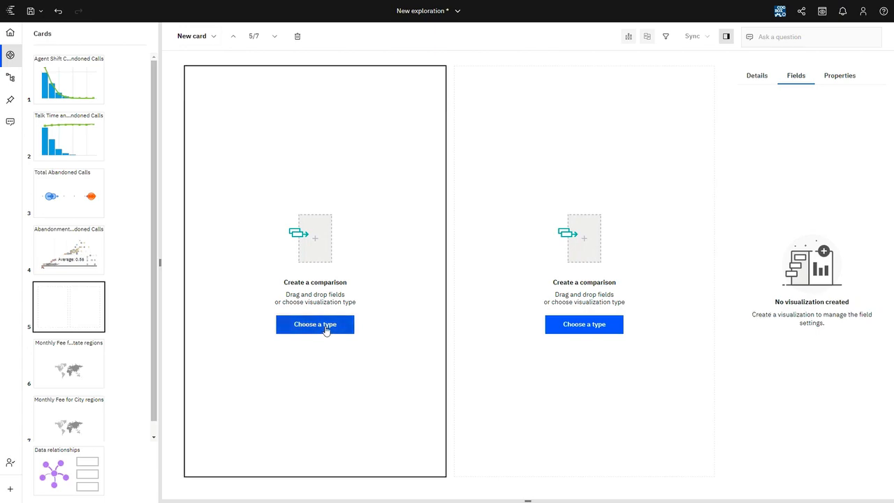
click(314, 324)
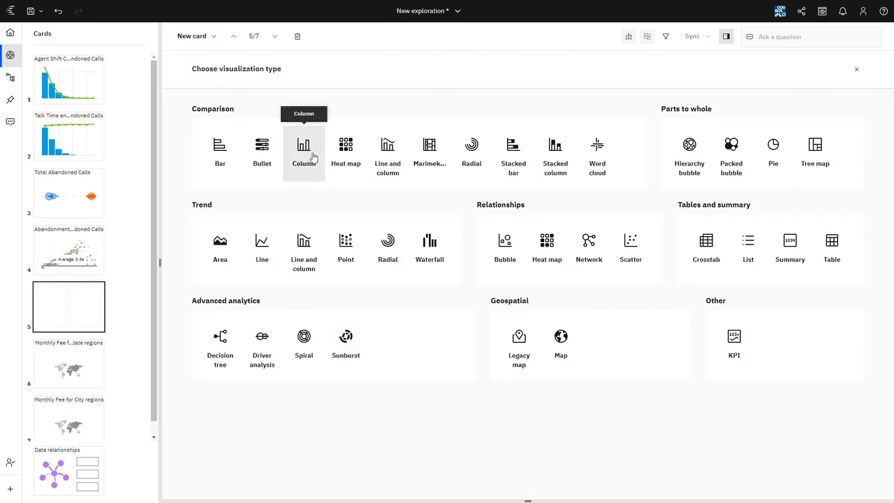
click(305, 149)
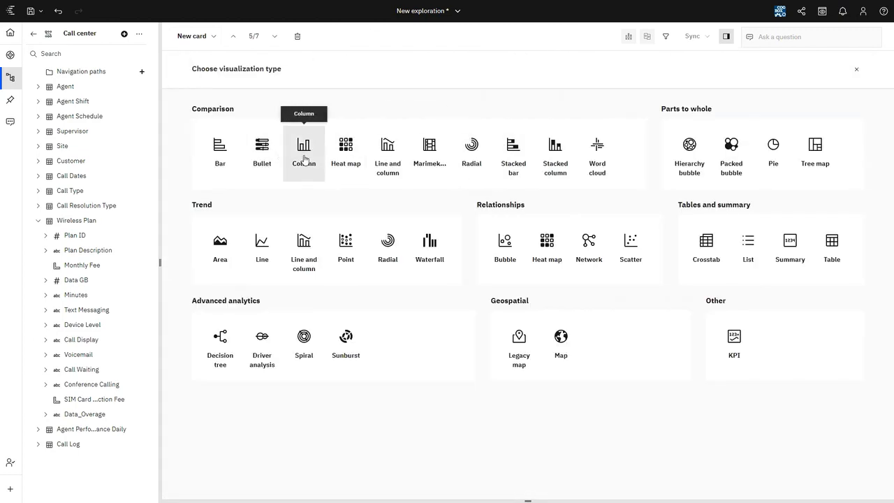
click(305, 151)
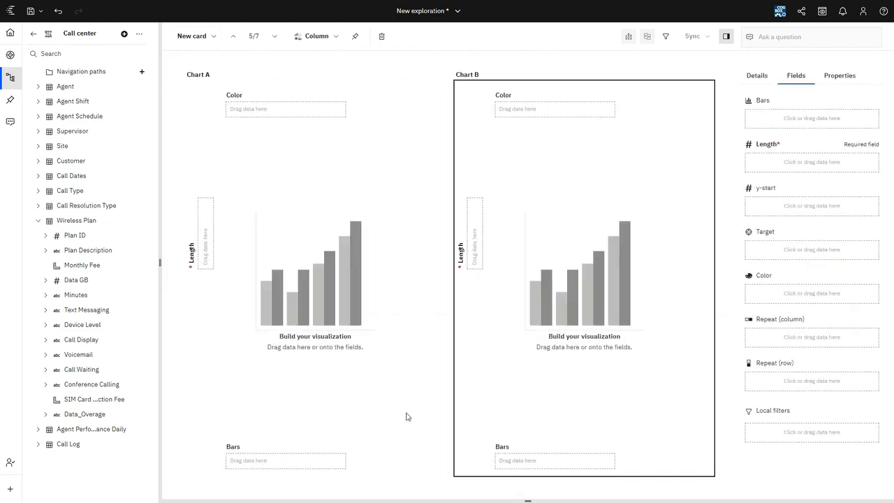
mouse_move(382, 388)
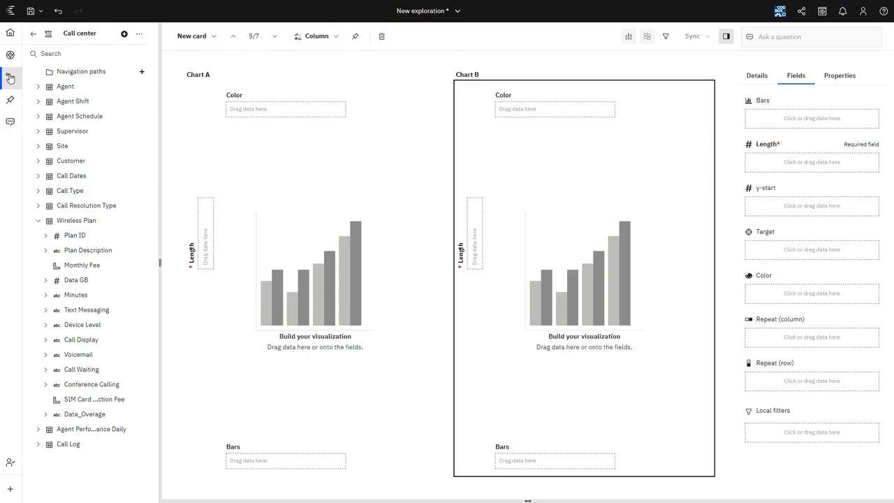
mouse_move(12, 75)
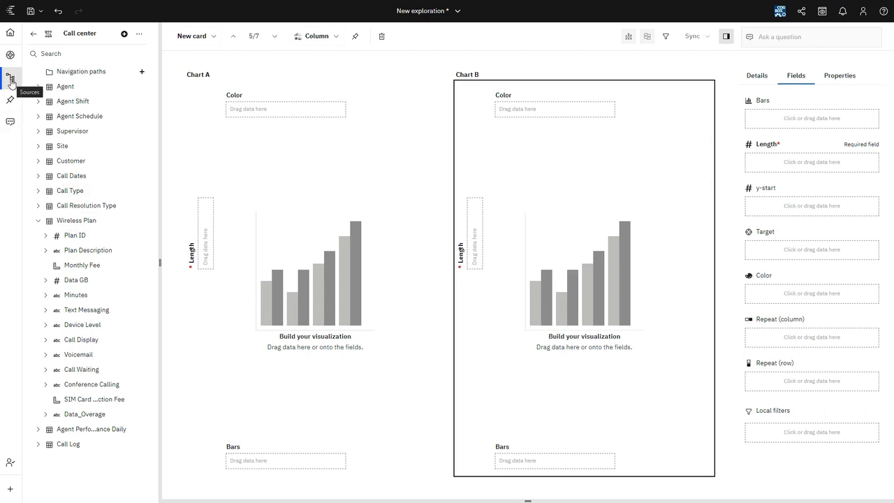
Add State from Customer to Bars for both charts and filter Chart A to California.
click(39, 221)
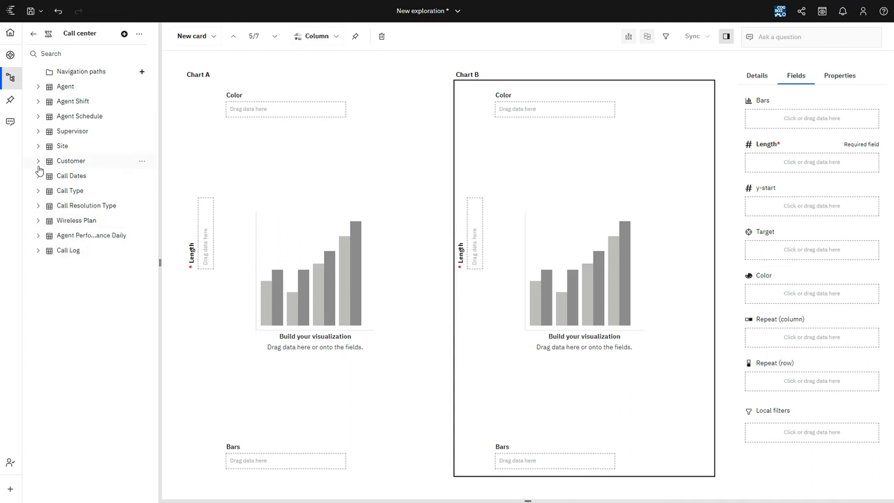
click(39, 161)
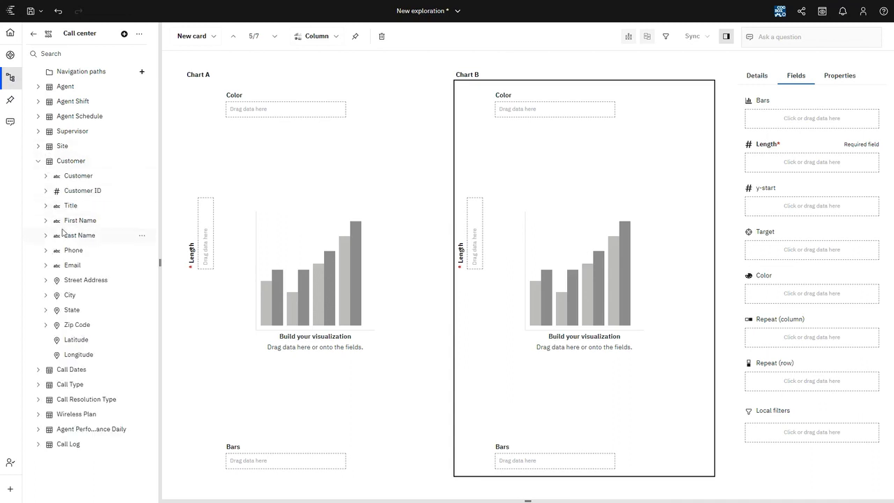
mouse_move(84, 310)
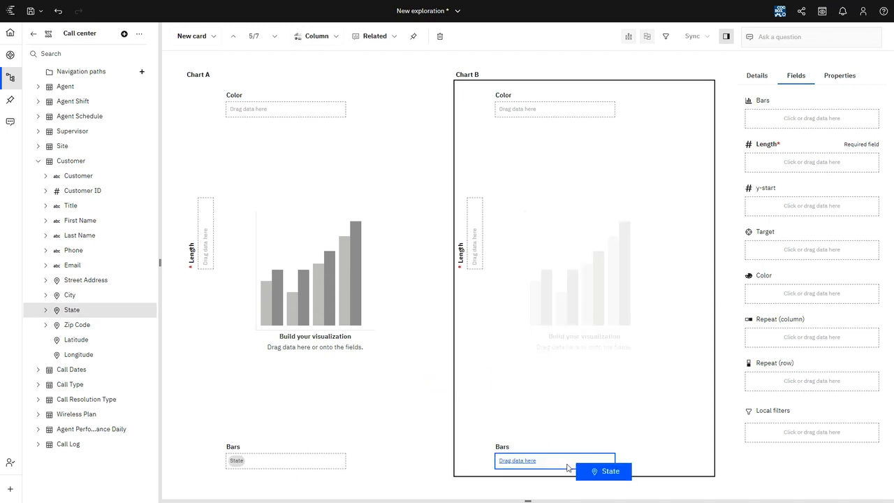
drag(609, 470, 556, 461)
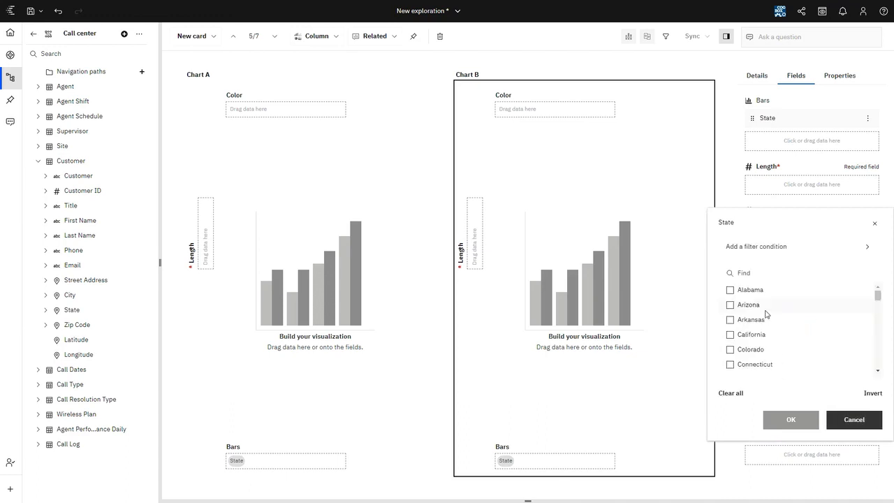
scroll(down, 3)
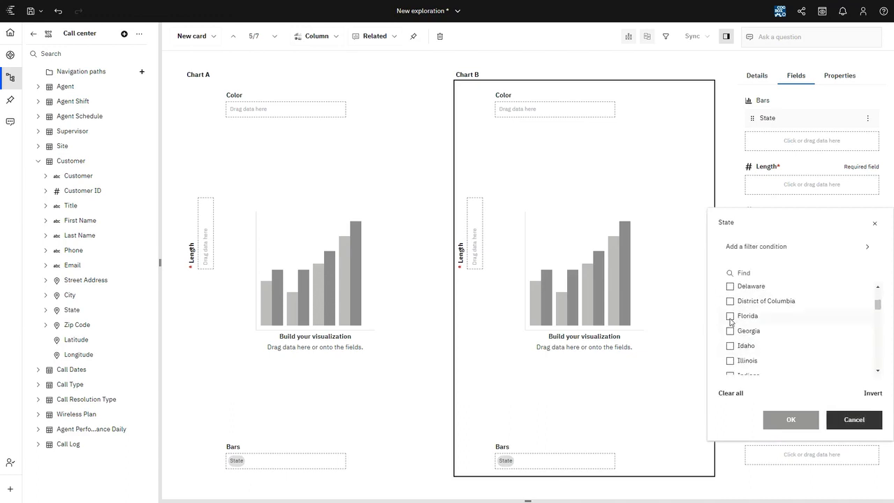
click(790, 419)
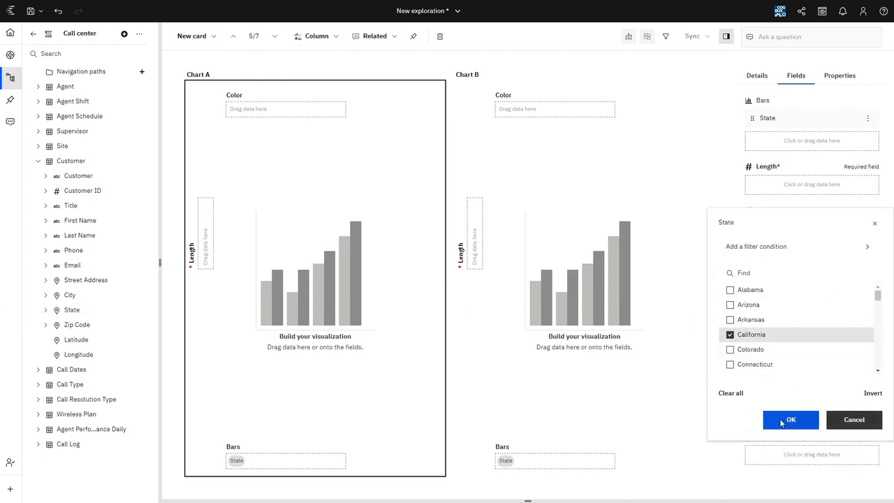
click(791, 419)
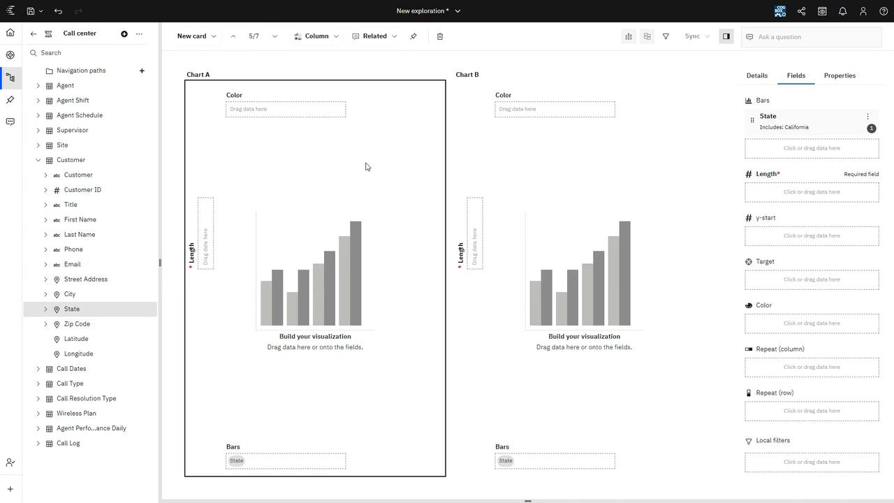
mouse_move(589, 152)
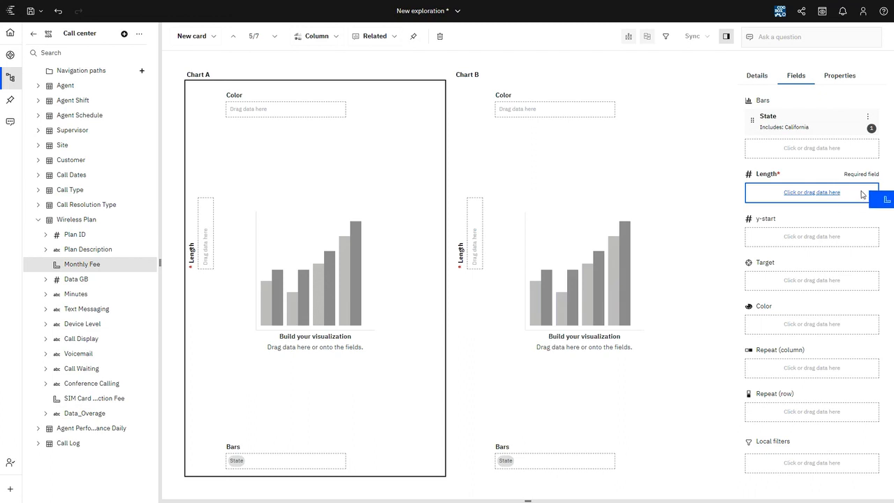
Size both charts' bars by Monthly Fee via the Length slot.
drag(81, 264, 810, 193)
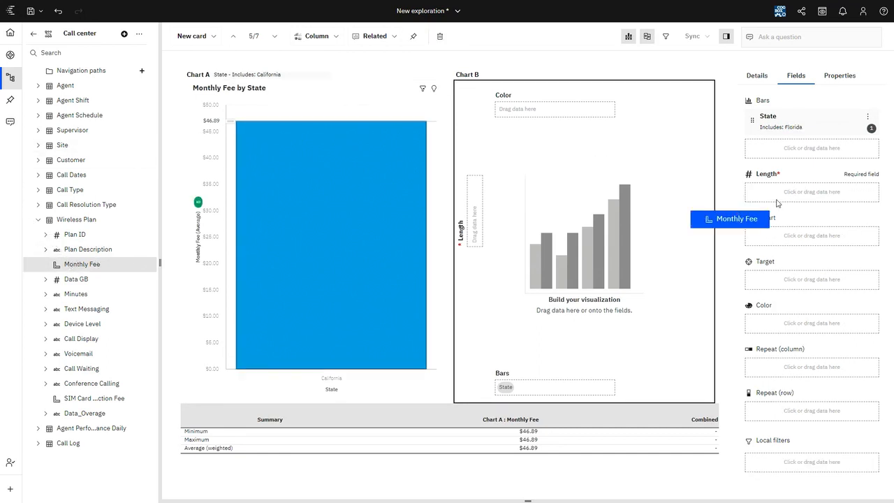
drag(729, 218, 807, 192)
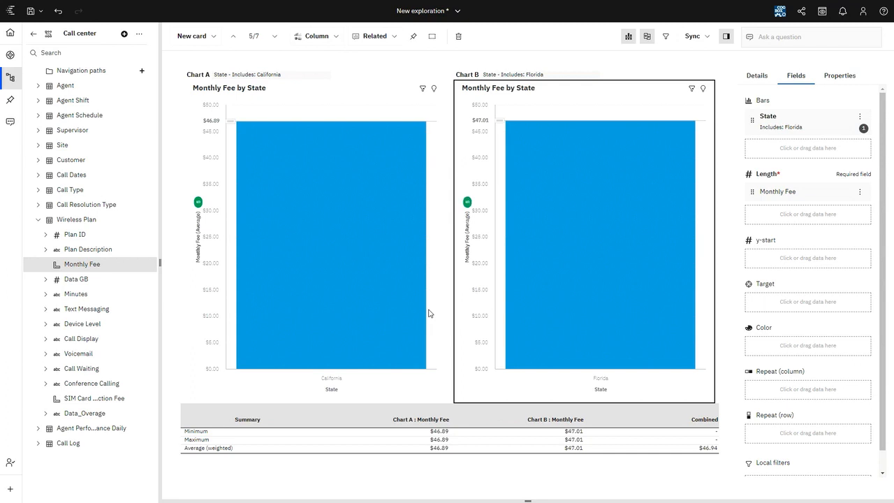
mouse_move(128, 251)
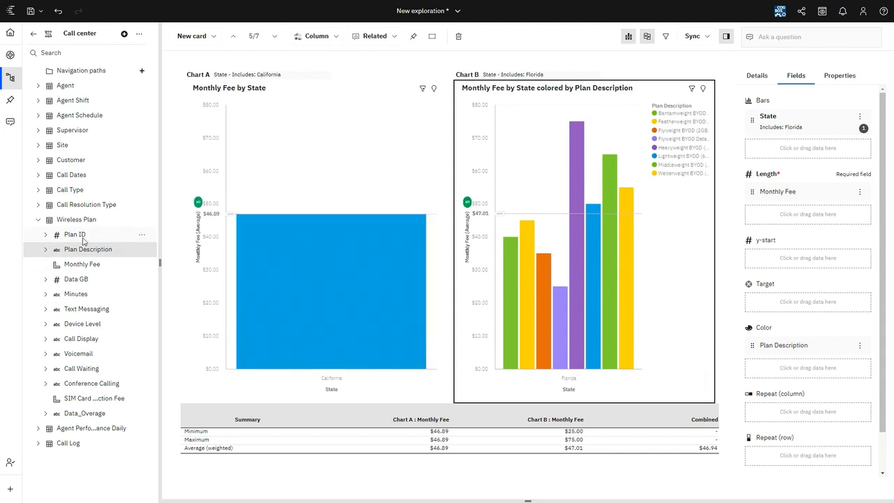
mouse_move(87, 249)
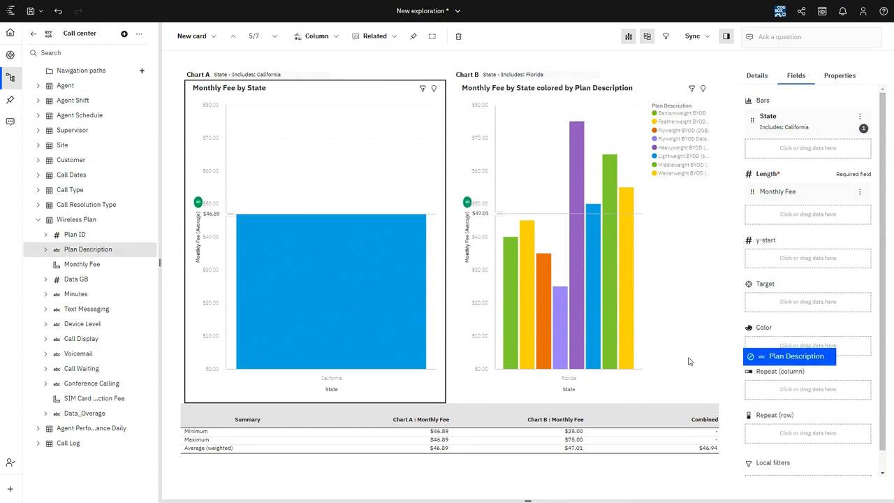
Colour Chart A's California column by Plan Description to match Chart B.
click(789, 356)
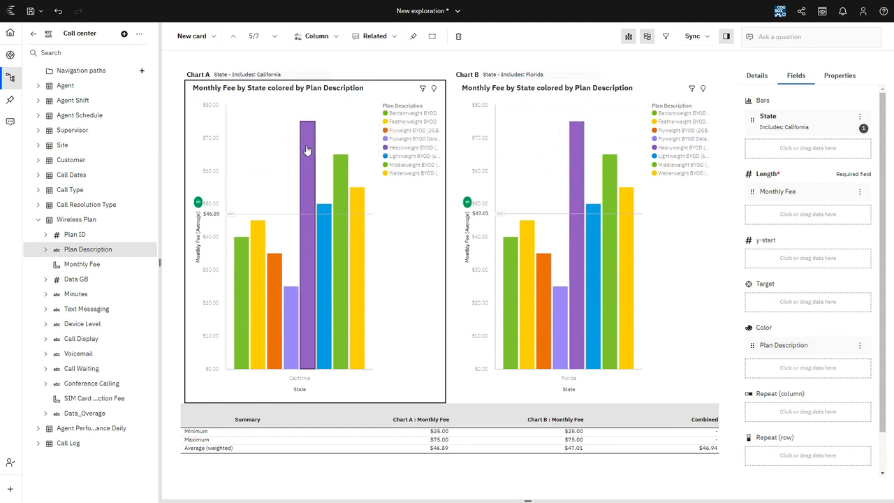
mouse_move(321, 237)
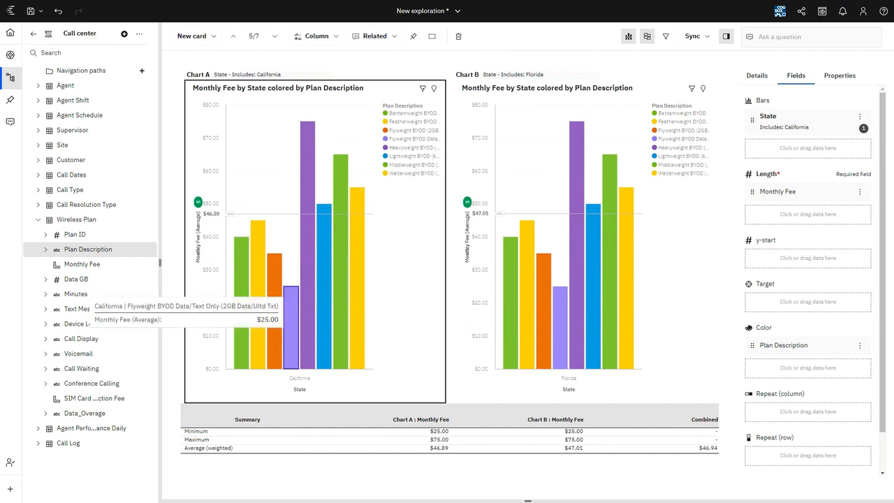
mouse_move(558, 302)
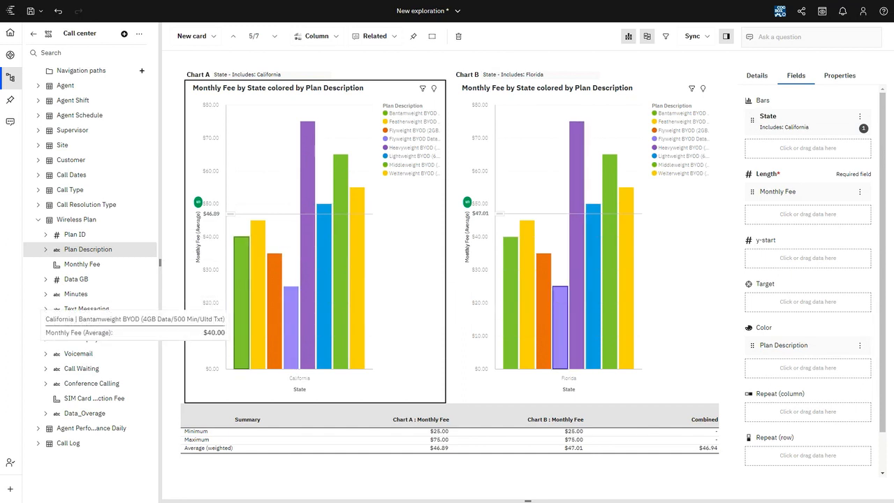
mouse_move(575, 323)
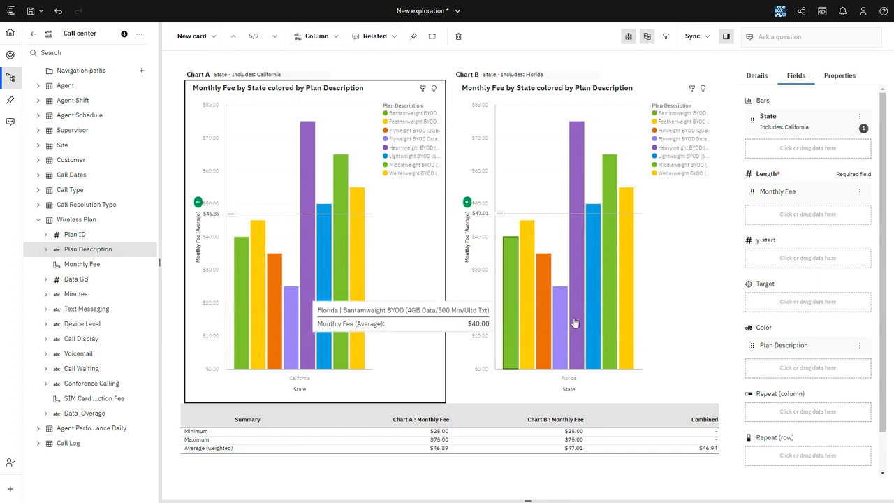
mouse_move(626, 327)
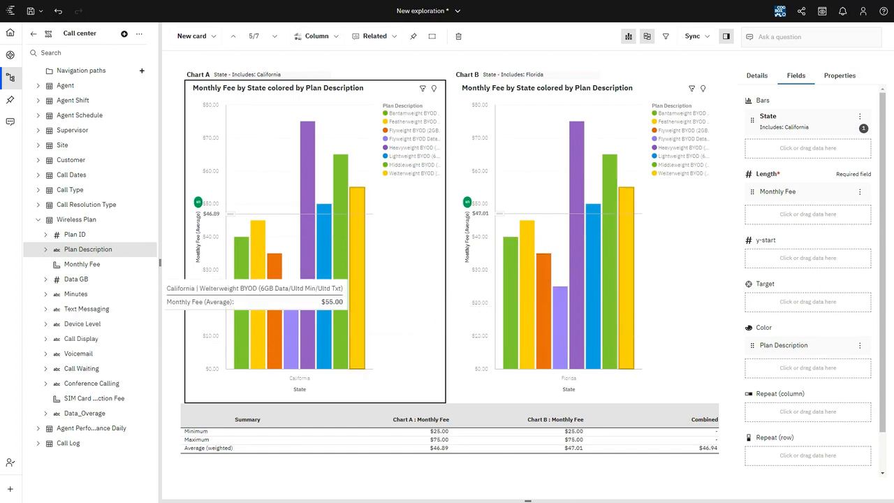
mouse_move(414, 293)
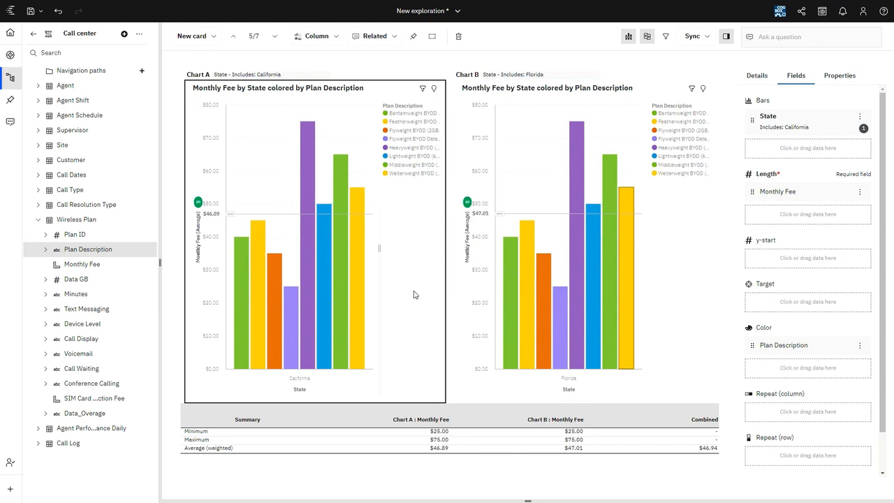
mouse_move(685, 229)
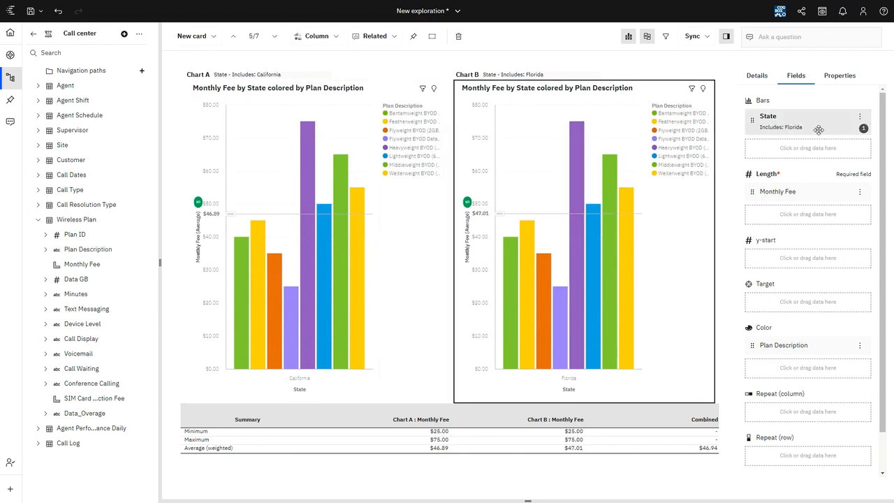
Remove the State column from Chart B's Bars so it shows Monthly Fee by Plan Description.
click(860, 116)
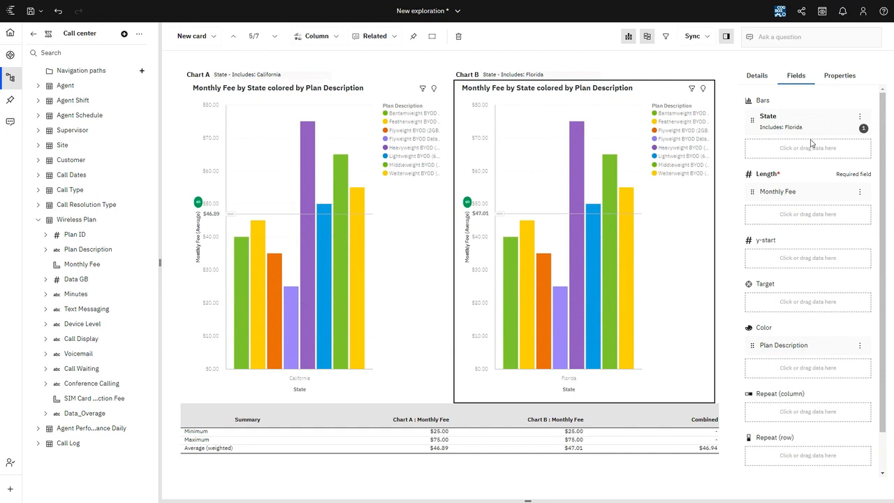
scroll(down, 3)
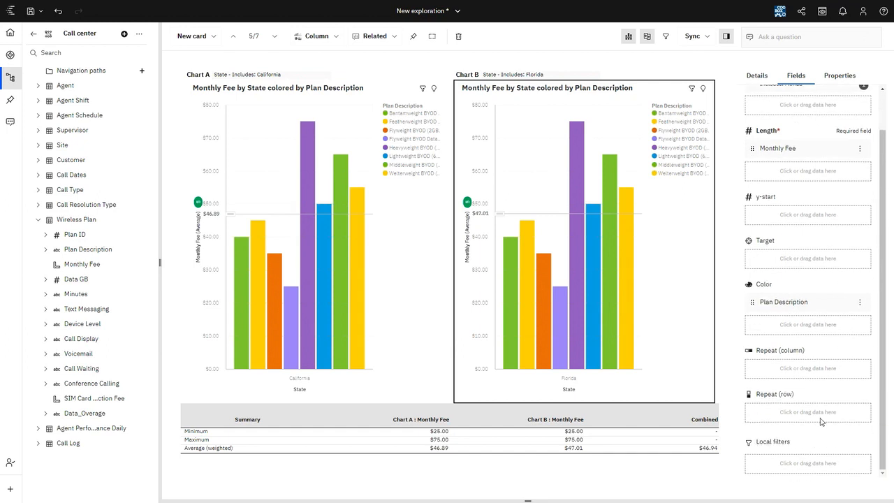
scroll(up, 3)
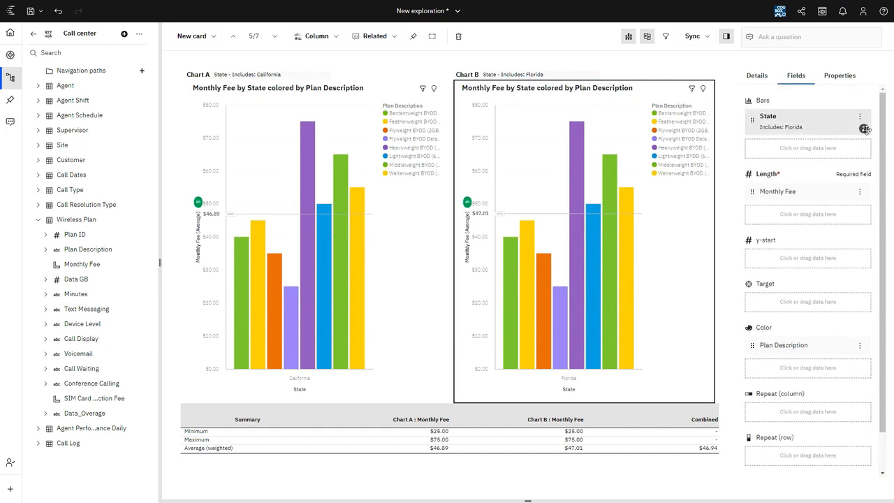
click(803, 123)
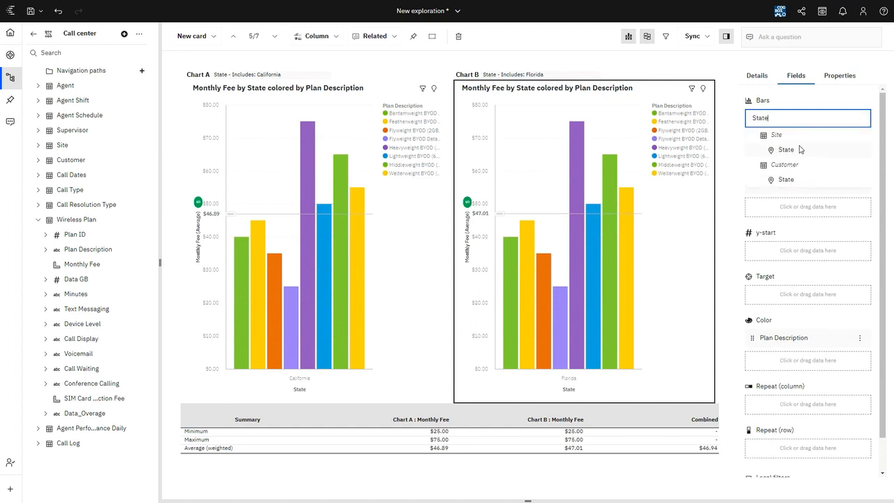
click(785, 148)
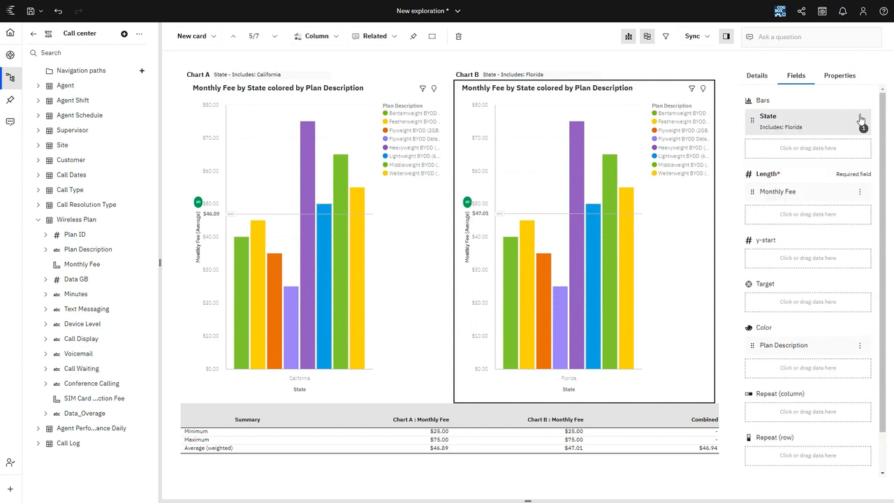
click(861, 117)
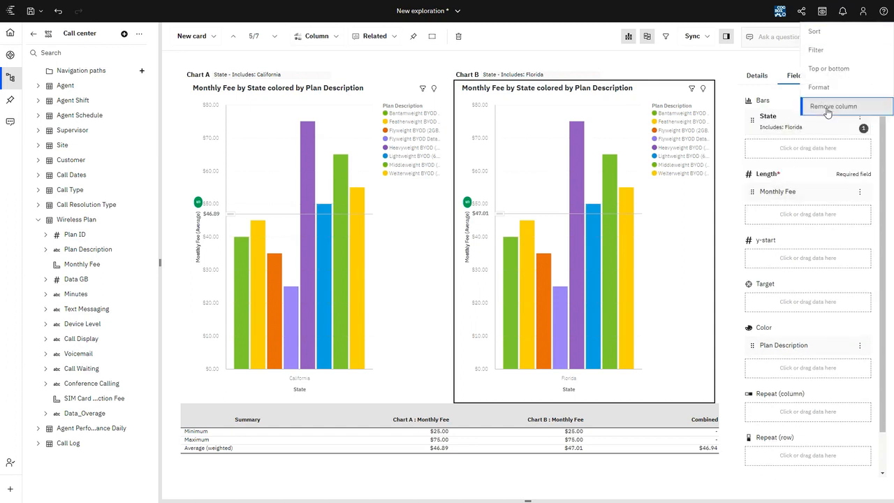
click(832, 106)
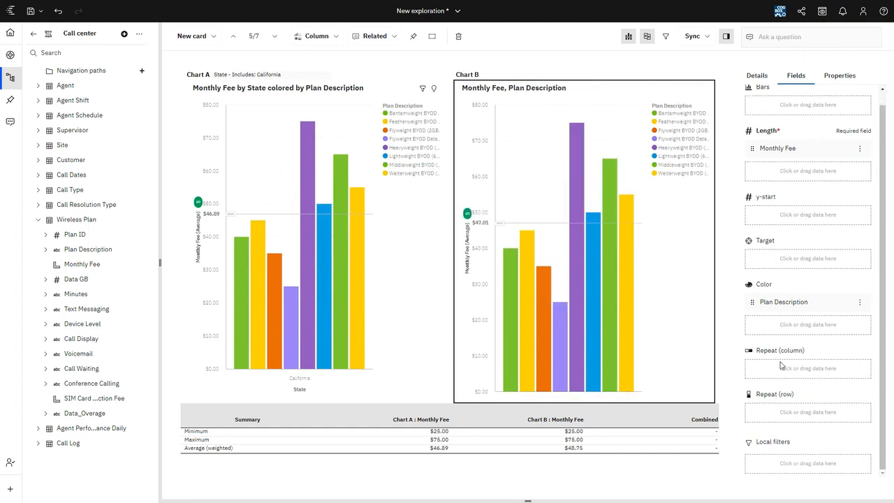
mouse_move(496, 287)
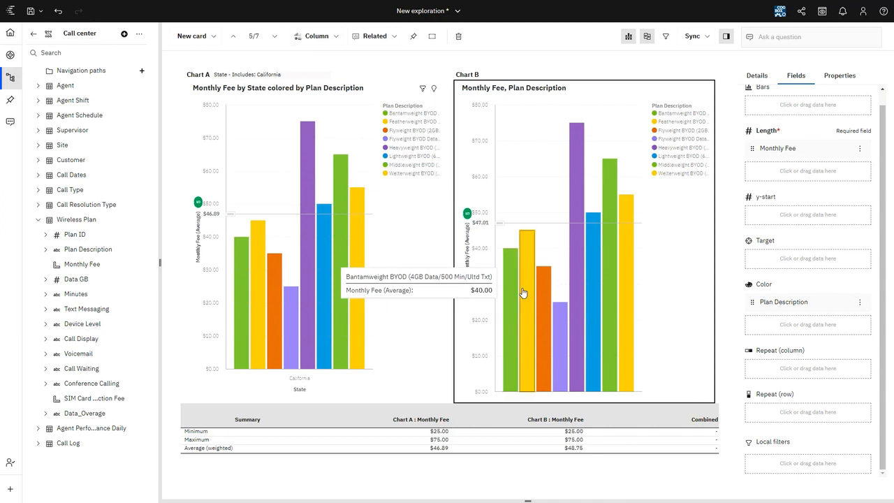
mouse_move(544, 302)
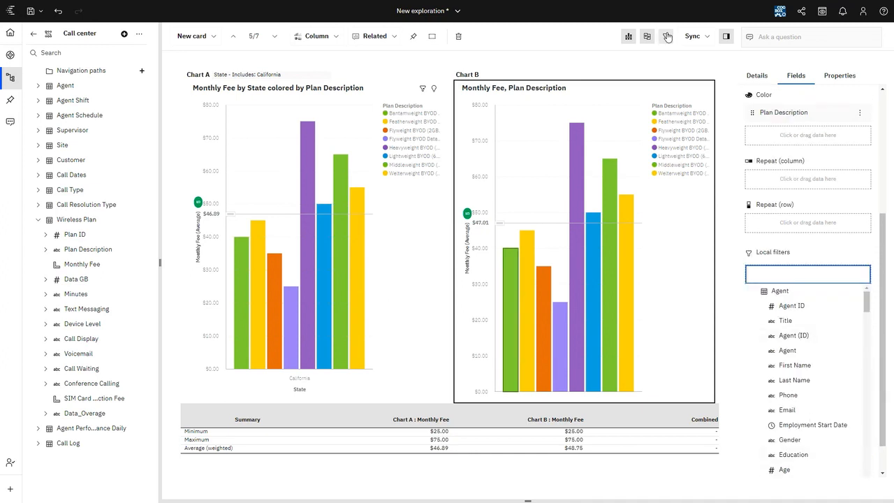
click(667, 36)
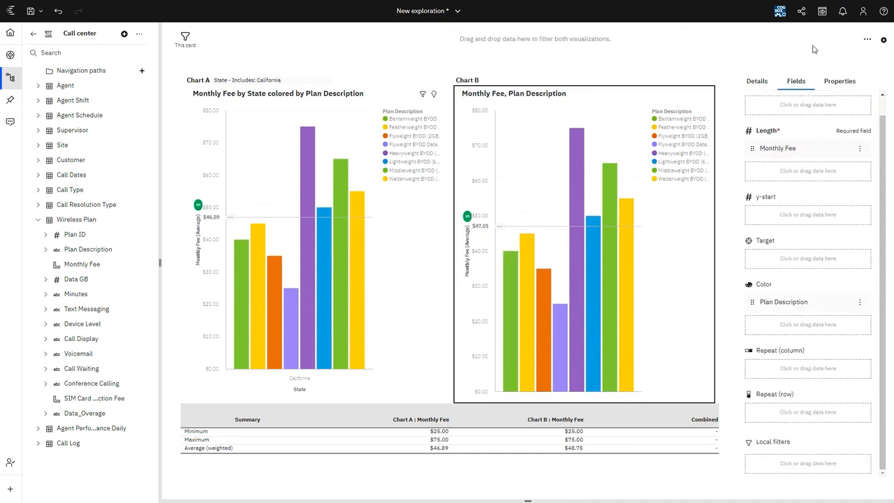
mouse_move(558, 43)
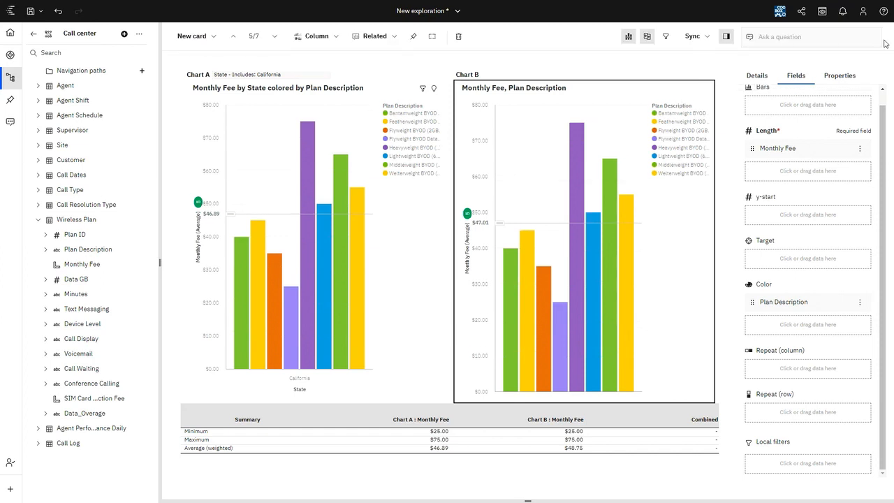
click(692, 36)
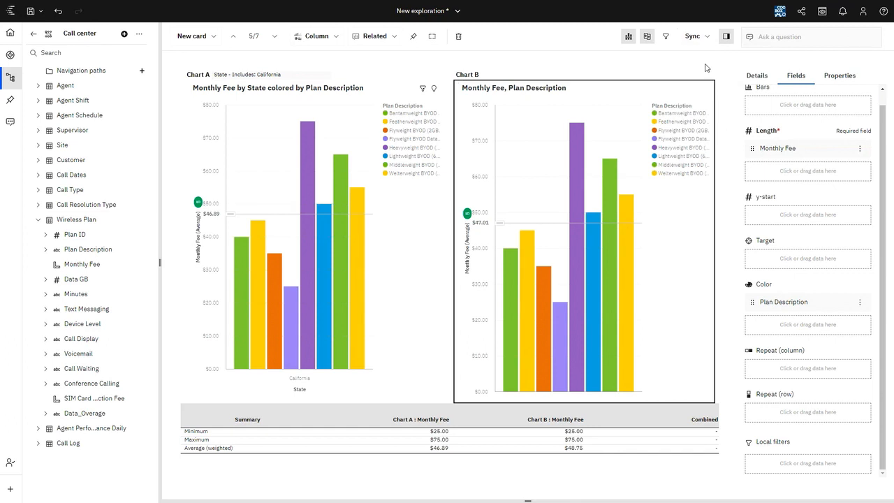
mouse_move(864, 282)
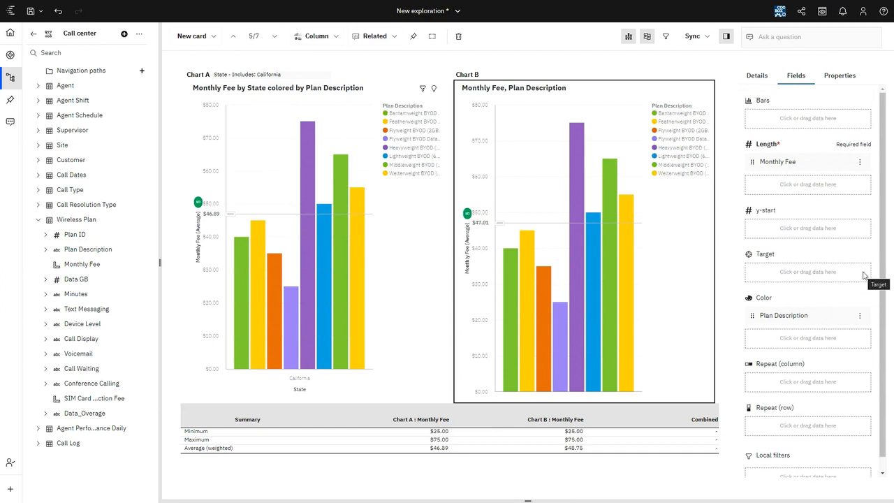
mouse_move(452, 453)
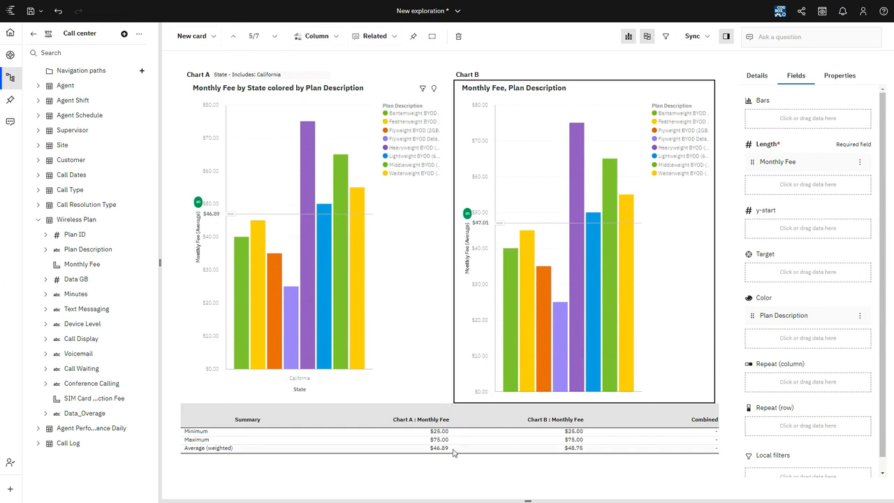
mouse_move(503, 448)
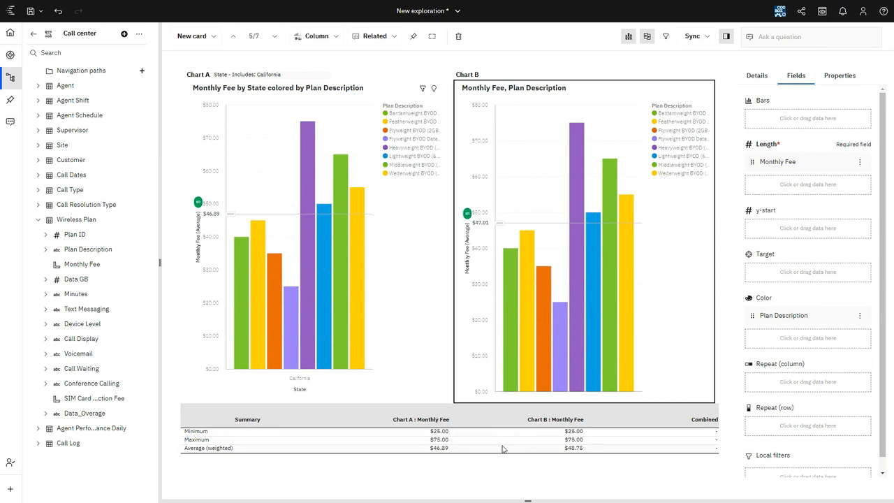
mouse_move(428, 444)
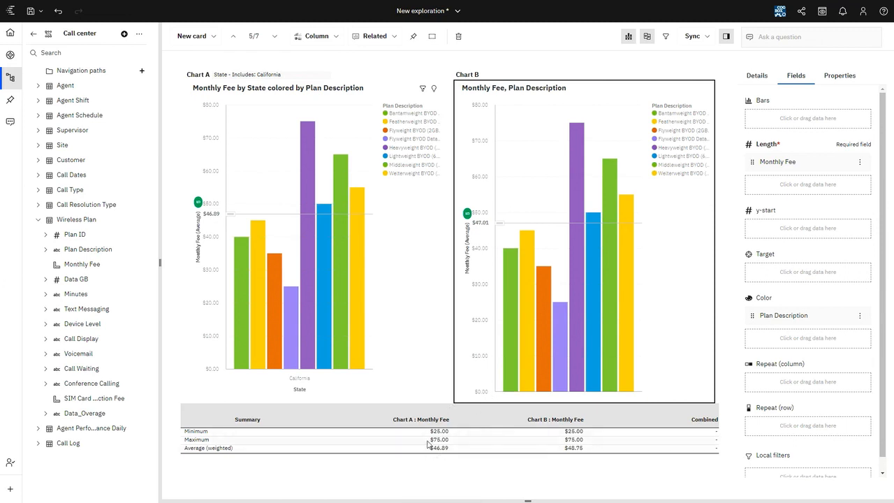
mouse_move(438, 447)
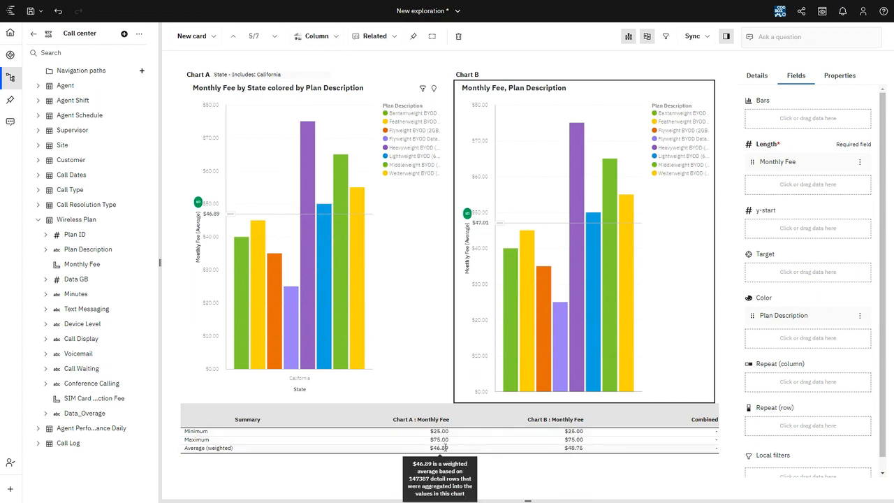
mouse_move(574, 447)
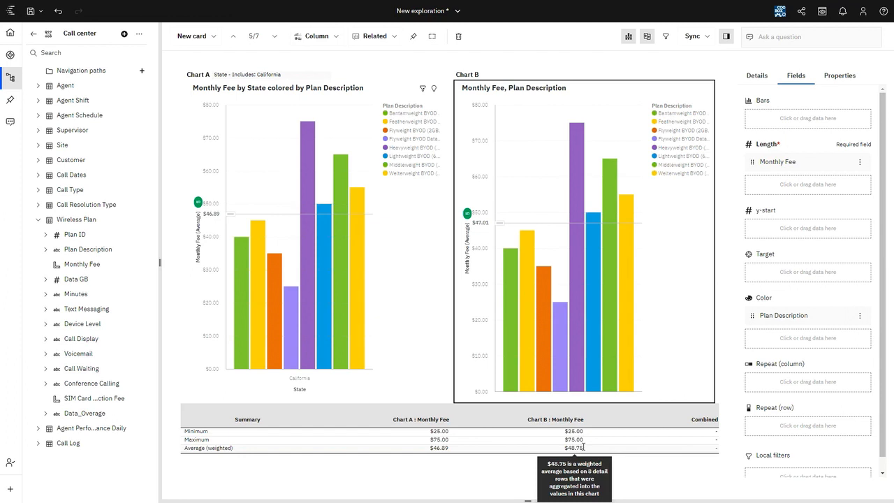
mouse_move(133, 175)
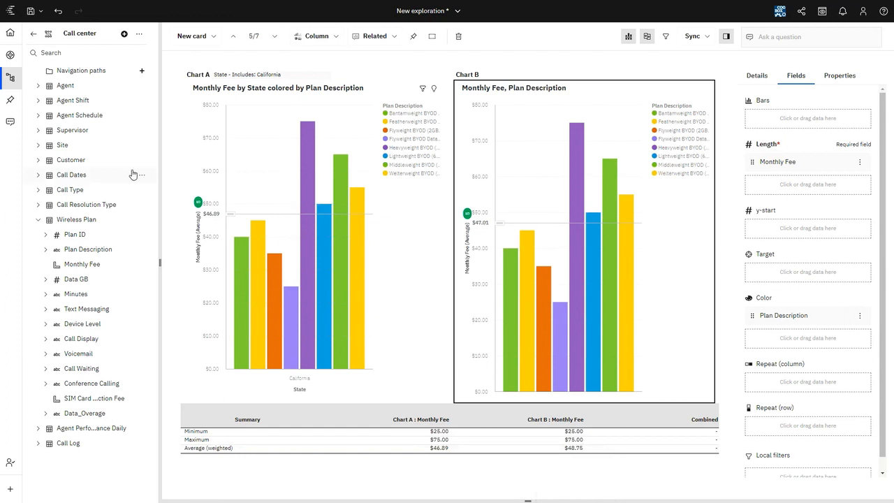
mouse_move(148, 161)
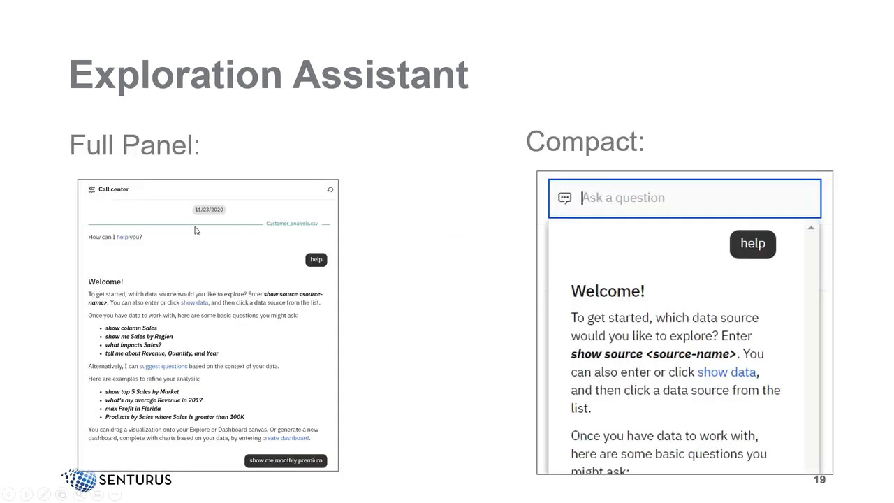
mouse_move(198, 360)
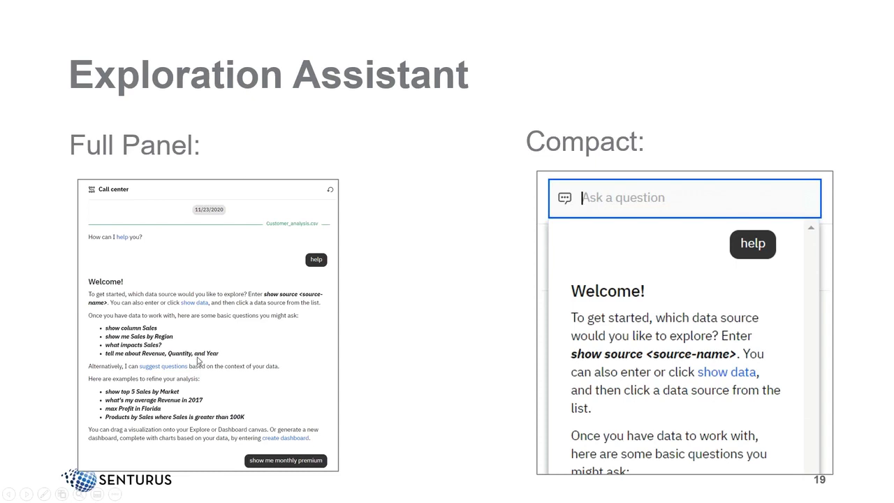
mouse_move(237, 400)
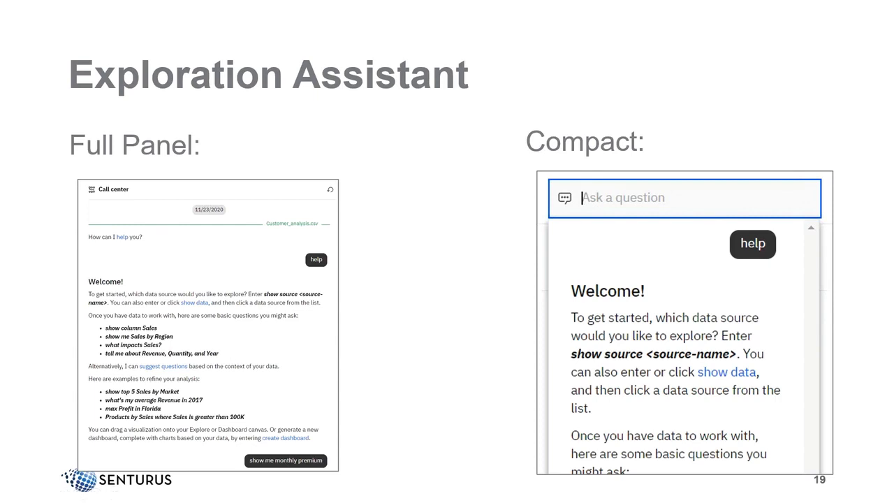
mouse_move(642, 202)
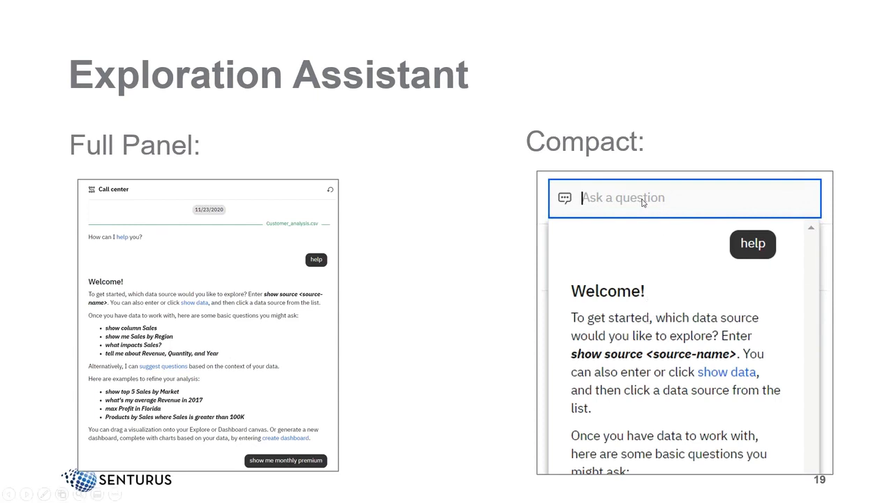
mouse_move(631, 252)
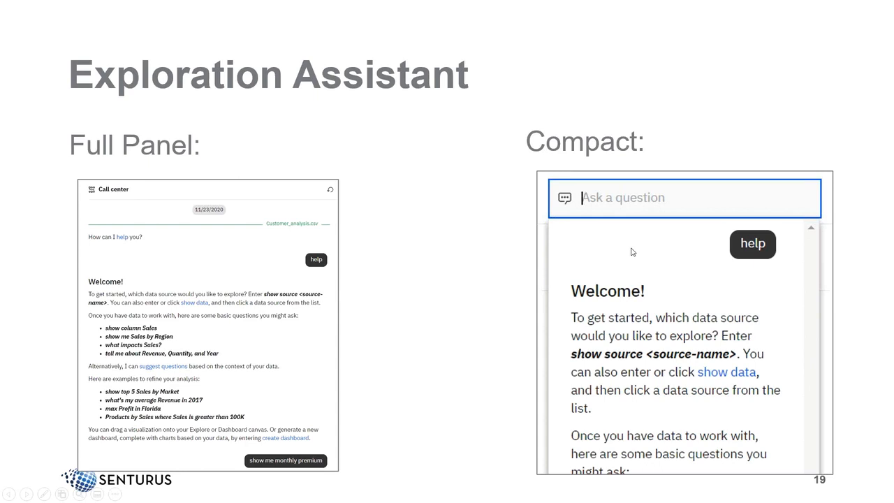
mouse_move(655, 201)
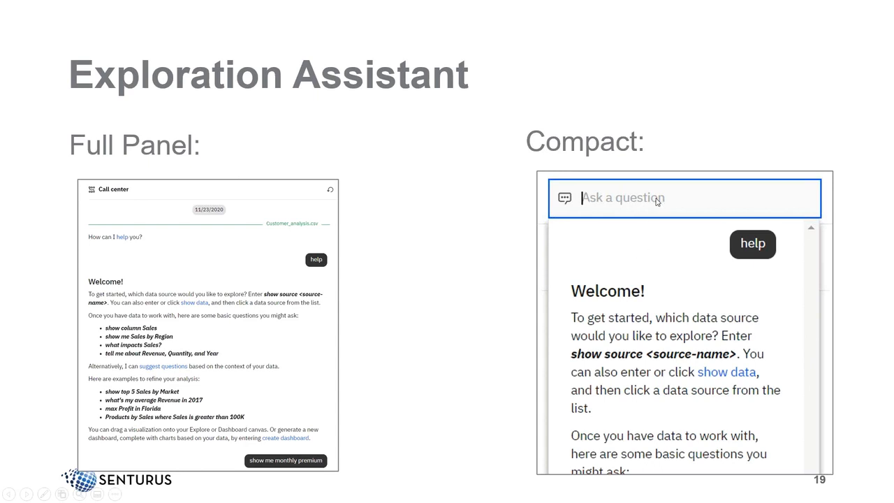
mouse_move(643, 271)
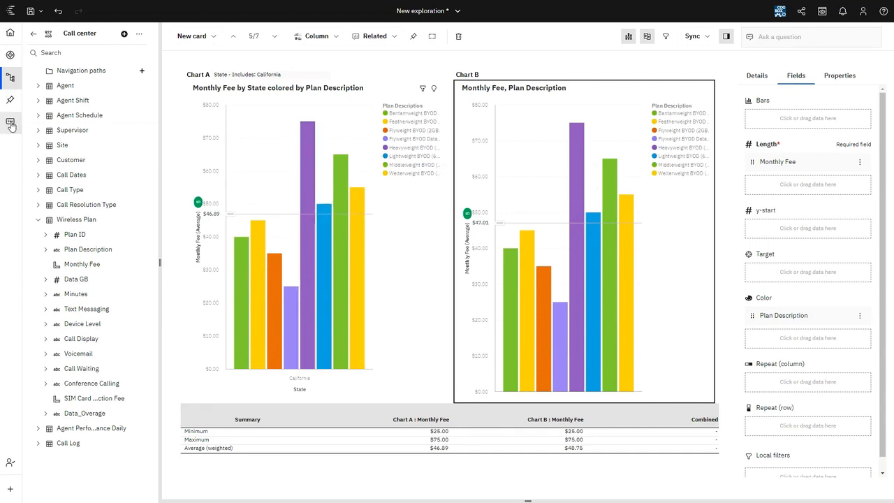
mouse_move(11, 123)
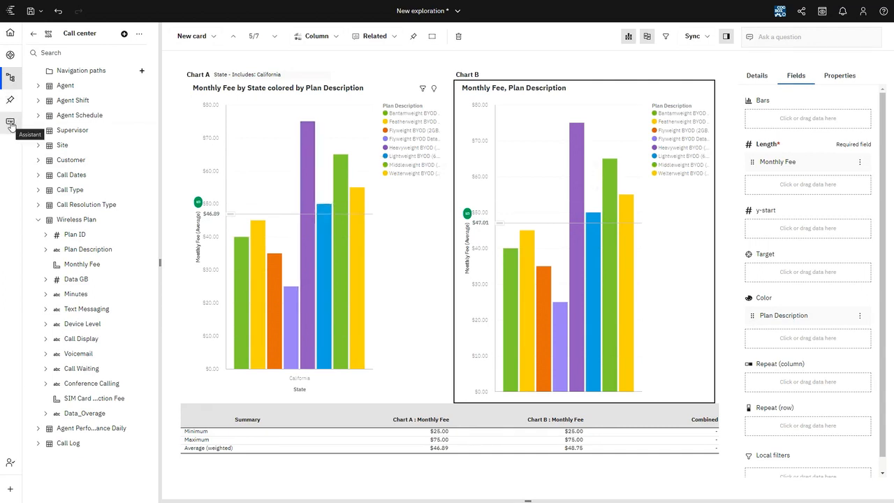
Ask the Assistant 'what impacts queue time'.
click(11, 123)
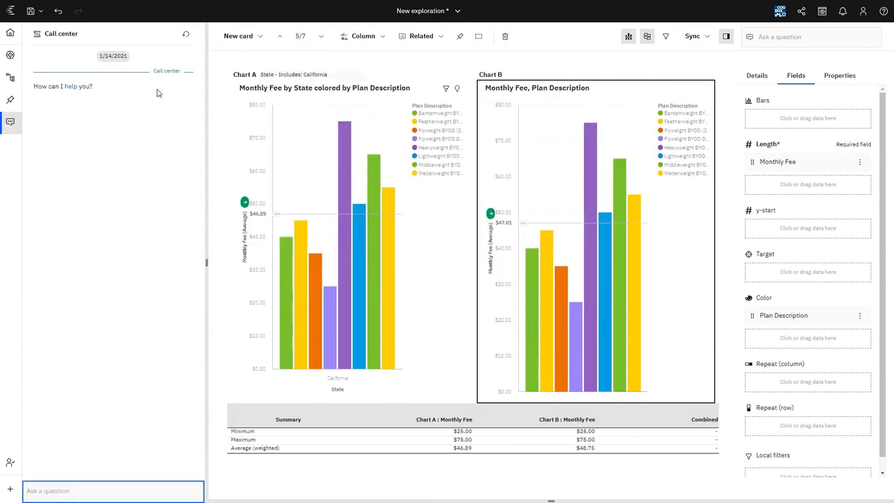
click(112, 492)
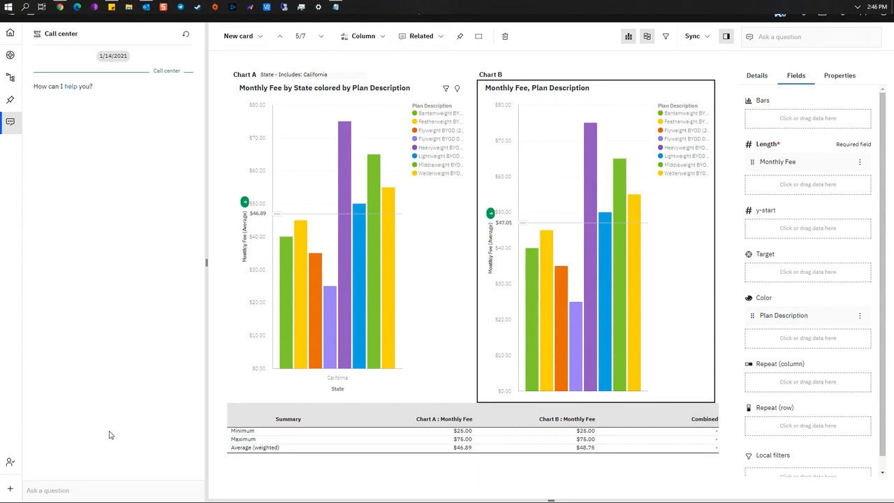
click(112, 490)
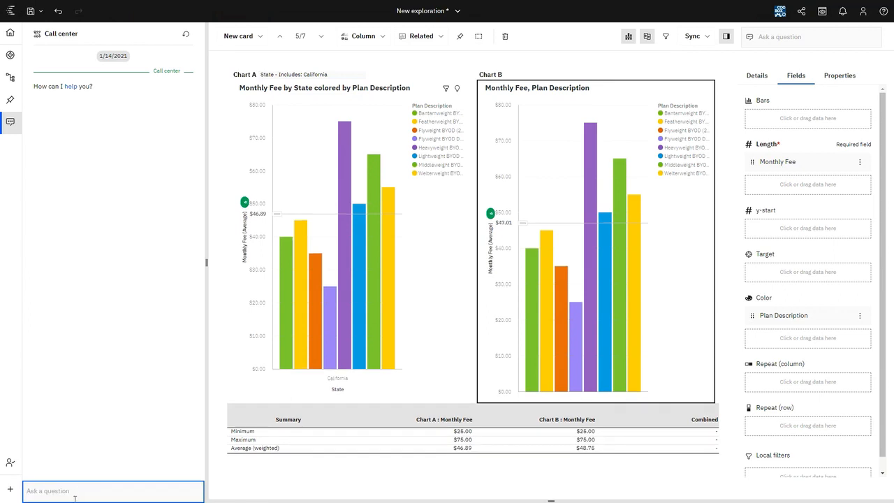
click(112, 492)
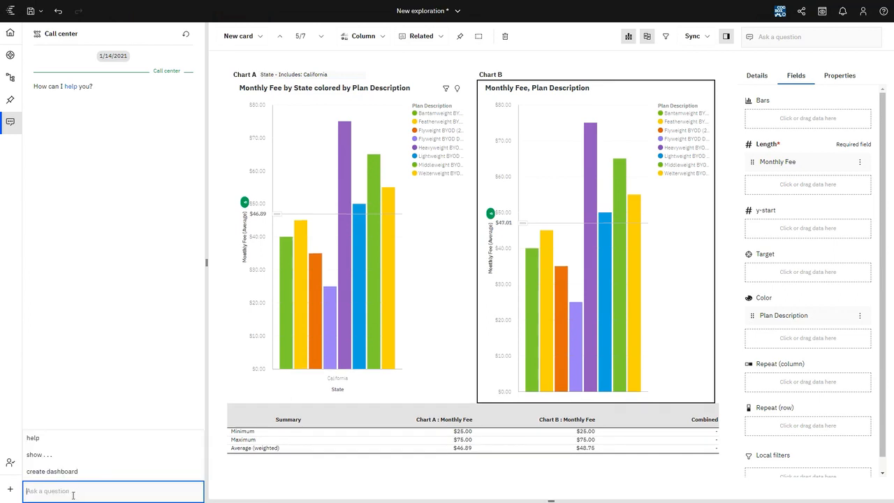
text(wh)
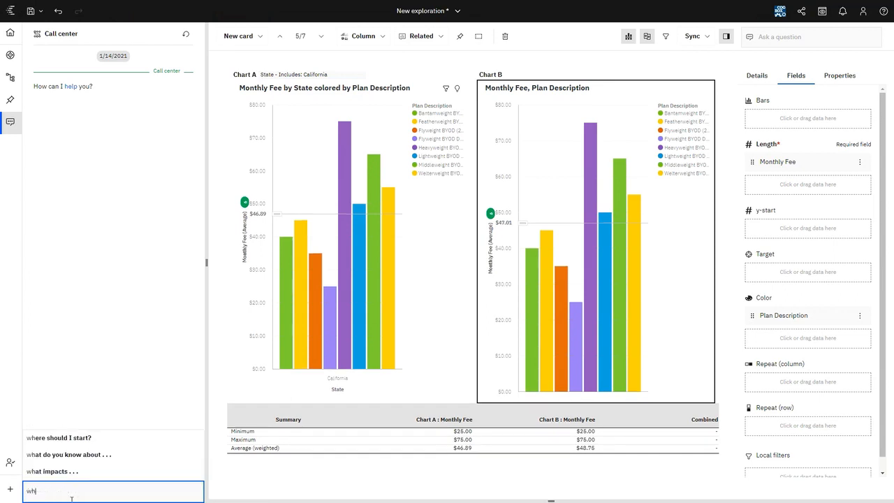
text(what impacts)
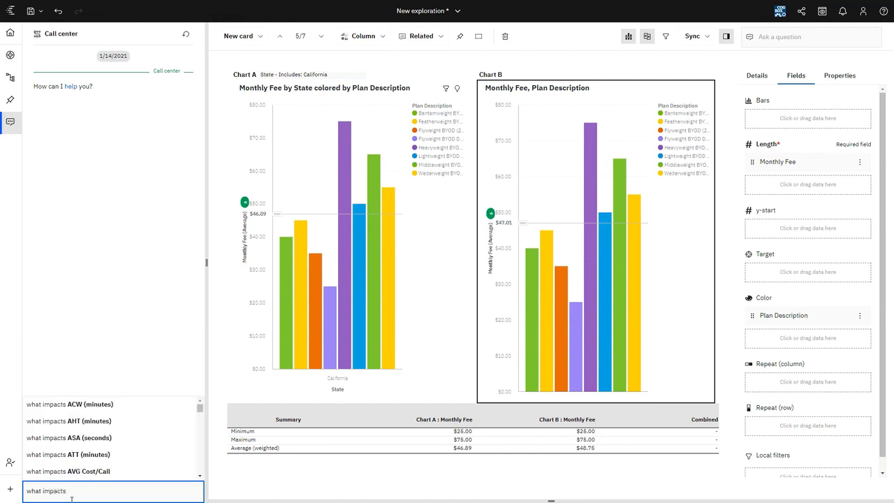
text(queue)
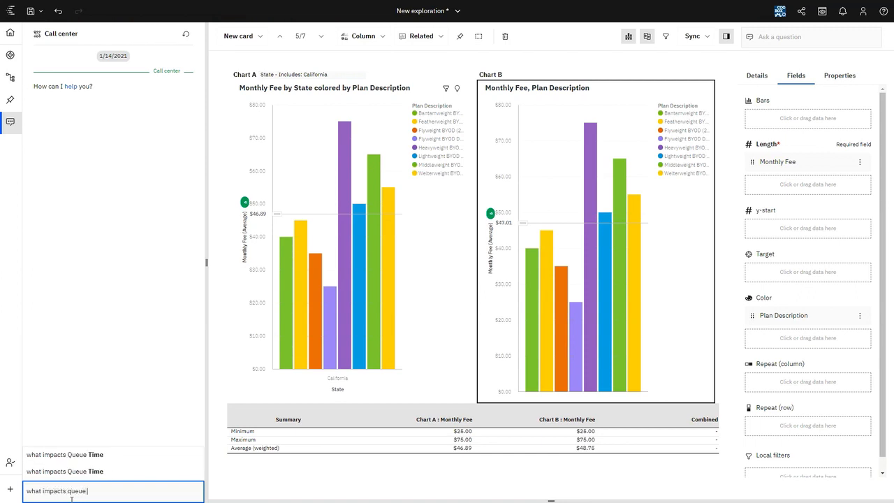
text(tim)
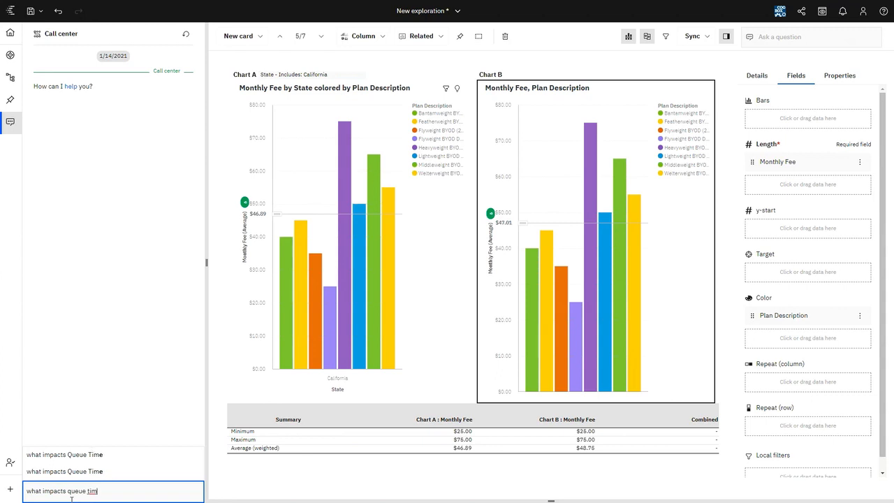
text(e)
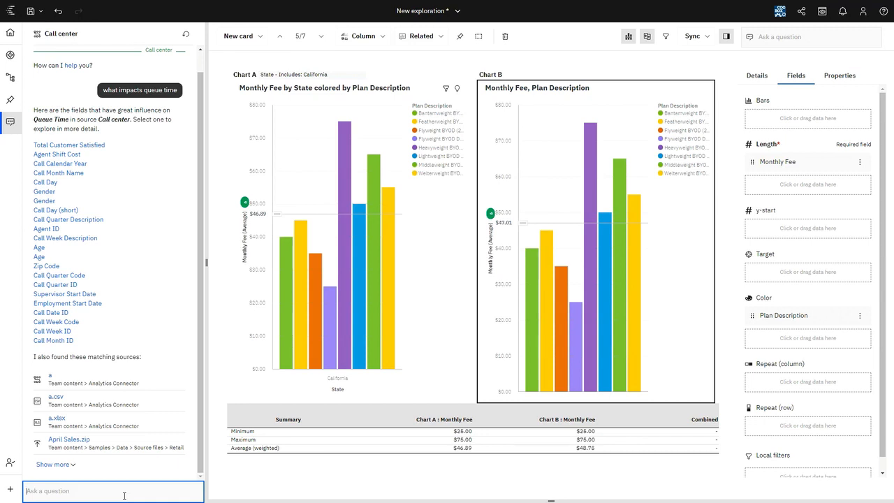
mouse_move(112, 399)
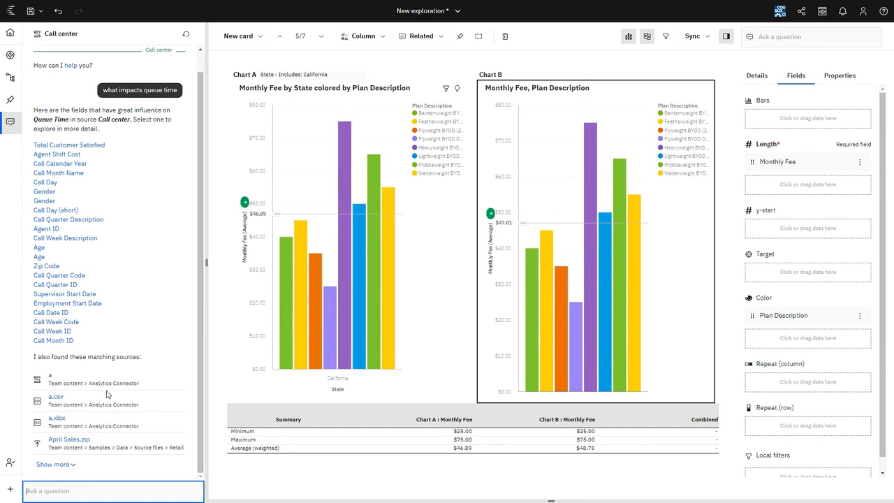
mouse_move(104, 380)
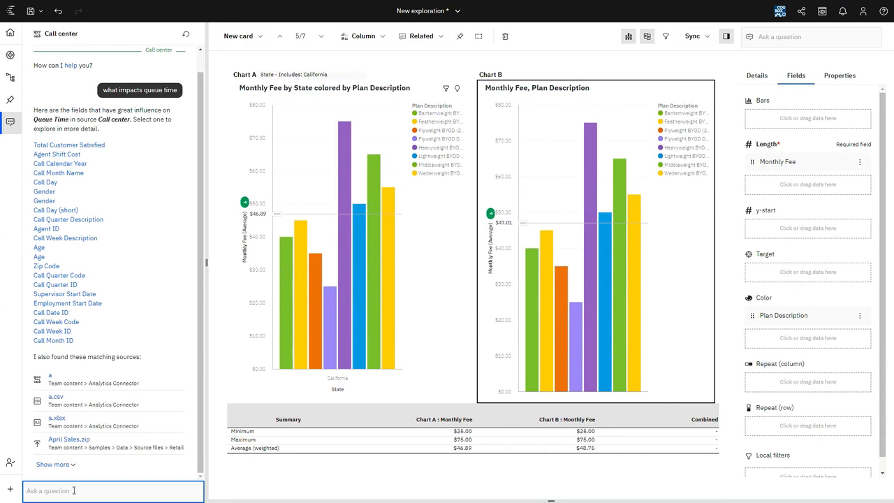
Begin a new Assistant question starting with 'show a'.
text(show a)
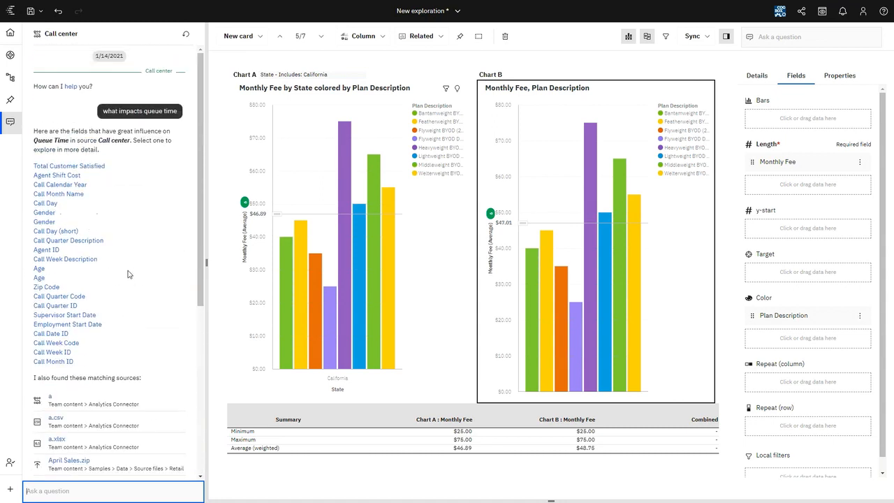
mouse_move(70, 220)
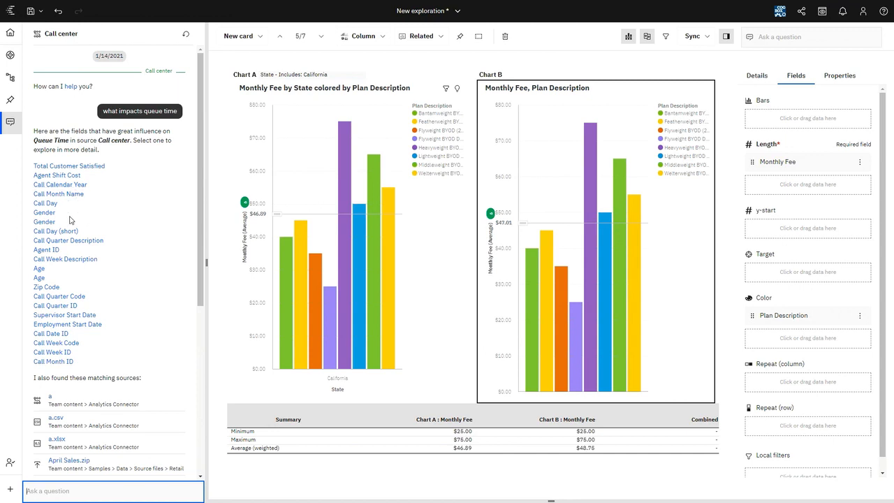
mouse_move(128, 302)
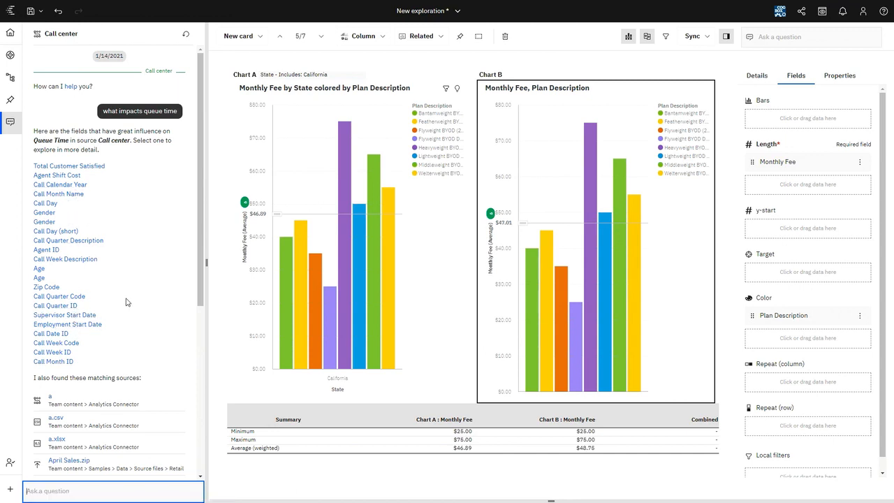
Review the Agent answer and choose Education to chart Agent colored by Education.
scroll(down, 3)
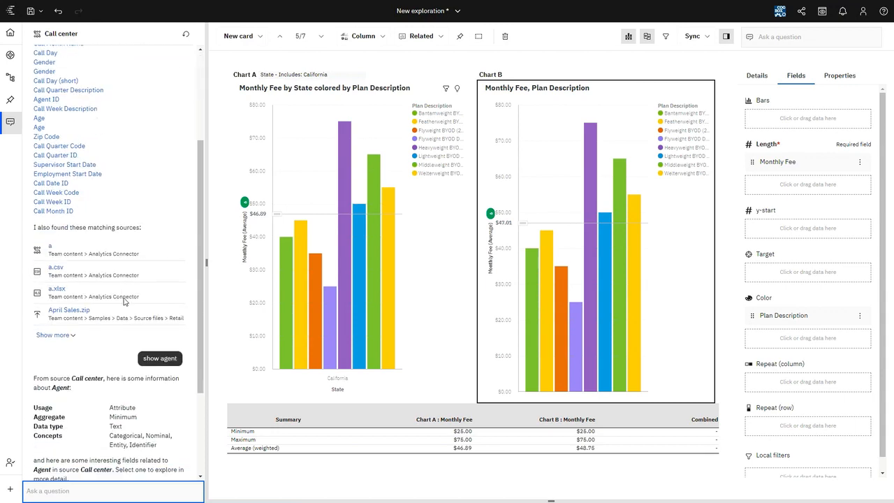
scroll(down, 3)
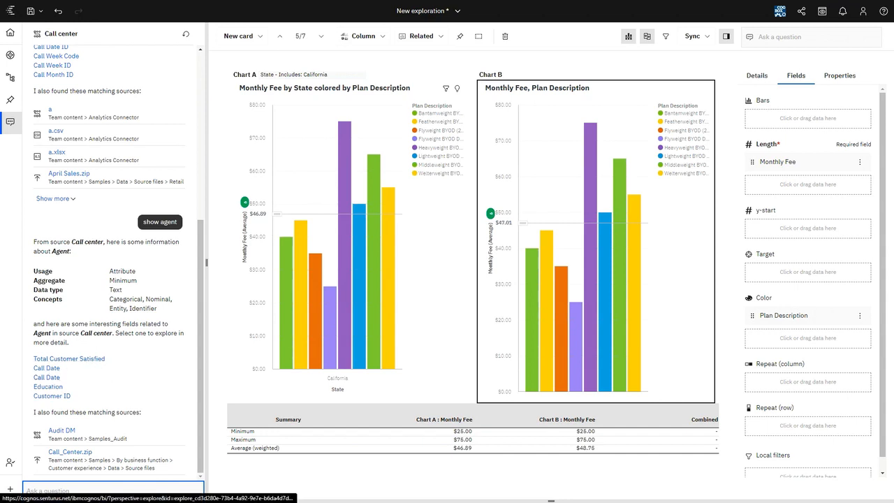
mouse_move(47, 386)
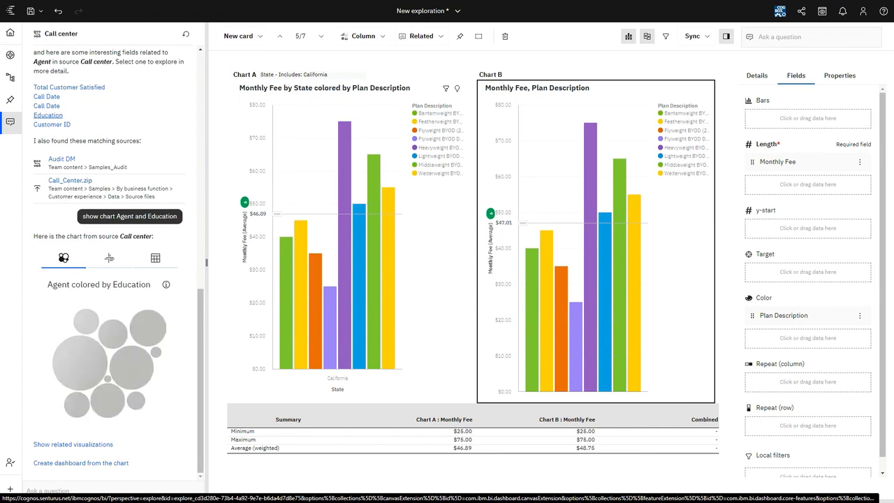
click(129, 215)
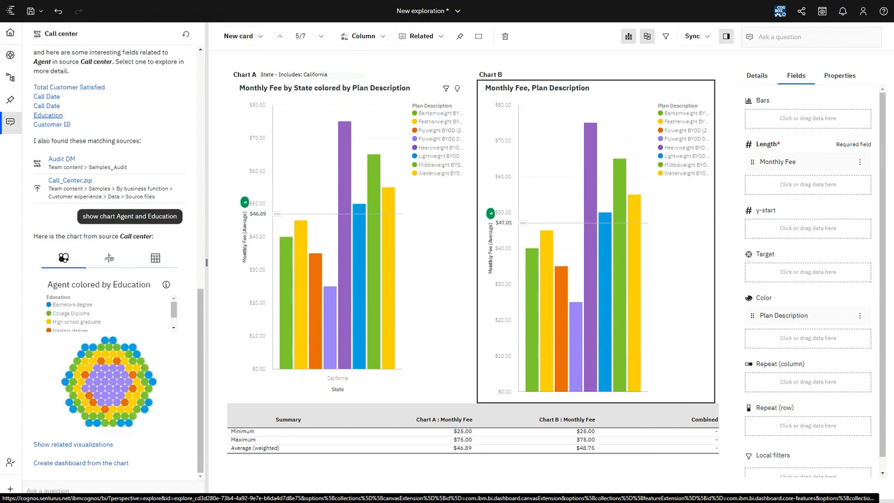
mouse_move(134, 346)
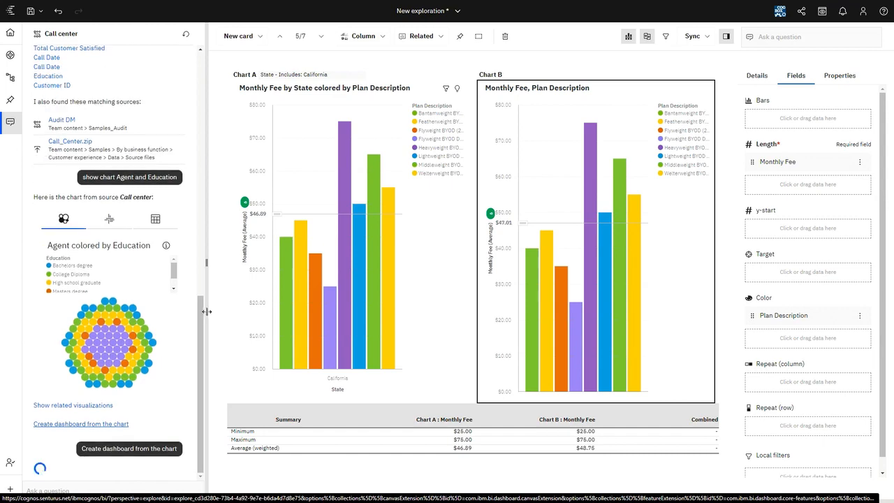
mouse_move(180, 333)
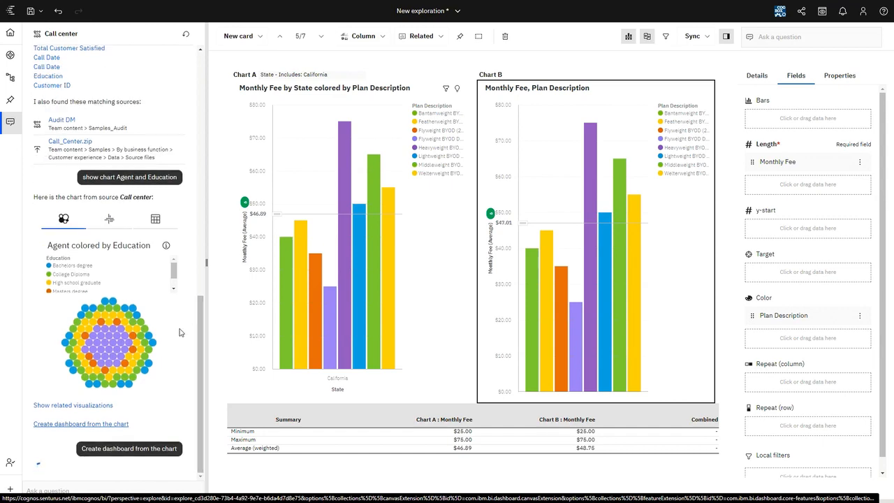
Create a dashboard from the Assistant's Agent by Education chart.
click(129, 448)
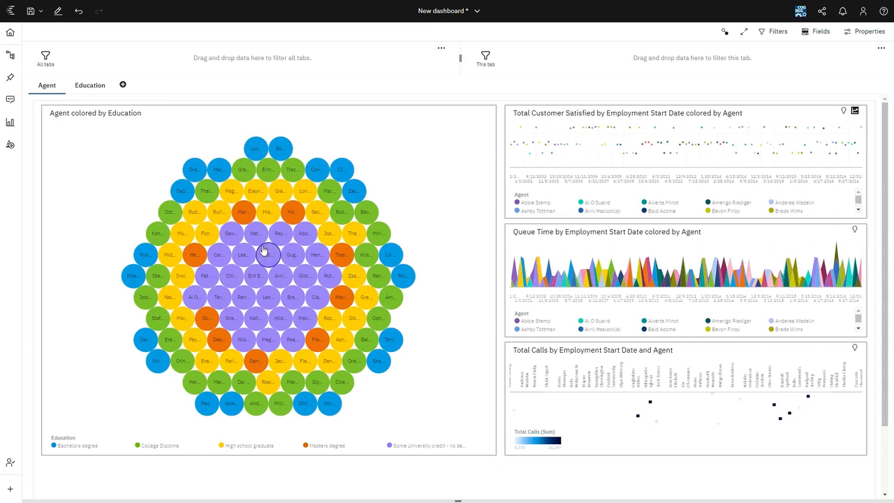
mouse_move(316, 215)
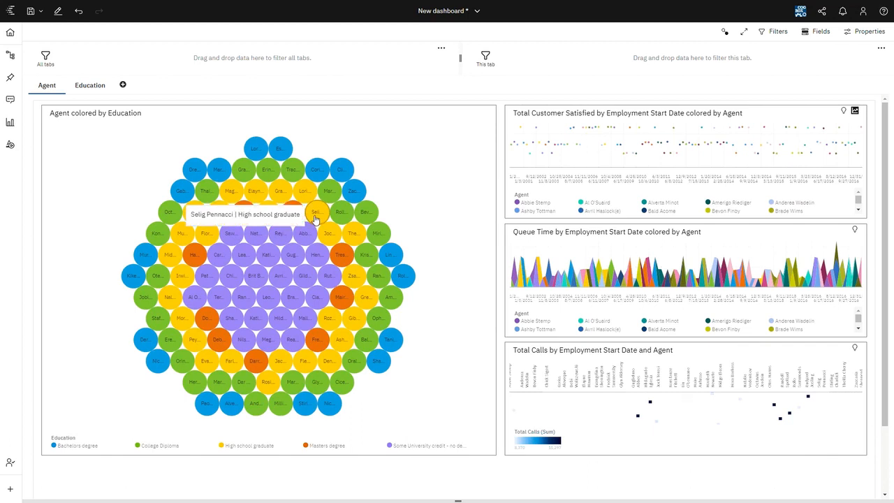
mouse_move(278, 190)
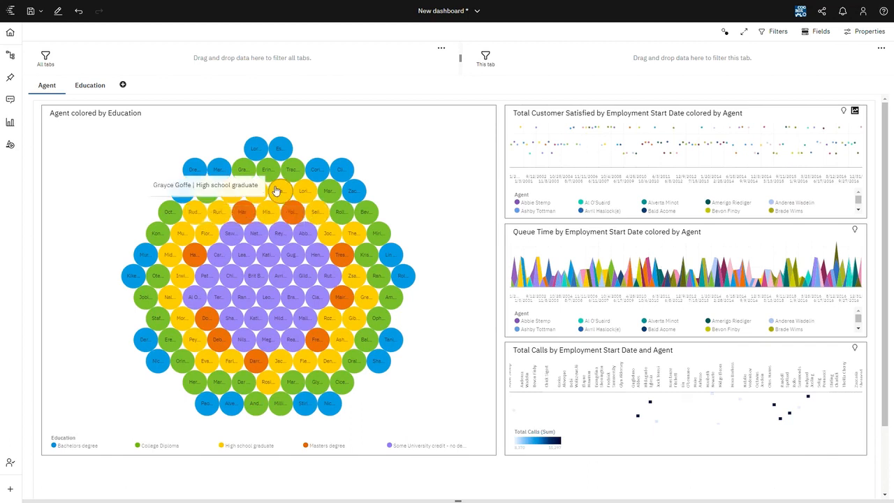
mouse_move(254, 148)
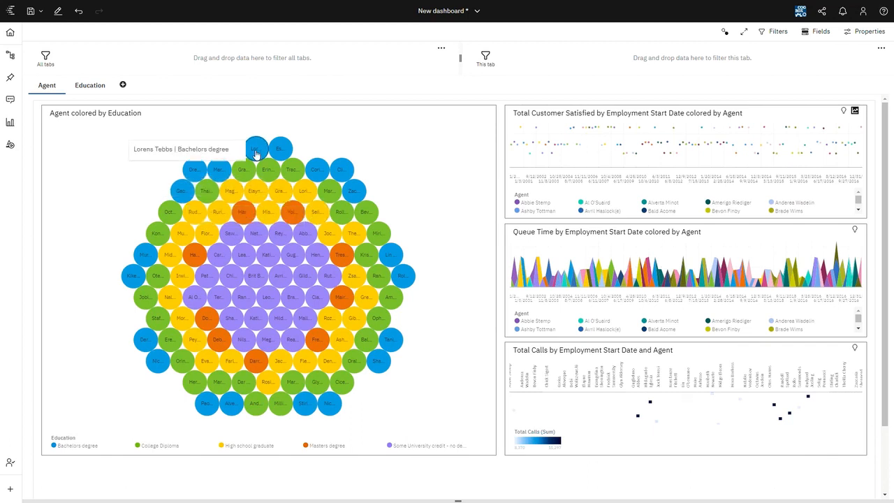
mouse_move(372, 408)
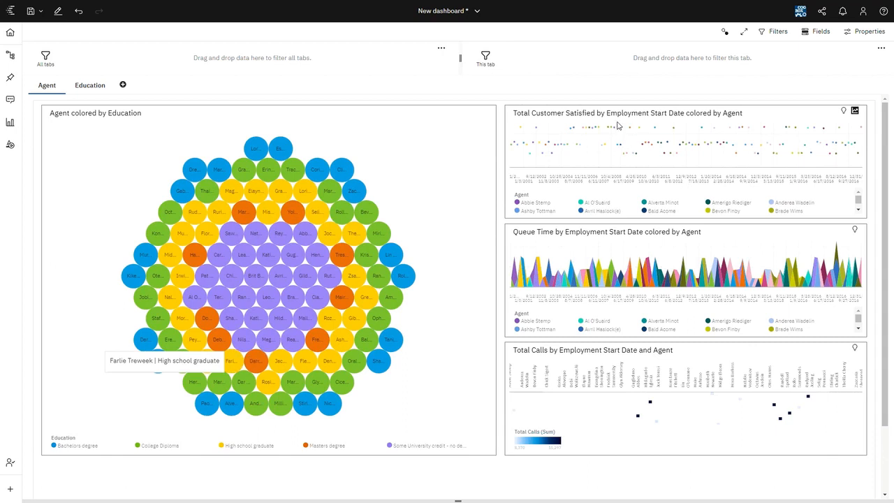
mouse_move(659, 129)
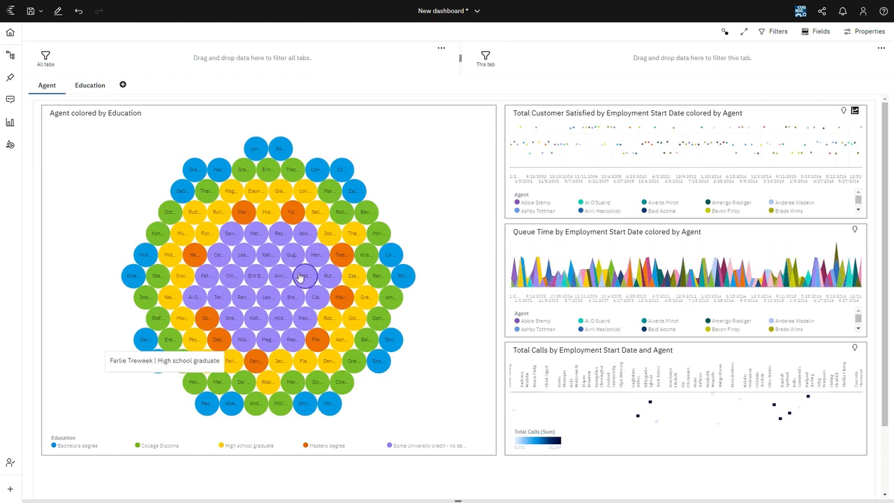
mouse_move(282, 280)
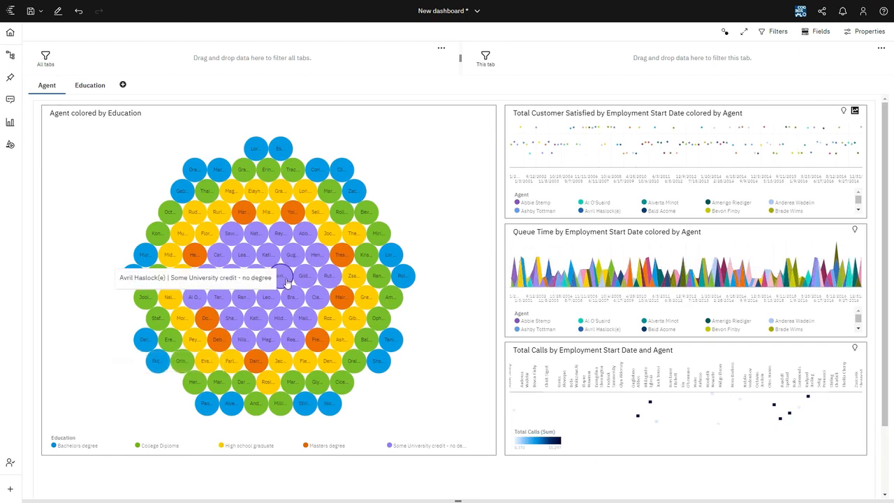
Filter the dashboard by a few agent bubbles, clear the selection, then move to the Education tab.
click(280, 275)
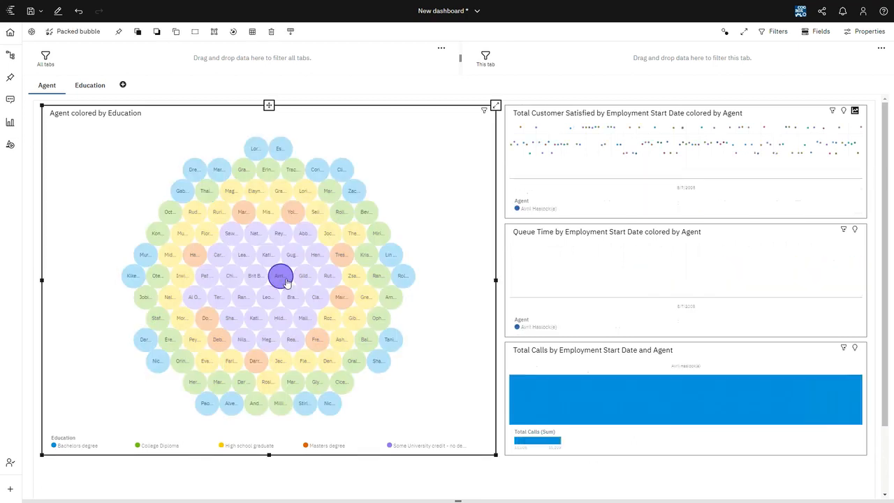
click(279, 275)
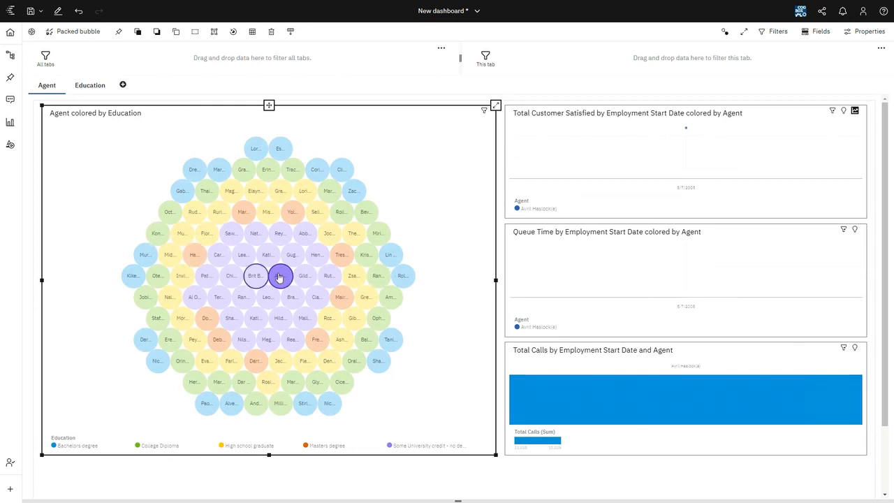
mouse_move(282, 272)
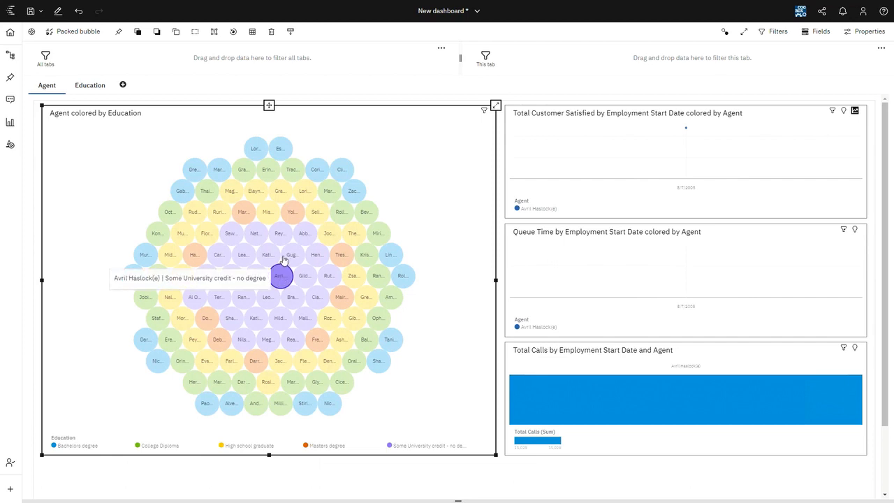
click(292, 212)
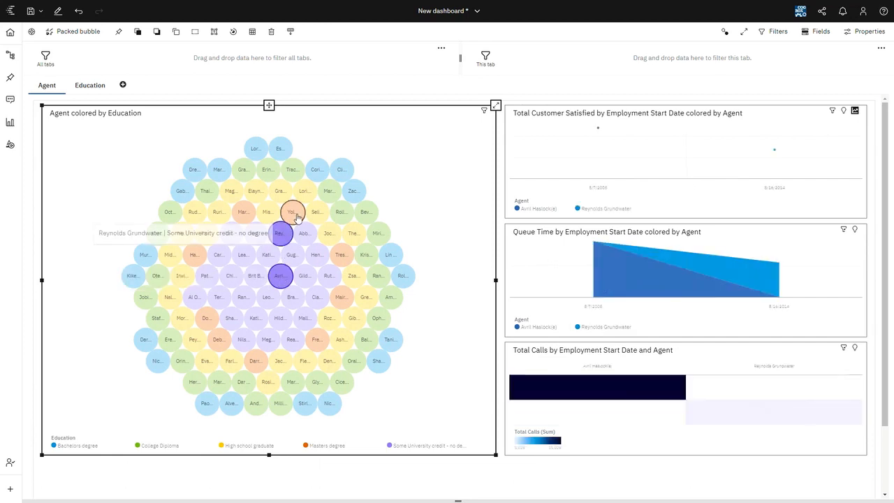
mouse_move(267, 255)
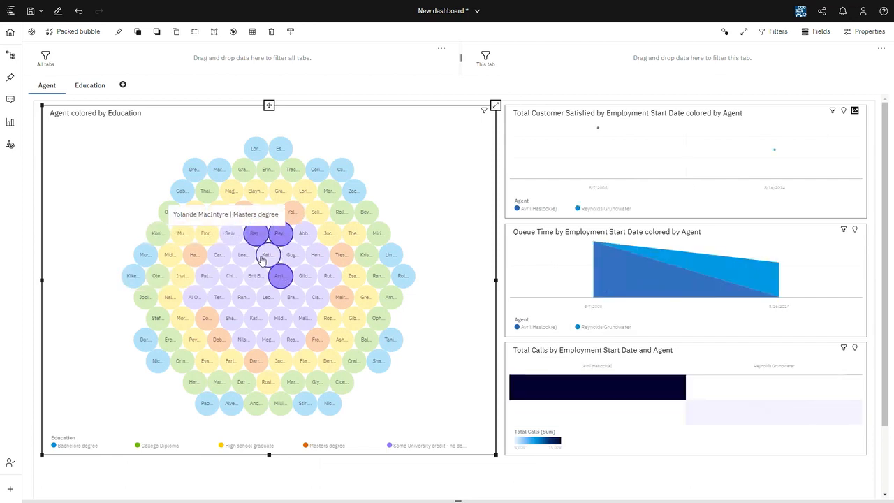
click(268, 255)
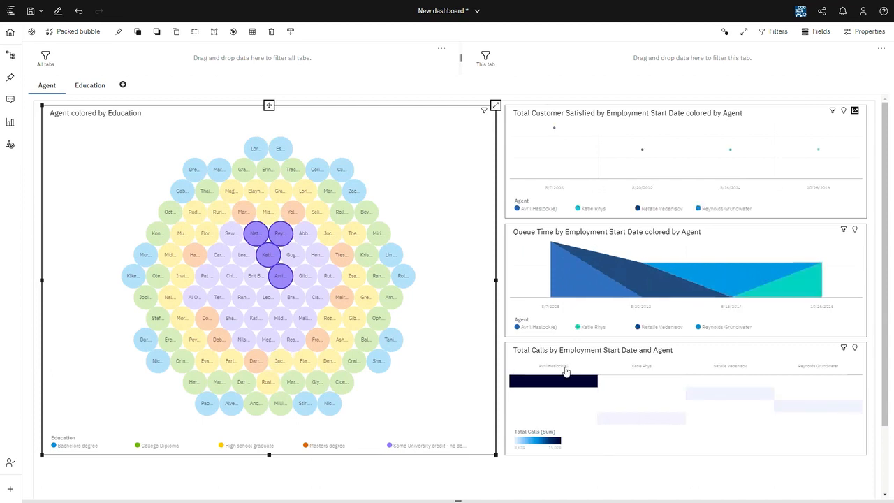
mouse_move(587, 385)
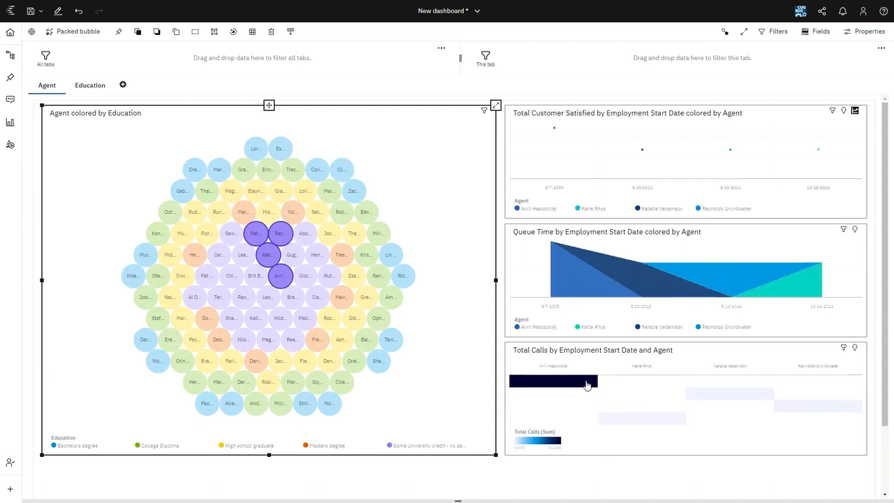
mouse_move(625, 422)
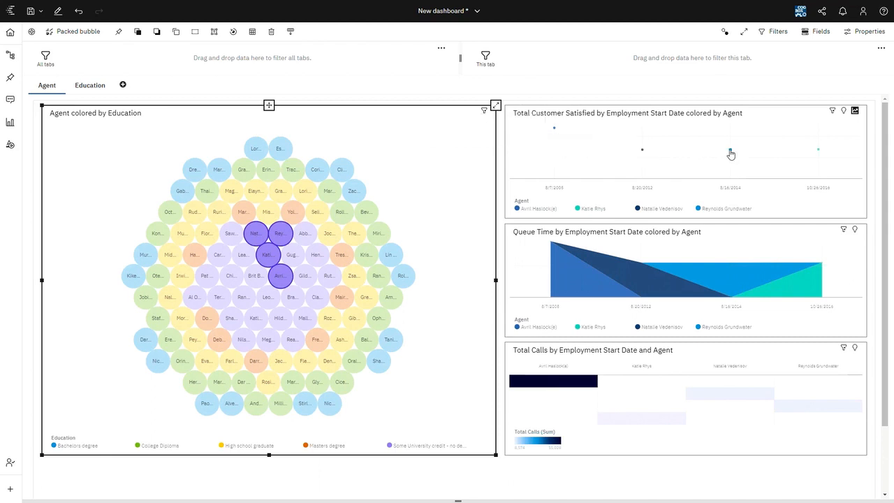
click(268, 254)
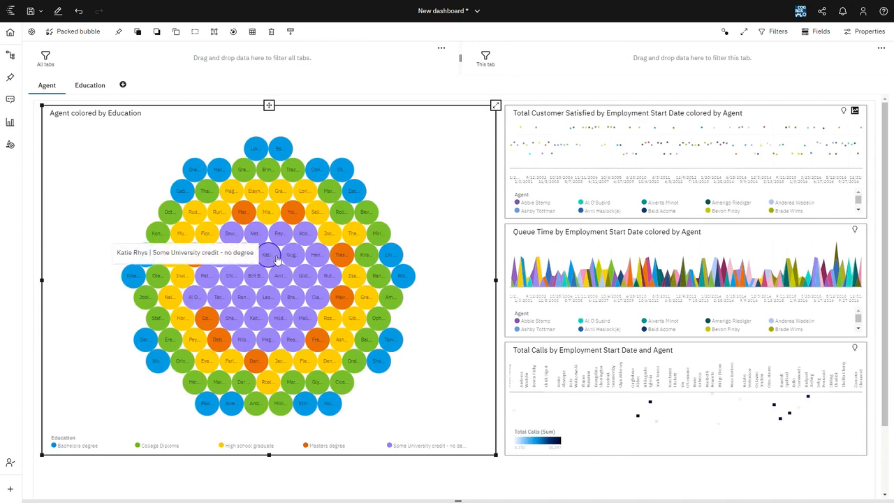
mouse_move(449, 349)
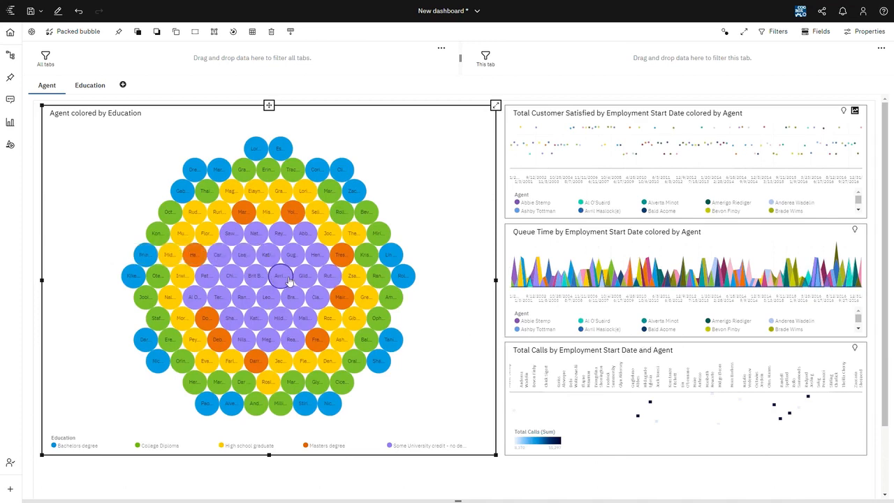
mouse_move(282, 280)
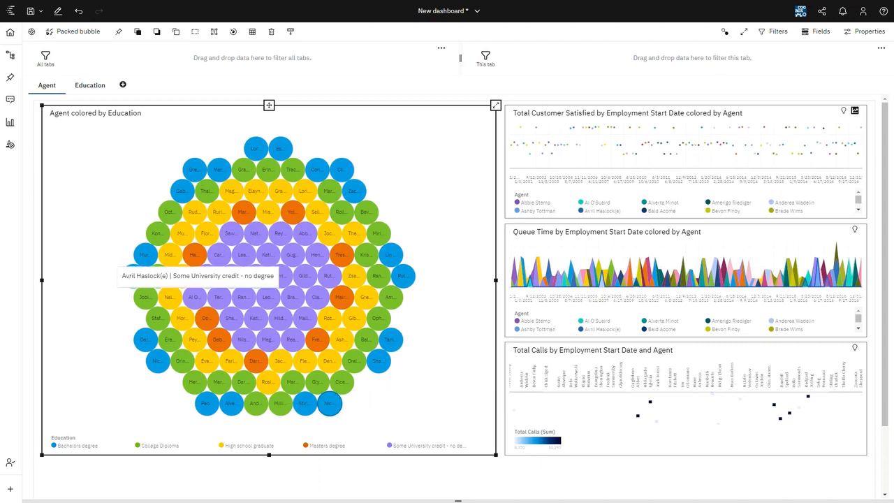
mouse_move(494, 273)
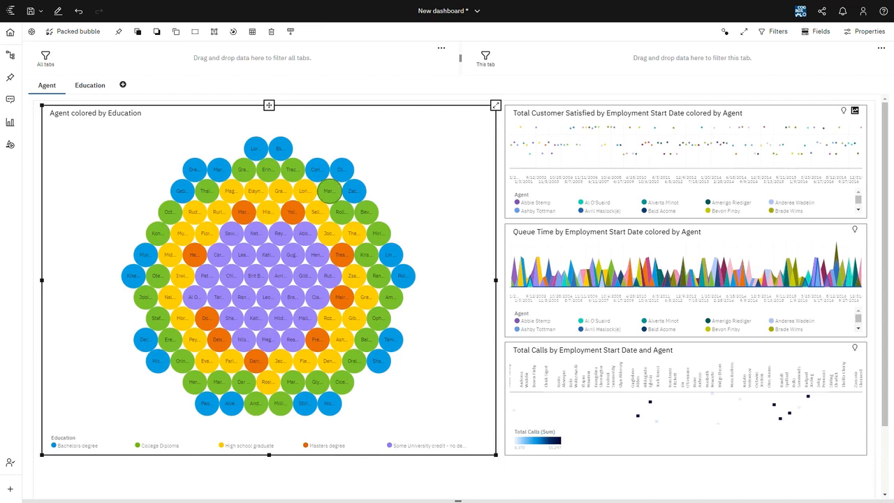
click(88, 86)
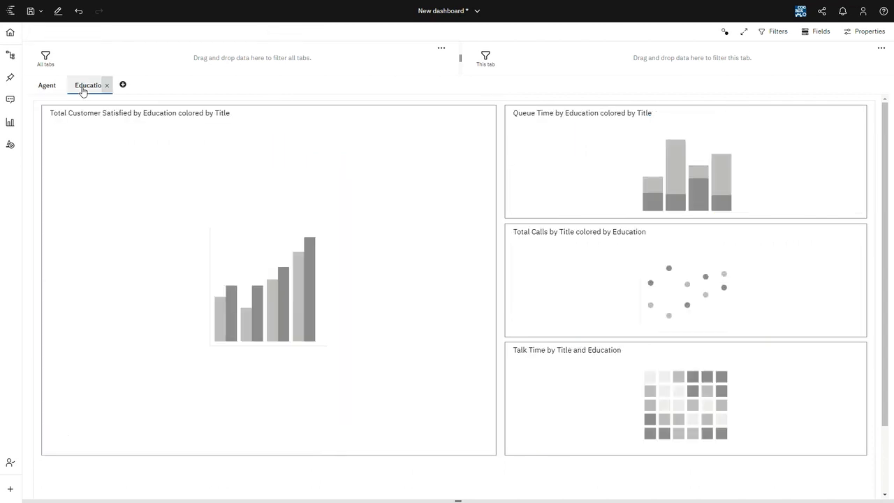
Show the Education tab's satisfaction, queue time, calls and talk time charts.
click(89, 86)
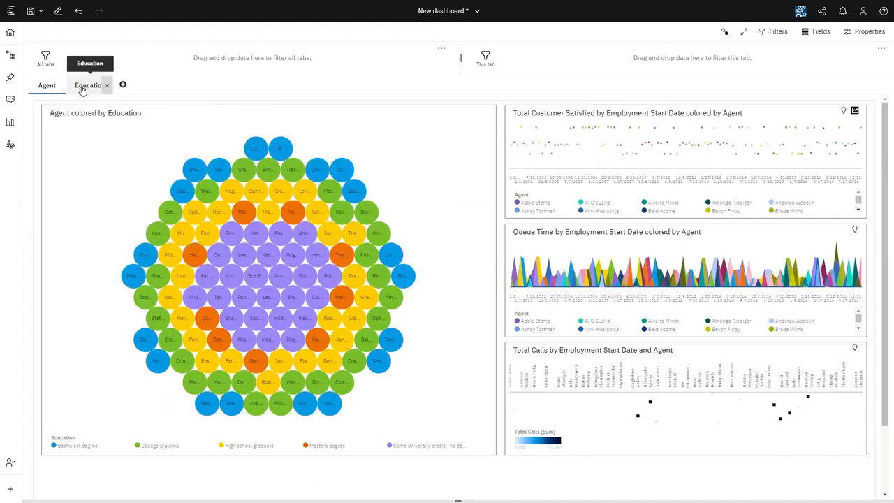
click(89, 85)
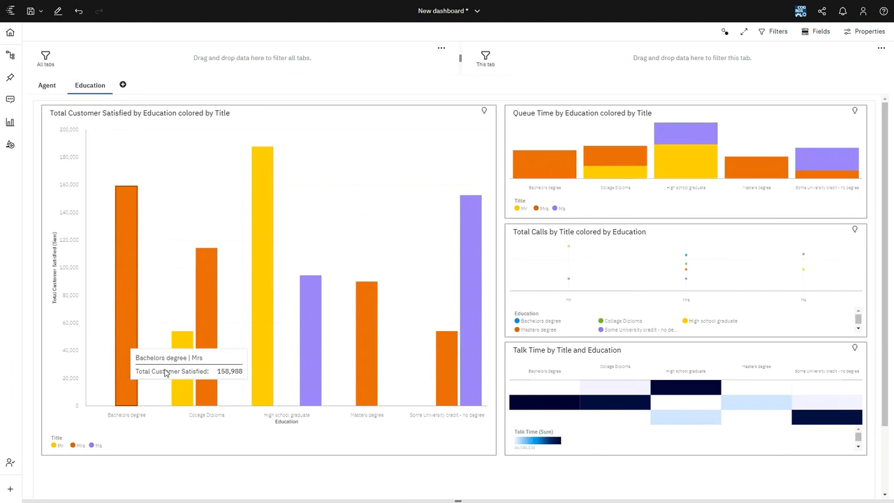
mouse_move(292, 419)
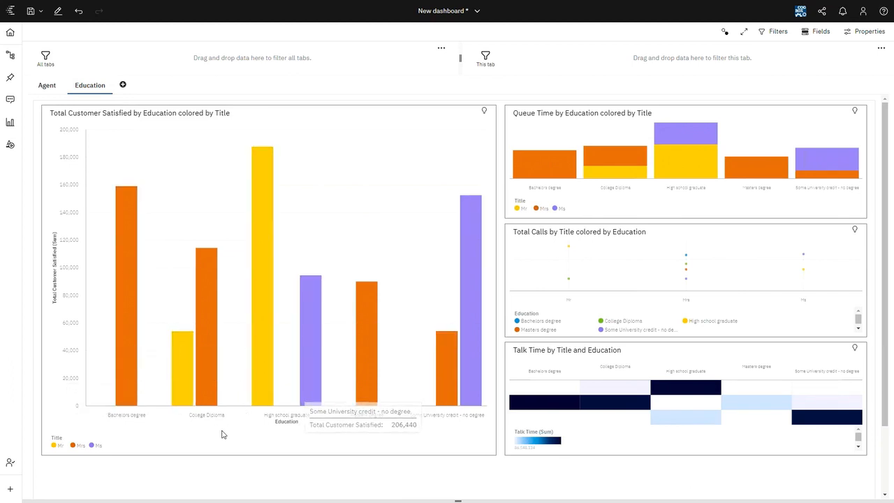
mouse_move(226, 427)
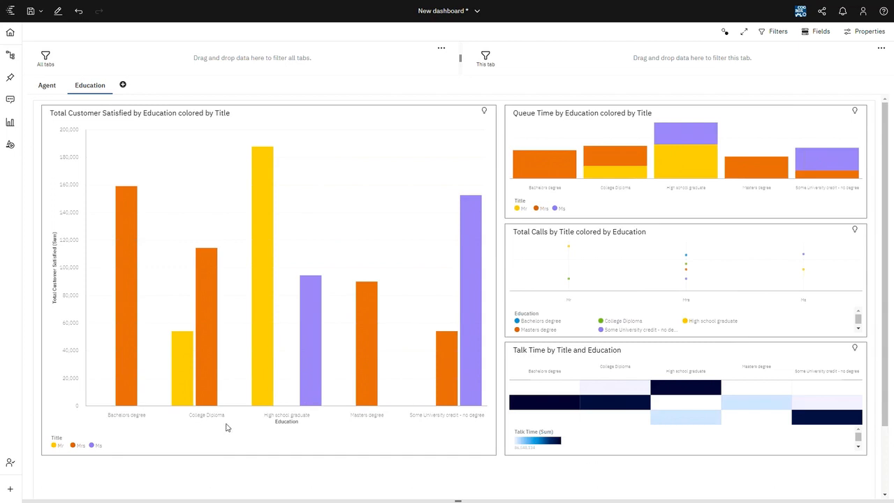
mouse_move(161, 431)
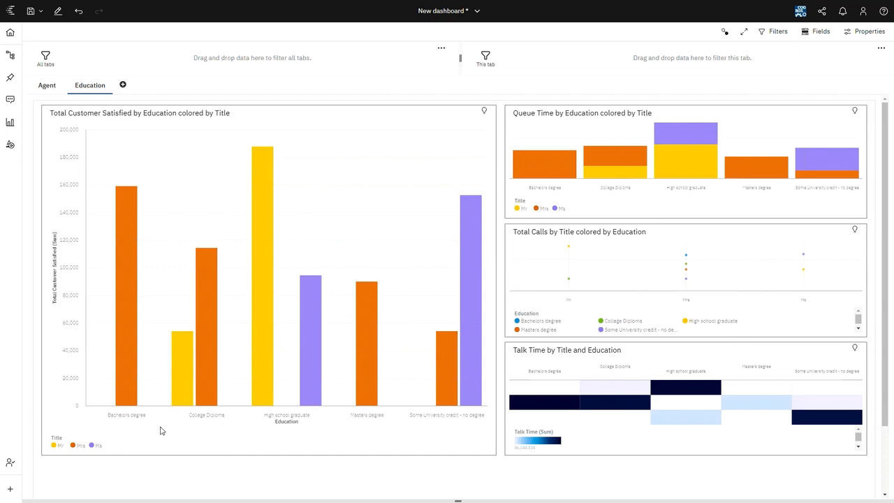
mouse_move(73, 444)
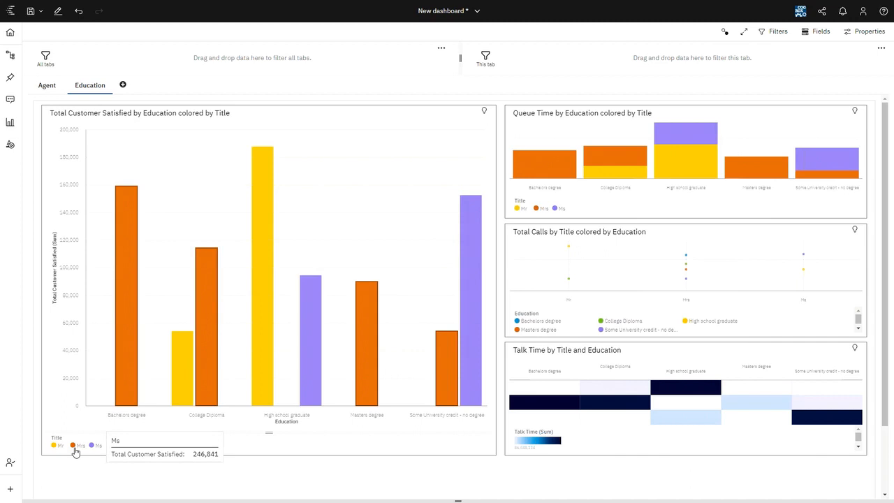
mouse_move(466, 413)
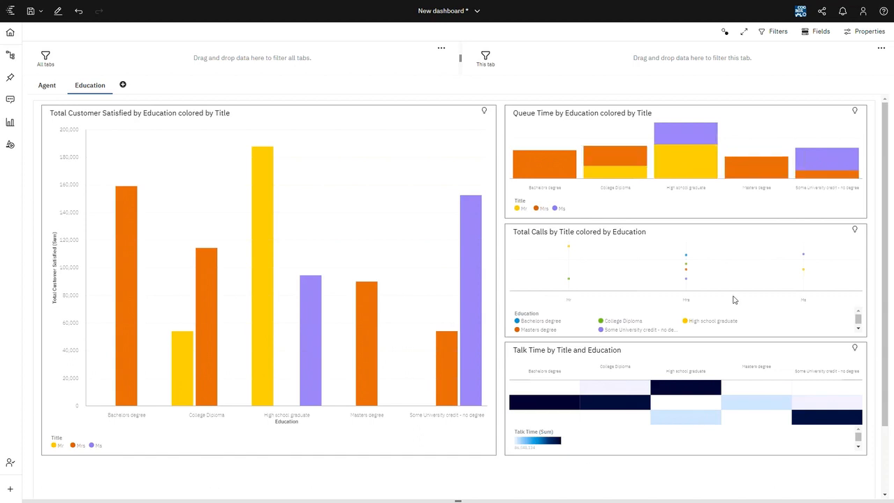
mouse_move(637, 366)
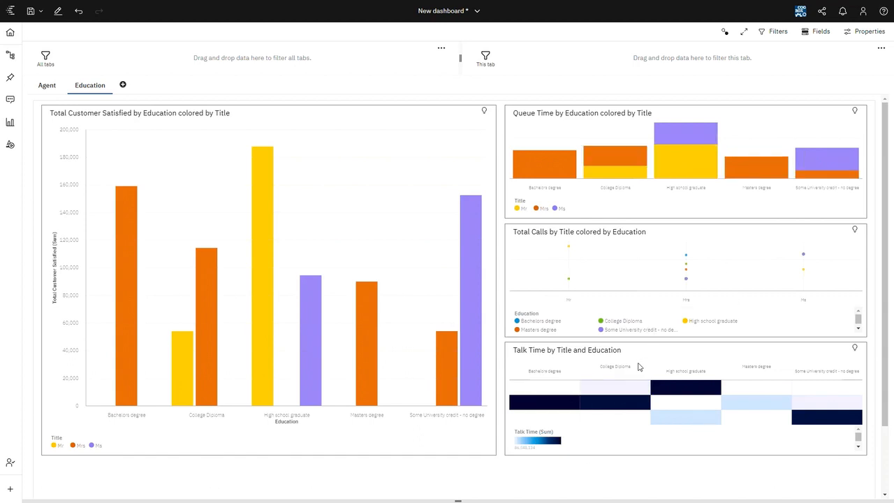
mouse_move(634, 350)
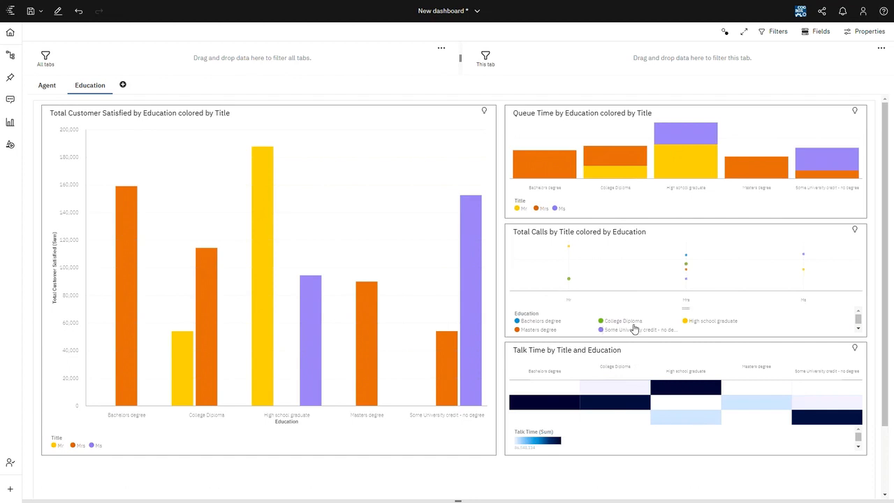
mouse_move(860, 380)
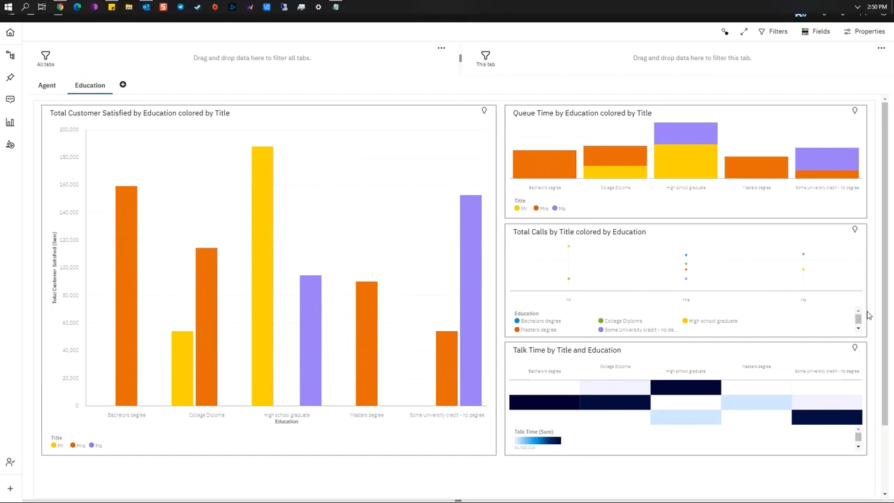
mouse_move(838, 296)
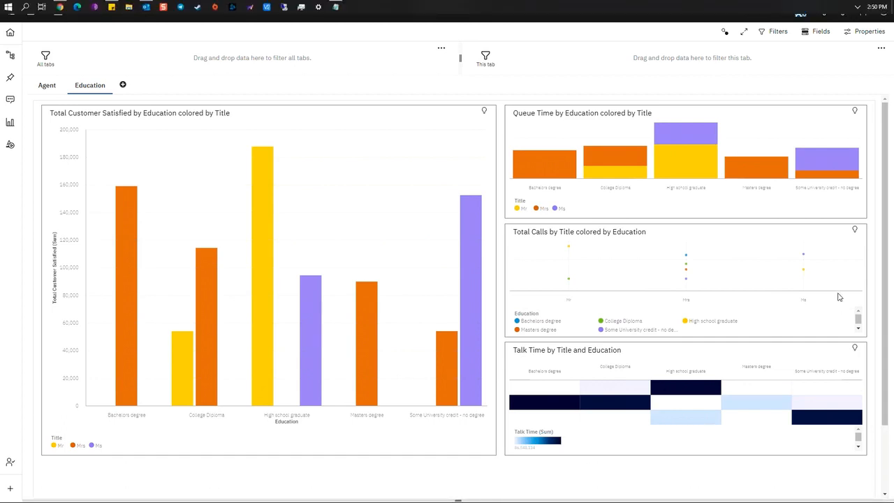
mouse_move(858, 204)
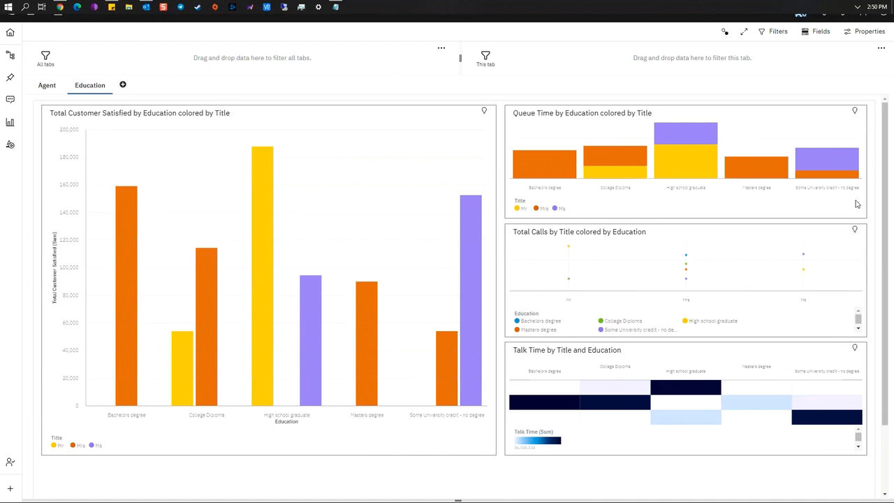
mouse_move(847, 232)
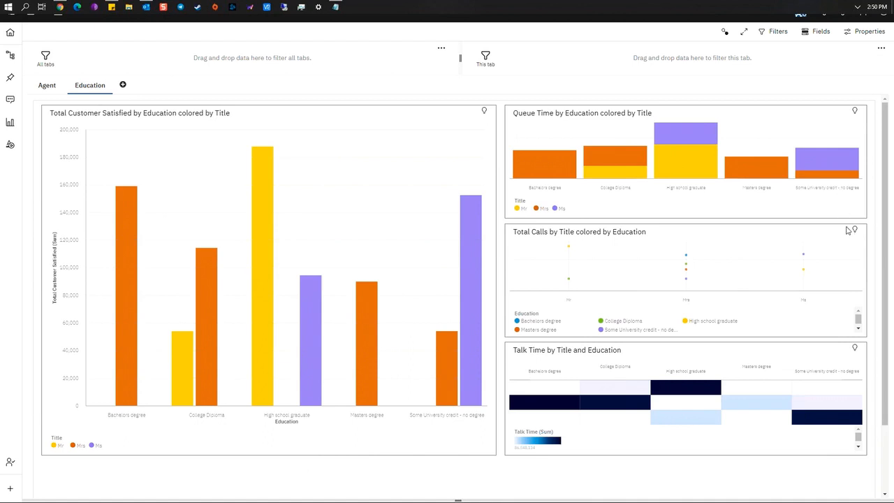
mouse_move(835, 257)
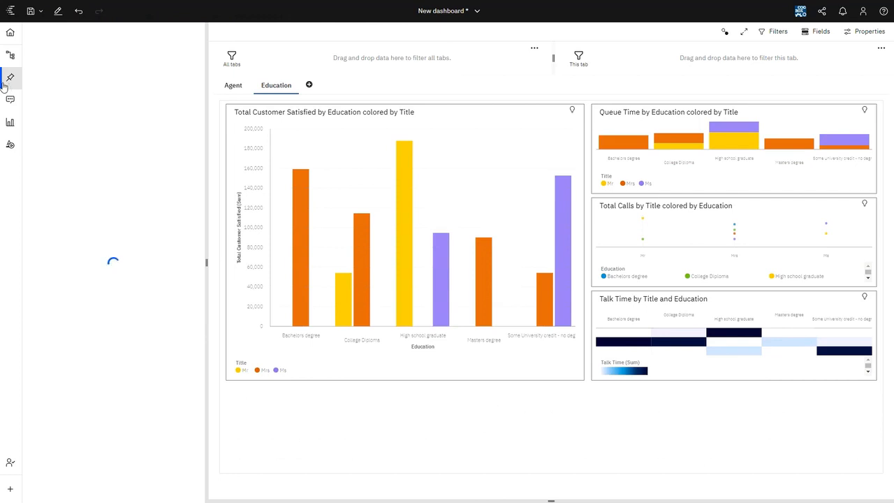
Review My pins, then create a new dashboard from the blank Tabbed template.
click(10, 78)
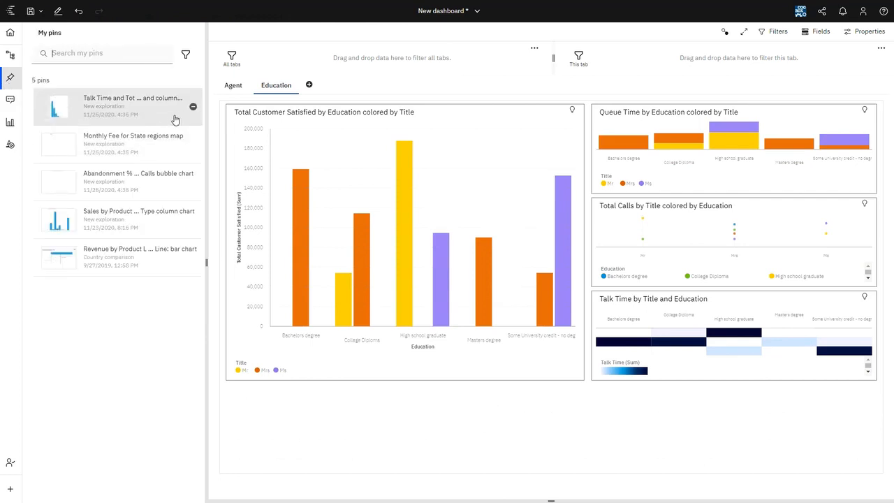
mouse_move(146, 262)
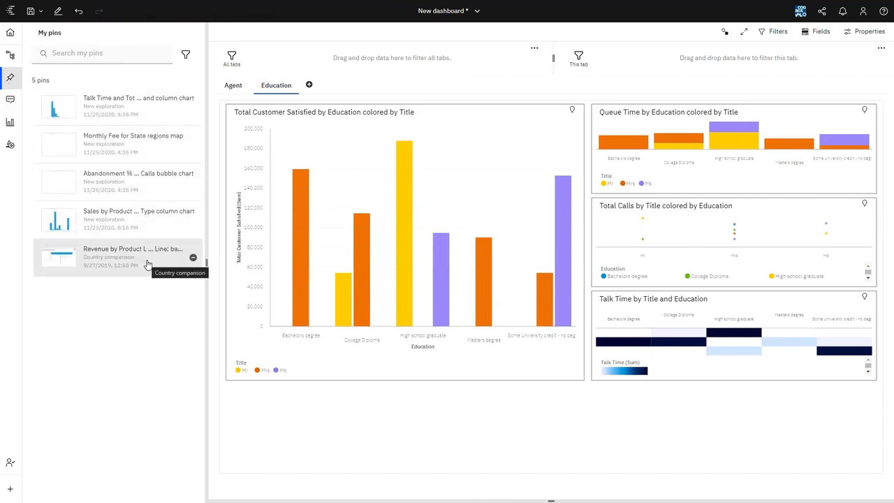
mouse_move(154, 115)
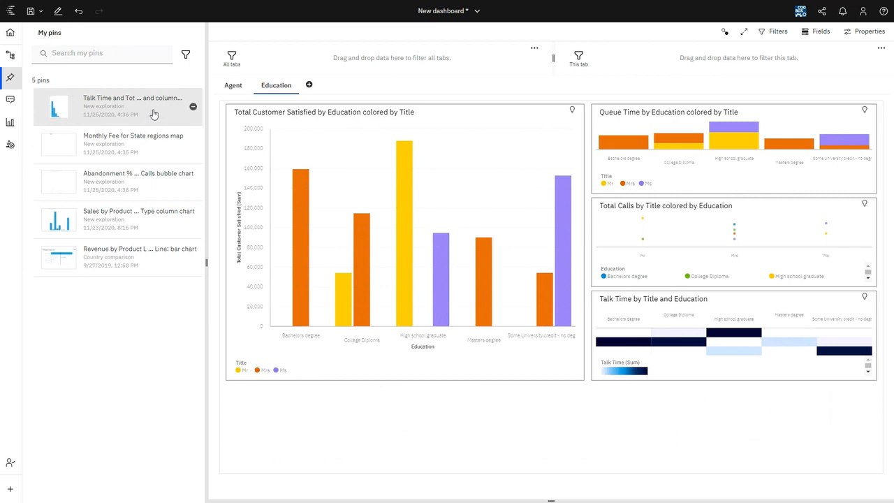
mouse_move(153, 113)
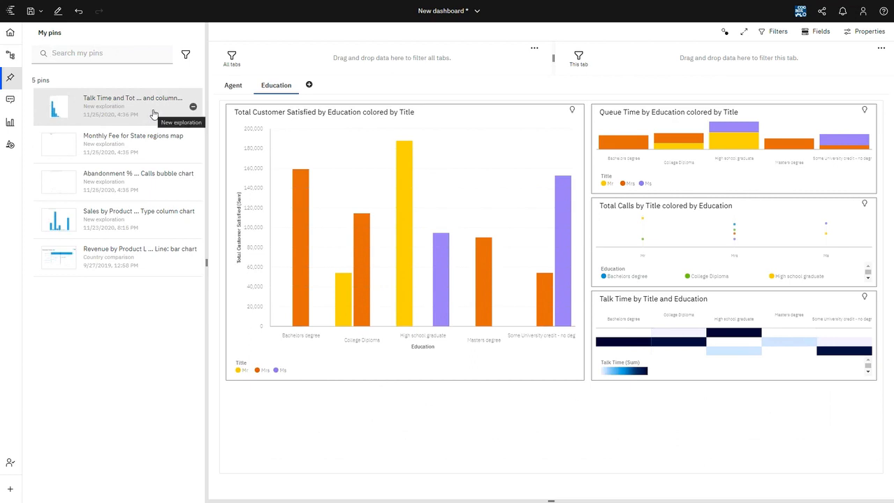
click(9, 489)
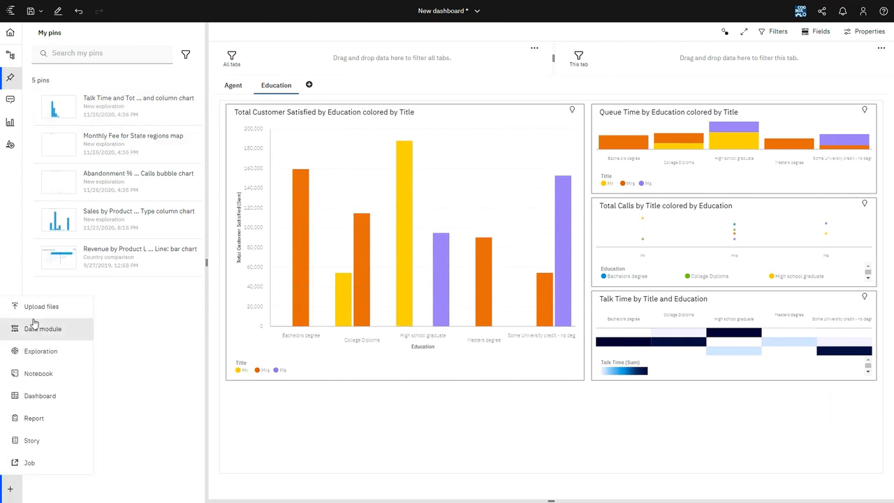
click(39, 396)
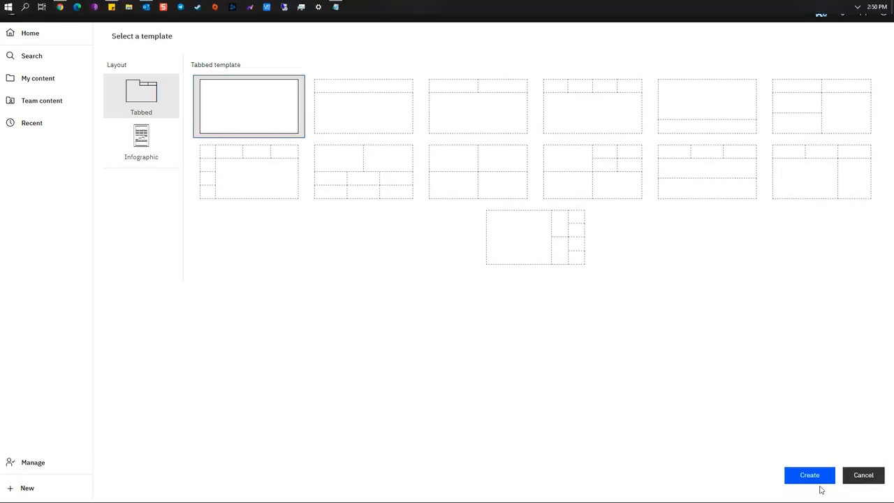
click(809, 475)
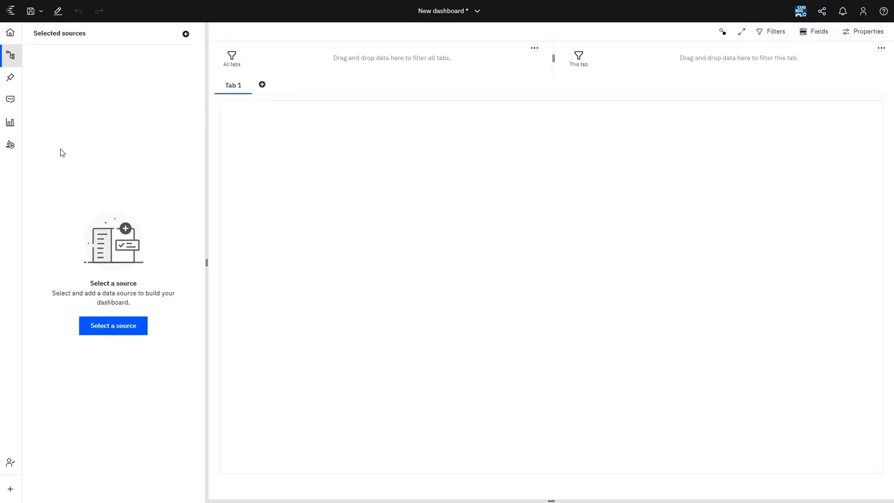
Add the pinned Talk Time and Total Calls chart and size it into the top-left area.
click(10, 79)
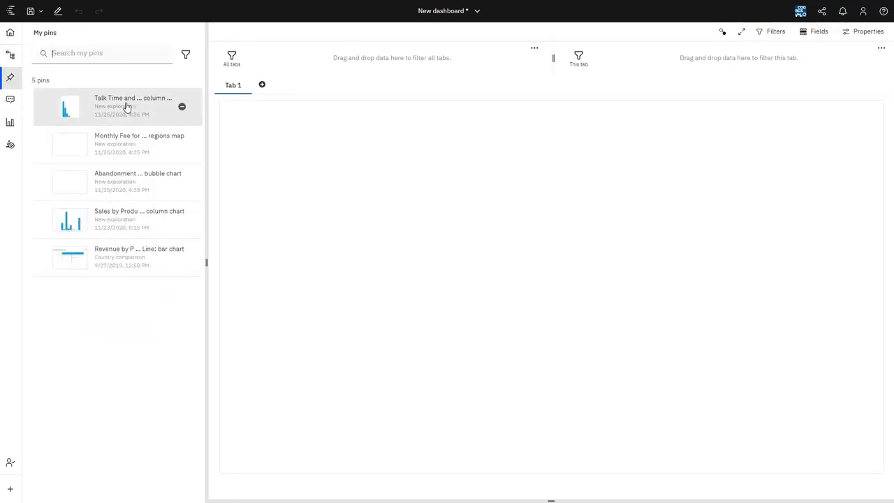
click(117, 106)
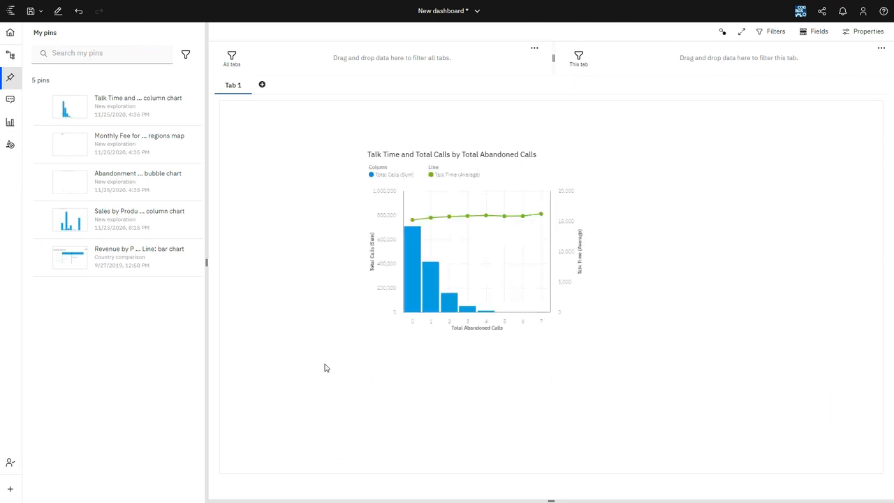
click(474, 244)
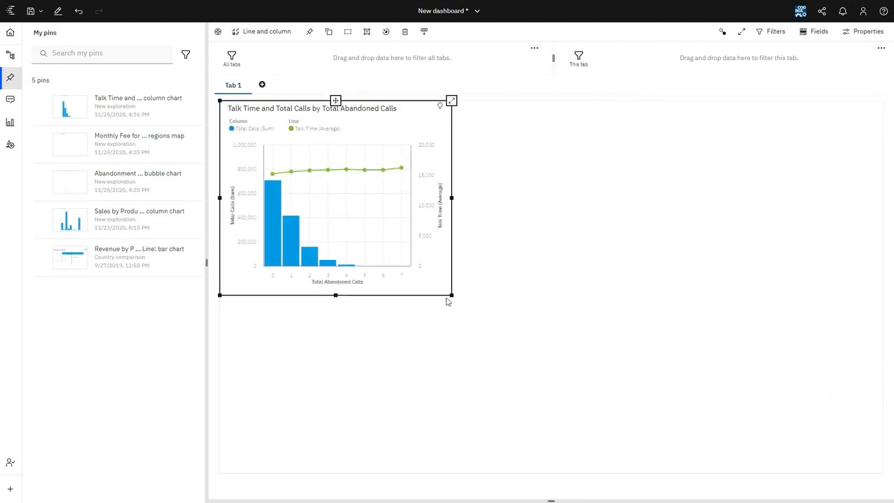
drag(450, 293, 883, 472)
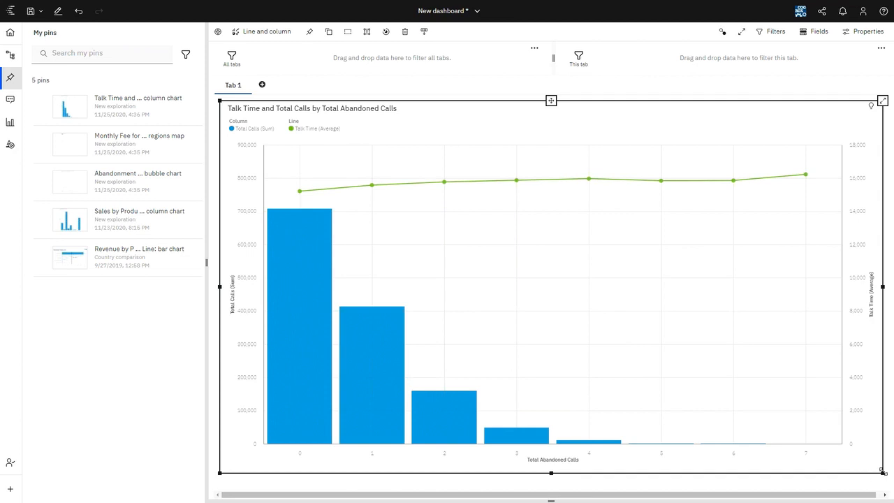
drag(881, 474, 444, 258)
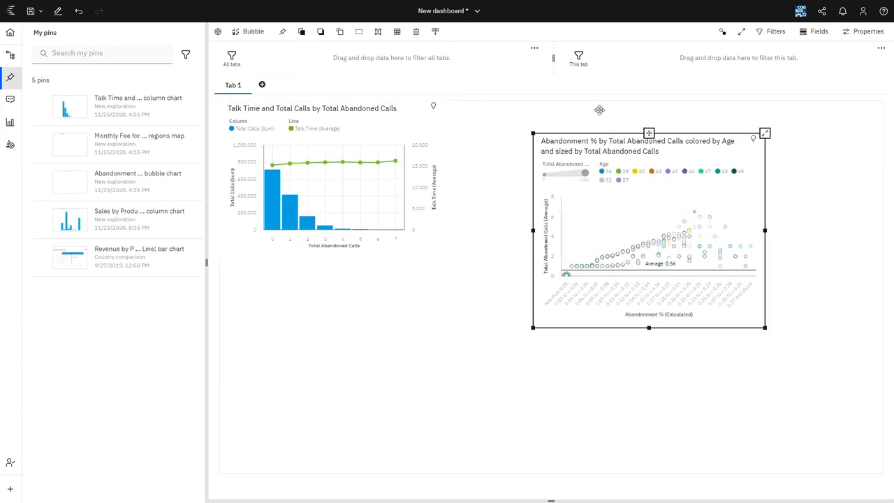
Move and resize the Abandonment bubble chart to sit beside the column chart.
drag(648, 131, 562, 100)
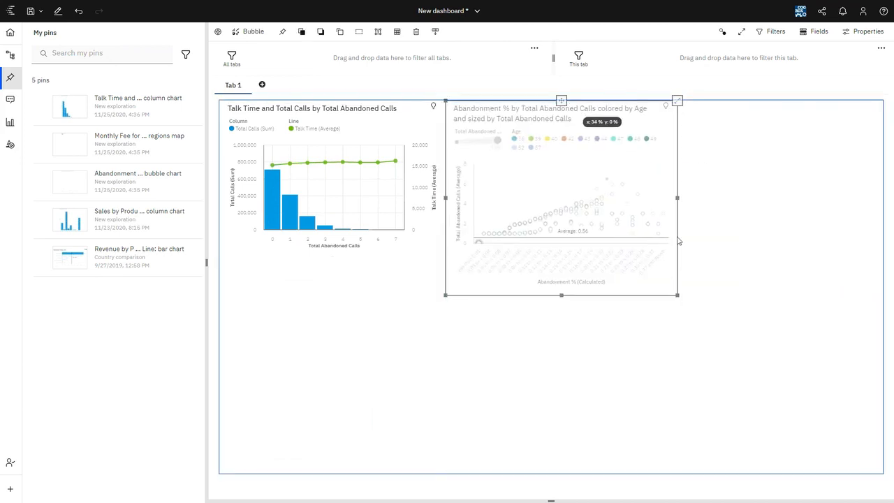
drag(676, 295, 690, 258)
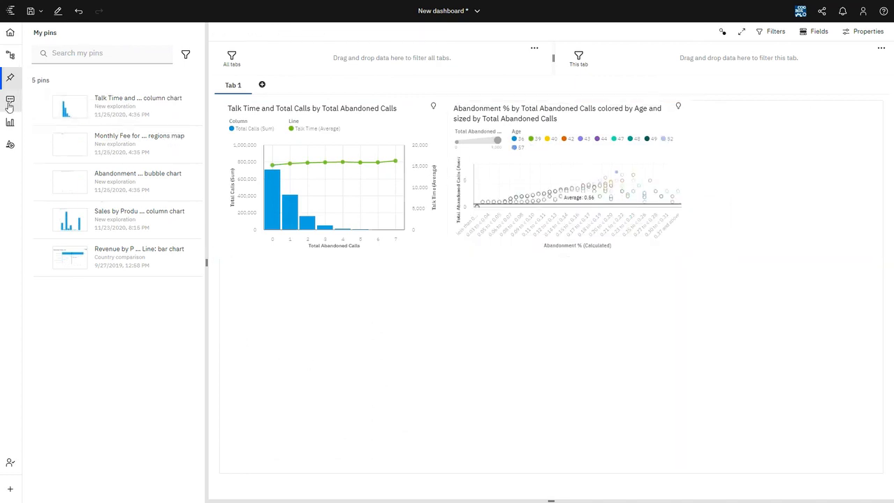
Browse the Call center data source items, expanding and collapsing Site.
click(11, 56)
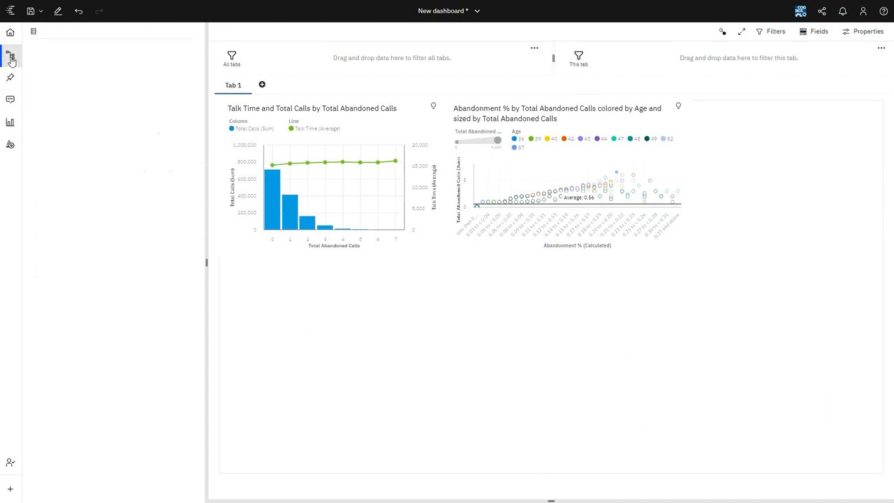
click(11, 56)
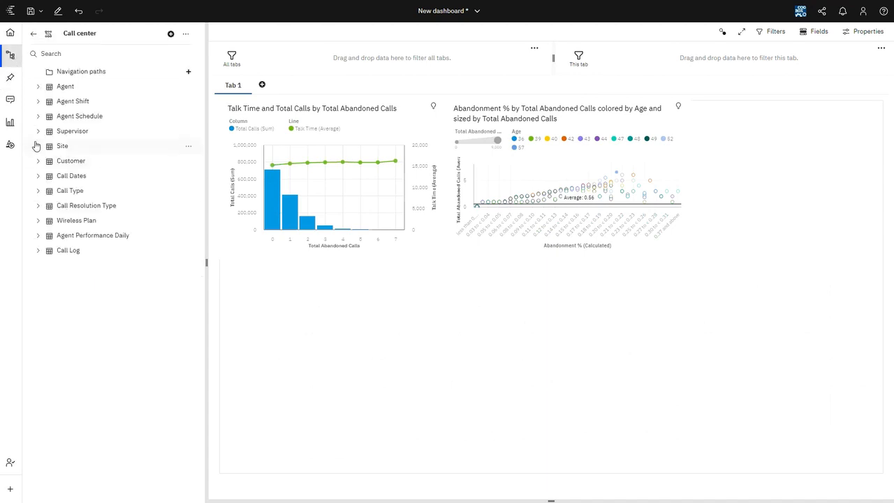
click(39, 147)
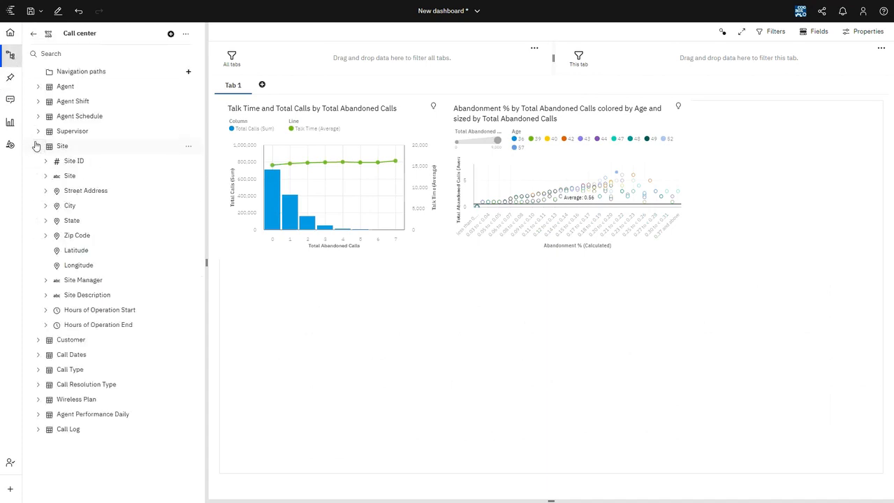
click(38, 145)
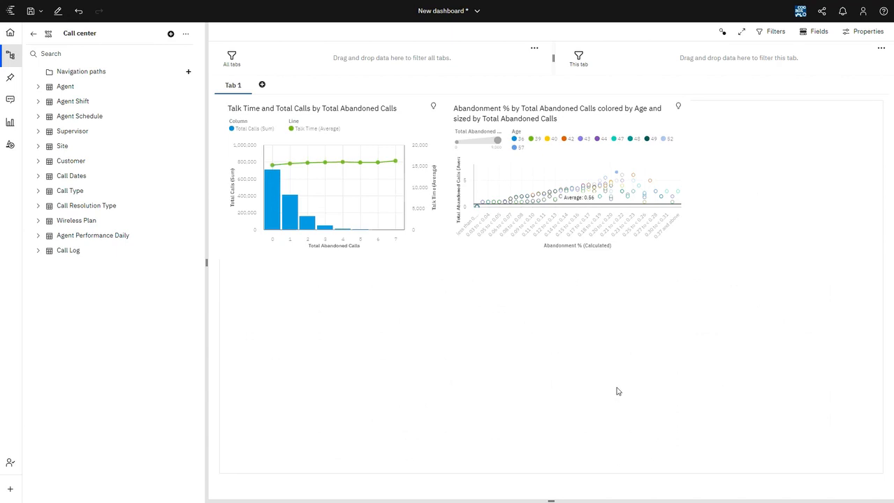
mouse_move(81, 67)
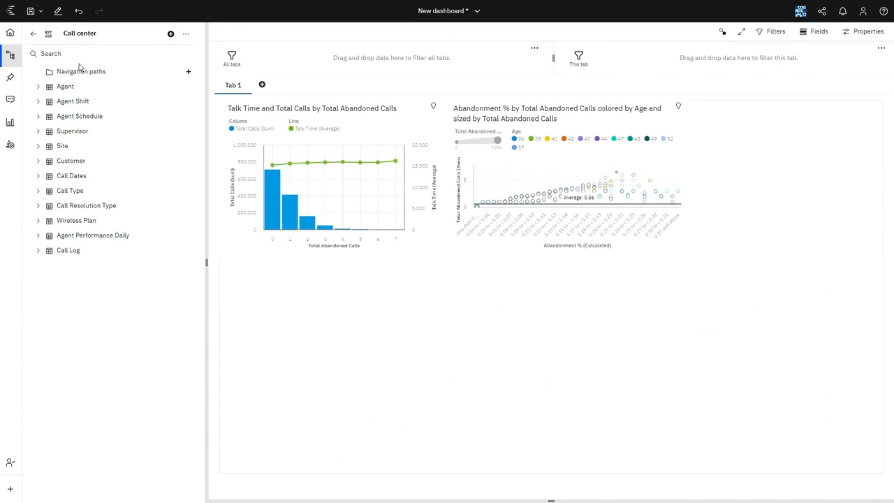
click(34, 33)
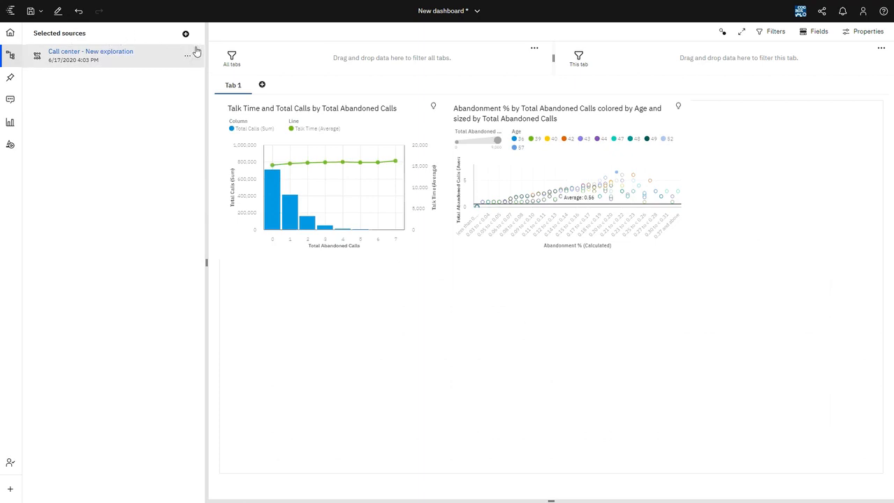
Close both dashboards and the exploration without saving, returning to the Welcome page.
click(478, 11)
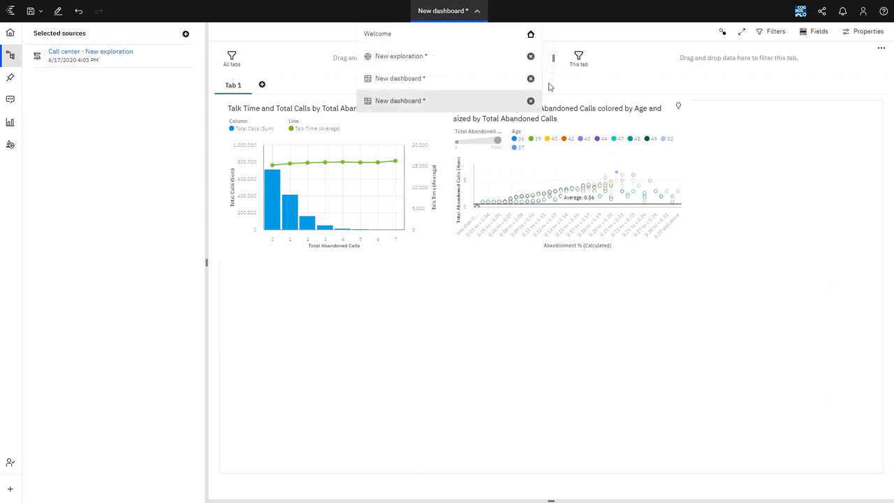
click(531, 100)
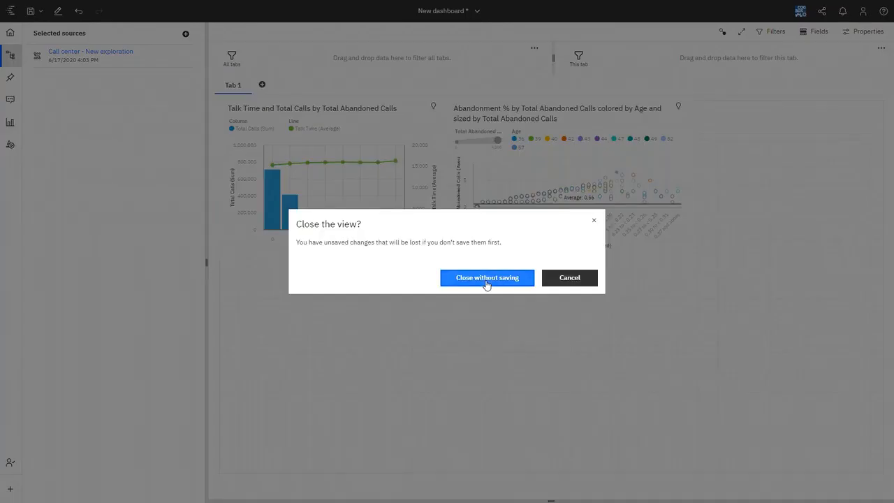
click(486, 277)
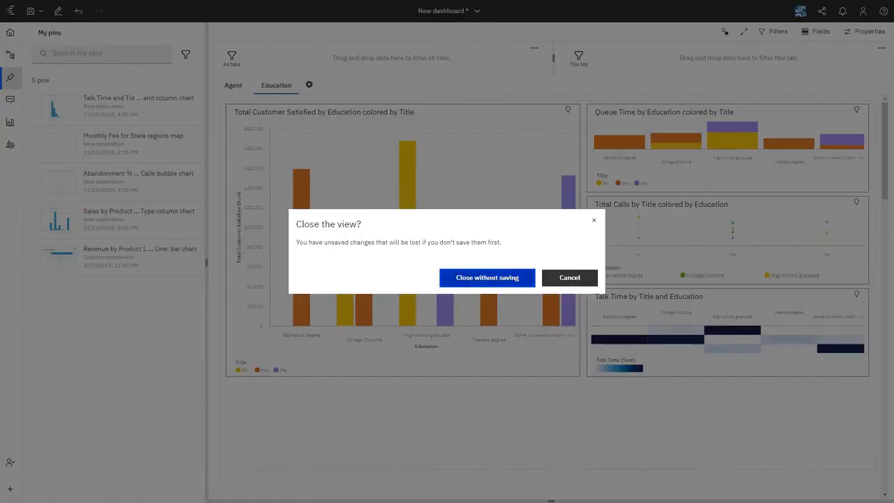
click(486, 277)
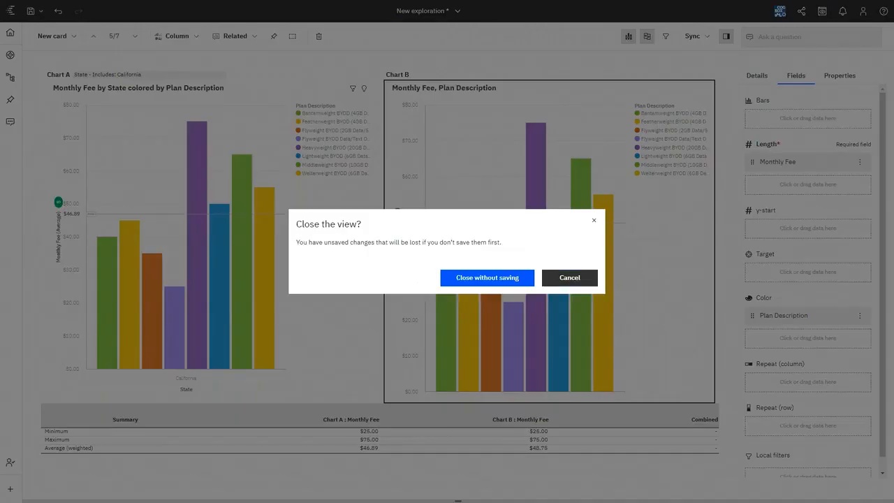
click(486, 277)
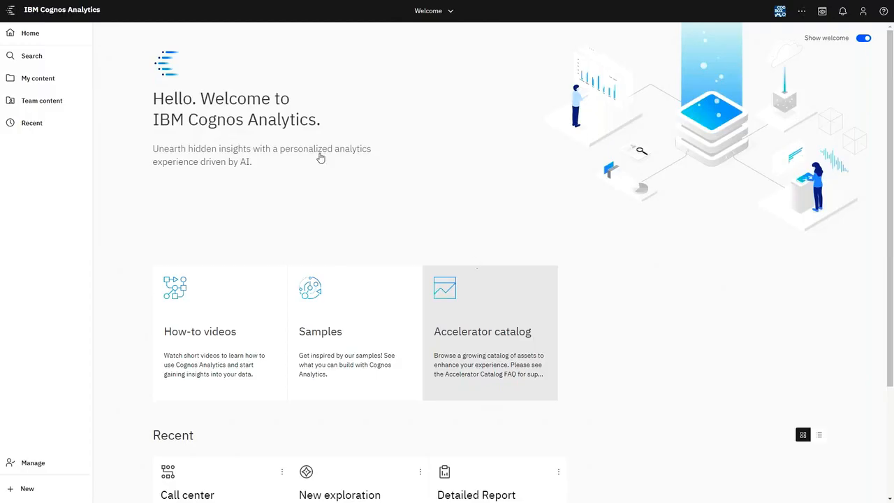
click(42, 101)
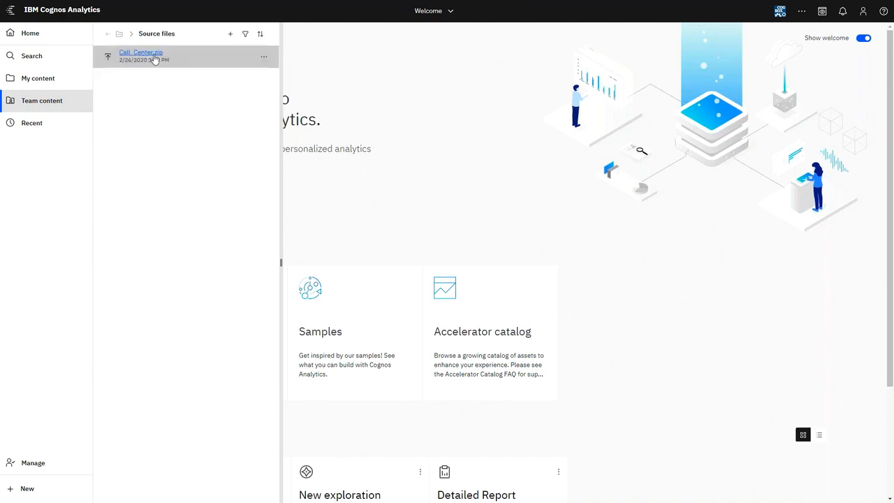
mouse_move(179, 88)
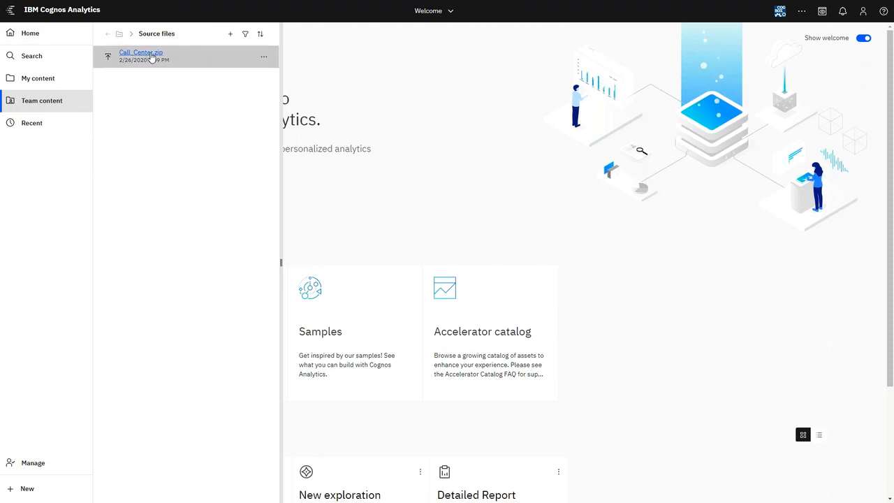
mouse_move(146, 54)
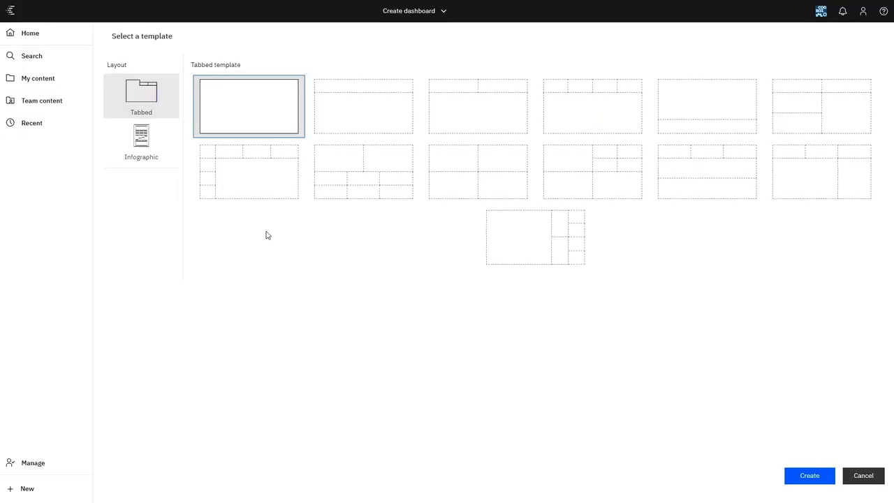
click(477, 106)
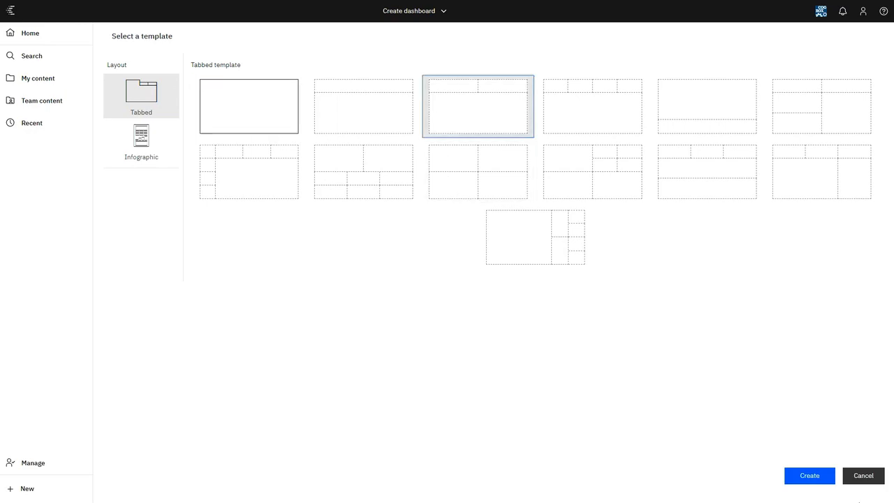
click(809, 475)
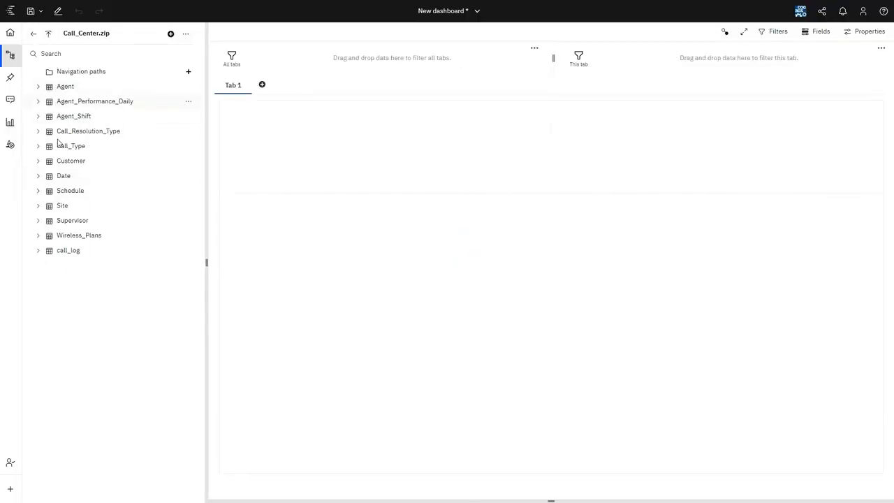
mouse_move(38, 250)
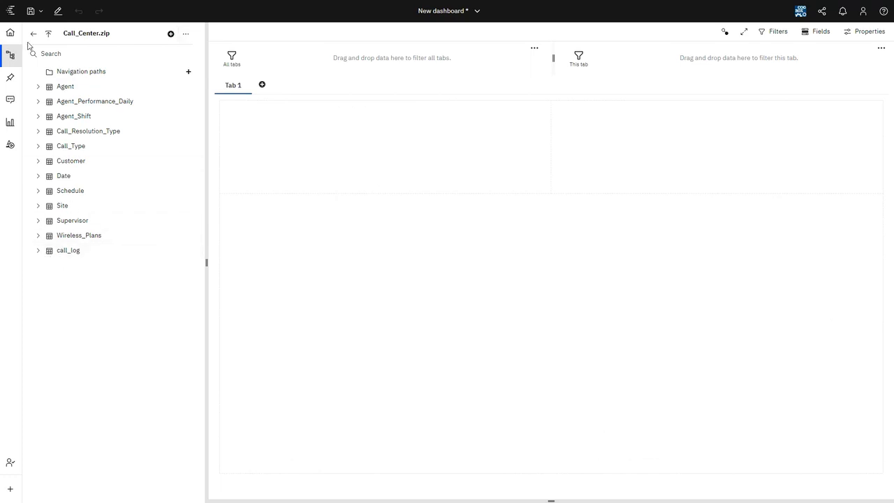
click(34, 34)
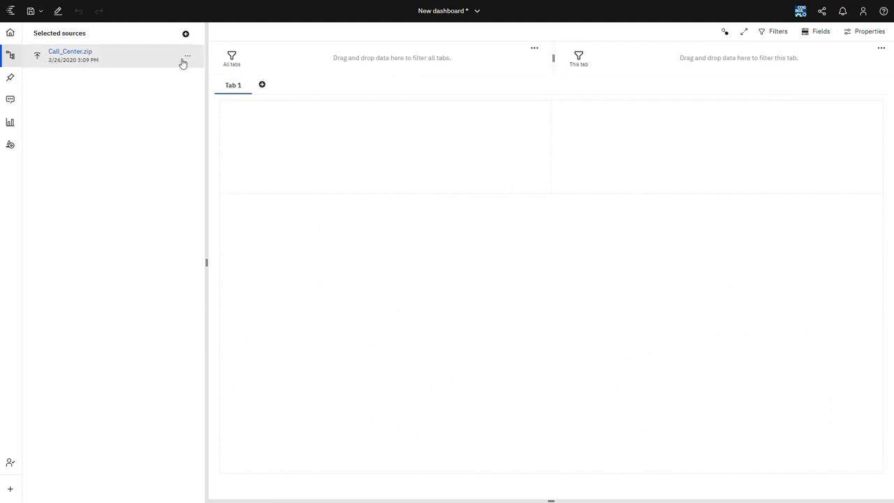
click(70, 55)
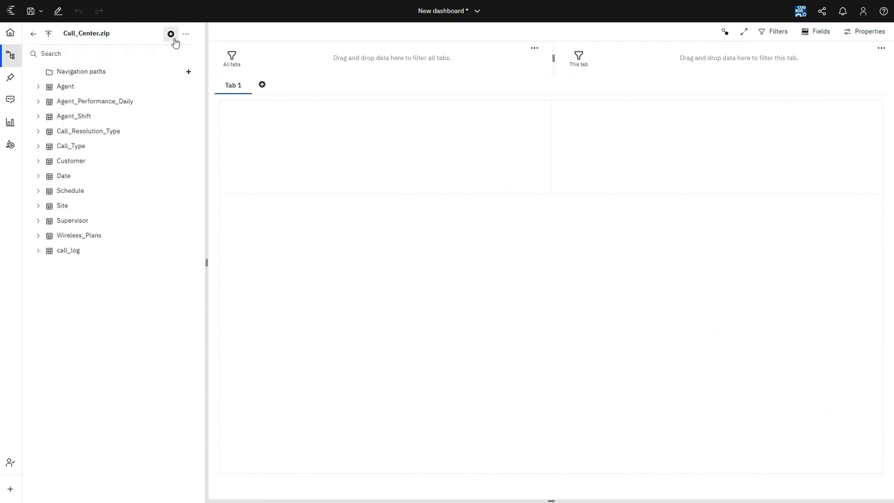
click(33, 33)
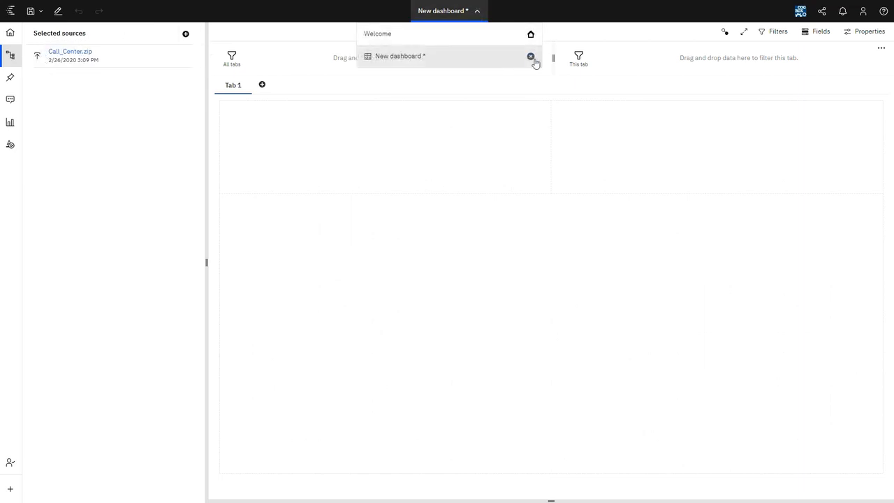
click(531, 56)
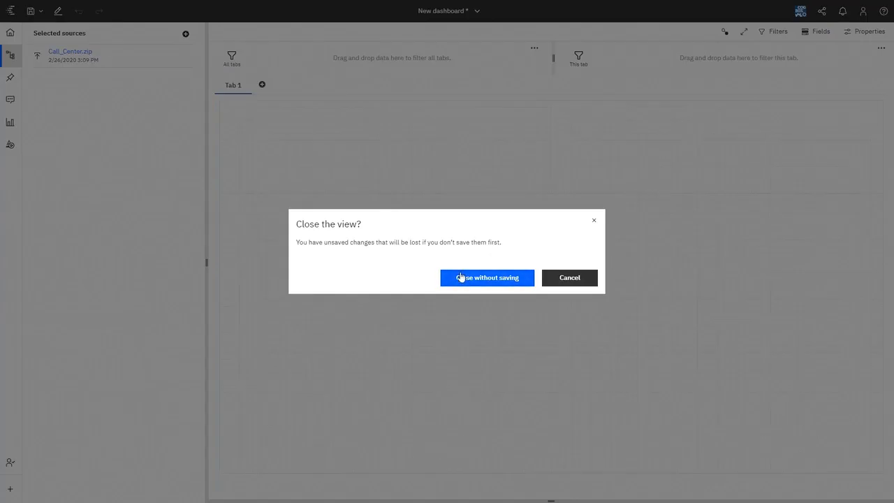
click(486, 276)
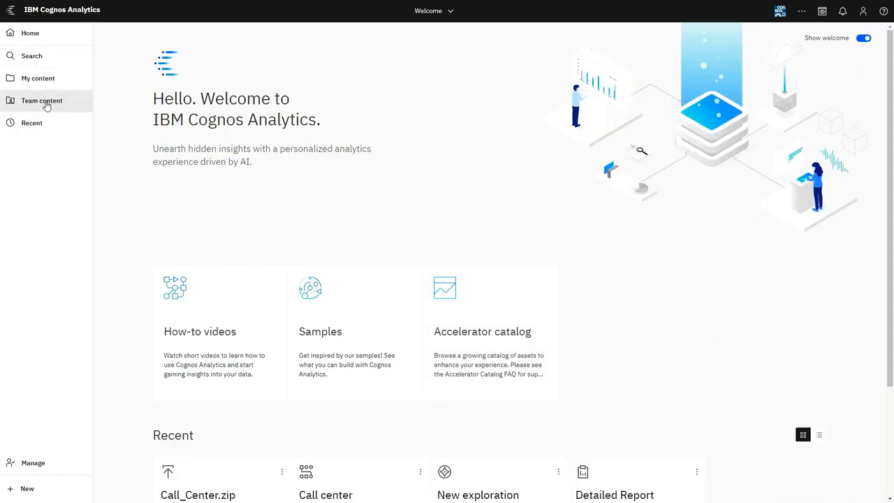
Create a data module from the Call center package in Team content.
click(41, 101)
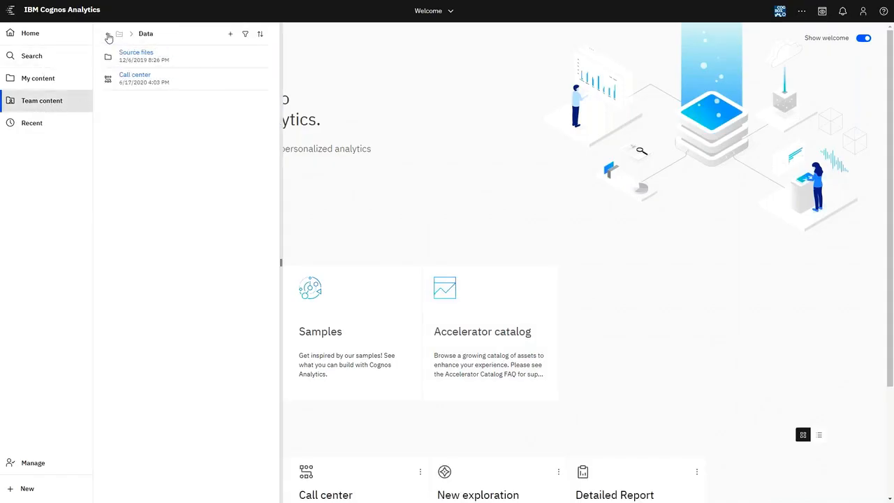
click(184, 78)
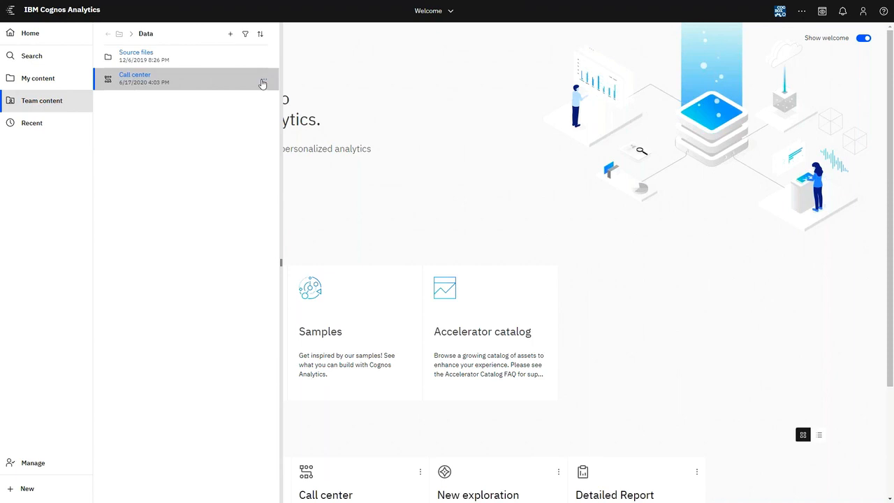
click(263, 83)
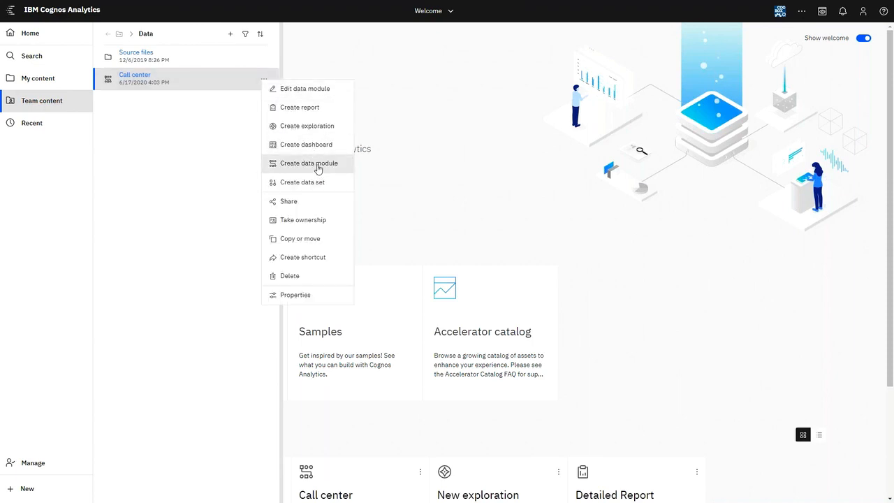
click(307, 162)
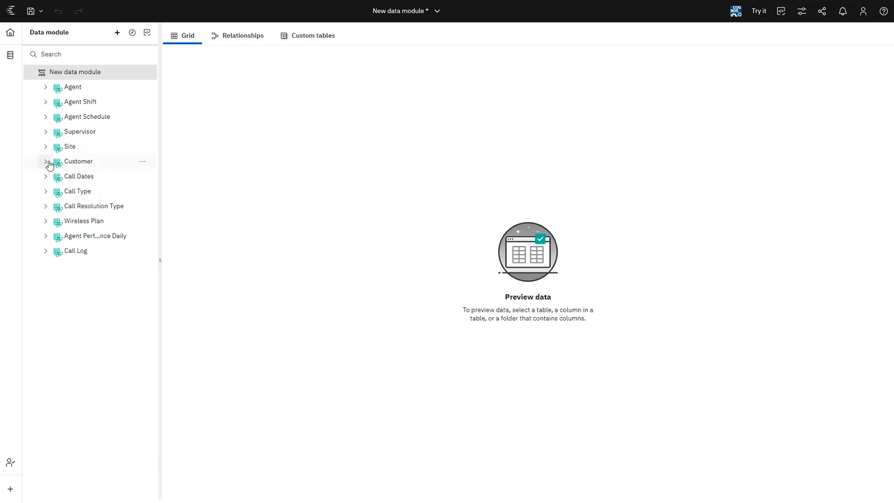
Expand and collapse the Customer and Agent tables, then close the module without saving.
click(46, 162)
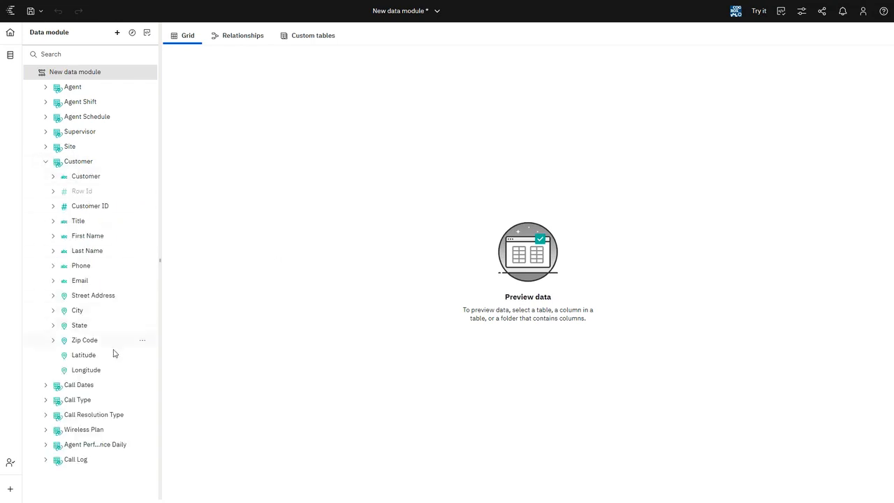
click(45, 162)
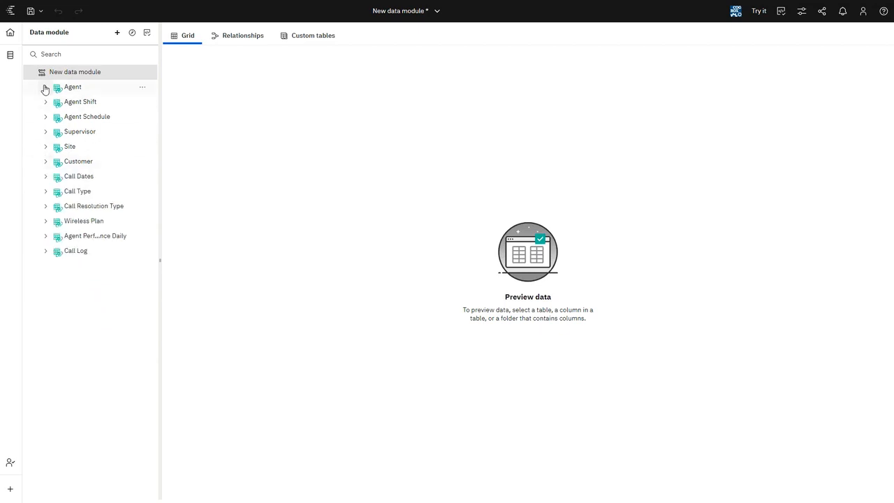
click(44, 87)
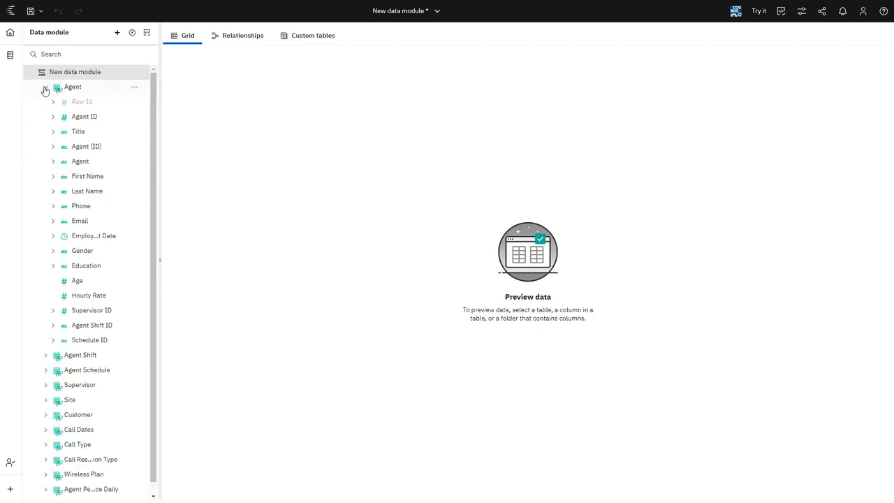
click(45, 87)
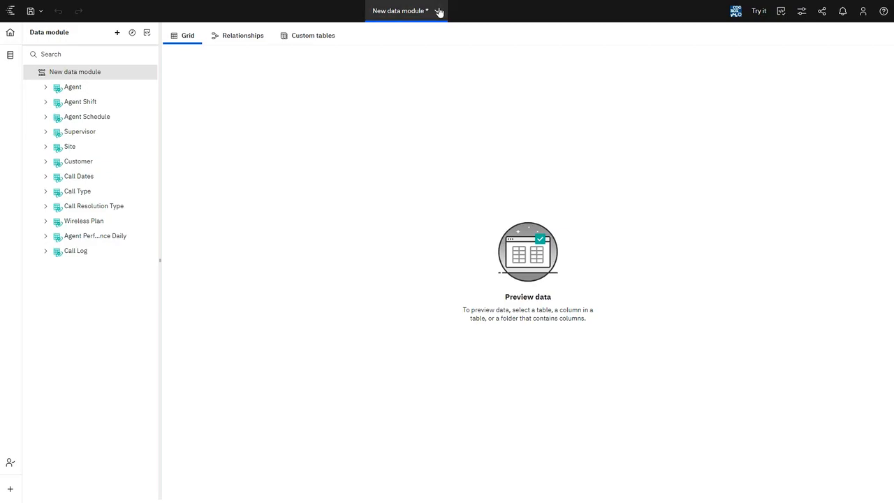
click(439, 11)
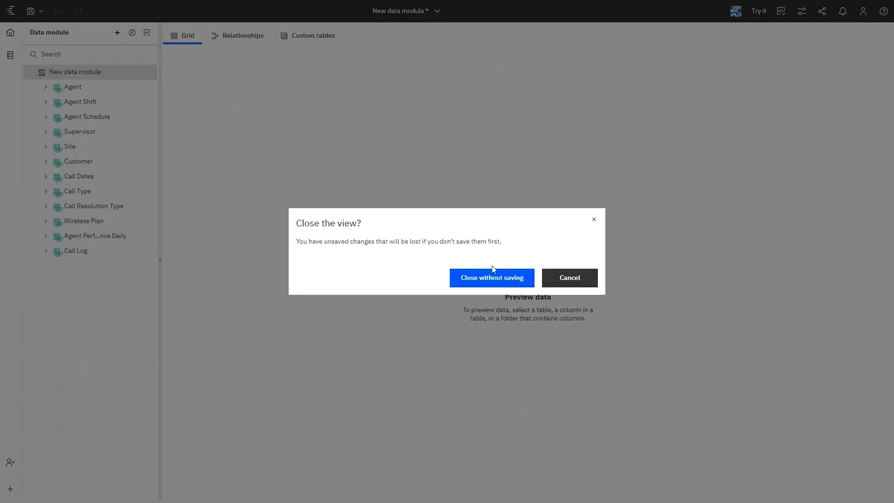
click(492, 276)
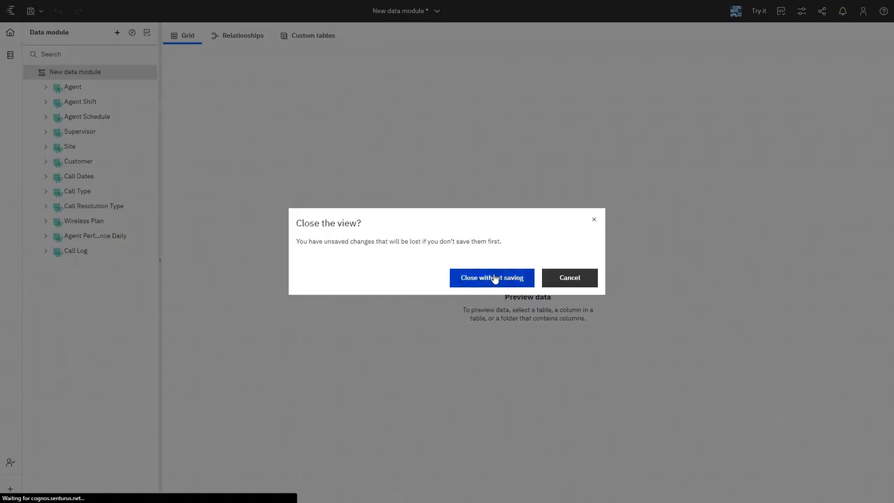
Discard the data module without saving, leaving the Q & A slide on screen.
click(492, 276)
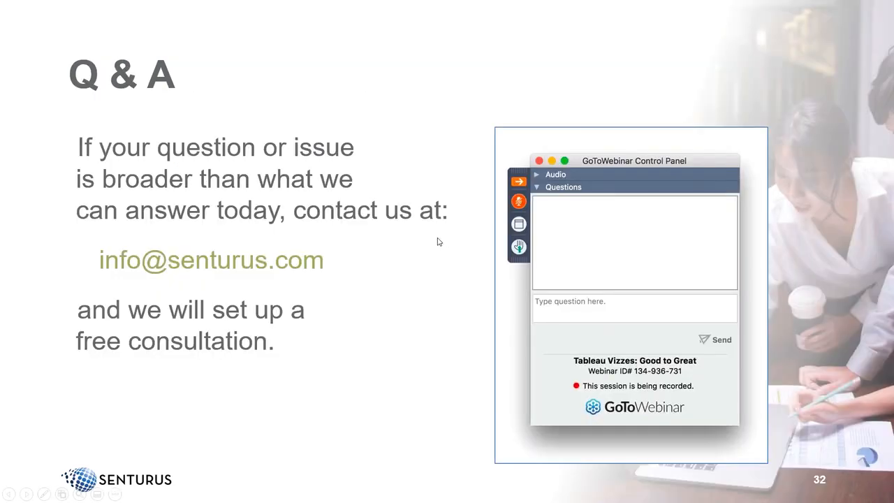
mouse_move(715, 74)
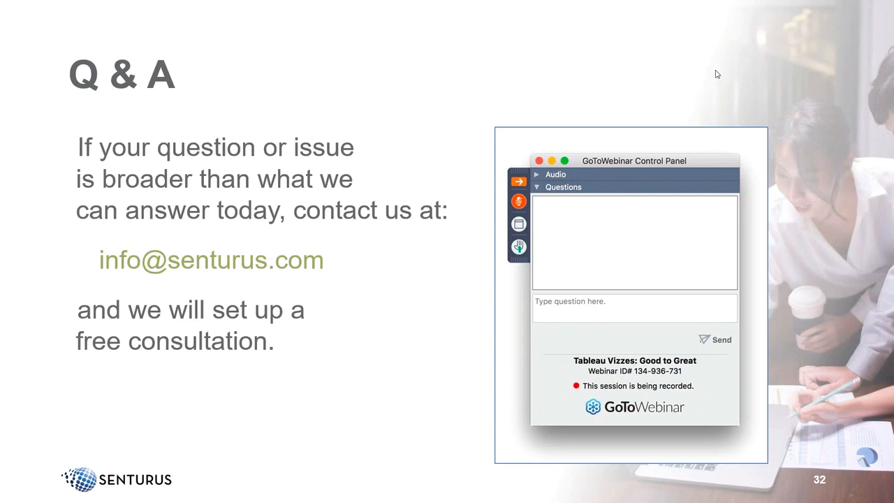
mouse_move(428, 407)
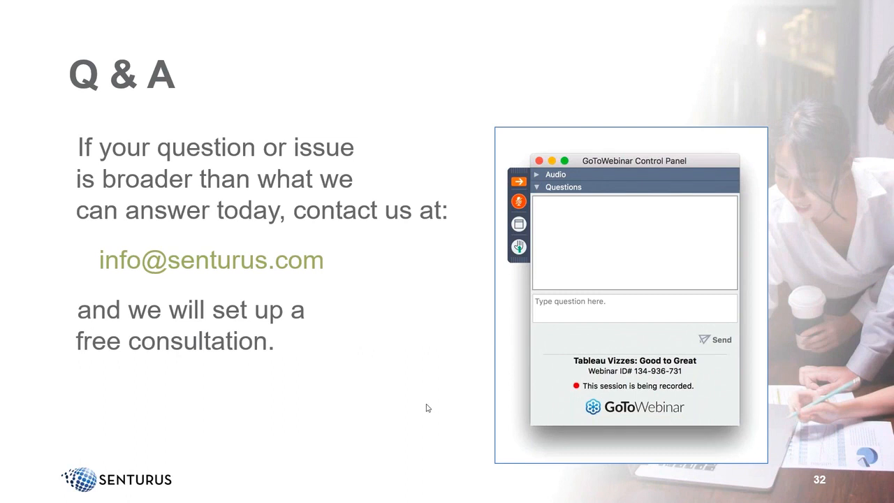
mouse_move(478, 366)
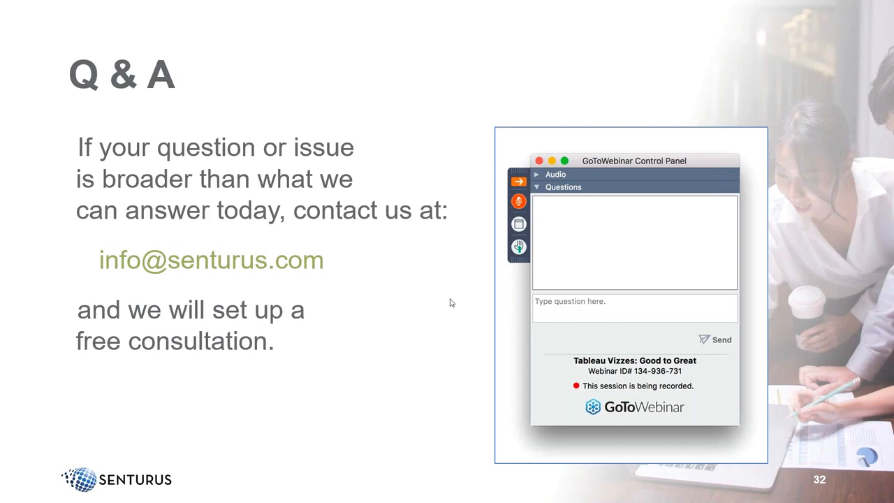
mouse_move(447, 327)
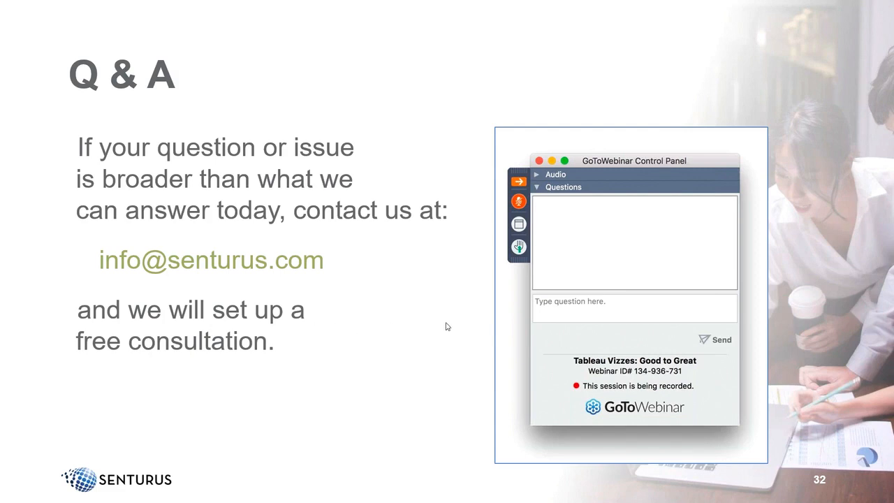
mouse_move(461, 323)
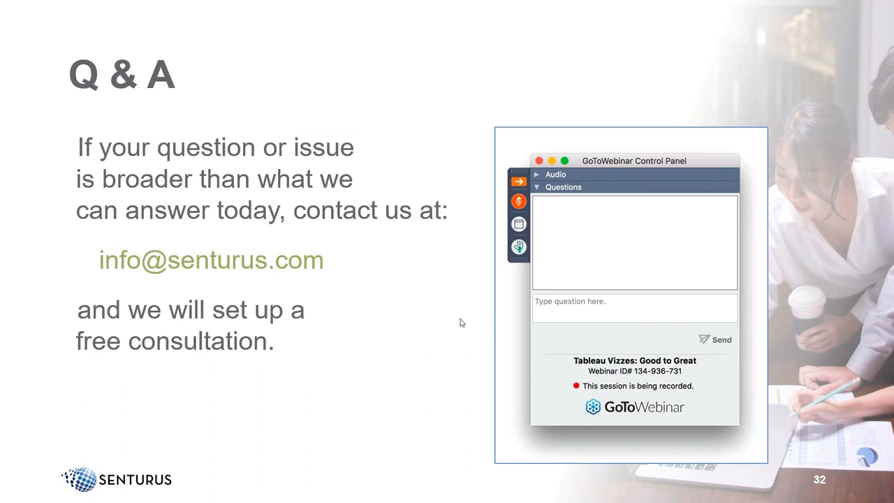
mouse_move(318, 281)
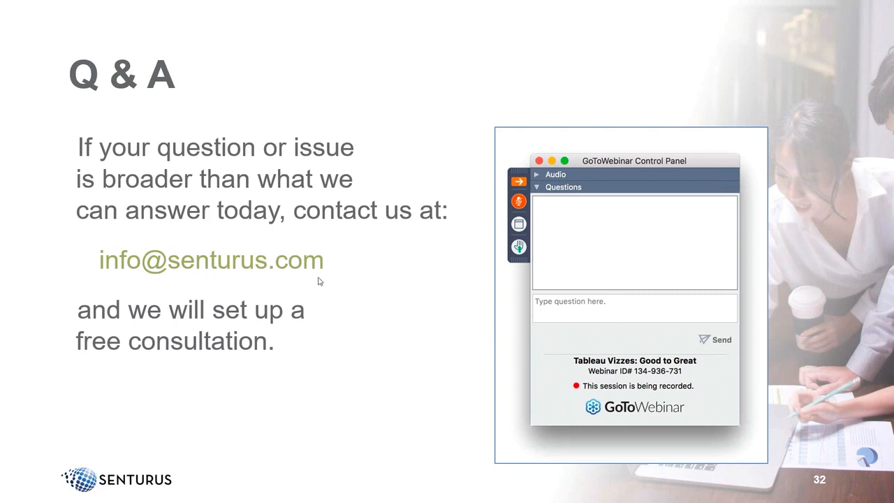
mouse_move(352, 215)
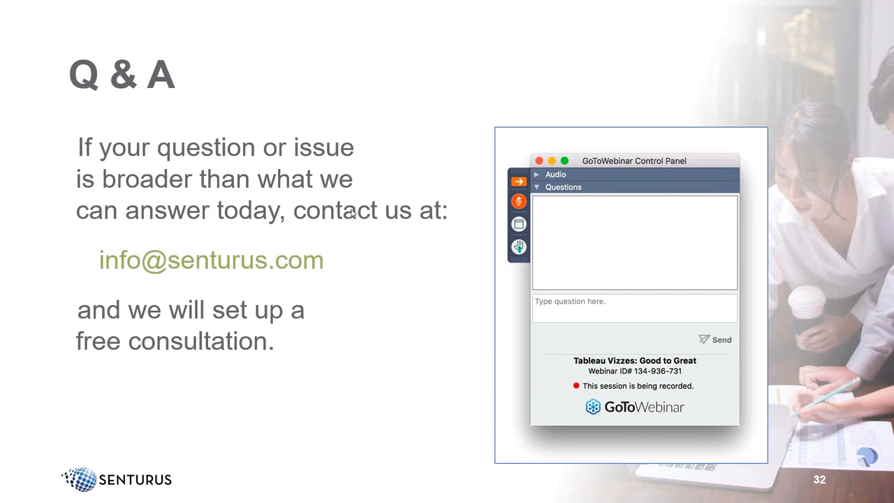
mouse_move(360, 323)
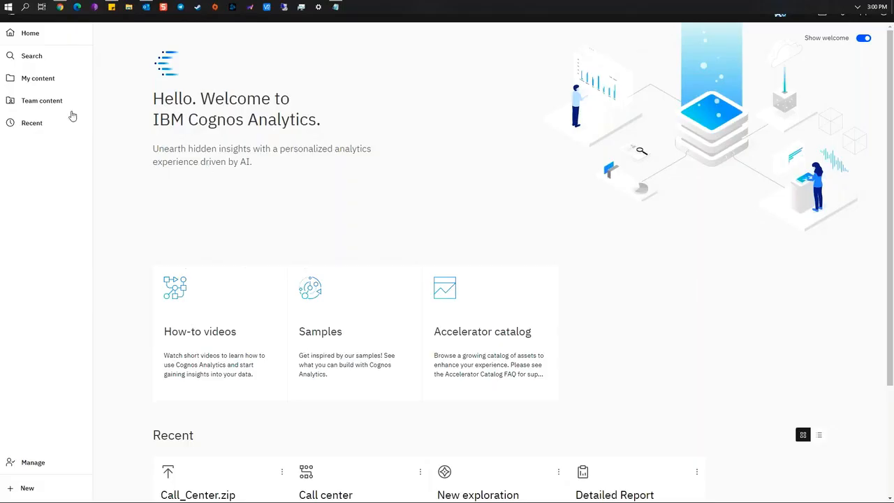
mouse_move(664, 106)
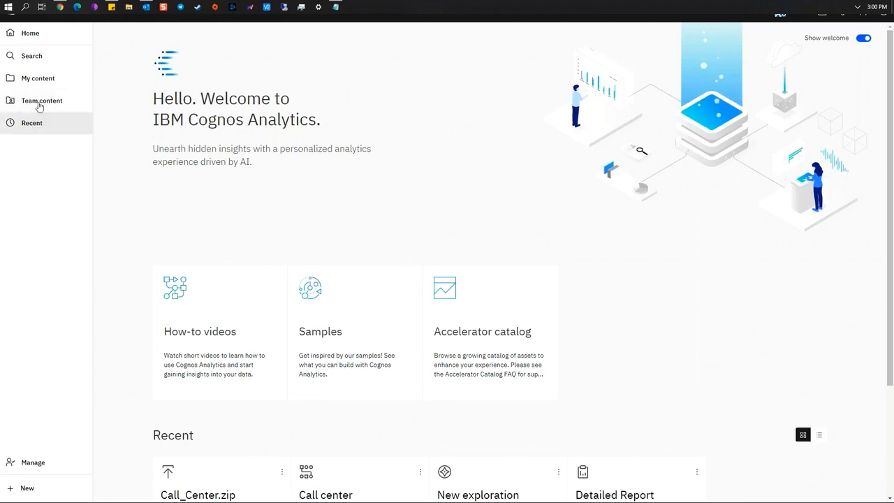
Open the saved exploration from My content.
click(38, 78)
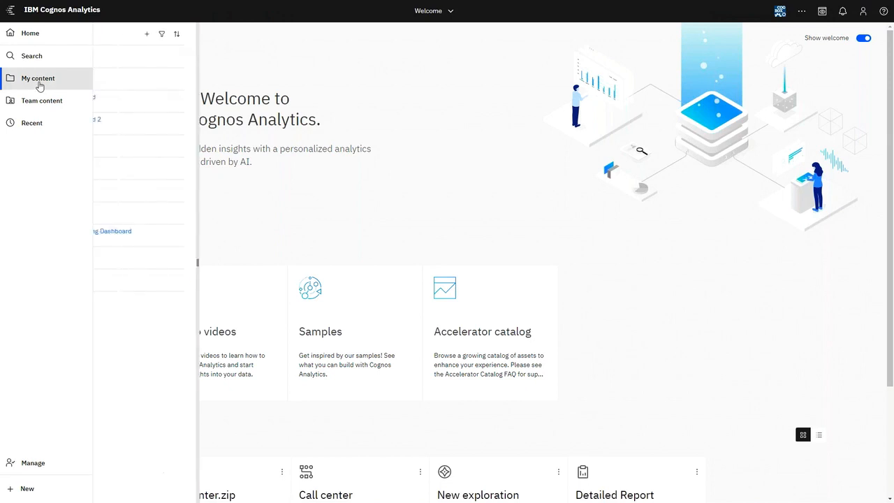
click(38, 78)
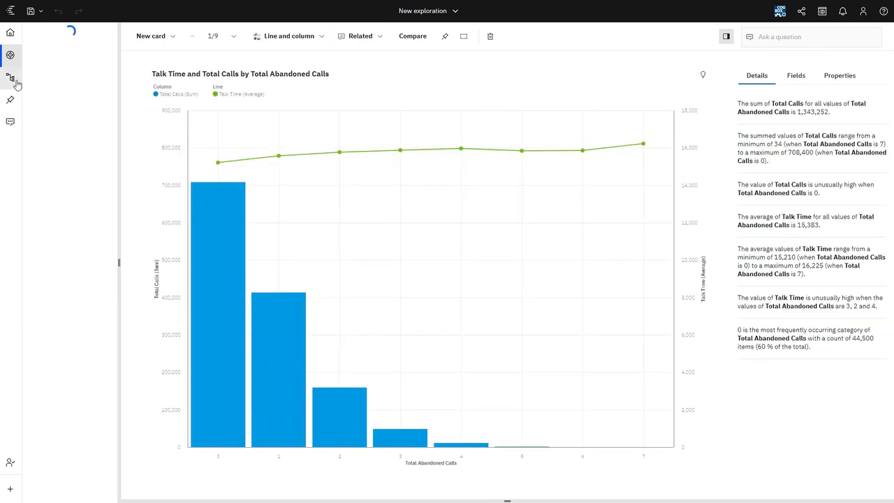
Review the Agent ID field's properties (Identifier usage, Count Distinct) and close them.
click(12, 77)
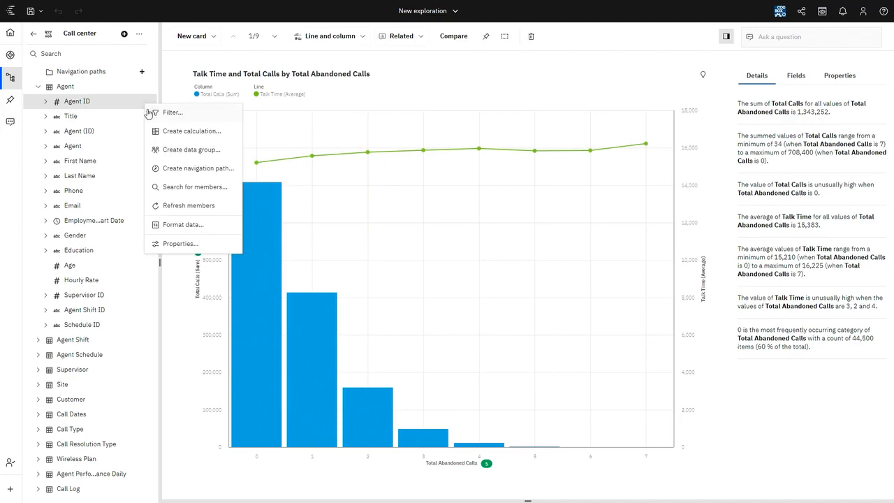
click(181, 243)
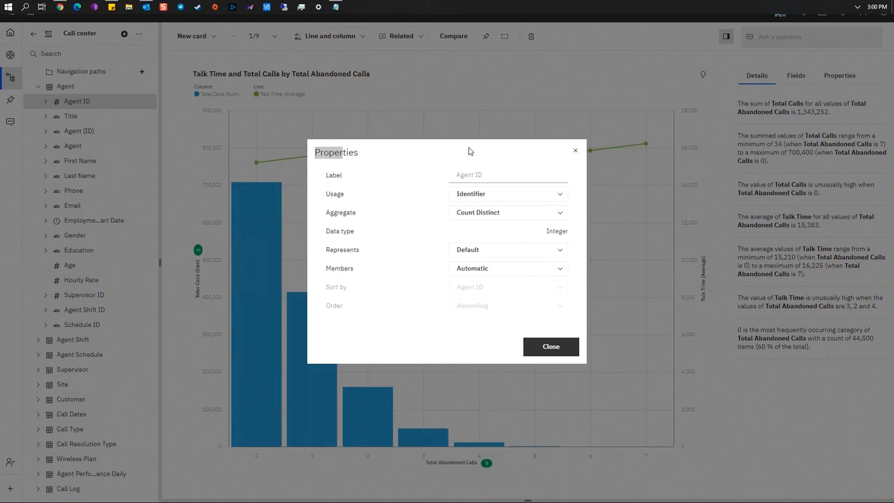
mouse_move(551, 347)
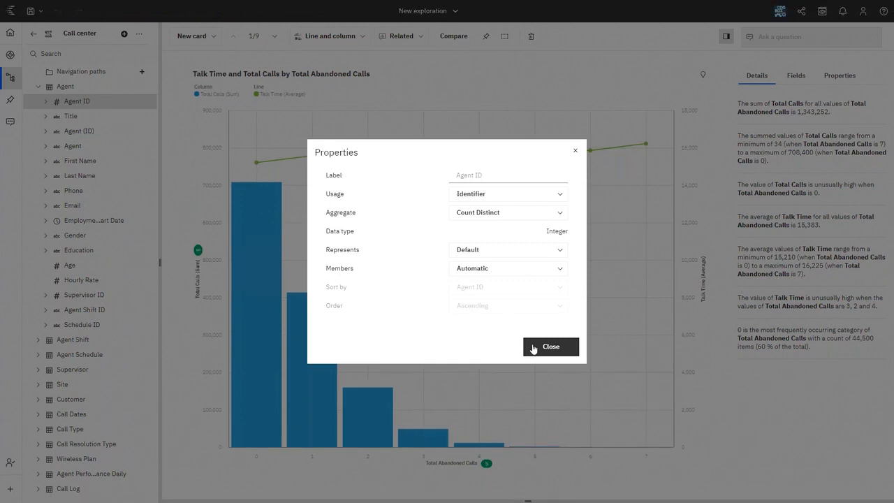
mouse_move(549, 350)
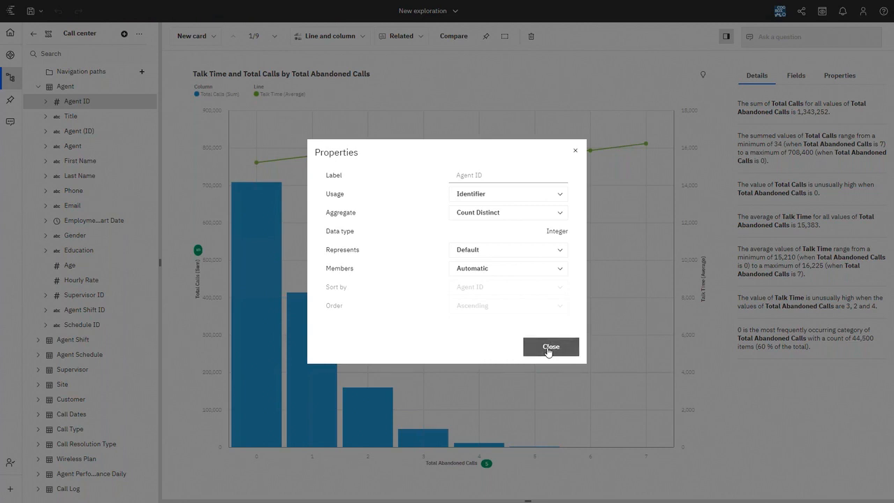
click(550, 347)
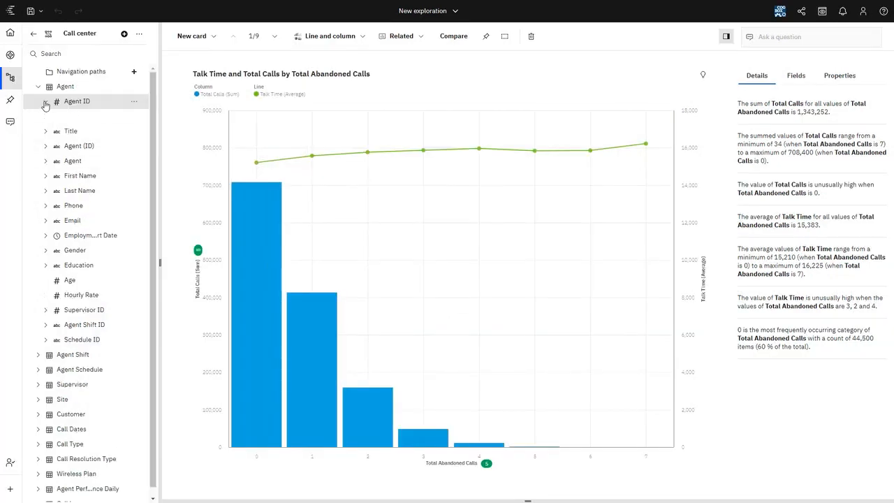
Preview Agent ID's member values, then collapse the Agent fields to the top-level tables.
click(46, 100)
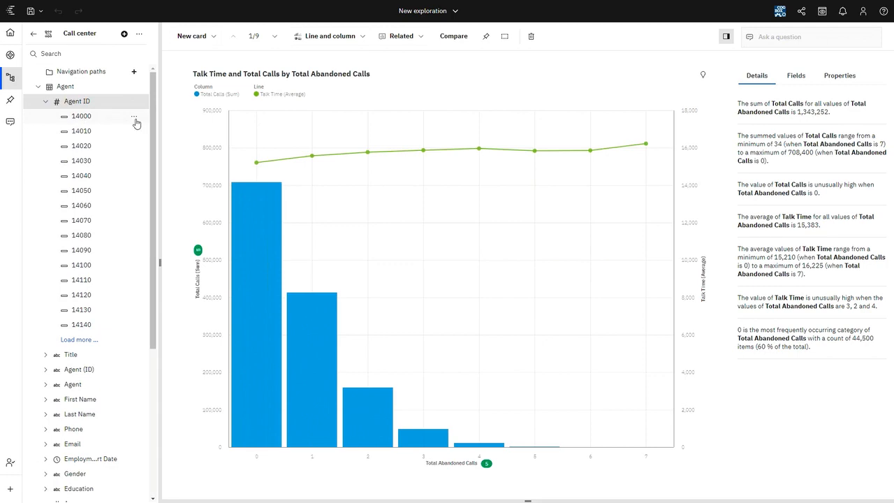
click(134, 116)
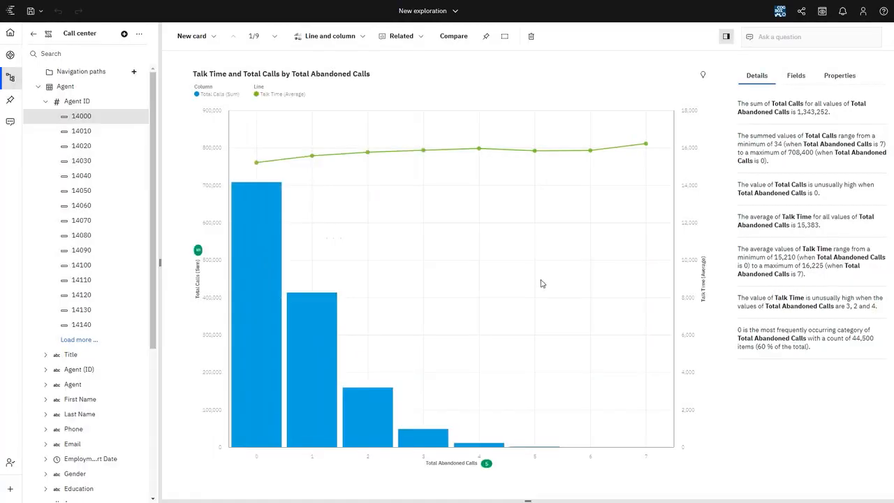
click(46, 101)
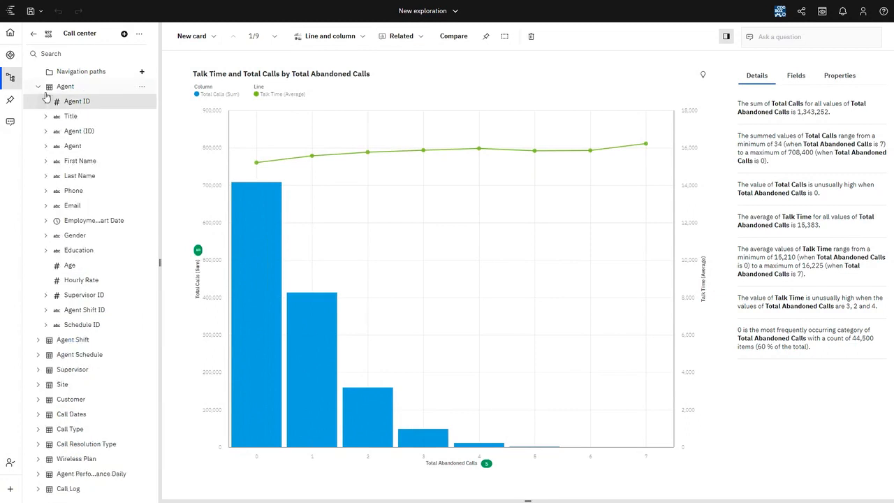
mouse_move(377, 118)
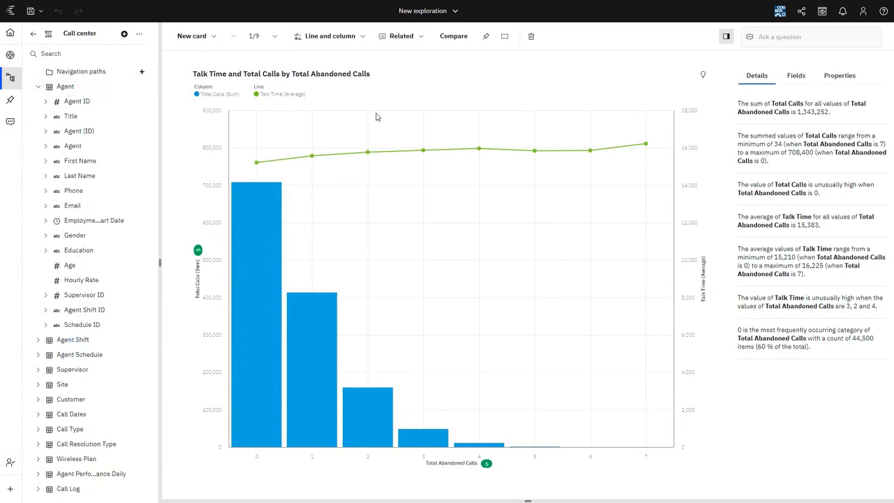
mouse_move(586, 349)
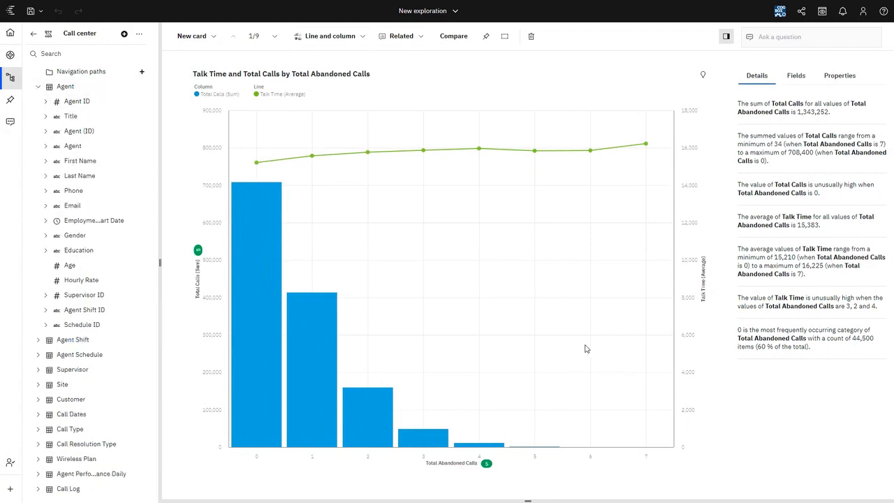
mouse_move(300, 254)
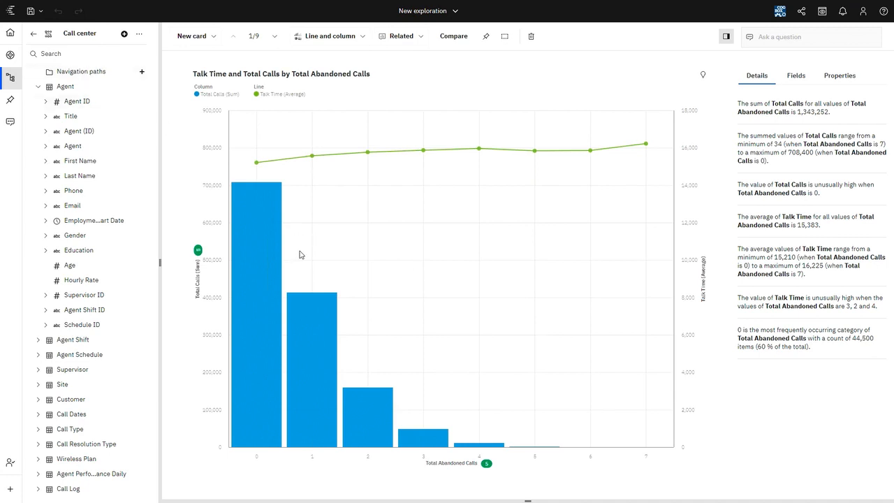
click(39, 87)
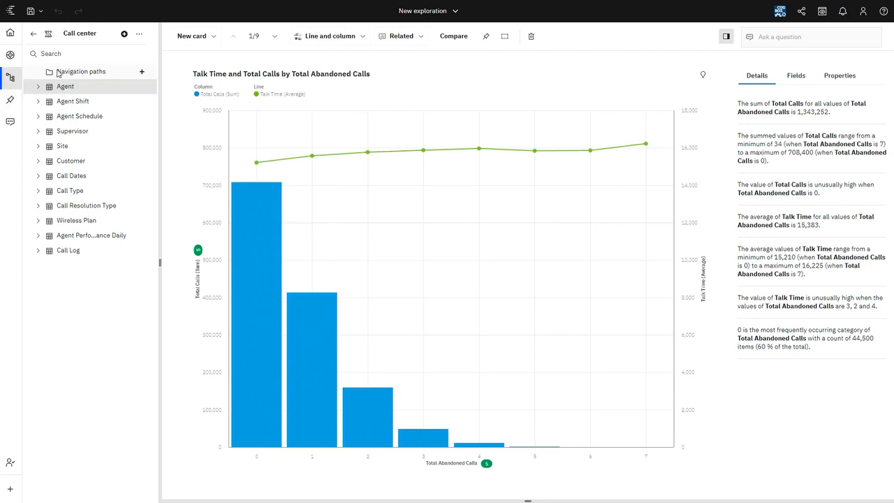
mouse_move(282, 286)
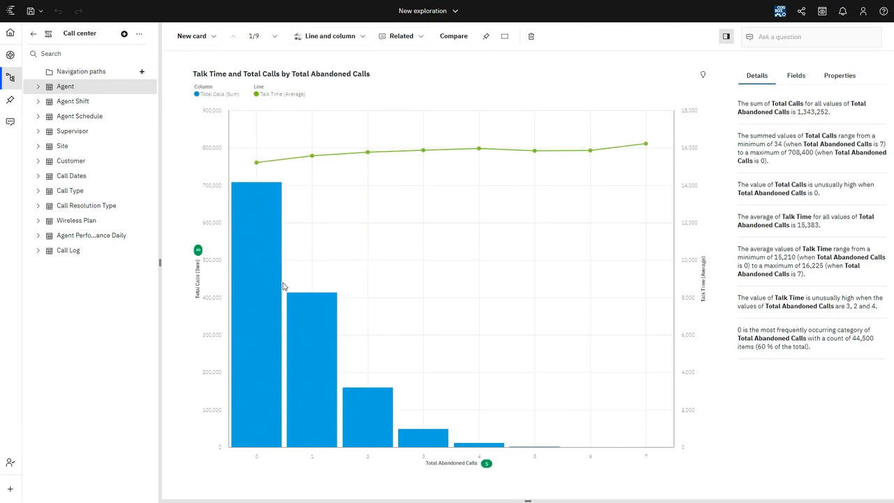
mouse_move(313, 299)
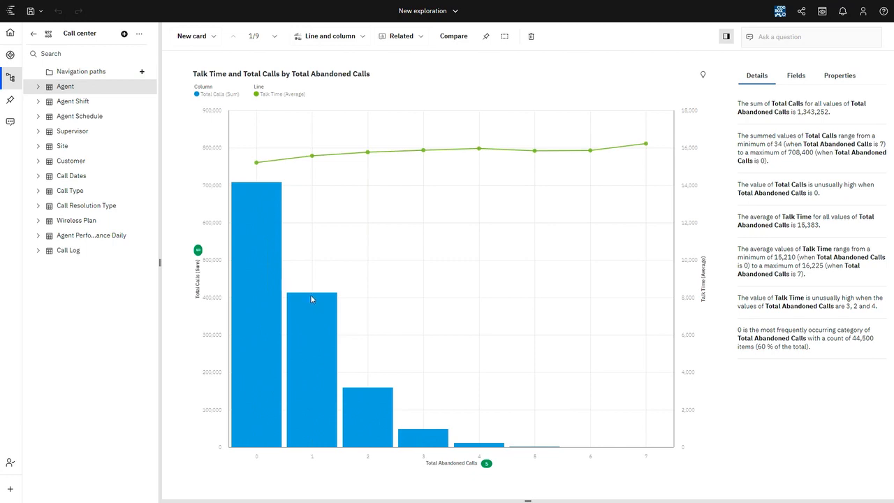
mouse_move(328, 255)
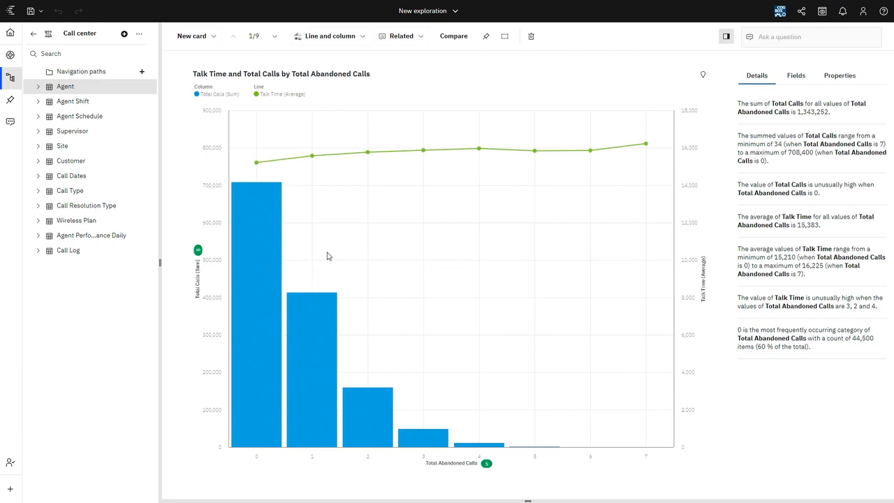
mouse_move(231, 267)
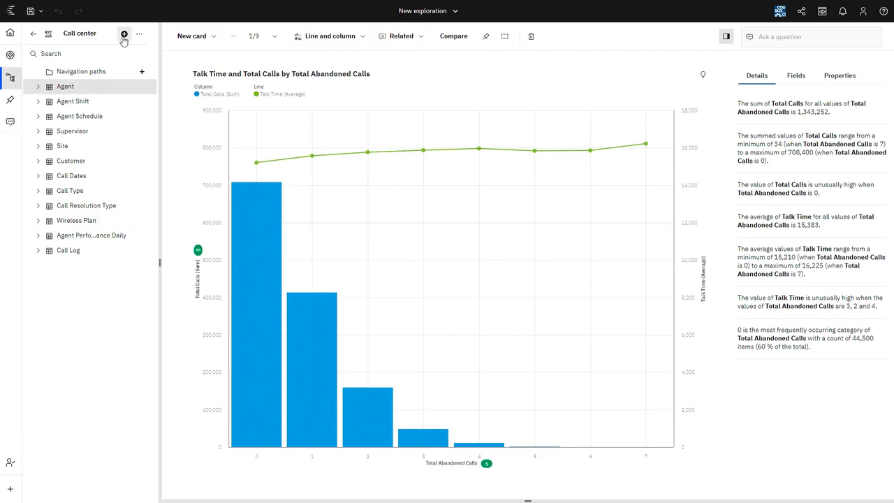
Add the GO sales (query) model from Samples > Models as a second source.
click(124, 34)
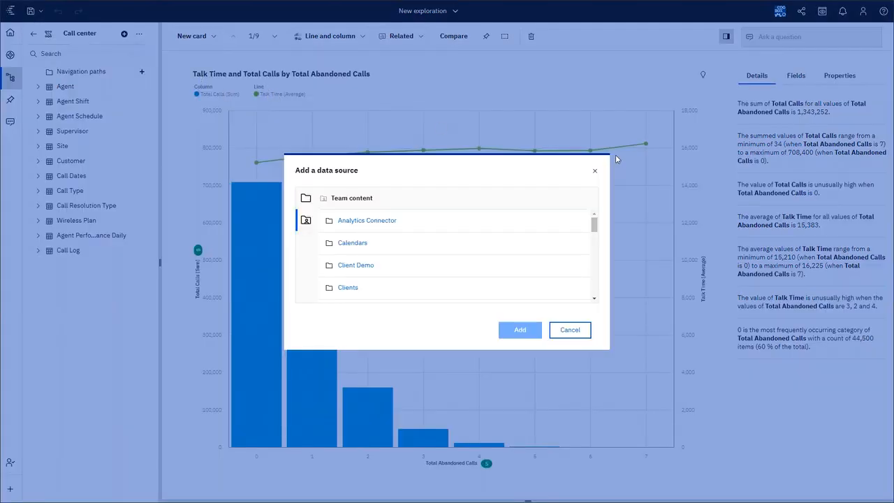
scroll(down, 3)
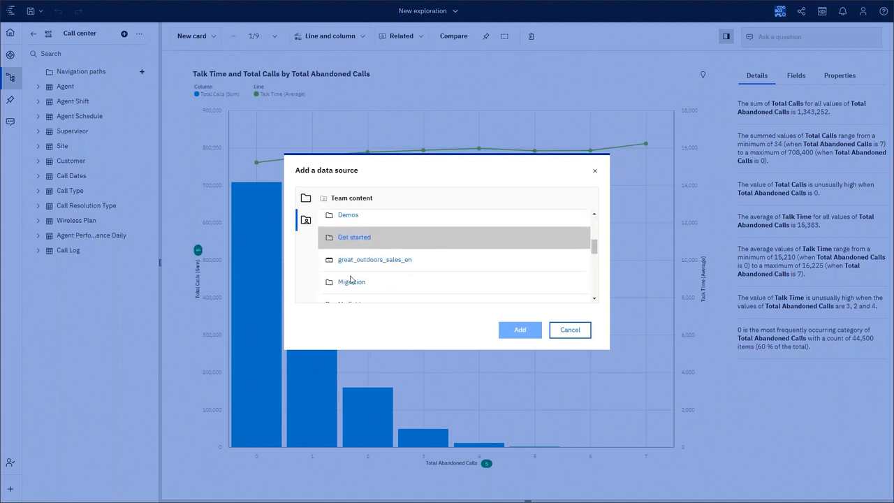
scroll(down, 3)
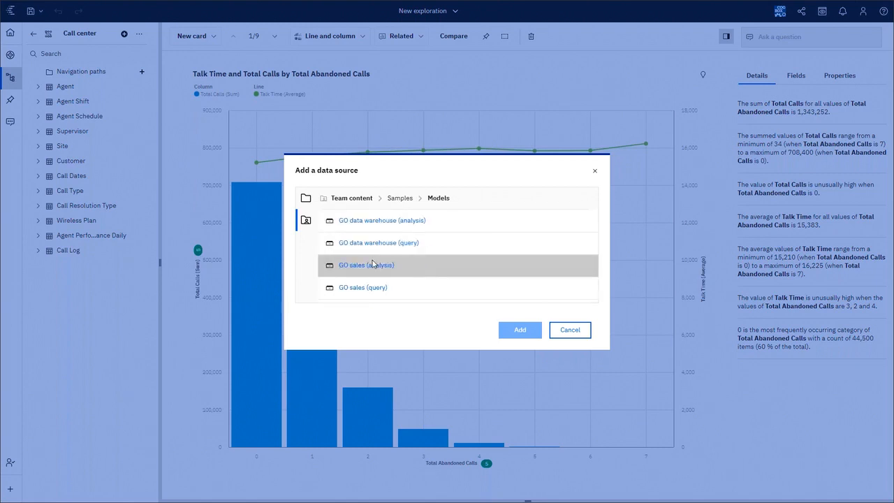
click(520, 330)
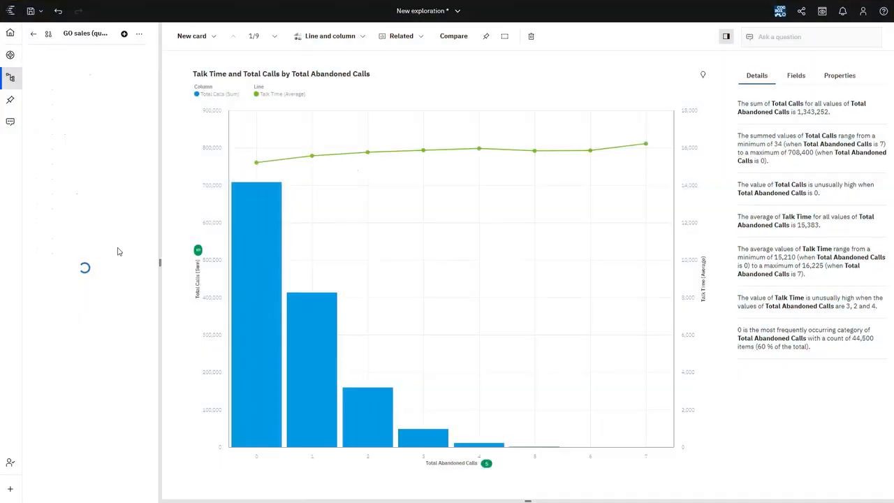
Inspect properties of the Inventory (query) folder and the Opening inventory measure.
click(11, 77)
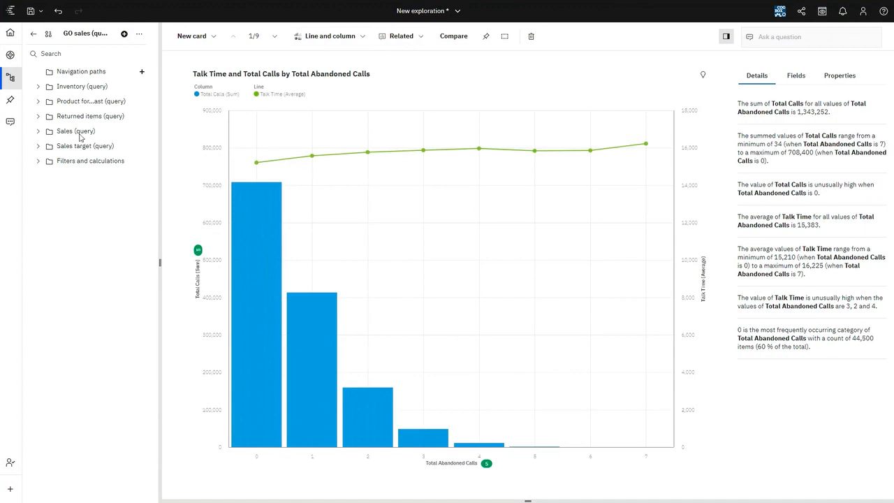
mouse_move(81, 86)
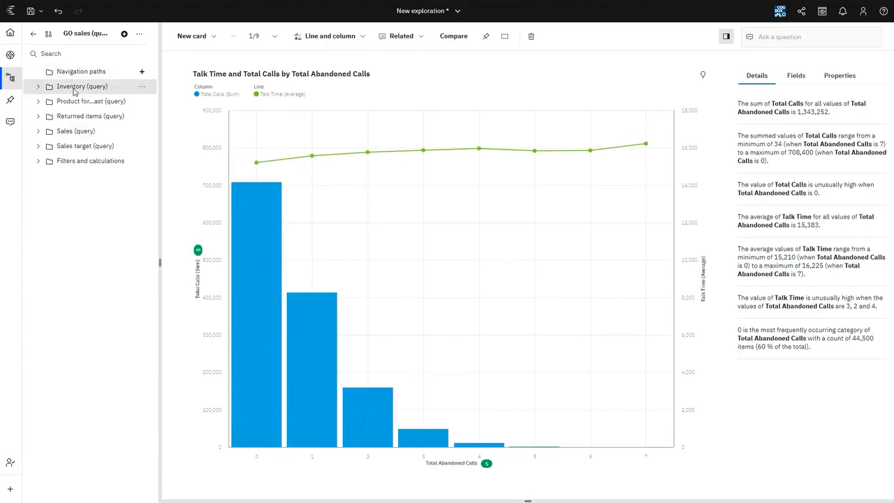
click(39, 86)
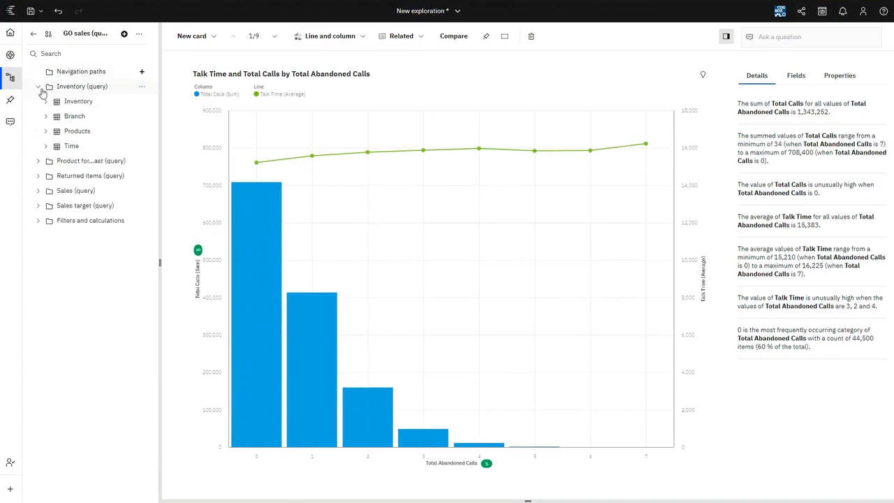
click(142, 87)
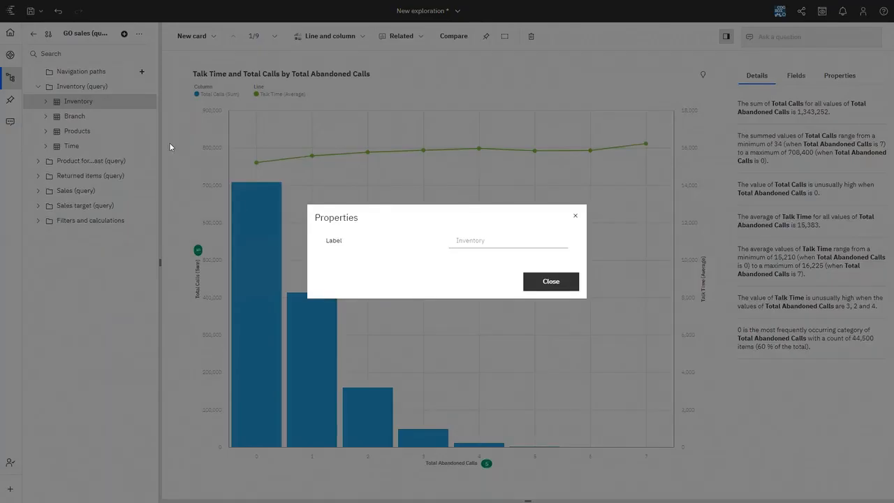
click(551, 281)
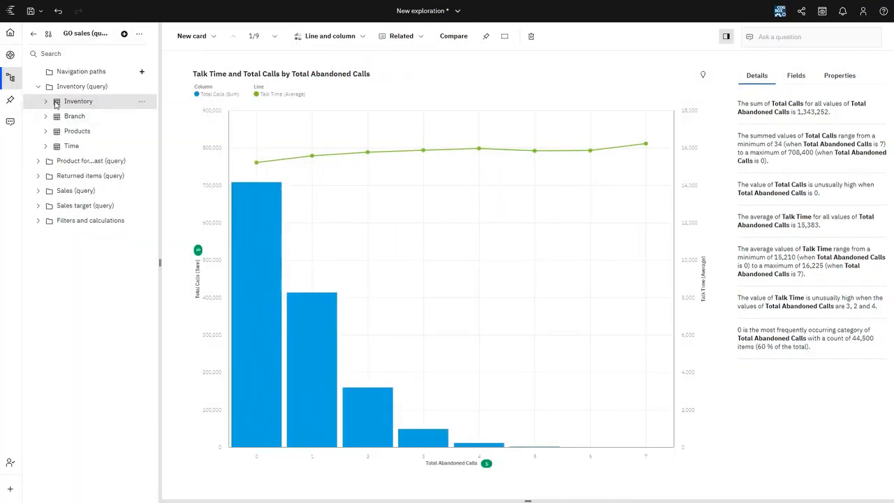
click(45, 101)
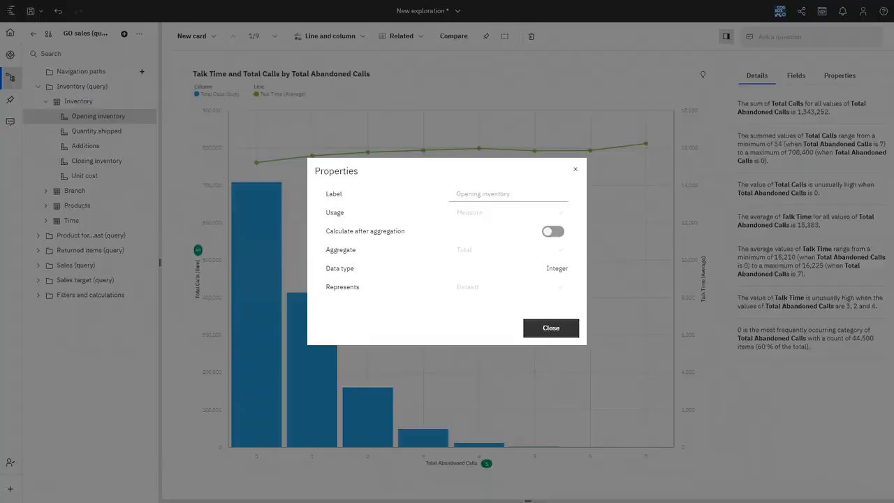
click(550, 327)
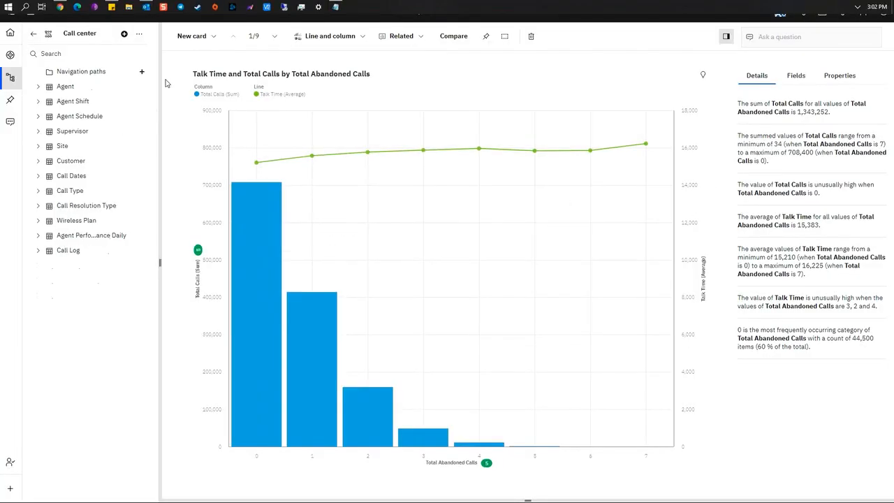
mouse_move(9, 56)
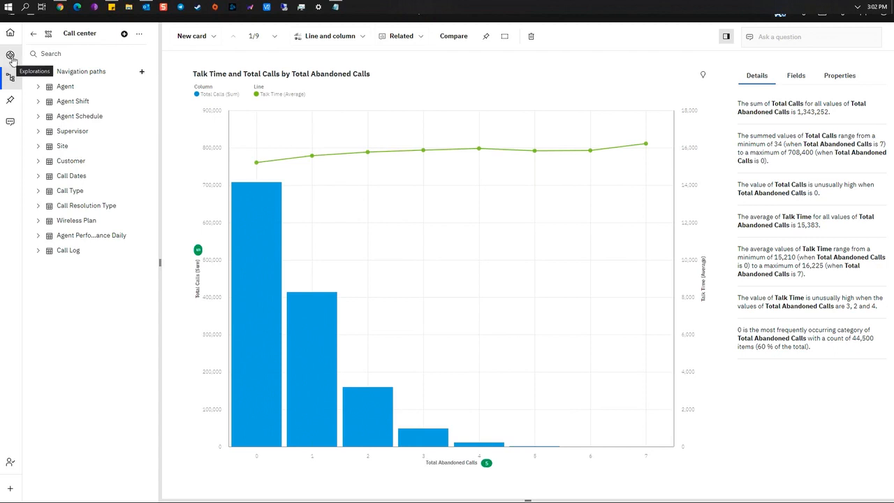
Confirm Call center and GO sales (query) as selected sources, then return to the Welcome page.
click(10, 78)
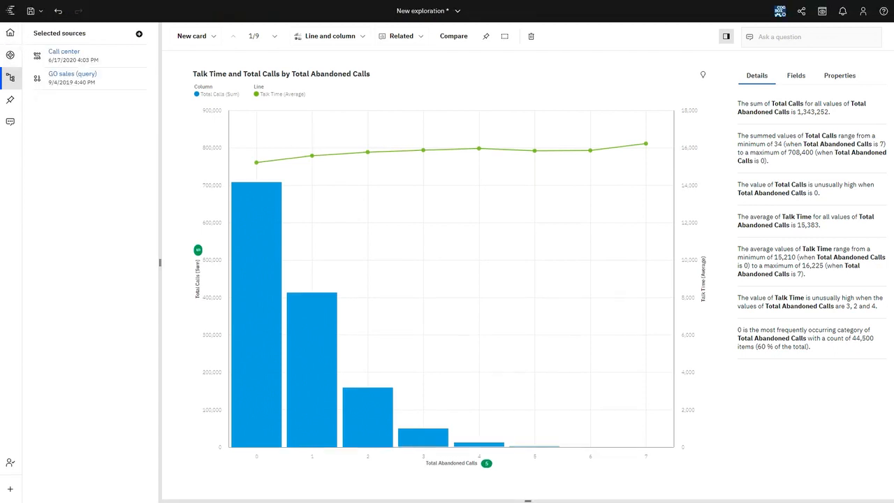
click(64, 50)
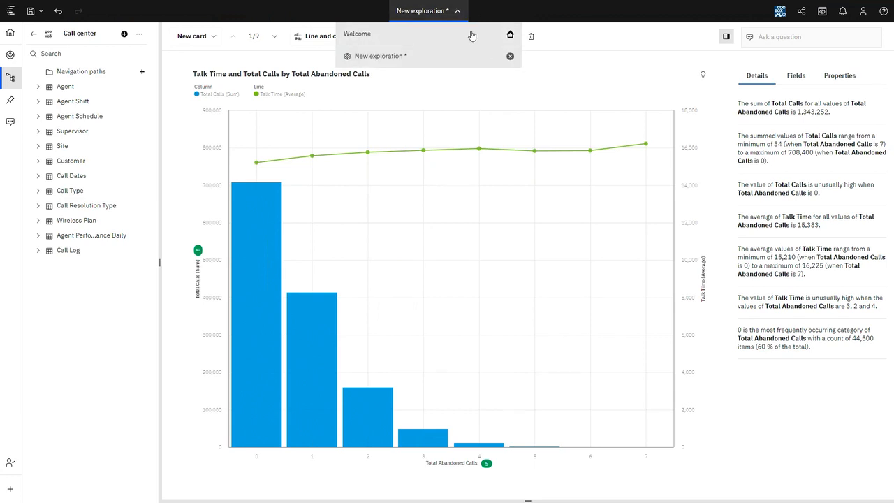
click(357, 34)
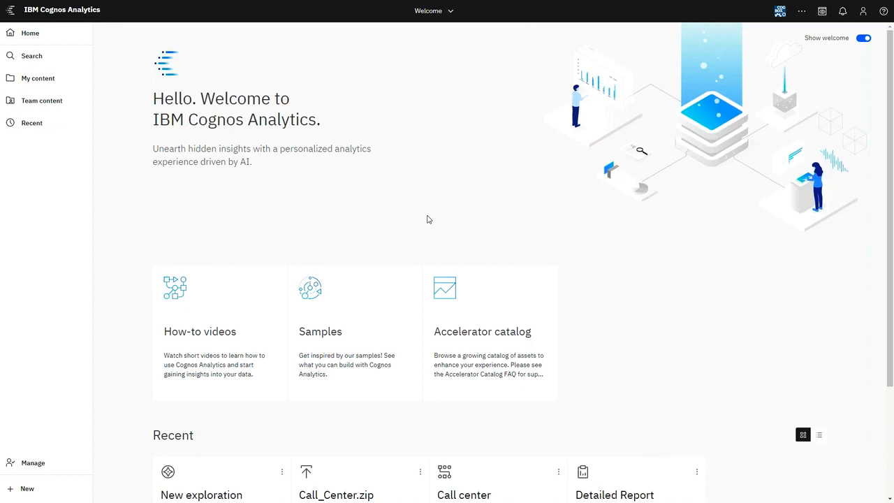
mouse_move(538, 89)
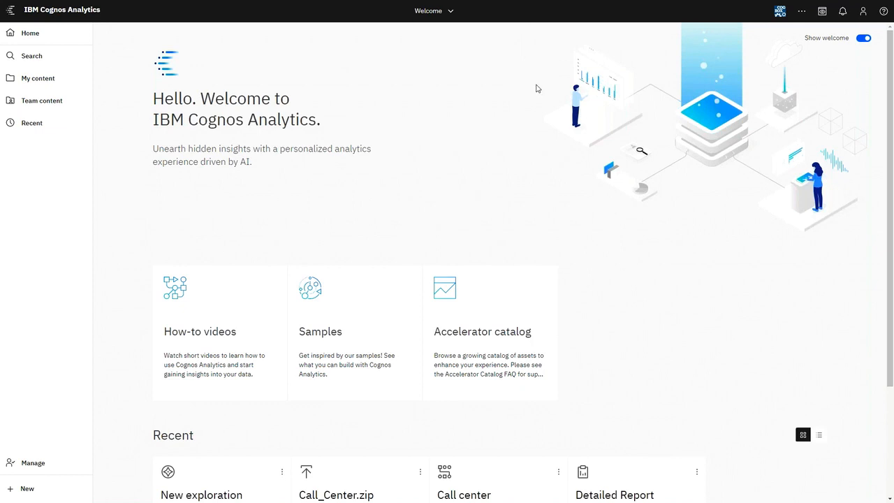